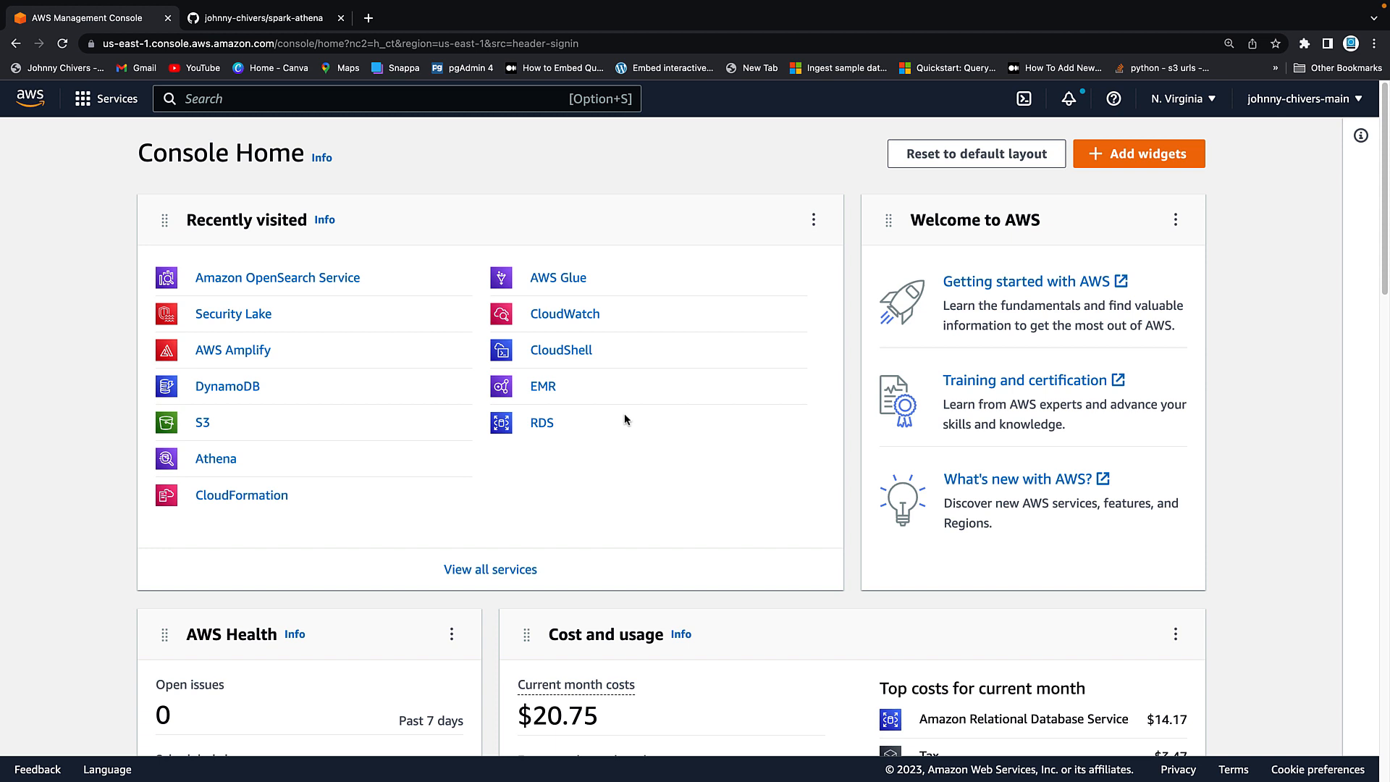
pyautogui.moveTo(446, 145)
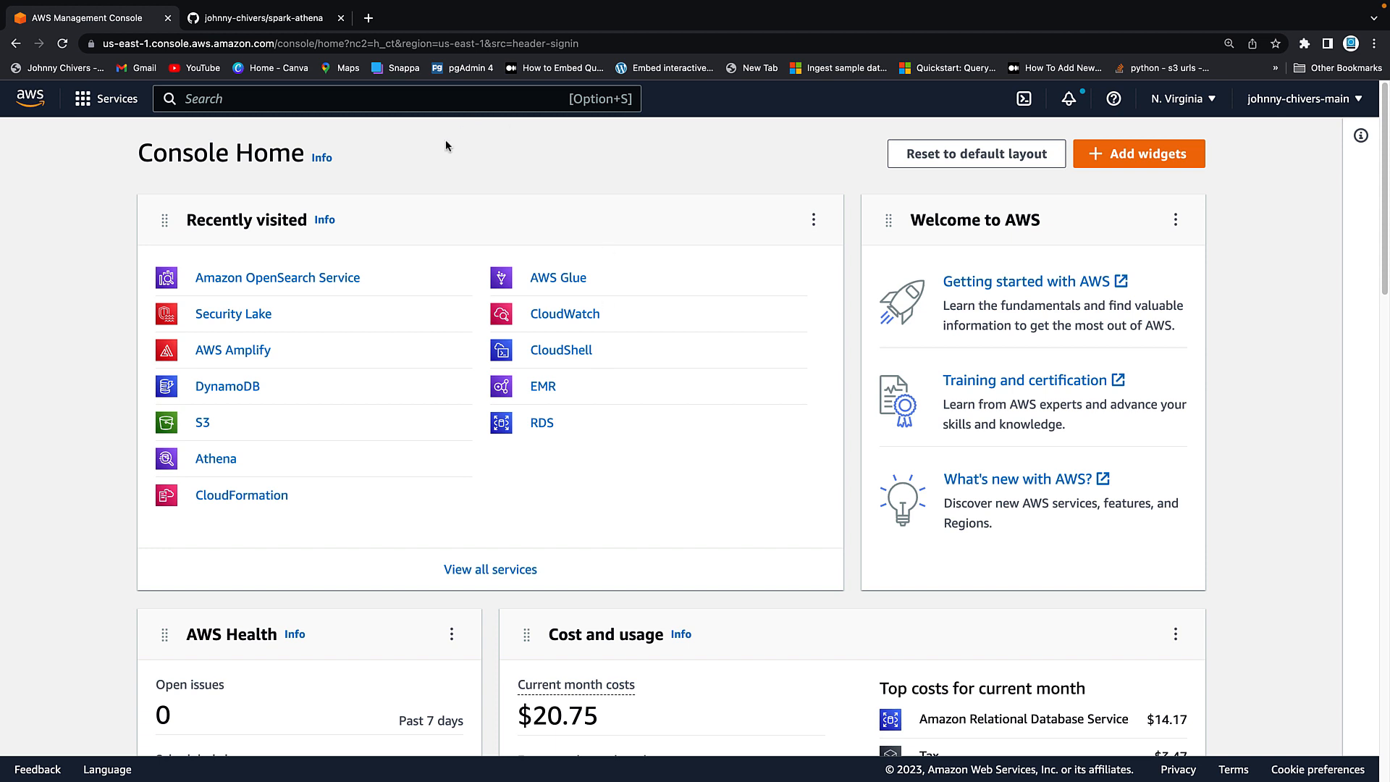
# Step: Scroll through the spark-athena README's data schema, setup steps and tutorial code
pyautogui.click(268, 17)
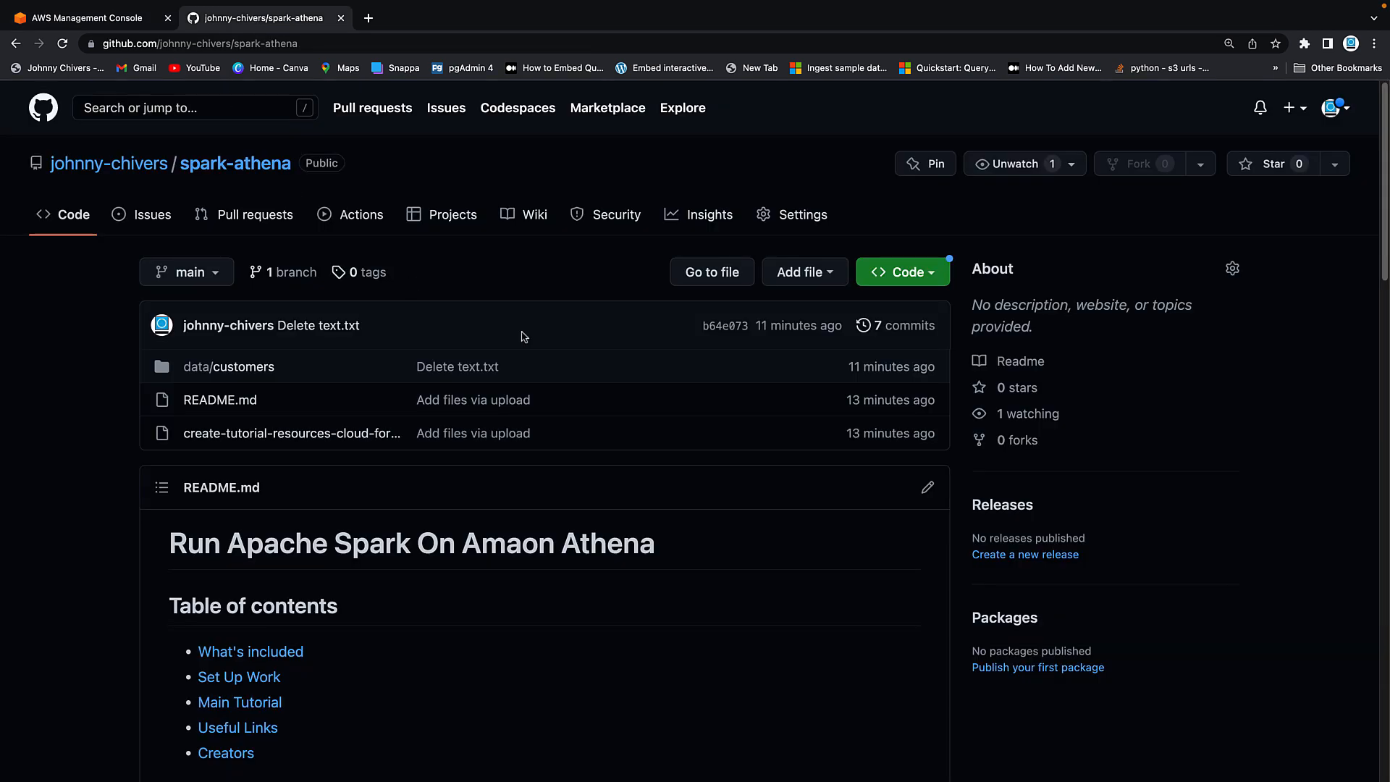
pyautogui.scroll(-3)
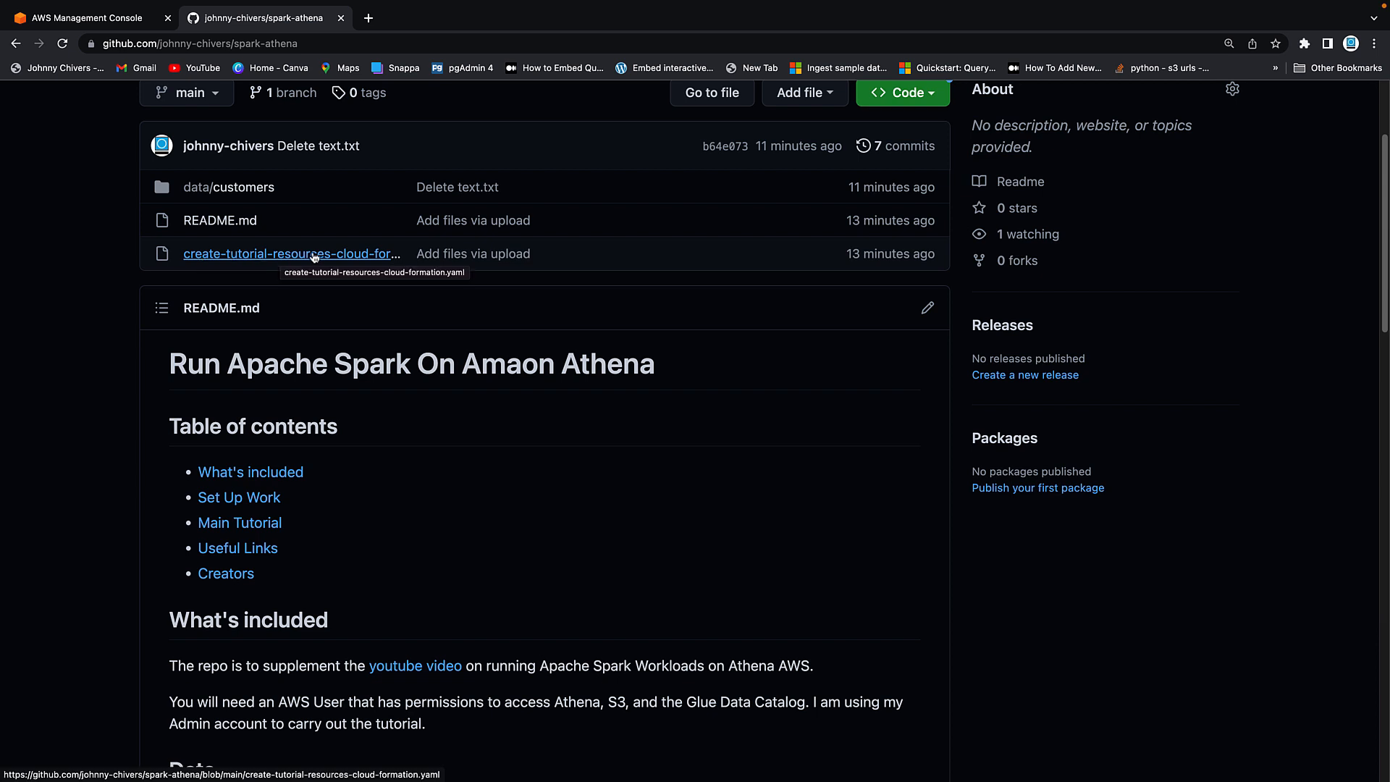
pyautogui.moveTo(362, 251)
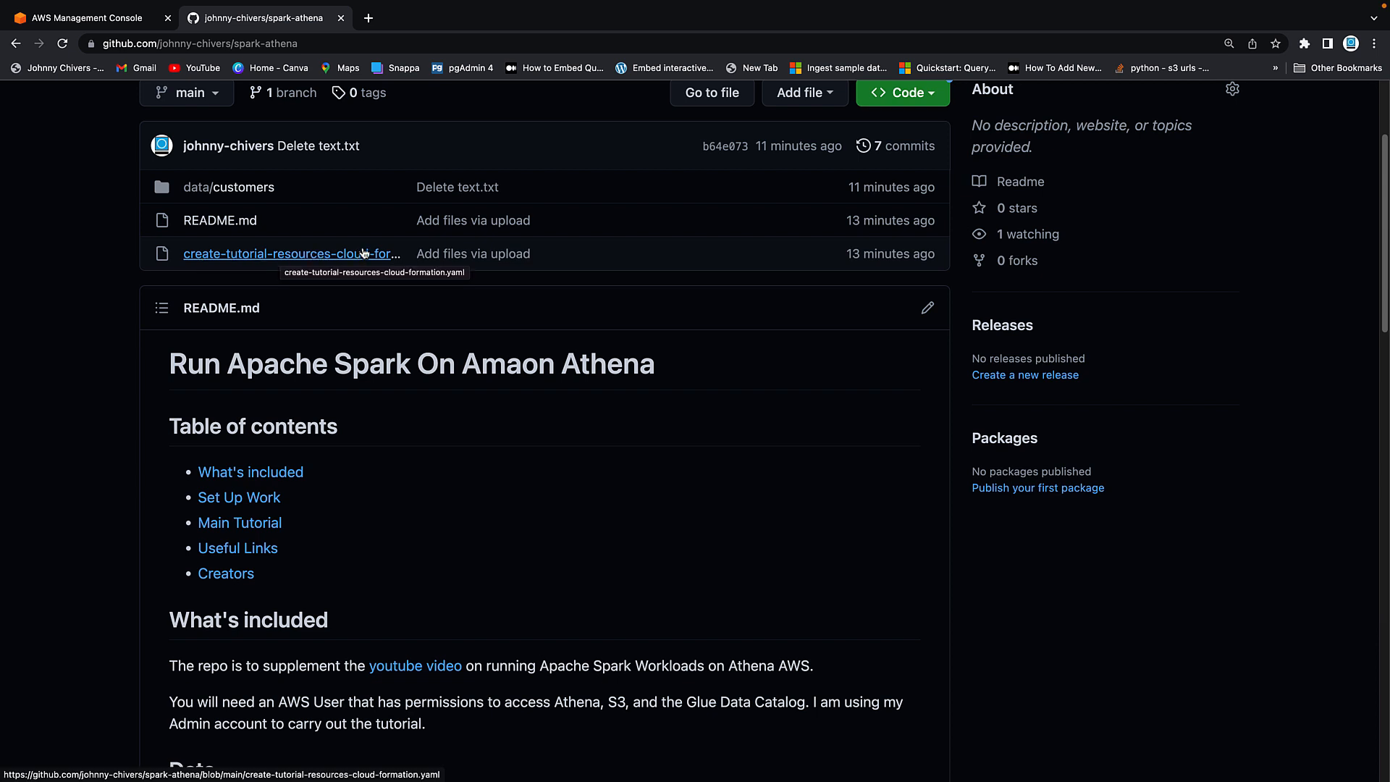
pyautogui.scroll(-3)
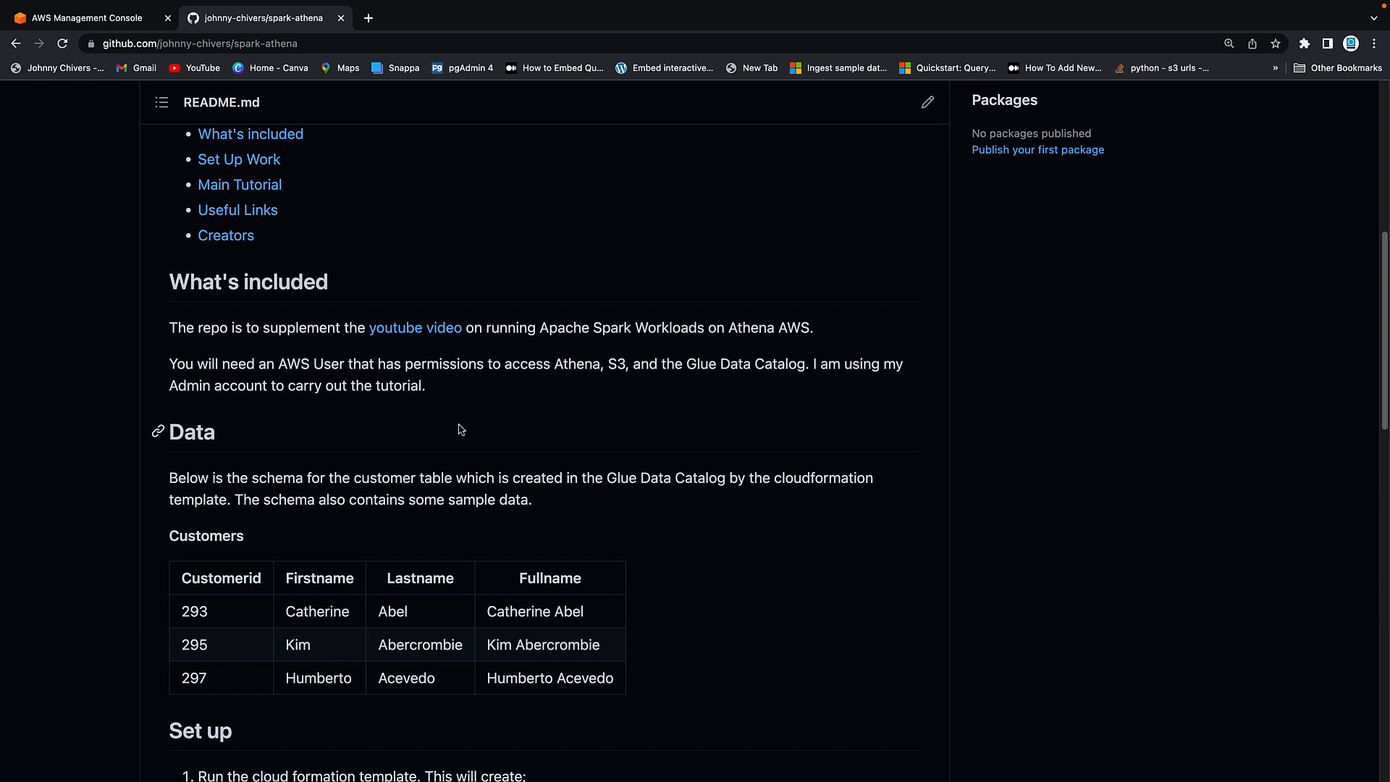
pyautogui.scroll(-3)
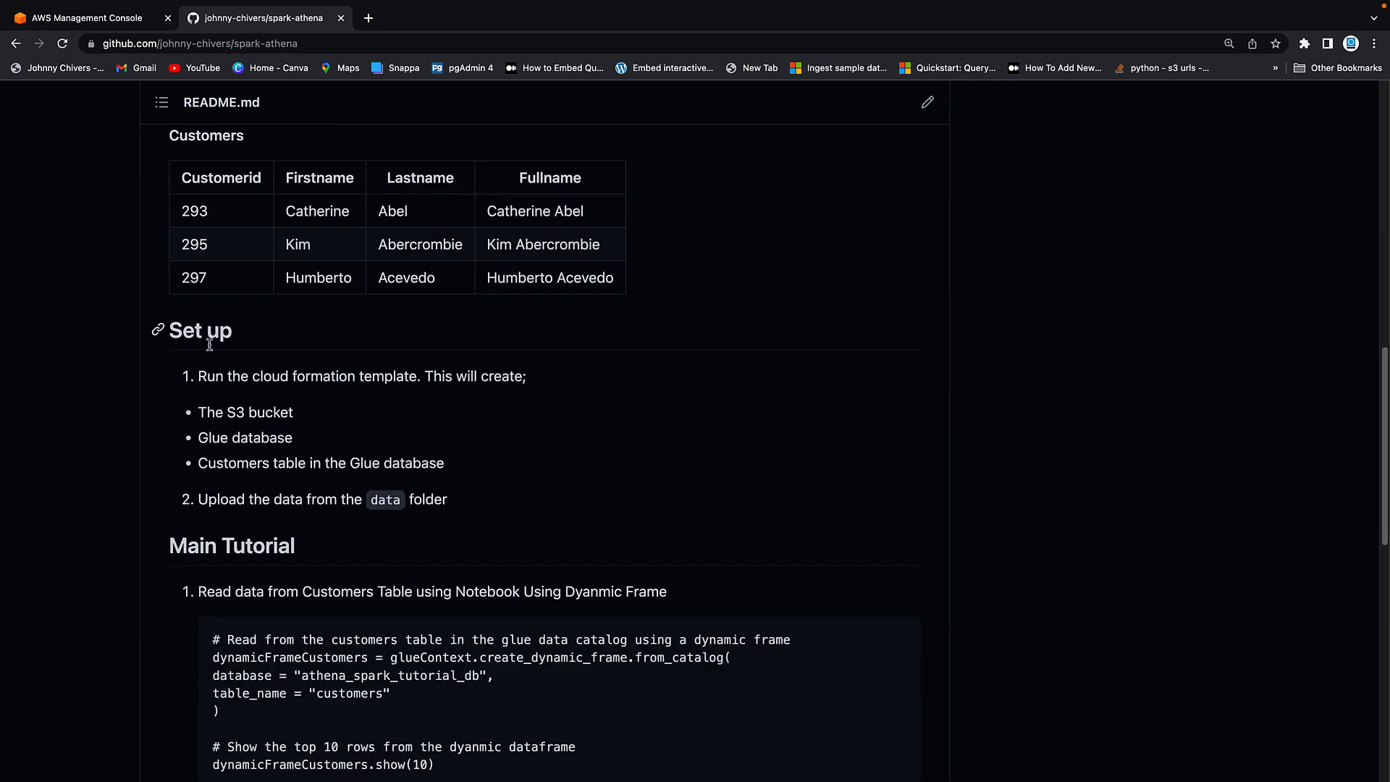
pyautogui.scroll(-3)
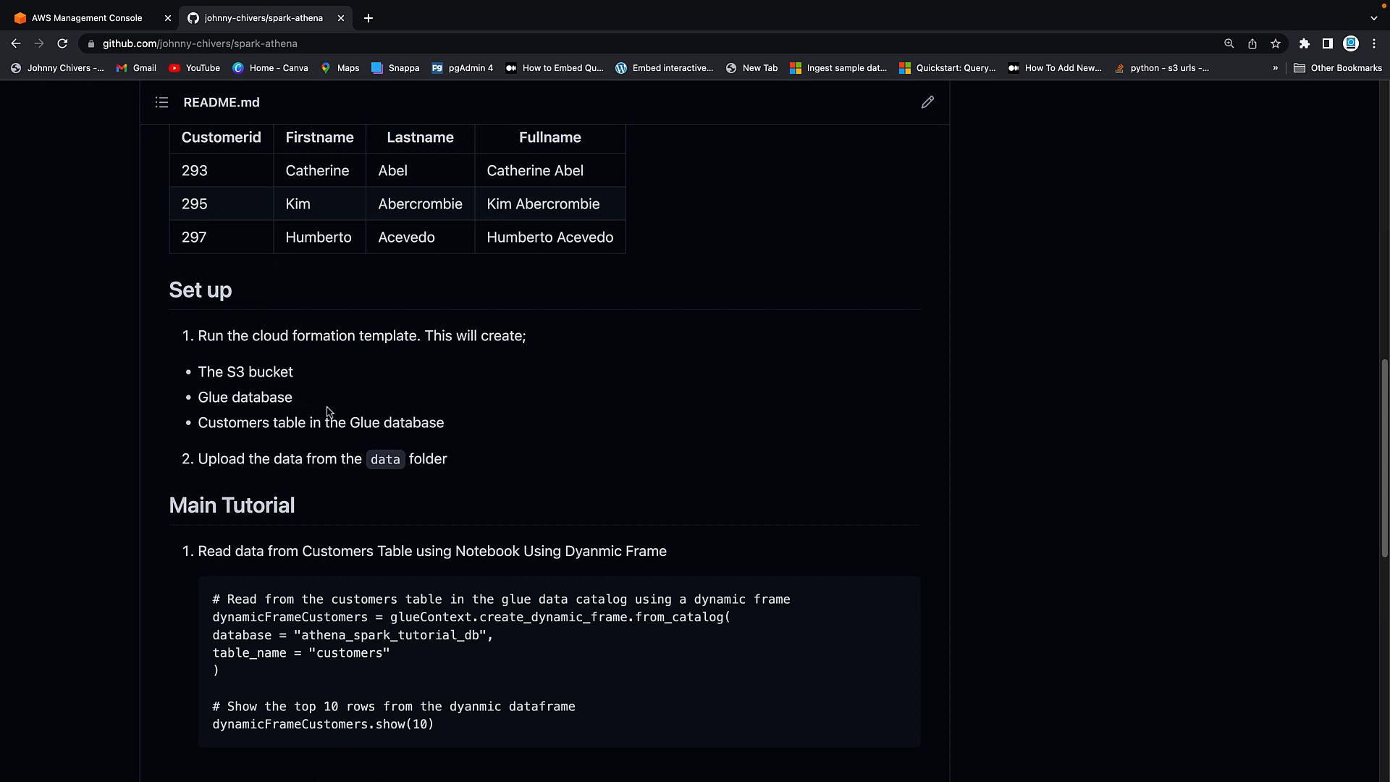
pyautogui.moveTo(415, 420)
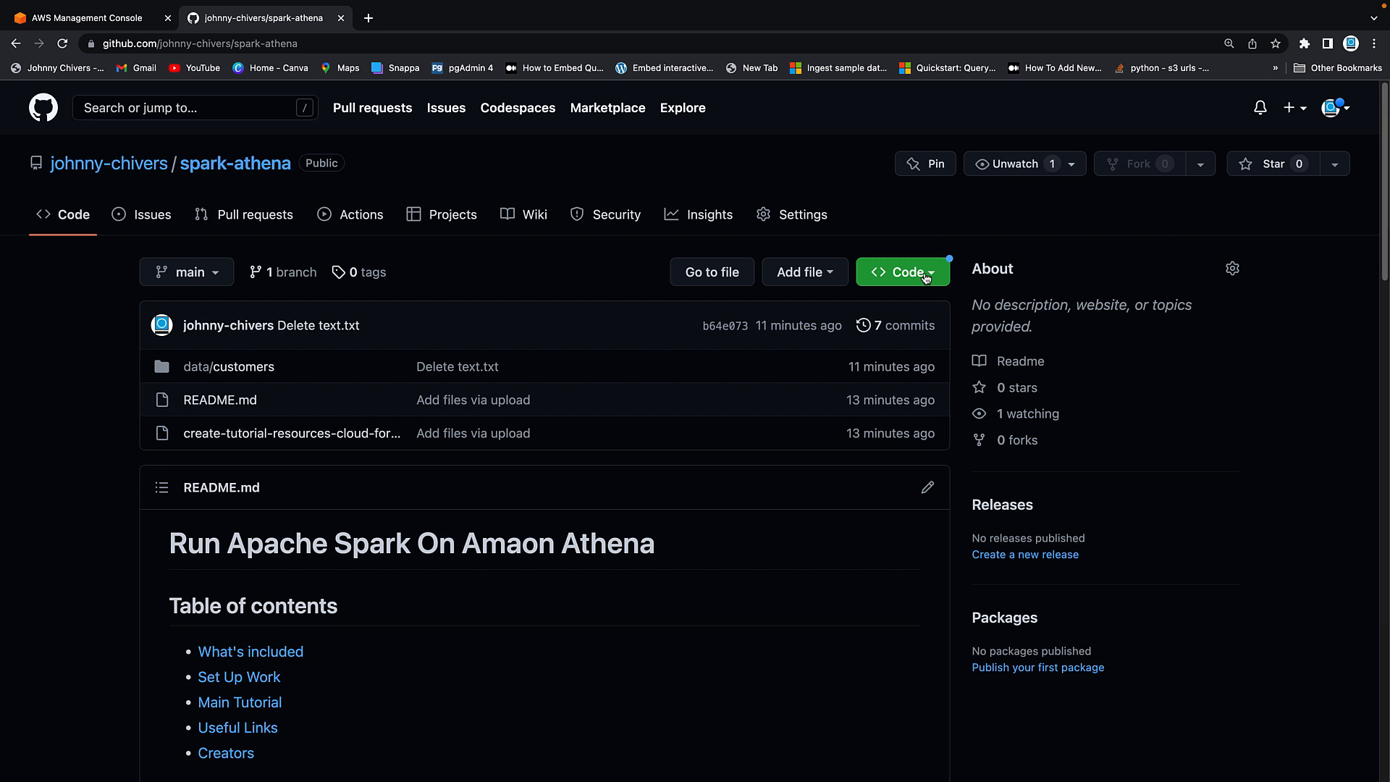
# Step: Download the spark-athena repository as a ZIP via the Code menu and extract it from the download bar
pyautogui.click(903, 272)
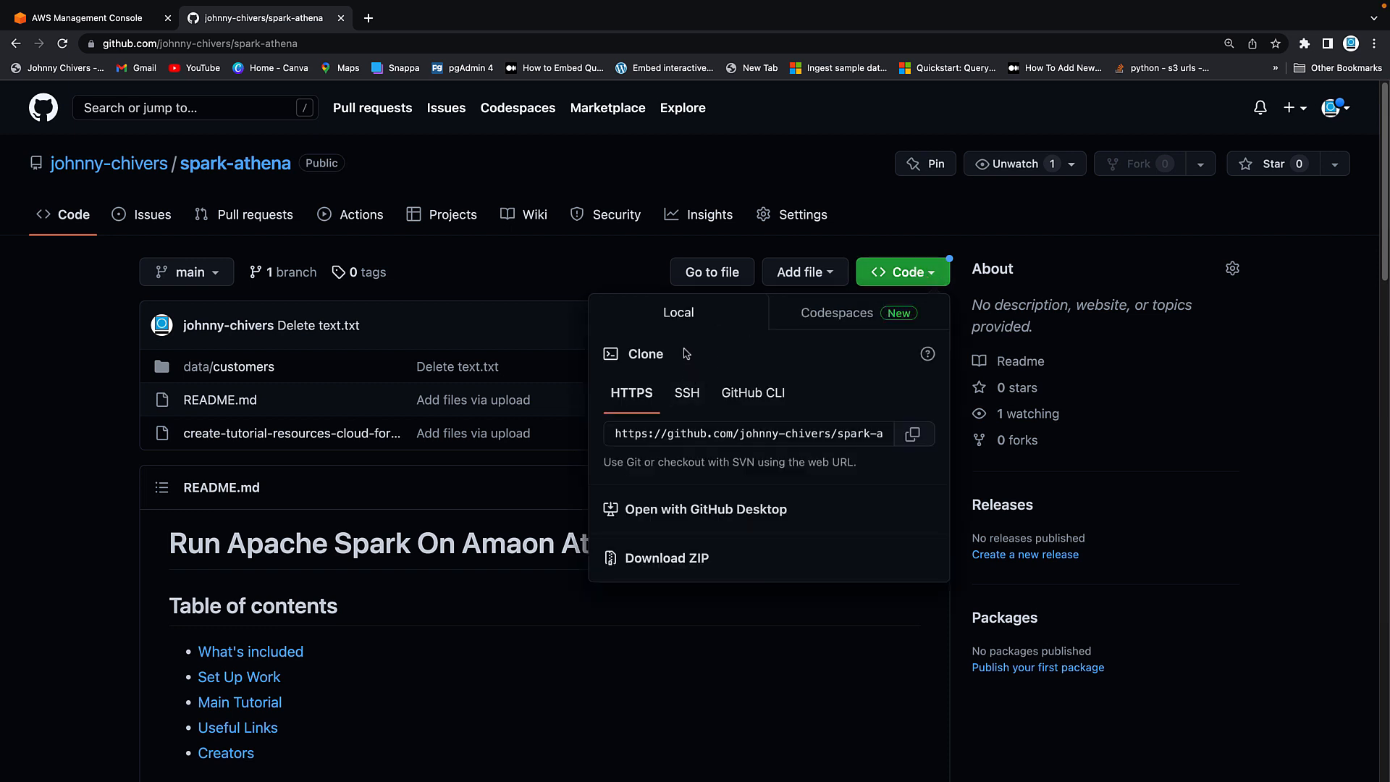
pyautogui.click(666, 559)
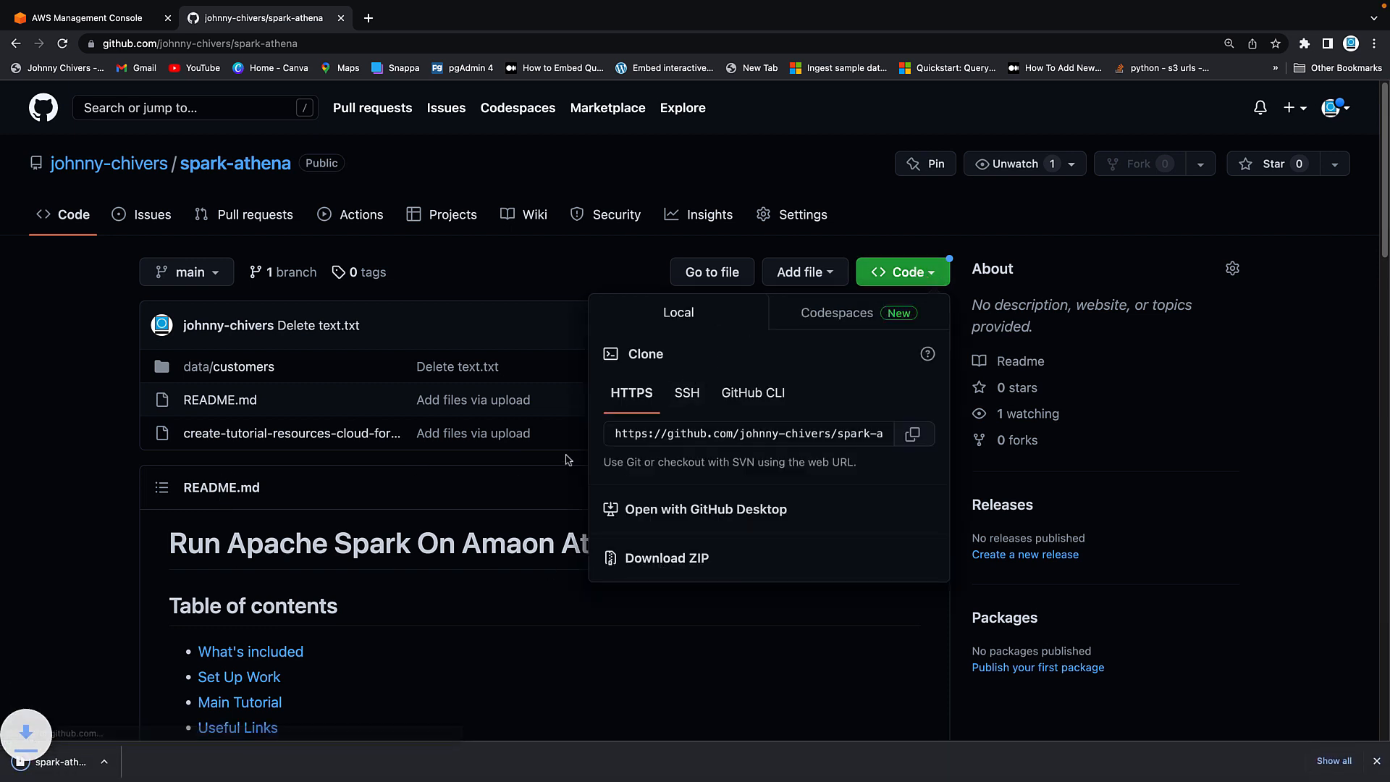
pyautogui.click(666, 559)
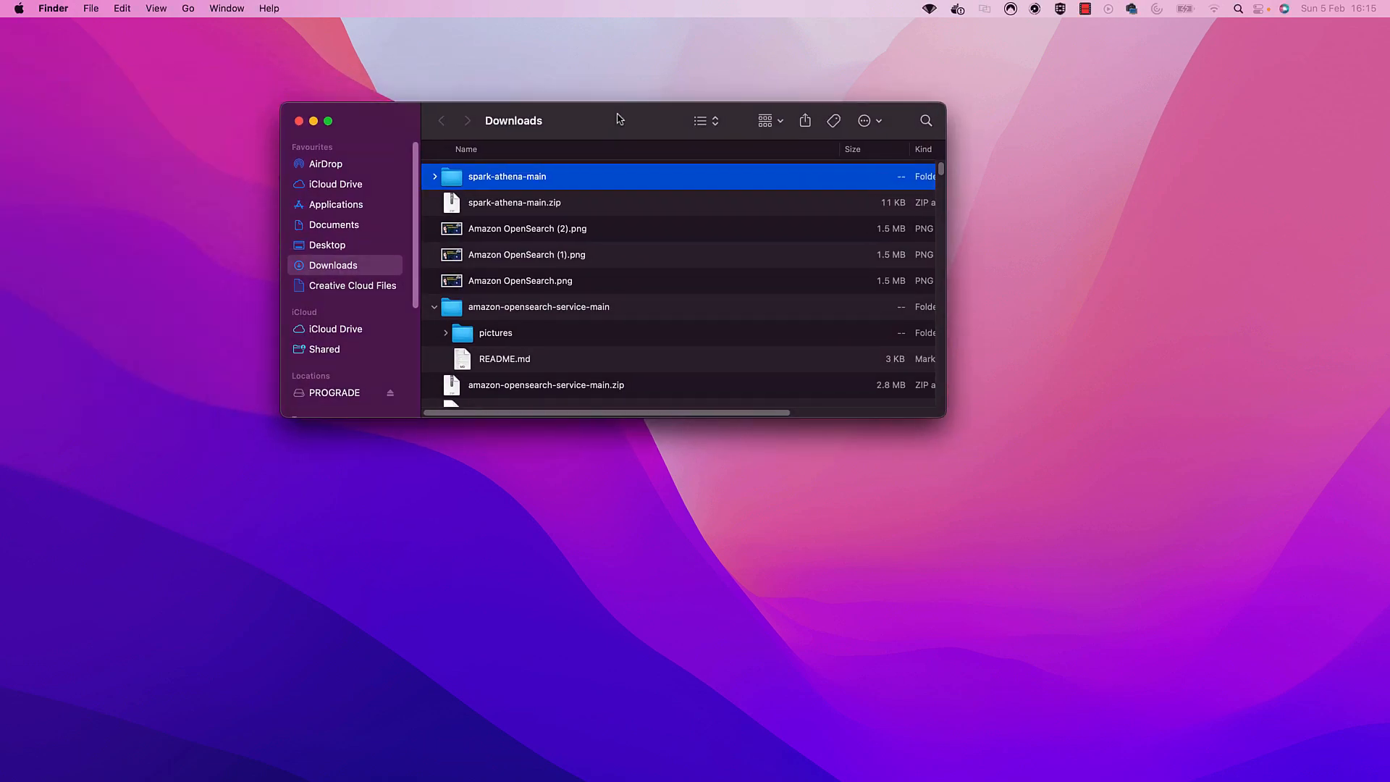
# Step: Expand spark-athena-main and its data folder in Finder, select the CloudFormation YAML template, then return to the browser
pyautogui.click(435, 177)
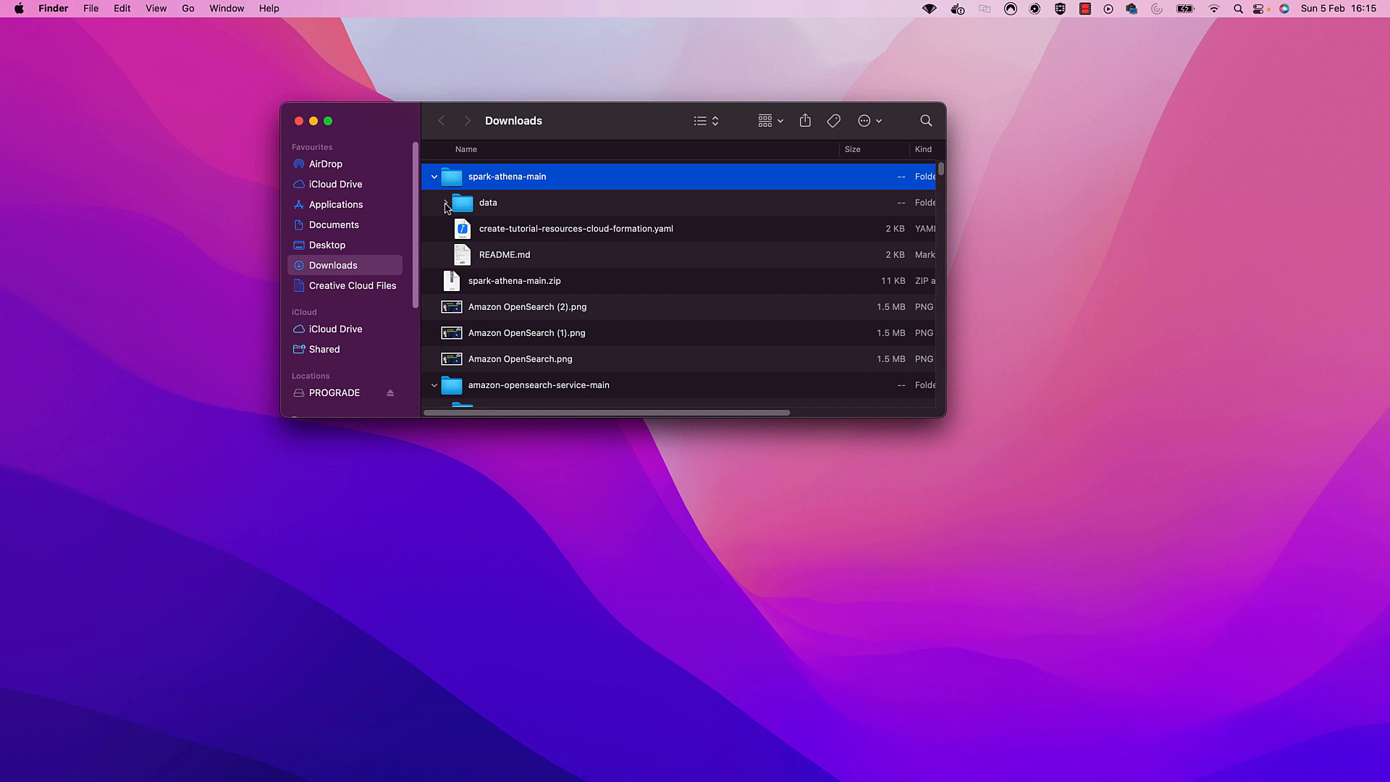
pyautogui.click(445, 203)
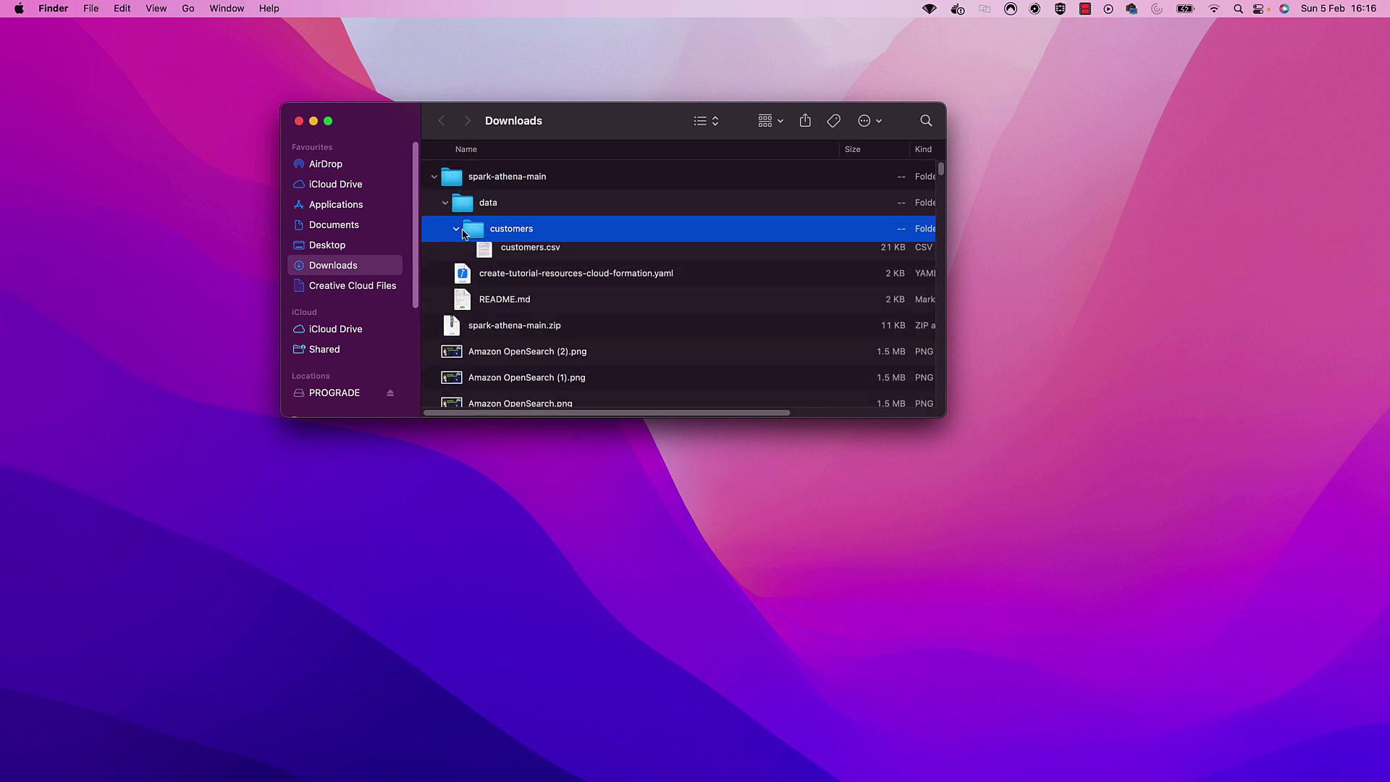
pyautogui.click(575, 281)
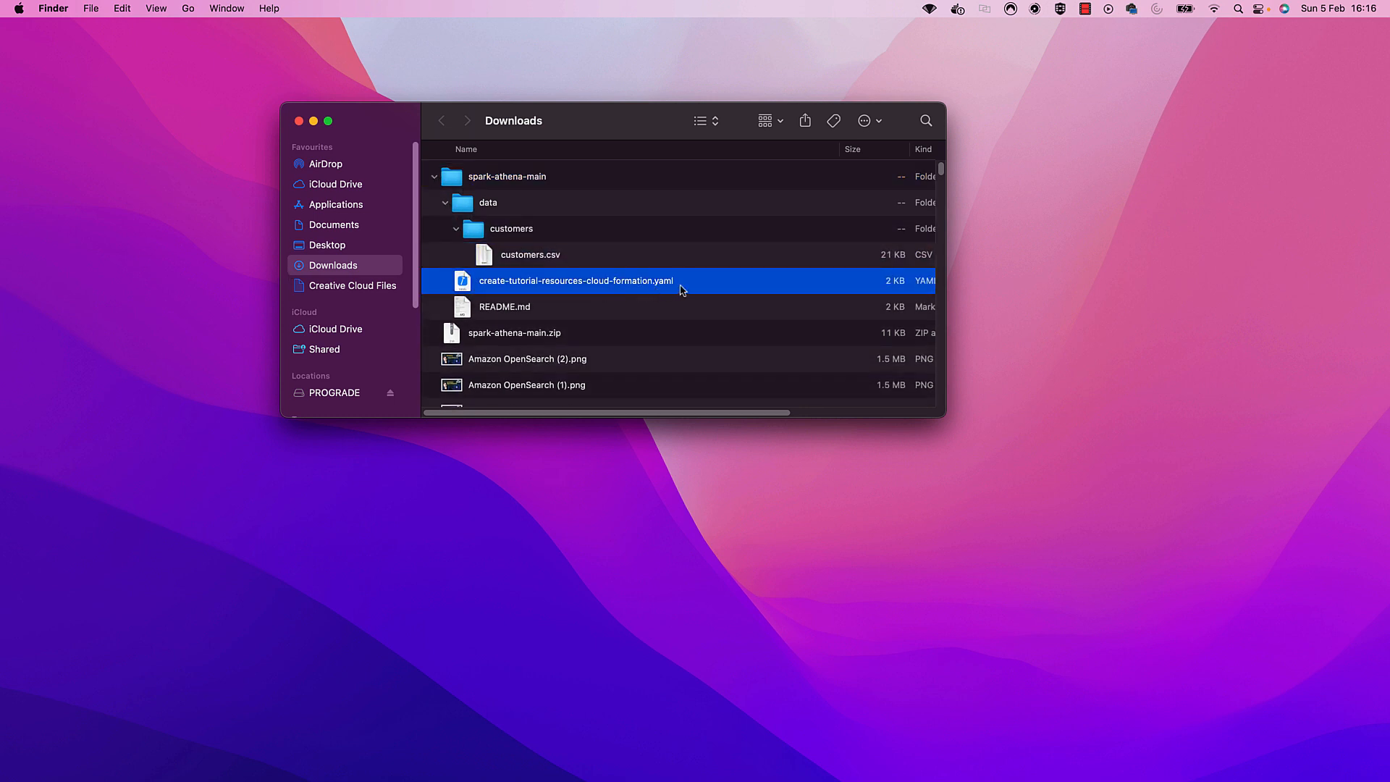
pyautogui.moveTo(510, 284)
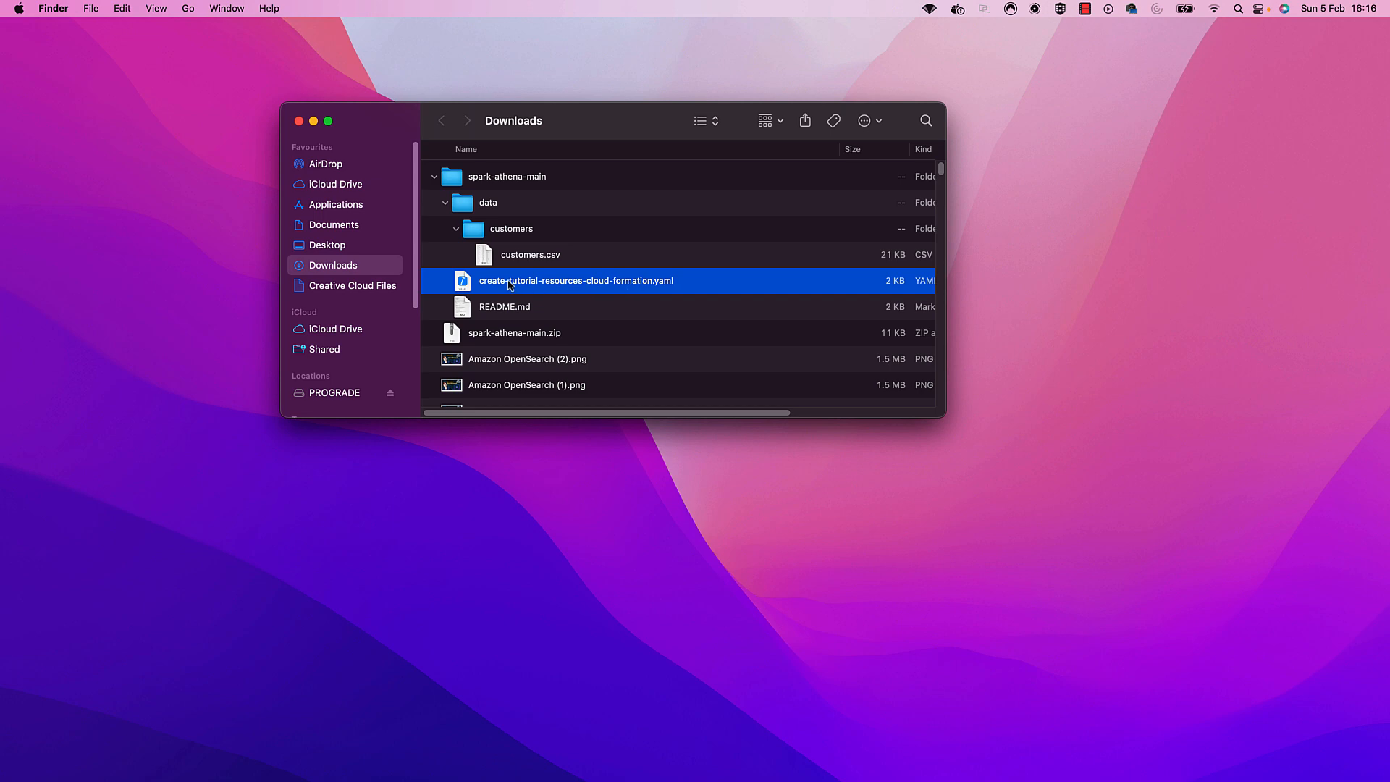
pyautogui.click(504, 307)
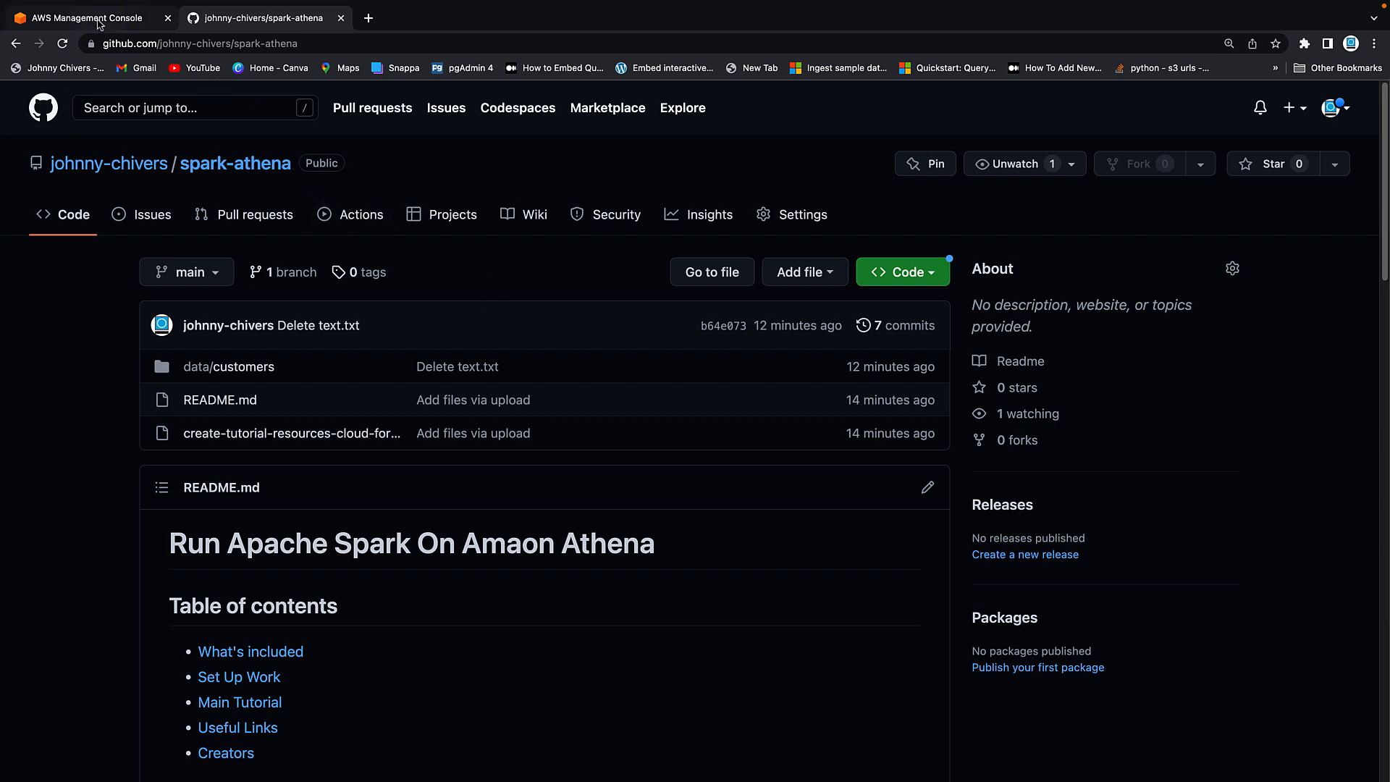
# Step: Search the AWS Console for cloudformation and land on the CloudFormation Stacks page
pyautogui.click(95, 19)
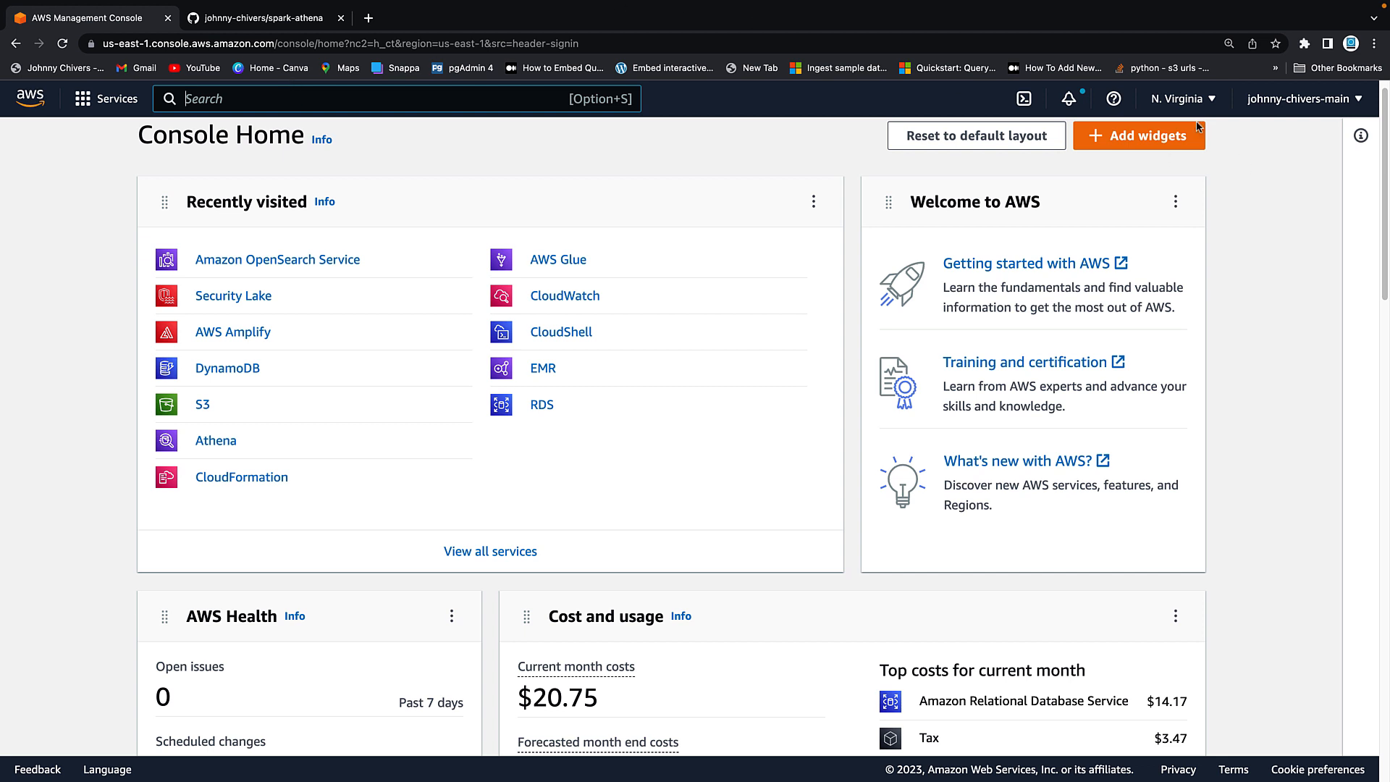
pyautogui.moveTo(287, 121)
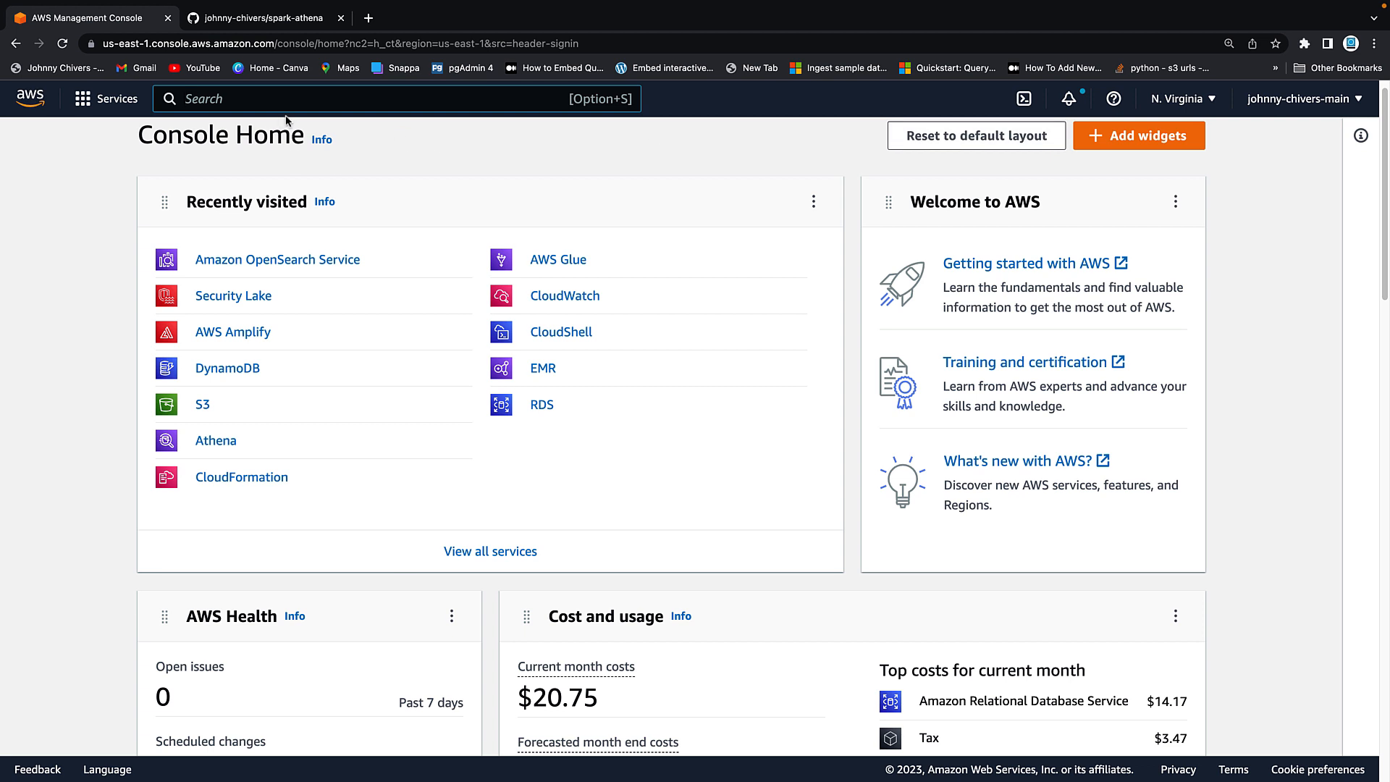
pyautogui.write('a')
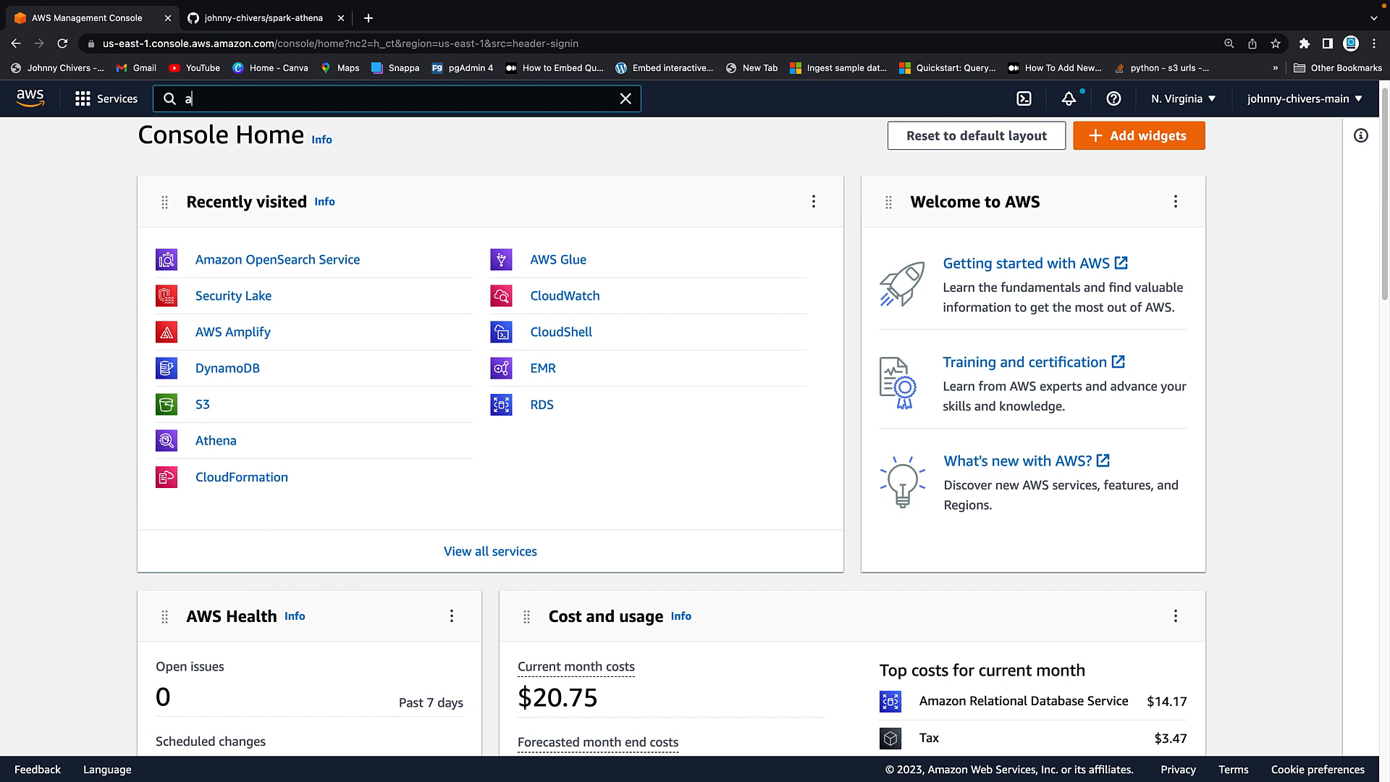
pyautogui.write('cloudformation')
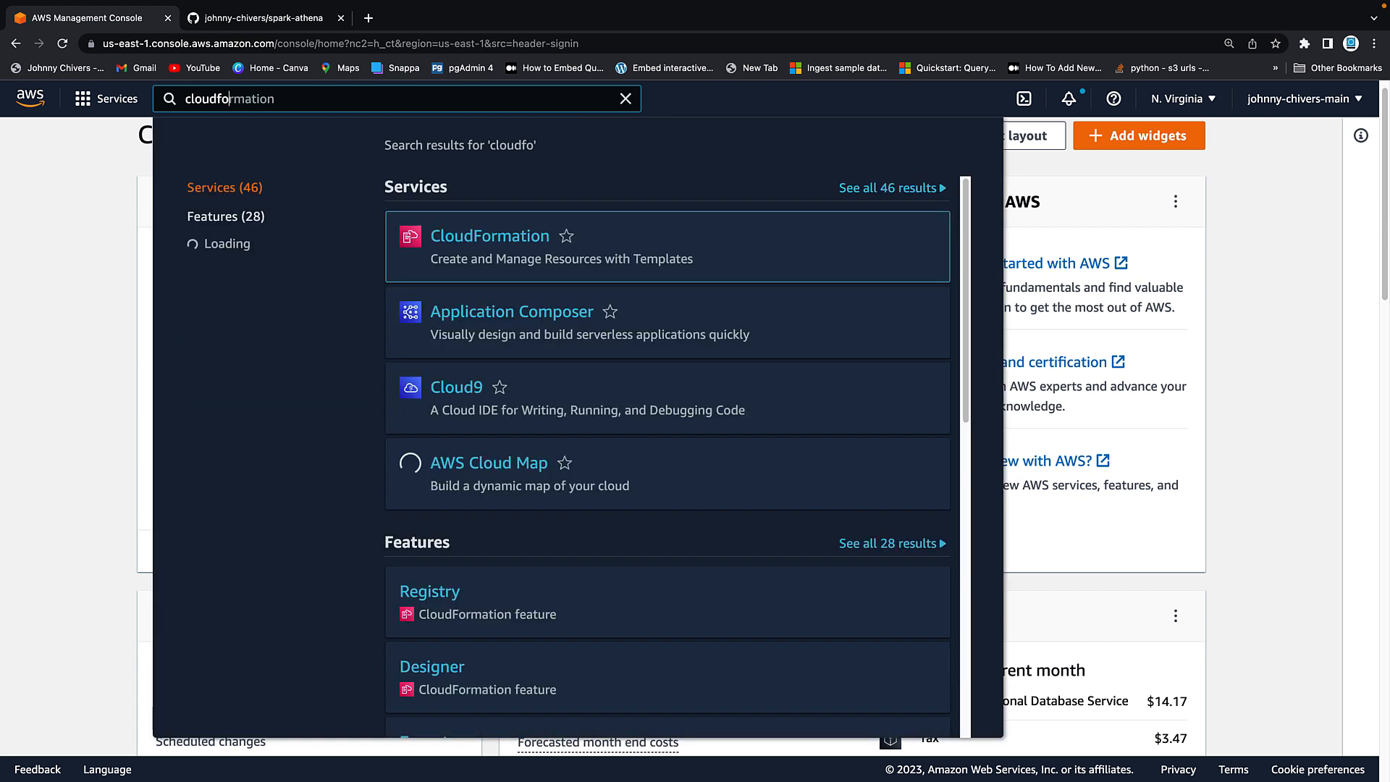
pyautogui.click(489, 235)
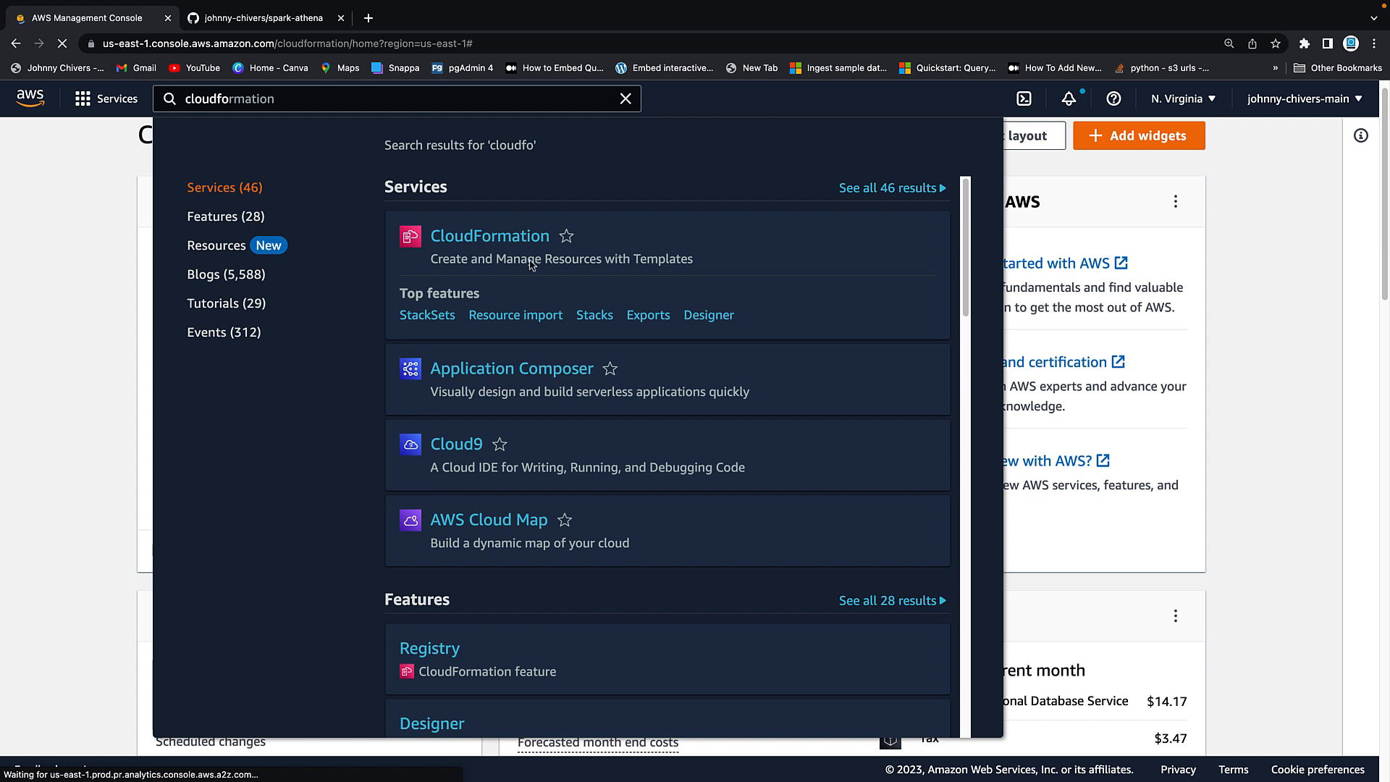
pyautogui.click(490, 235)
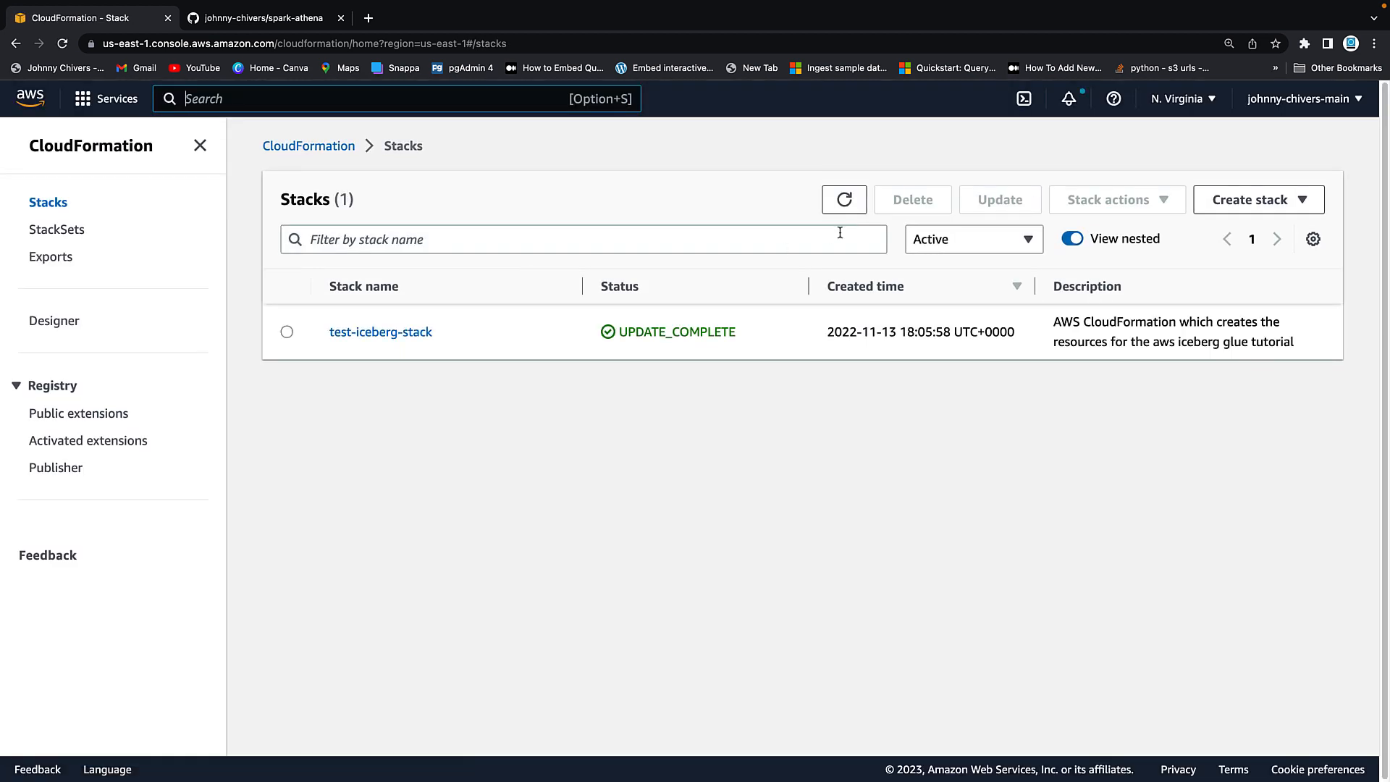
# Step: Create a stack with new resources, uploading create-tutorial-resources-cloud-formation.yaml from Documents/athena-spark, and continue to stack details
pyautogui.click(1258, 198)
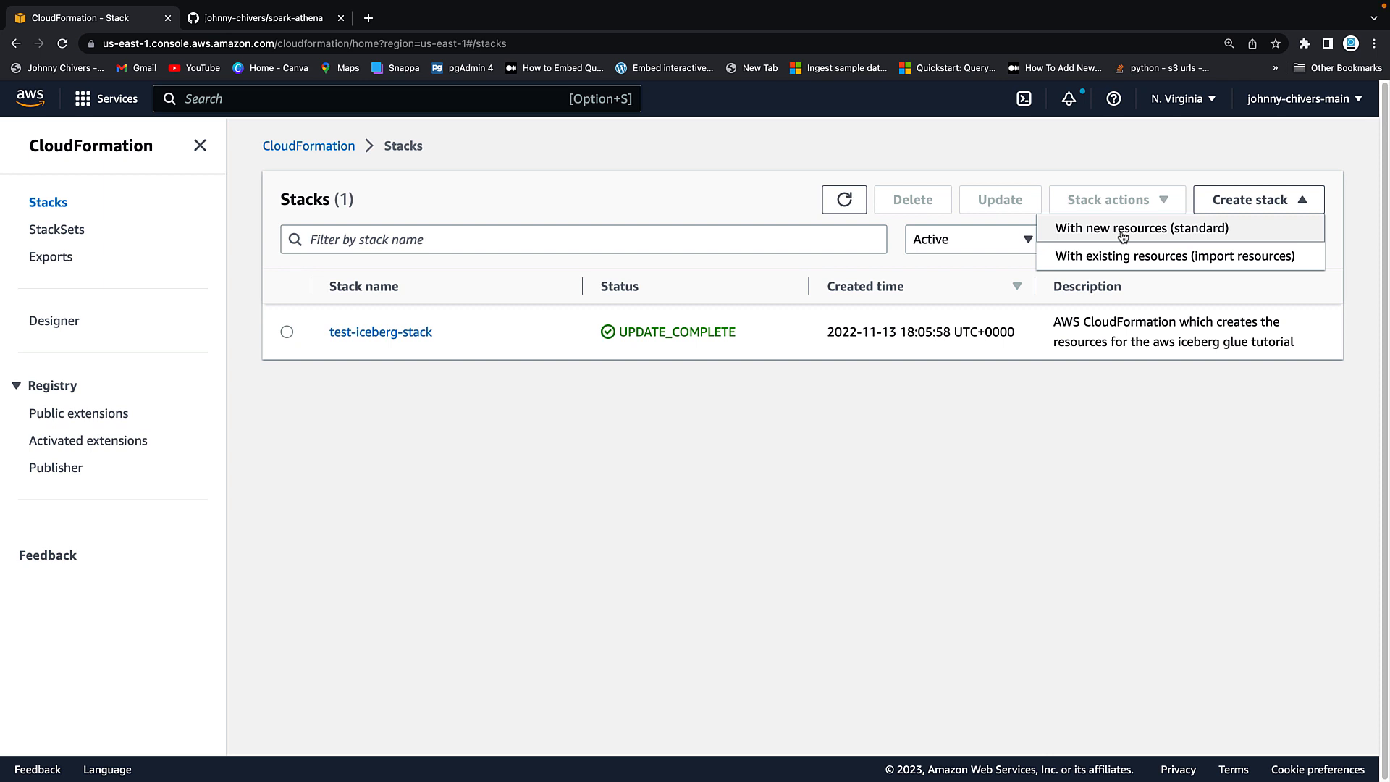
pyautogui.click(1122, 229)
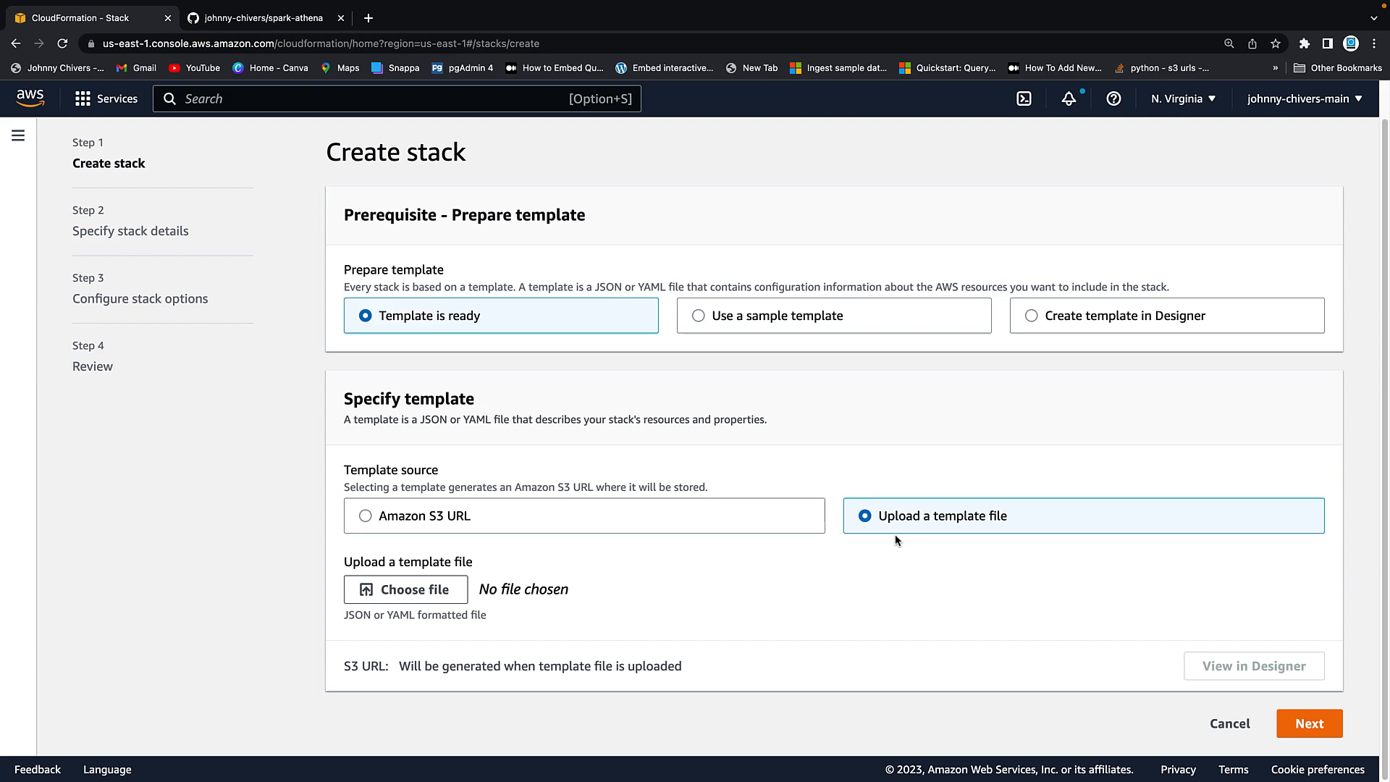
pyautogui.click(405, 589)
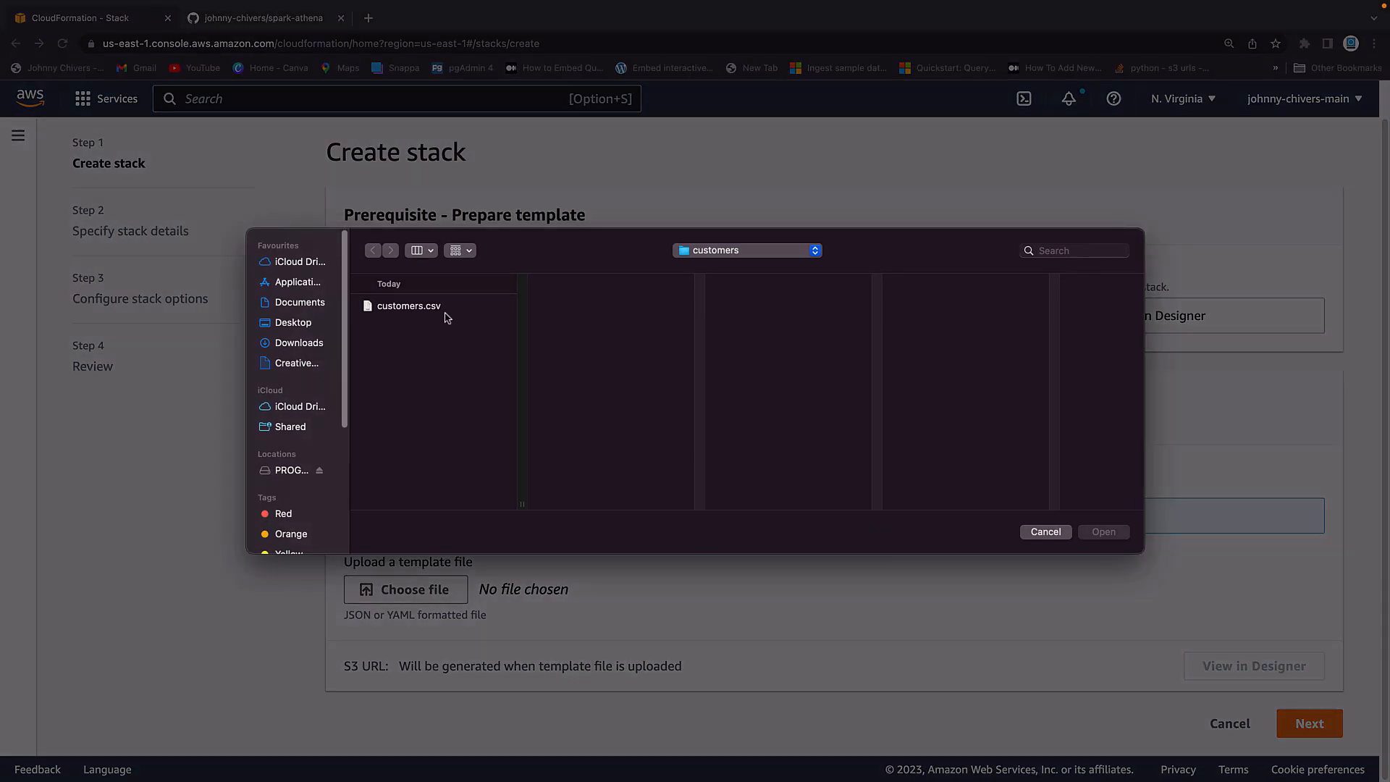
pyautogui.click(747, 249)
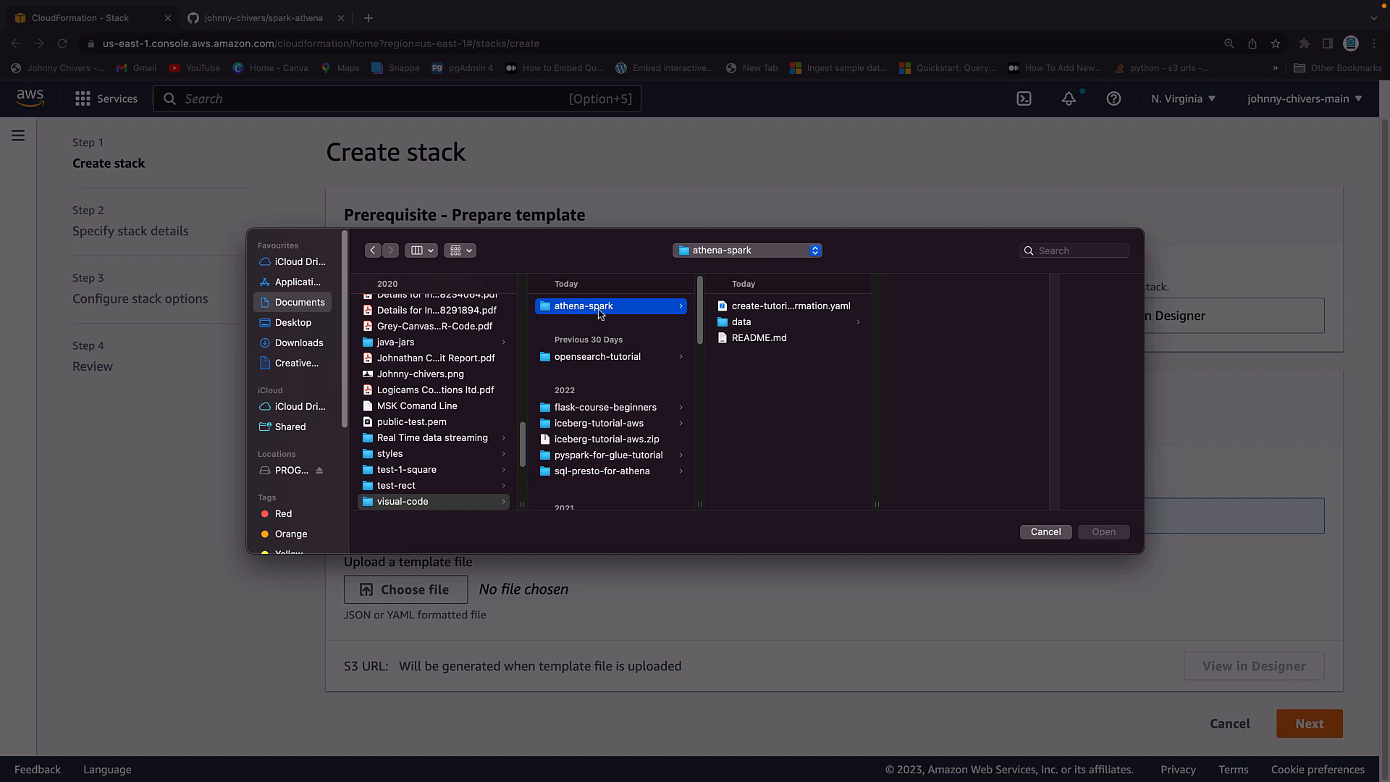
pyautogui.moveTo(611, 330)
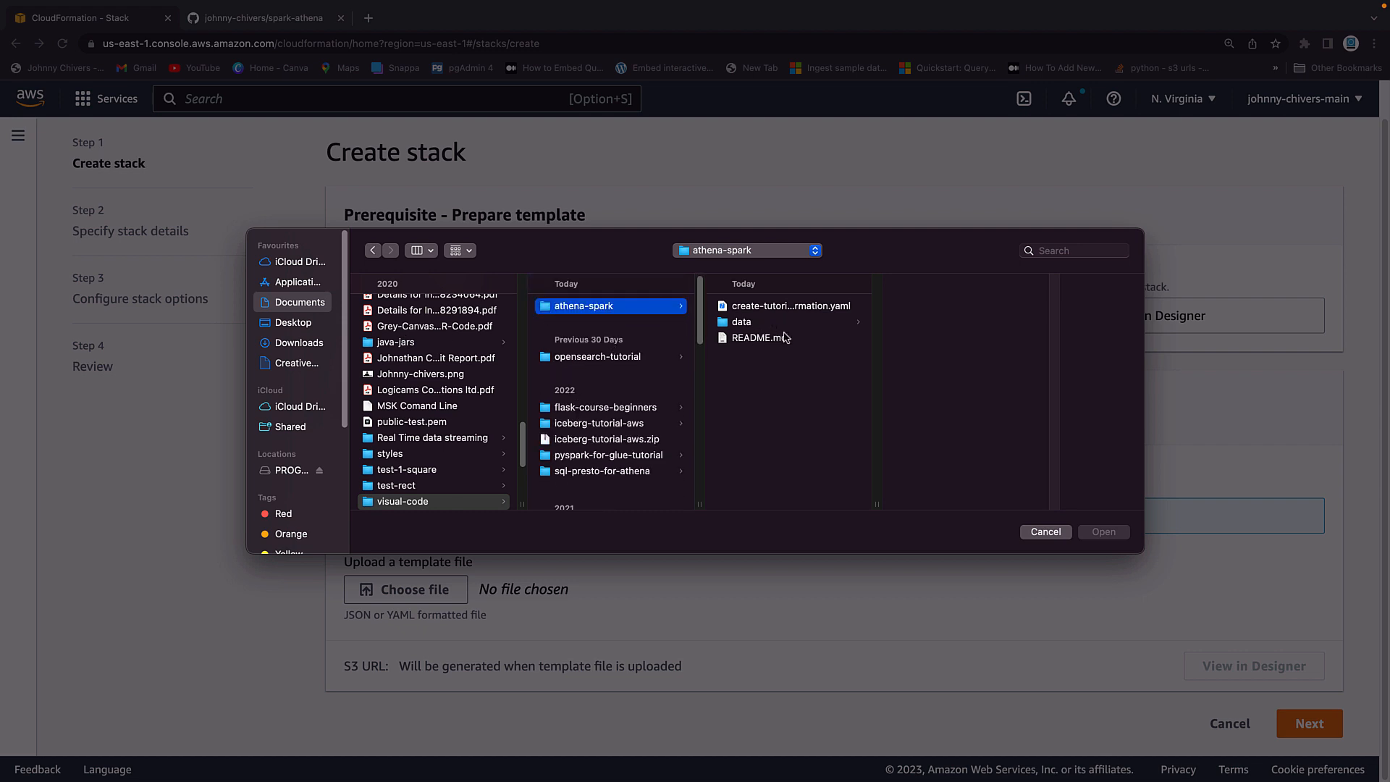
pyautogui.click(791, 306)
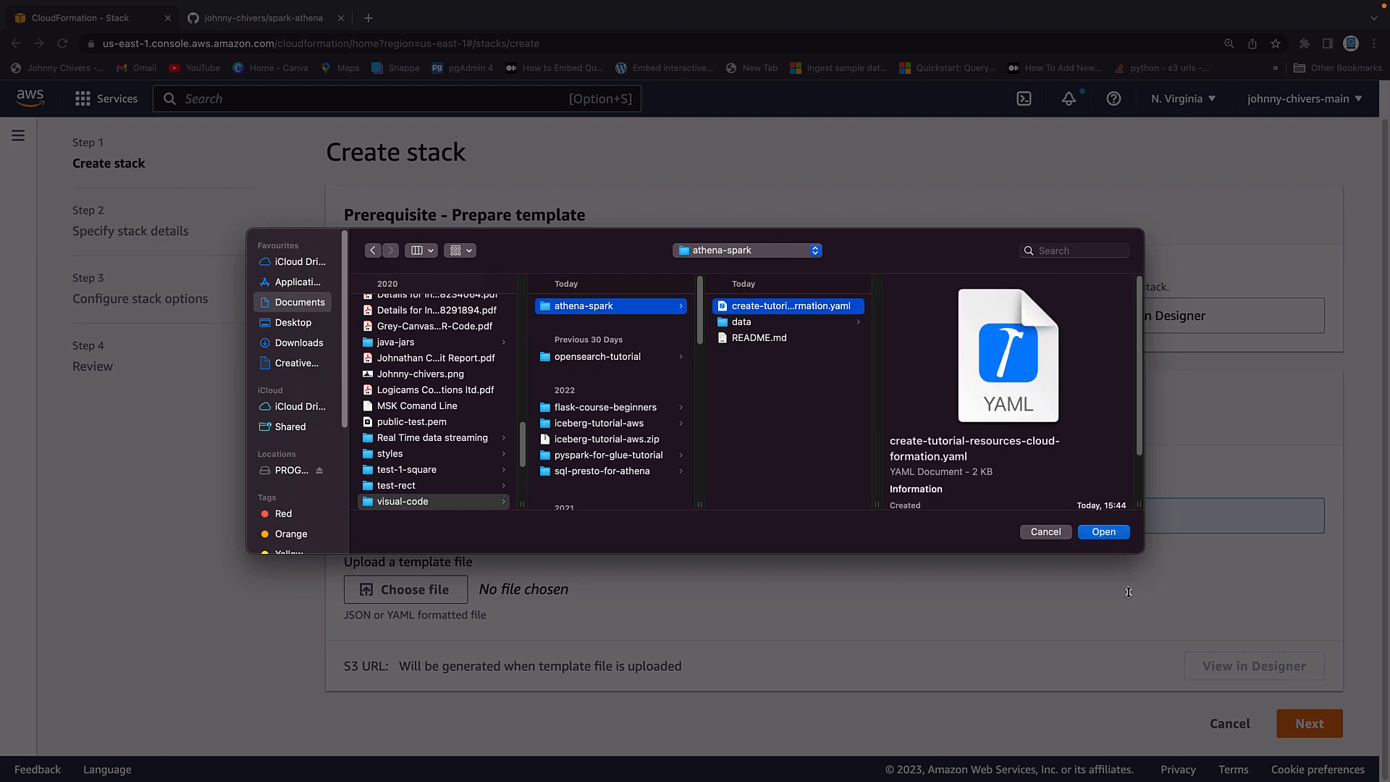
pyautogui.click(1103, 532)
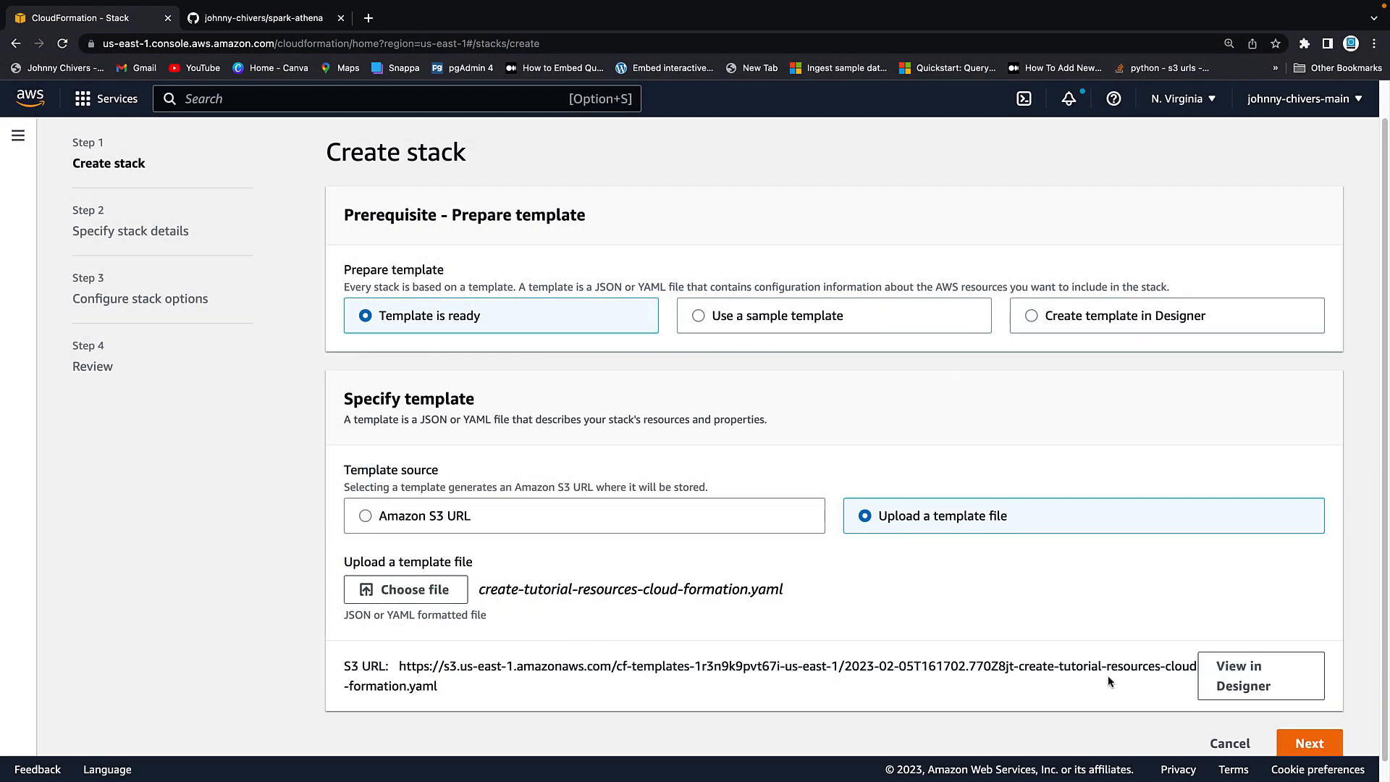
pyautogui.click(1309, 743)
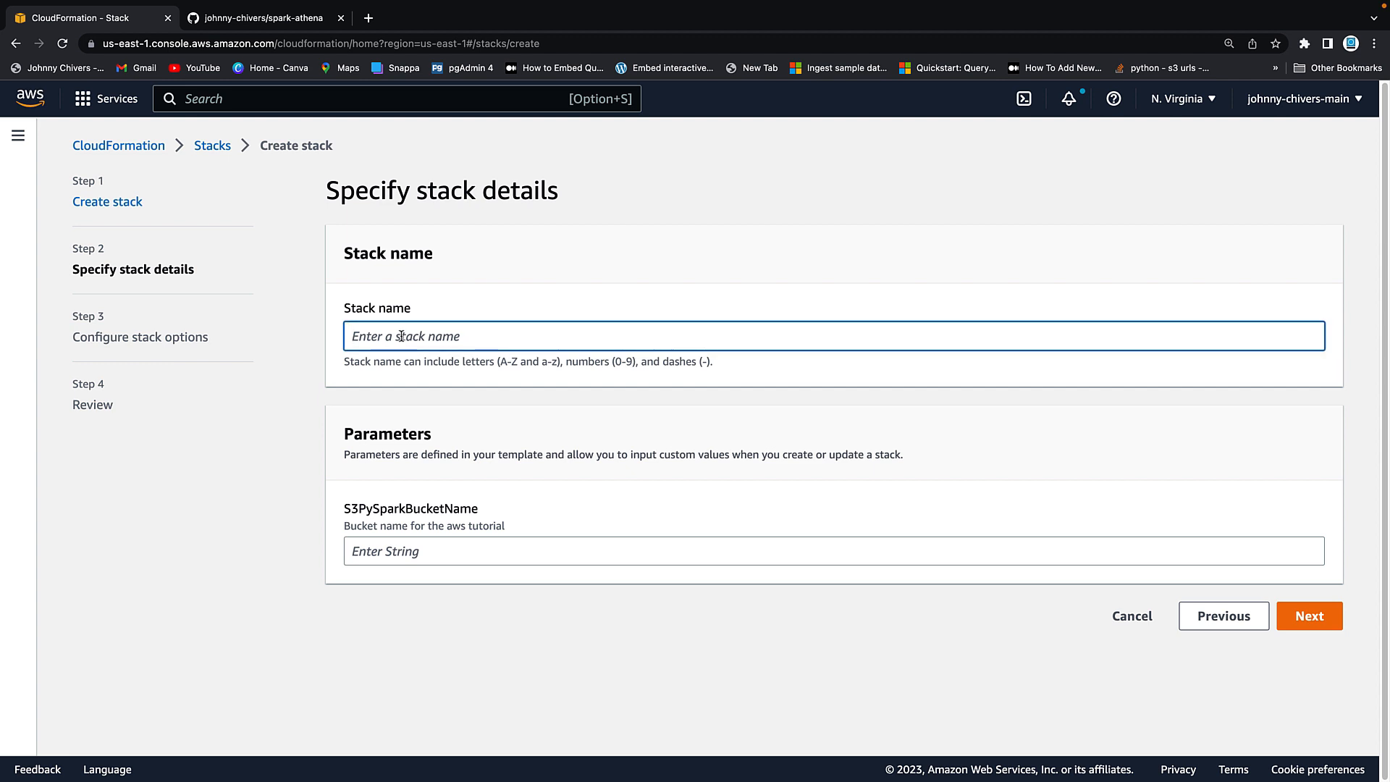
# Step: Name the stack tutorial-apache-spark-athena
pyautogui.write('tui')
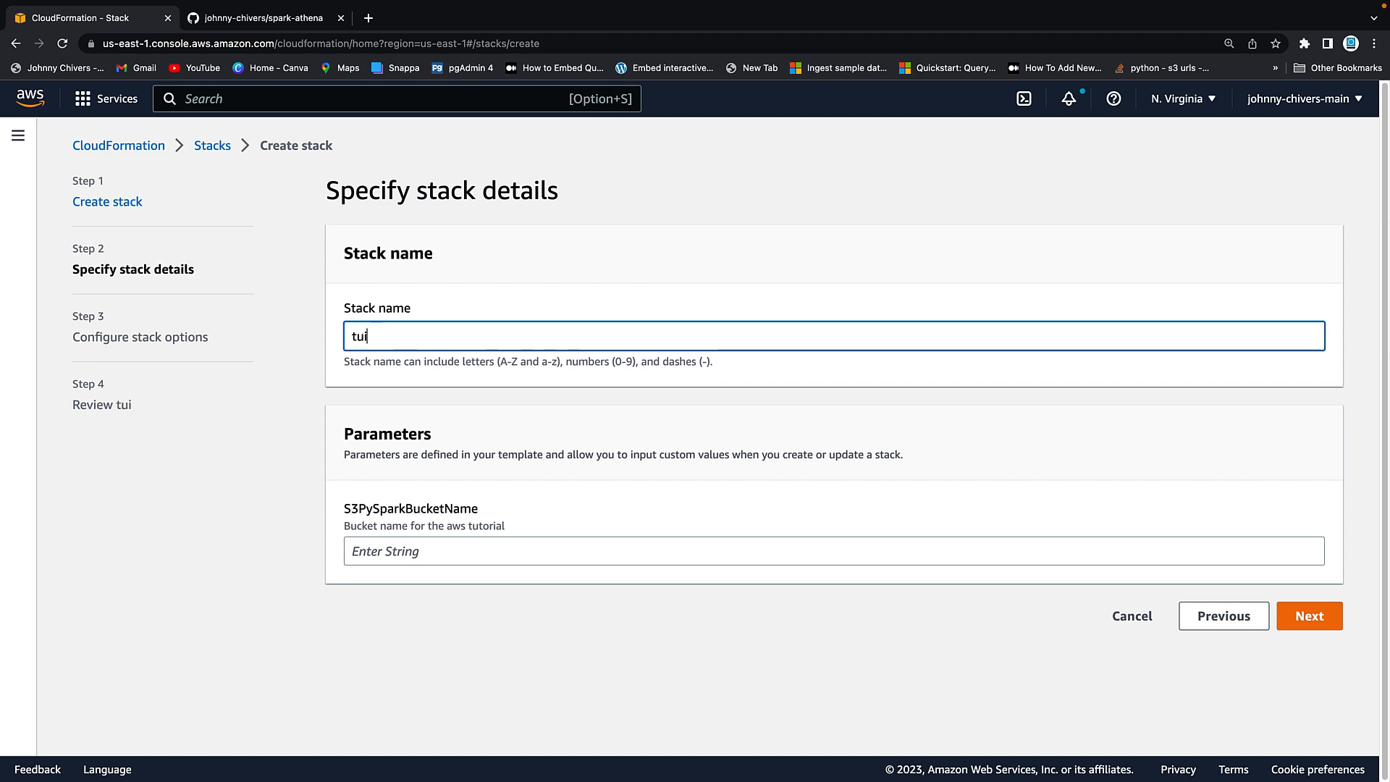
pyautogui.write('torial-apacjke')
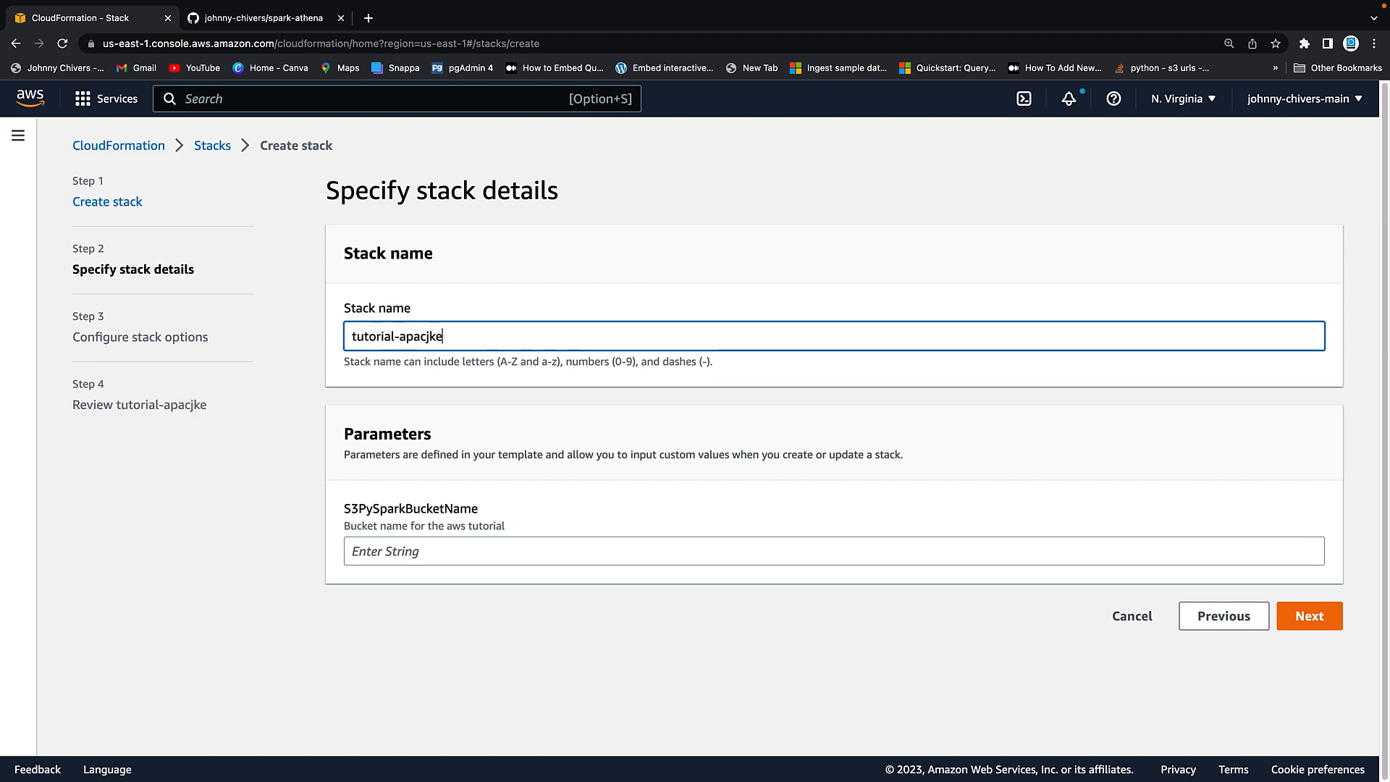
pyautogui.write('tutorial-apache-')
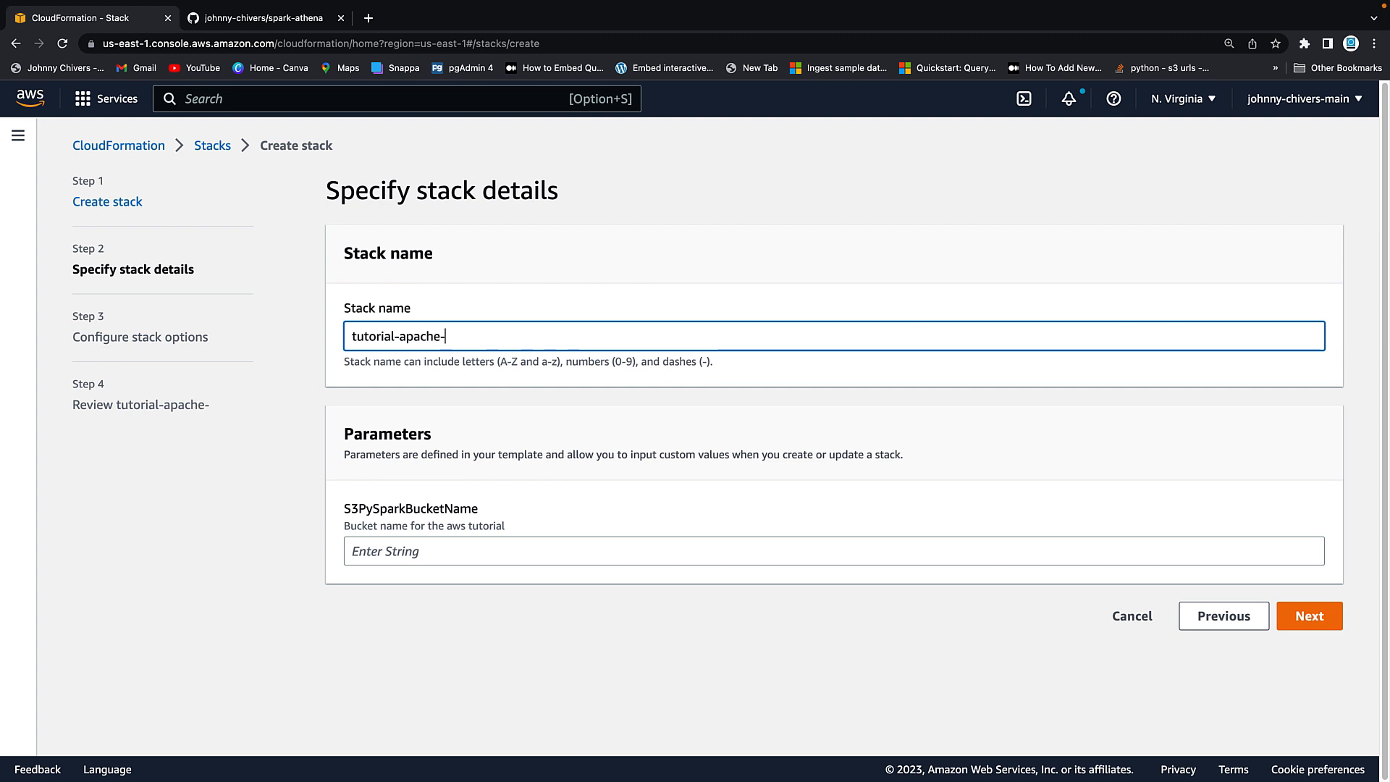
pyautogui.write('spark-athena')
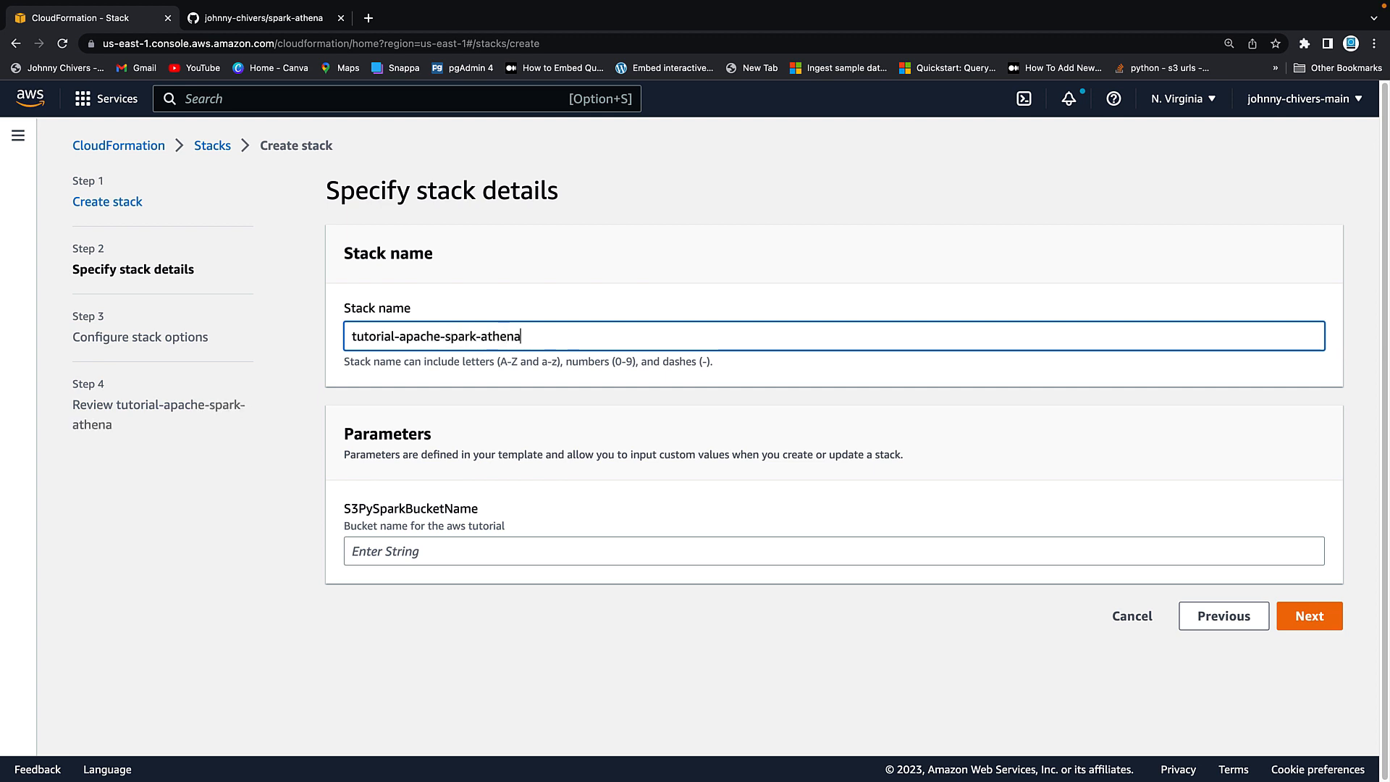
pyautogui.moveTo(344, 521)
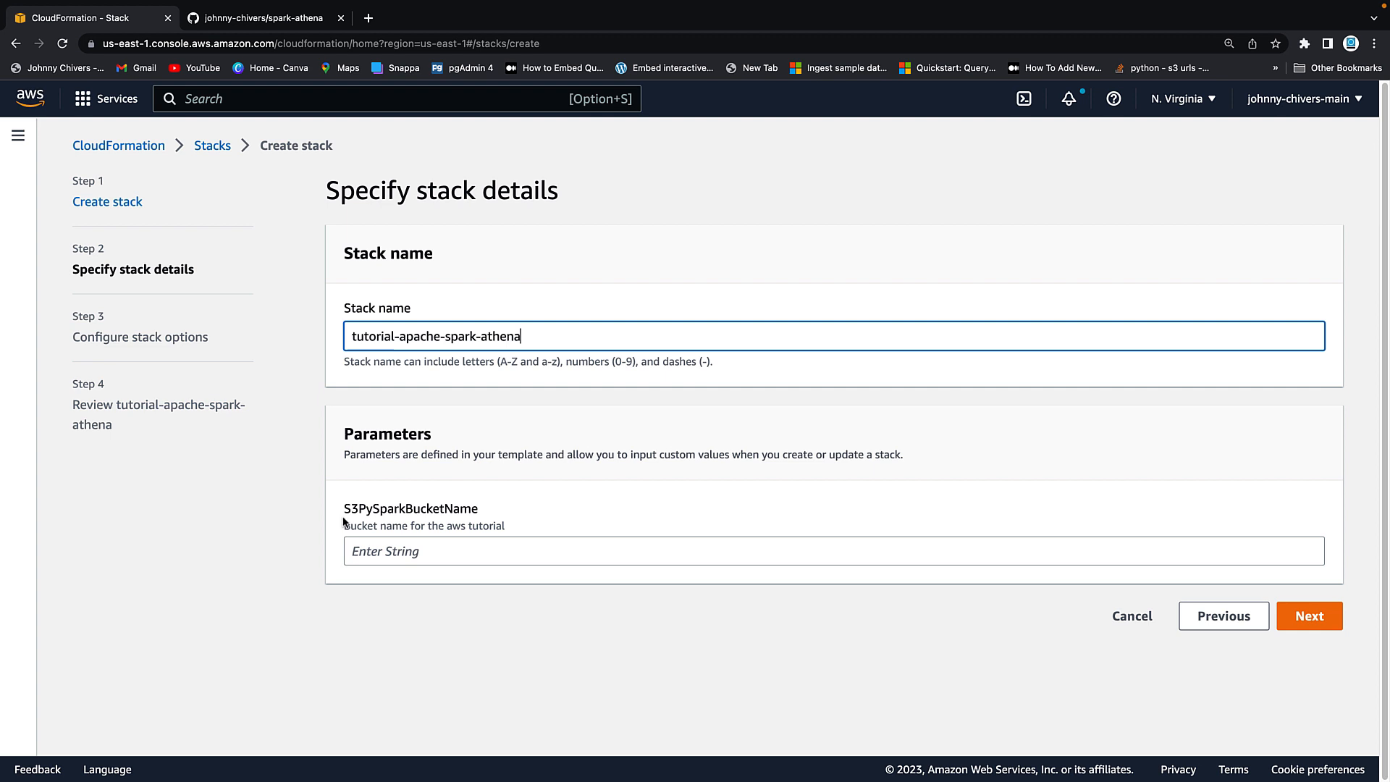
# Step: Set S3PySparkBucketName to tutorial-athena-spark-johnny-chivers and continue to Configure stack options
pyautogui.doubleClick(409, 508)
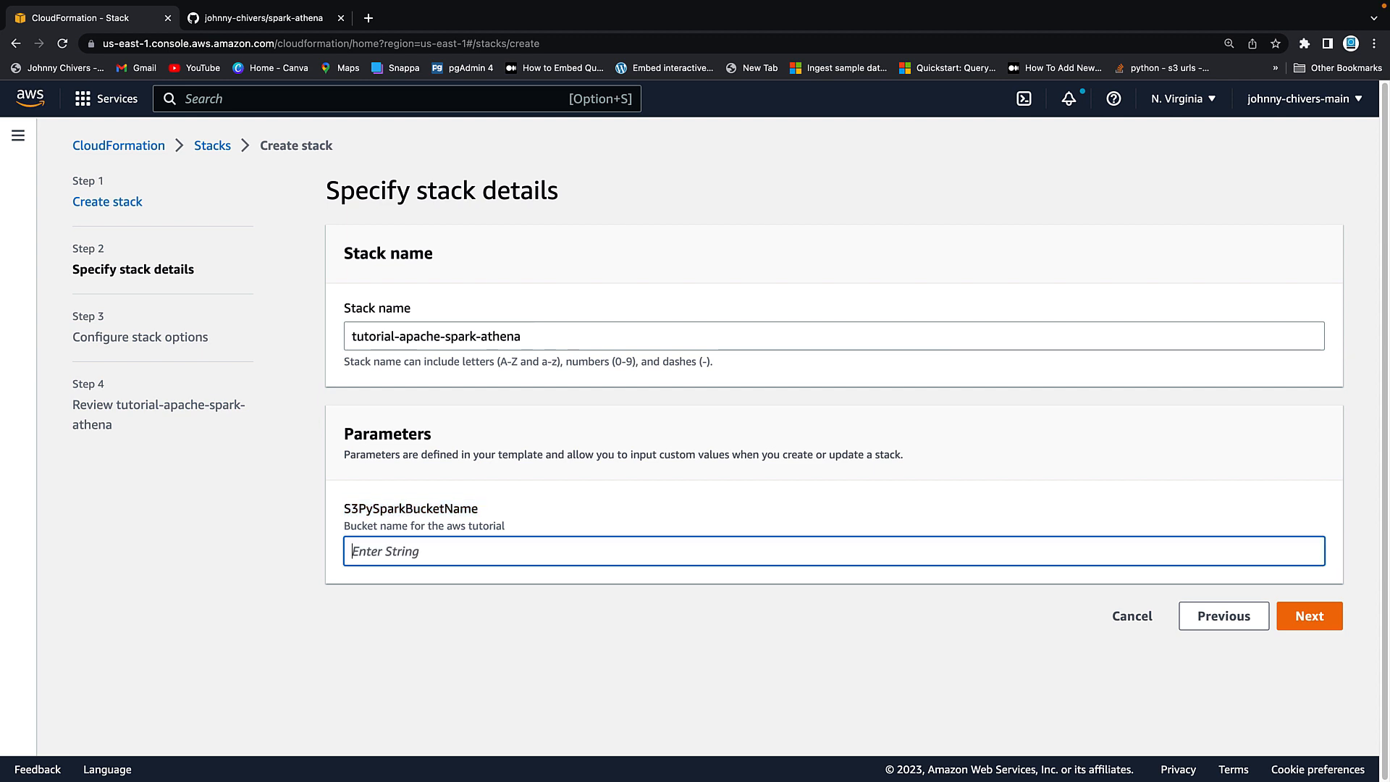
pyautogui.write('tutoi')
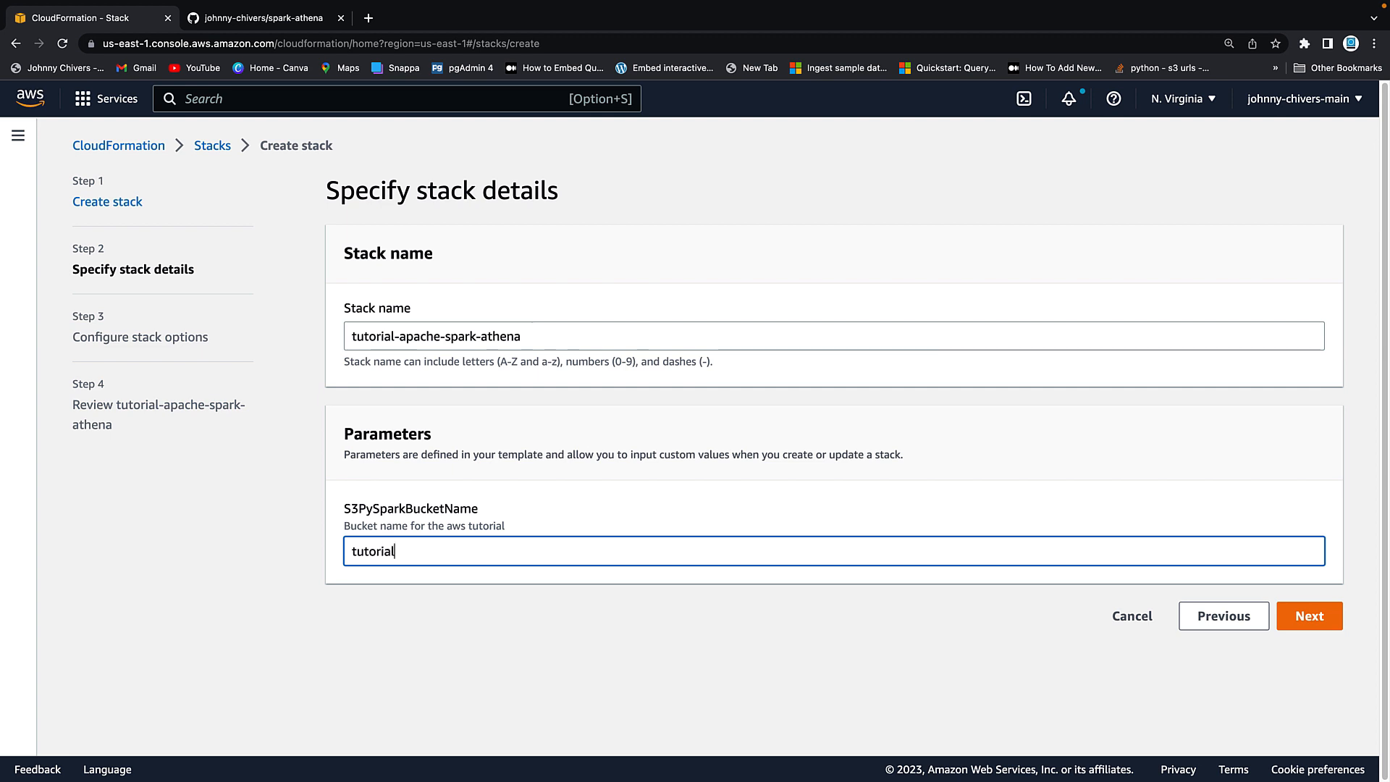
pyautogui.write('-athena-spark')
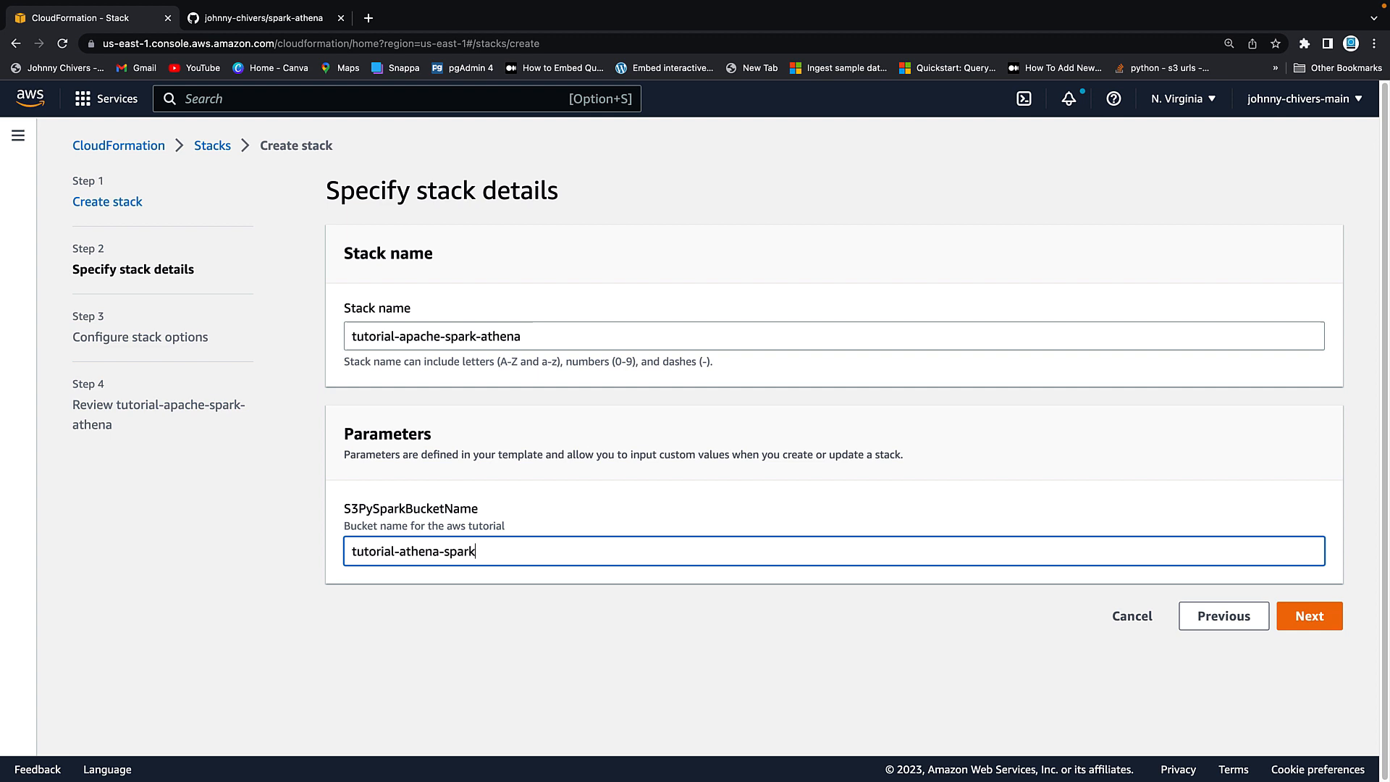
pyautogui.write('-johnny-')
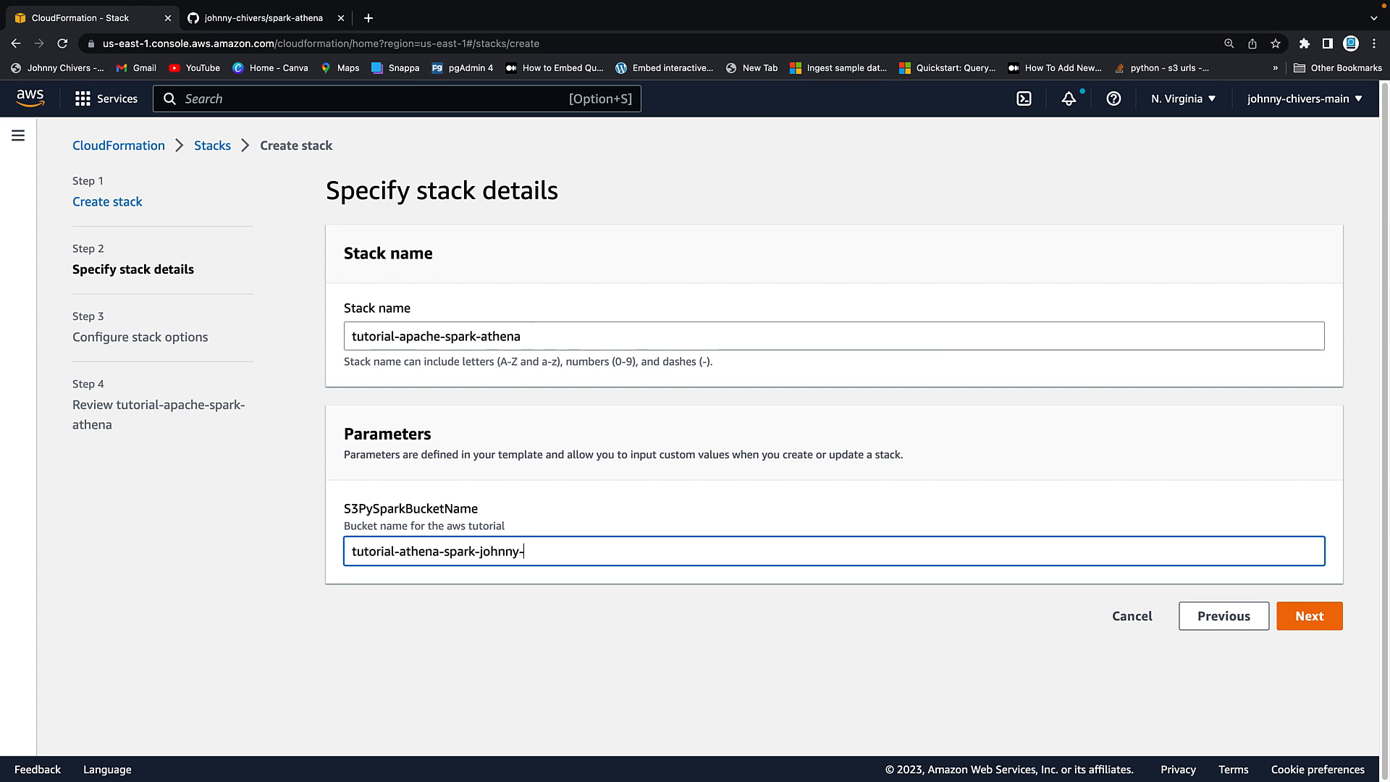
pyautogui.write('chivers')
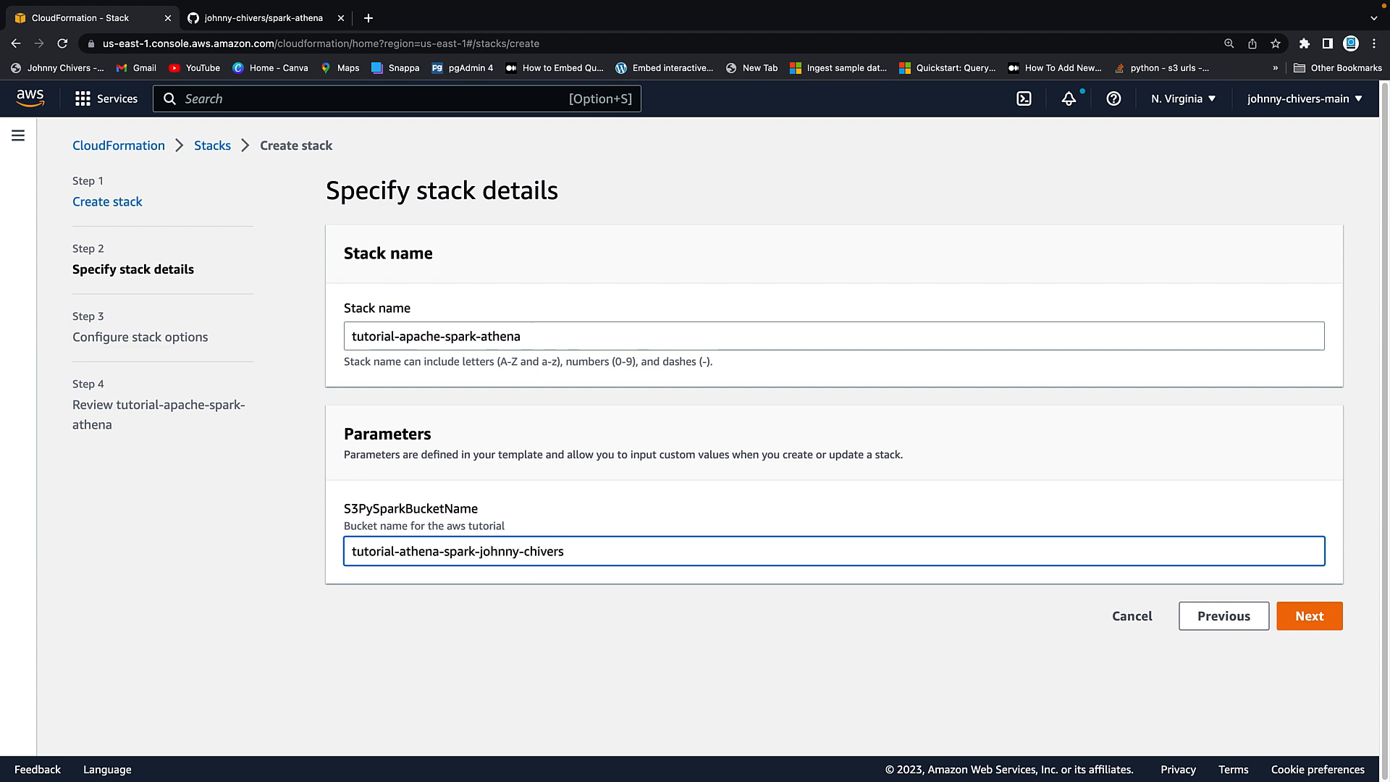
pyautogui.moveTo(518, 614)
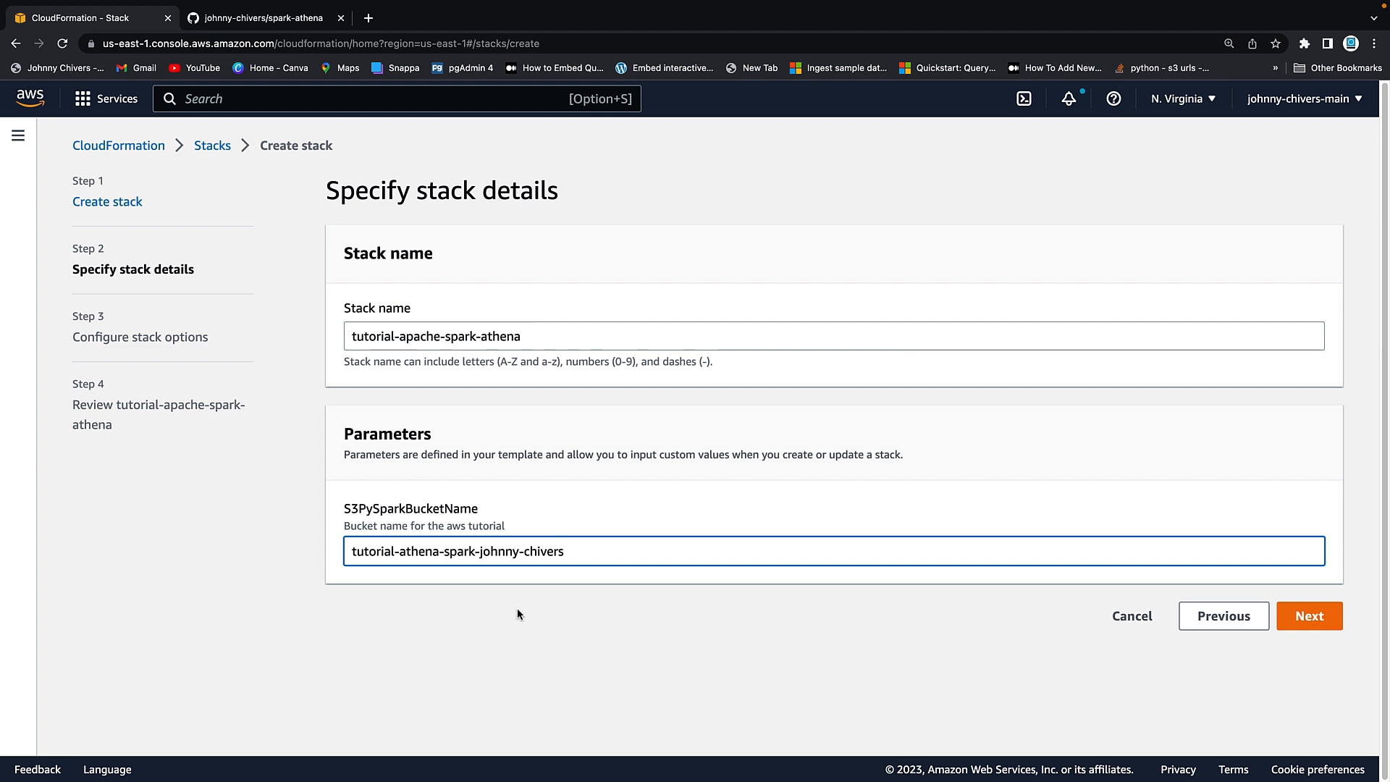
pyautogui.doubleClick(521, 550)
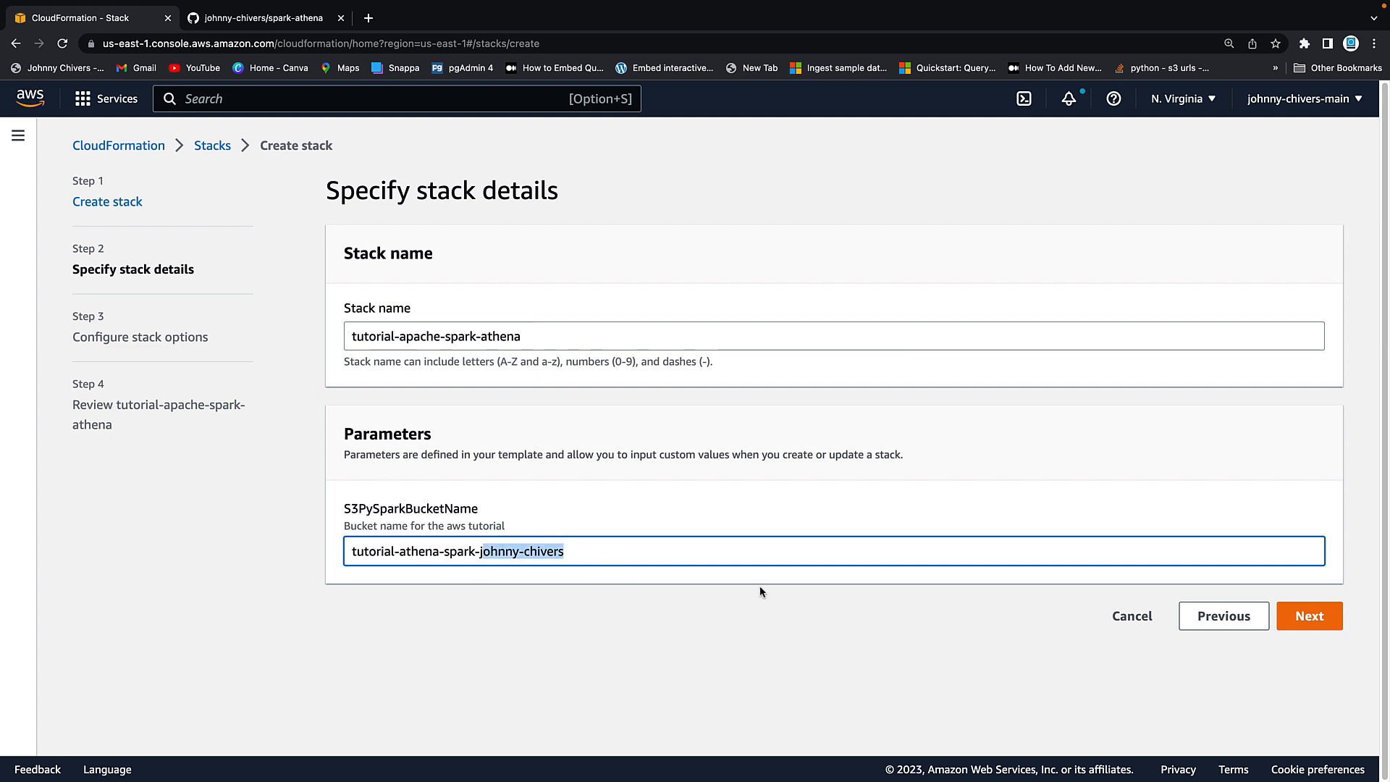
pyautogui.click(1309, 616)
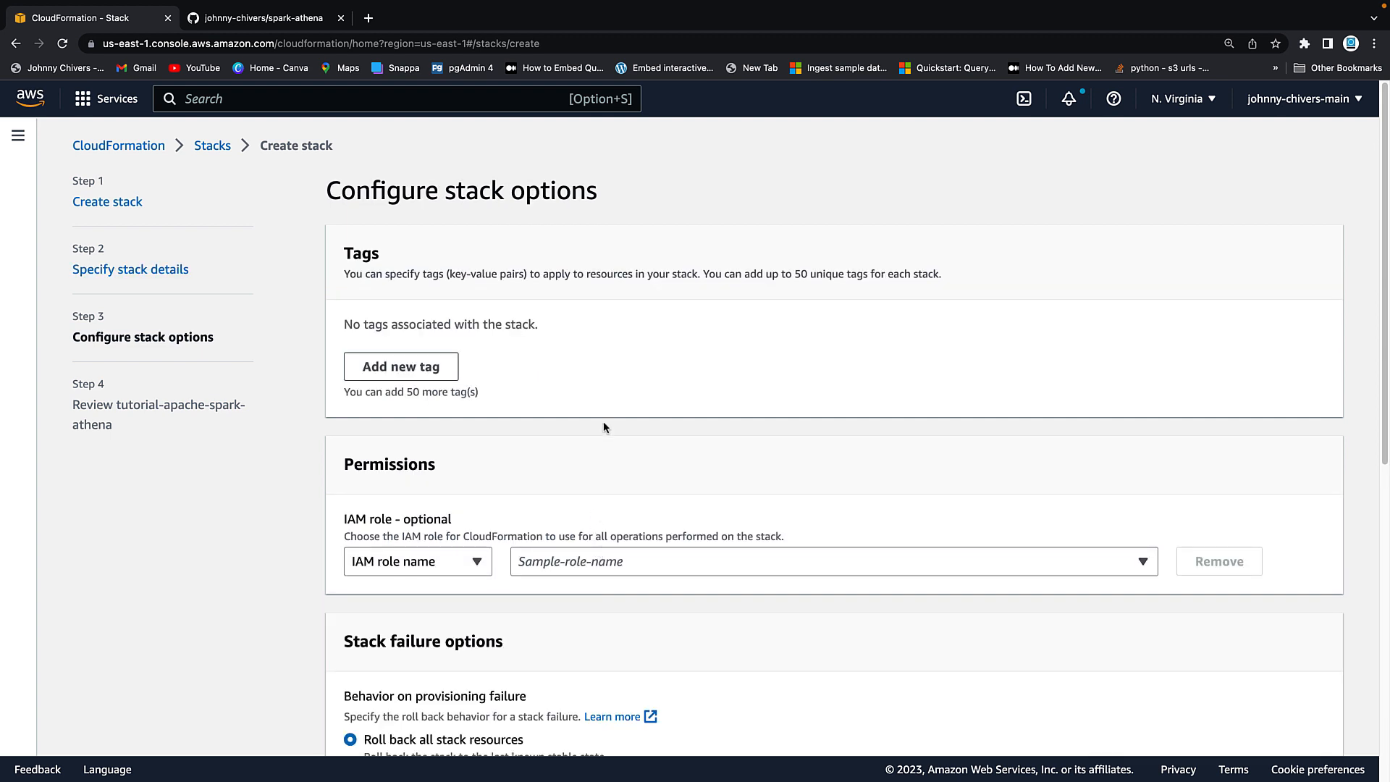
pyautogui.scroll(-3)
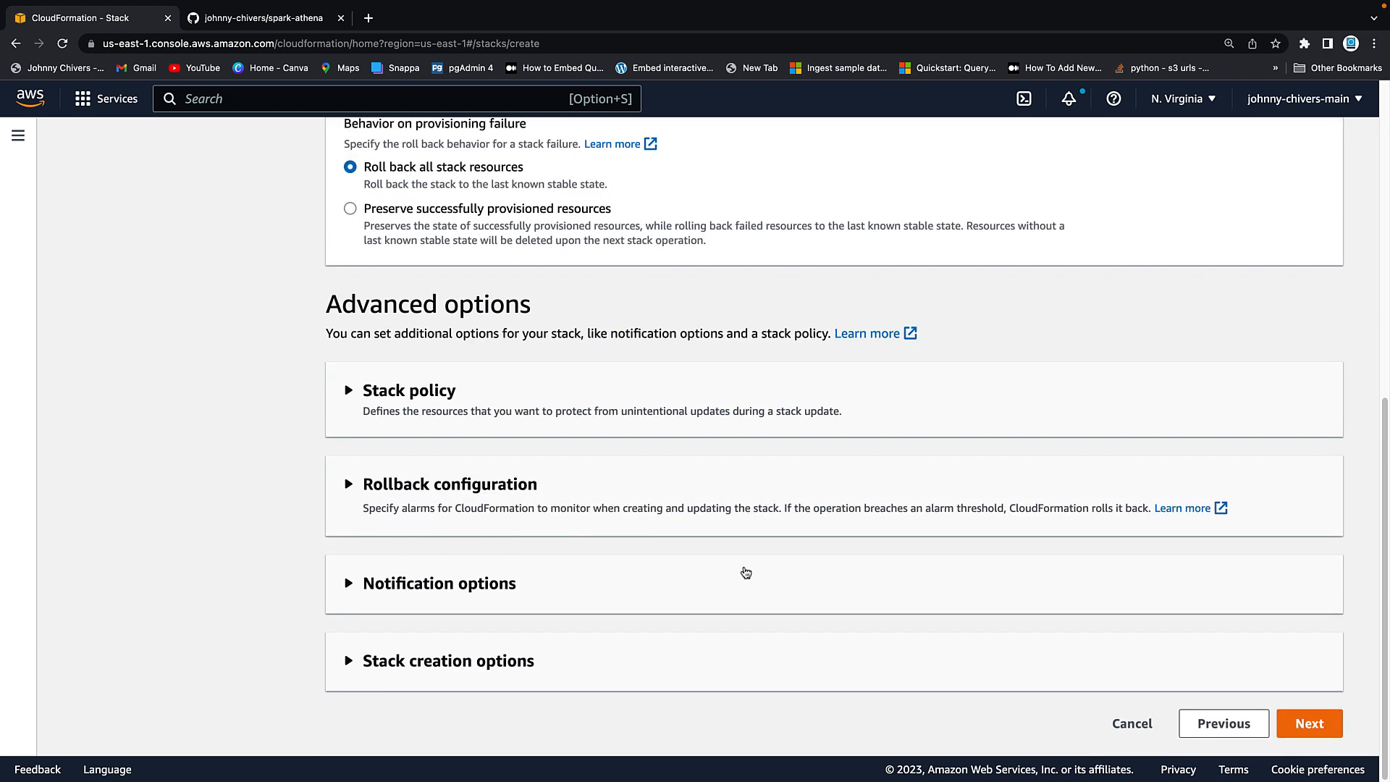
# Step: Advance to the Review page and submit the tutorial-apache-spark-athena stack for creation
pyautogui.click(1309, 724)
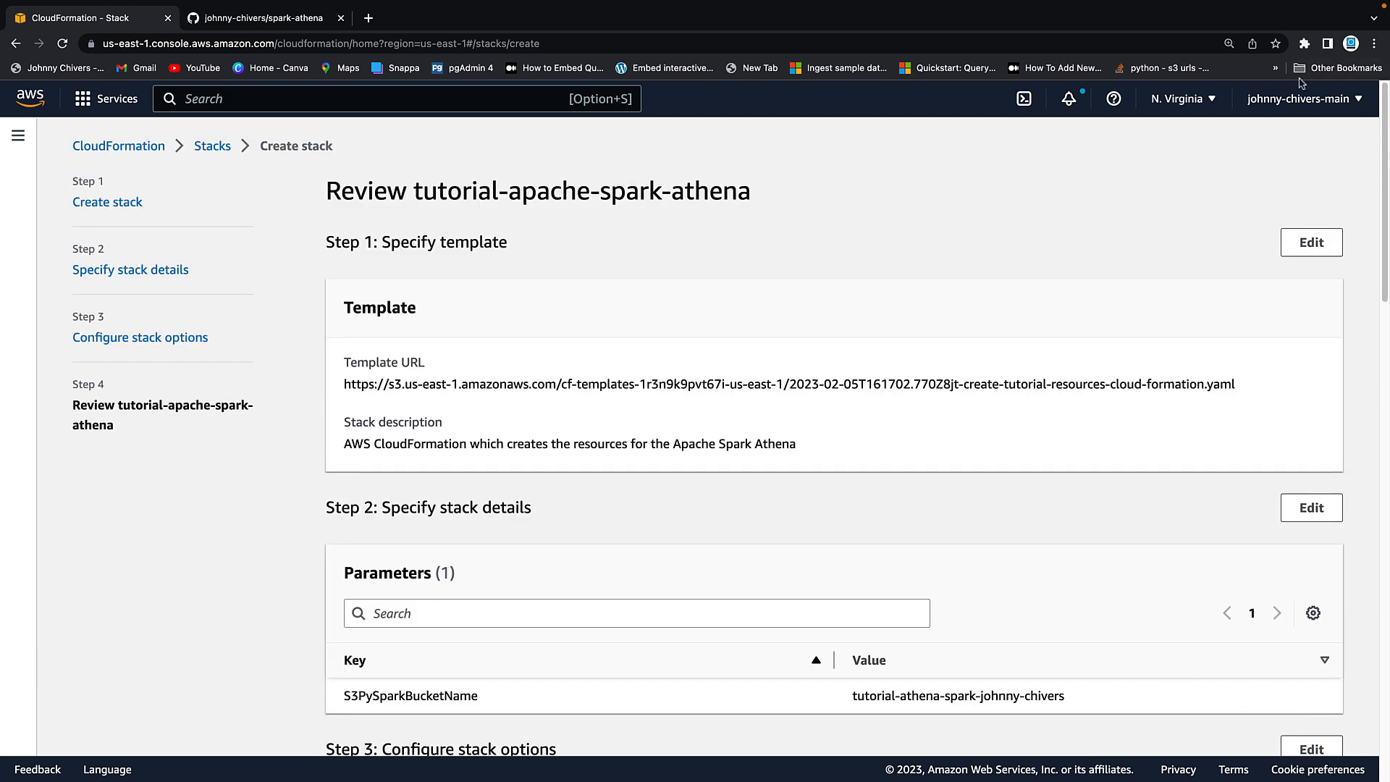
pyautogui.scroll(-3)
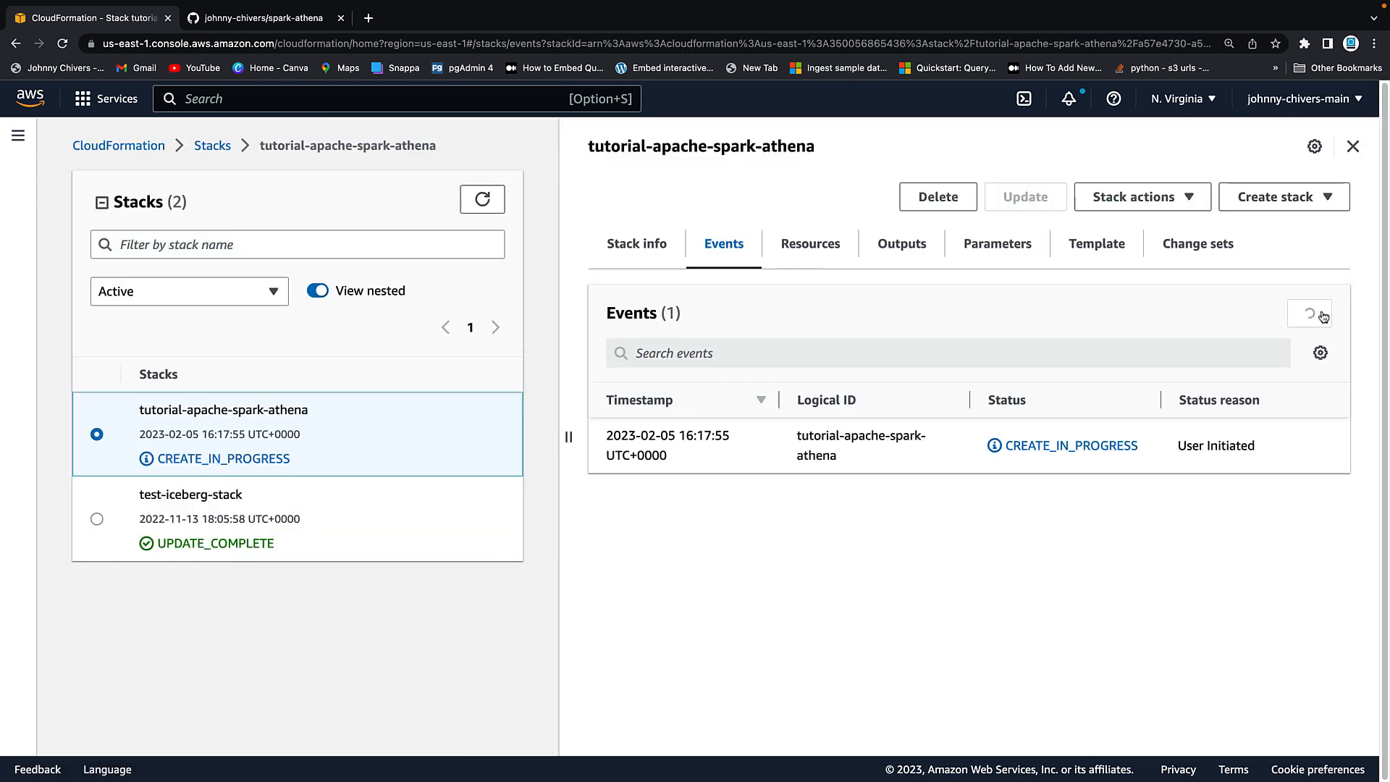
pyautogui.click(261, 18)
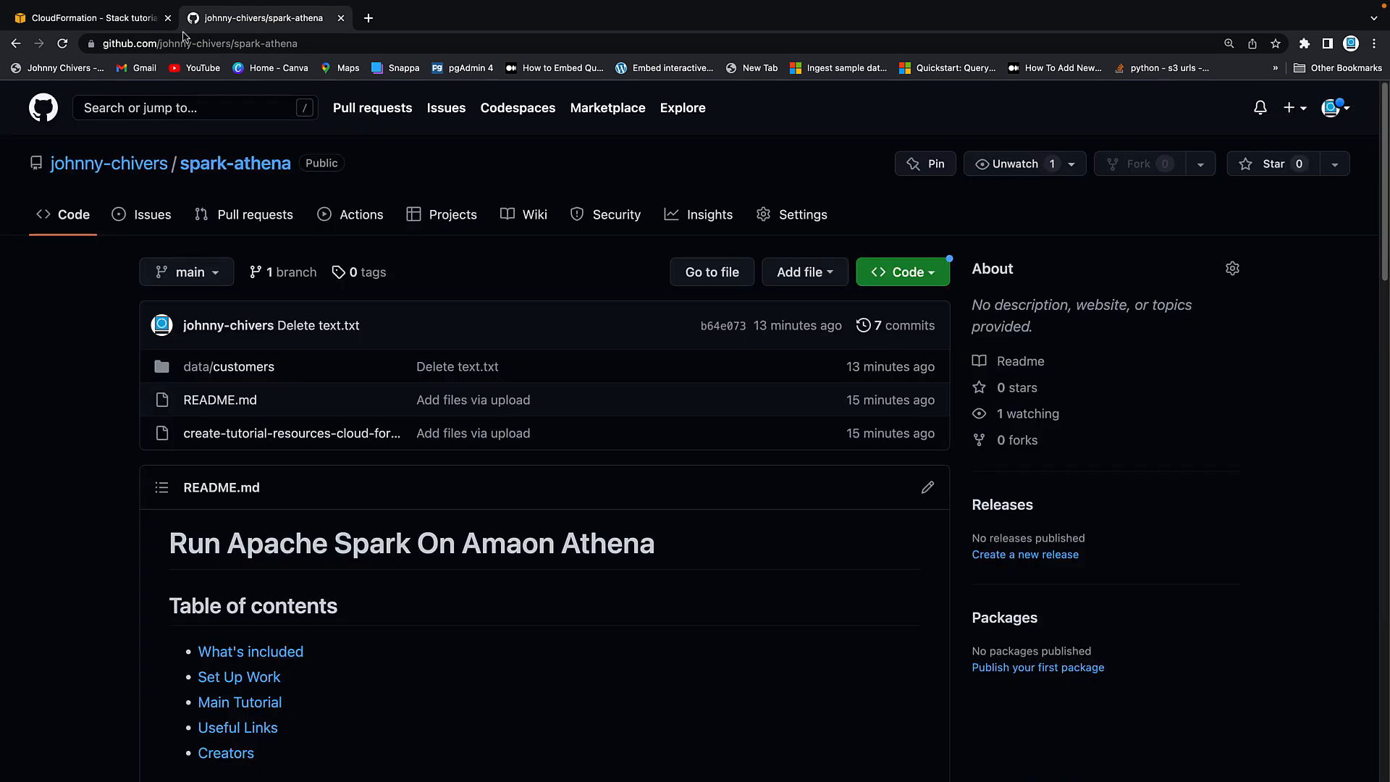
pyautogui.scroll(-3)
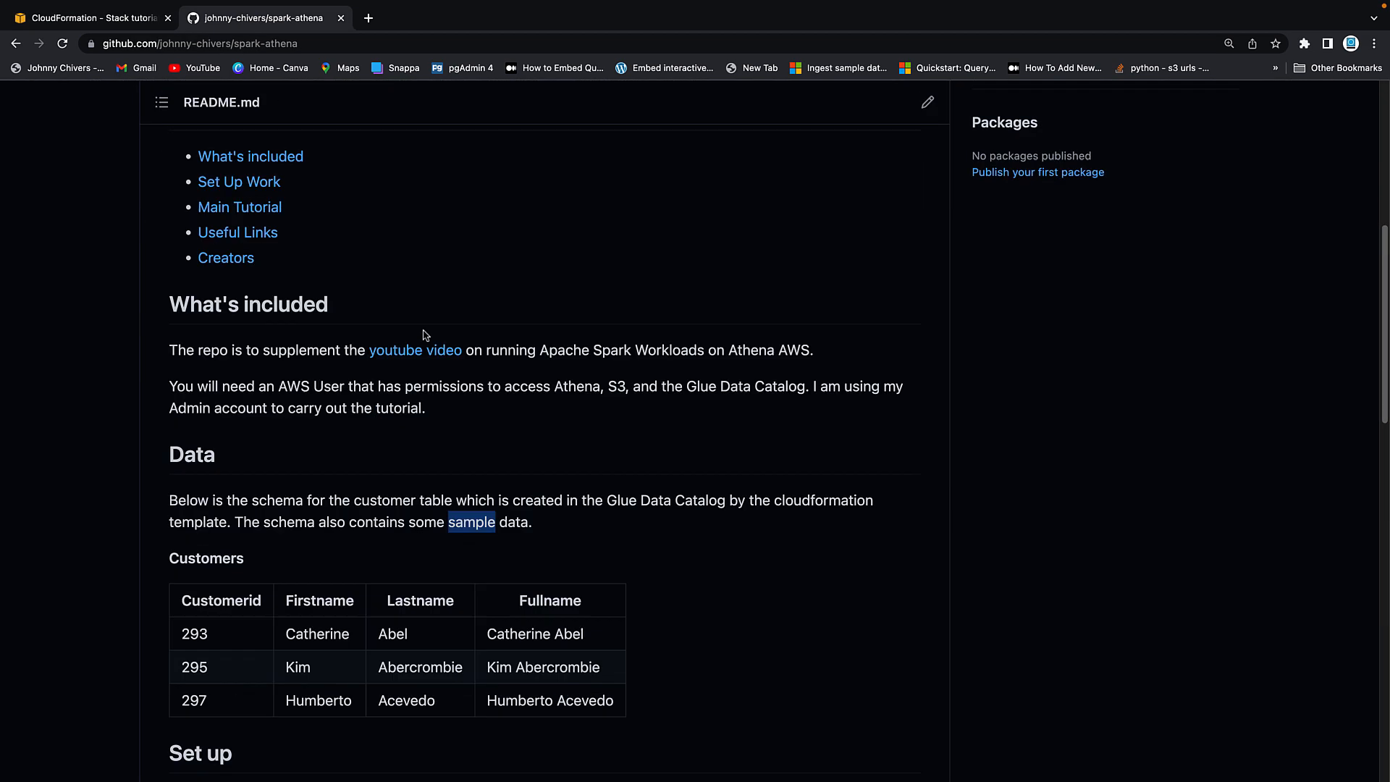
pyautogui.scroll(3)
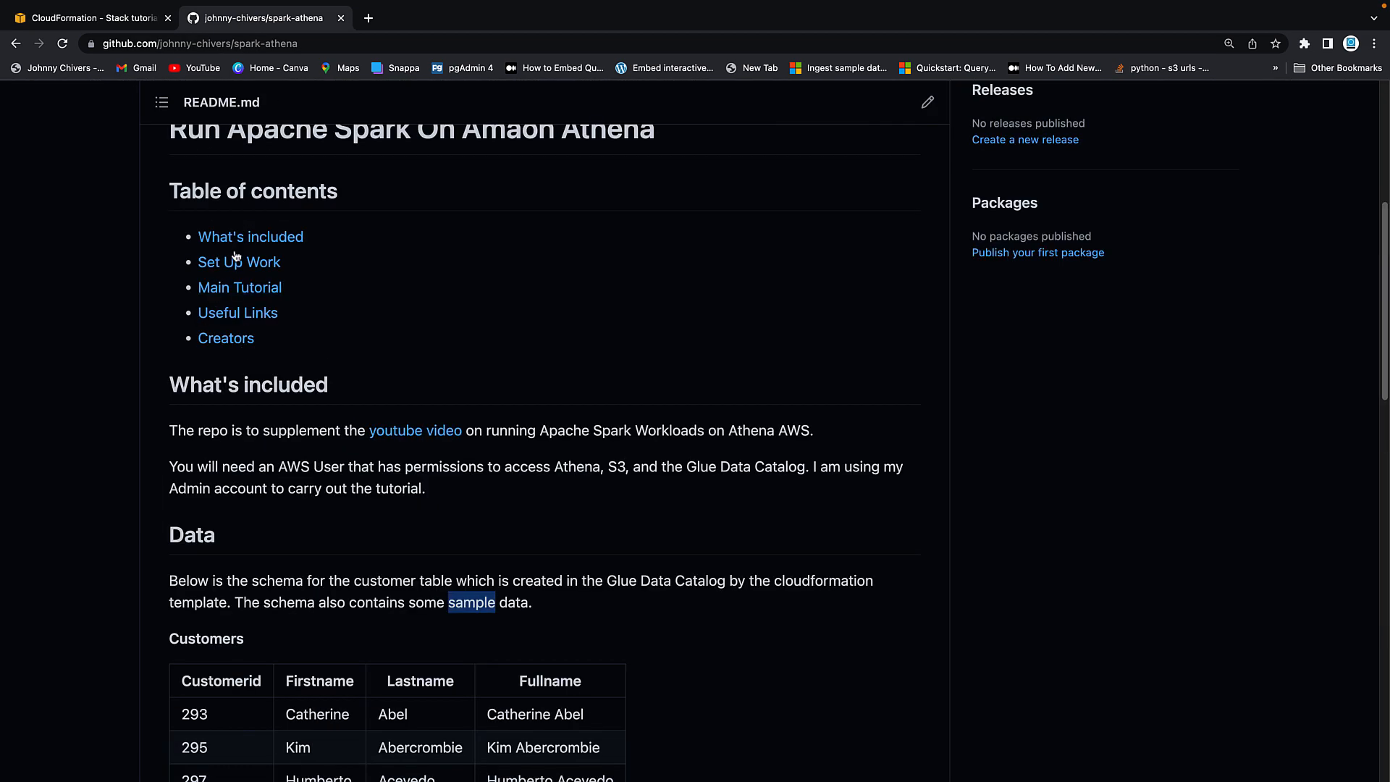
pyautogui.click(239, 262)
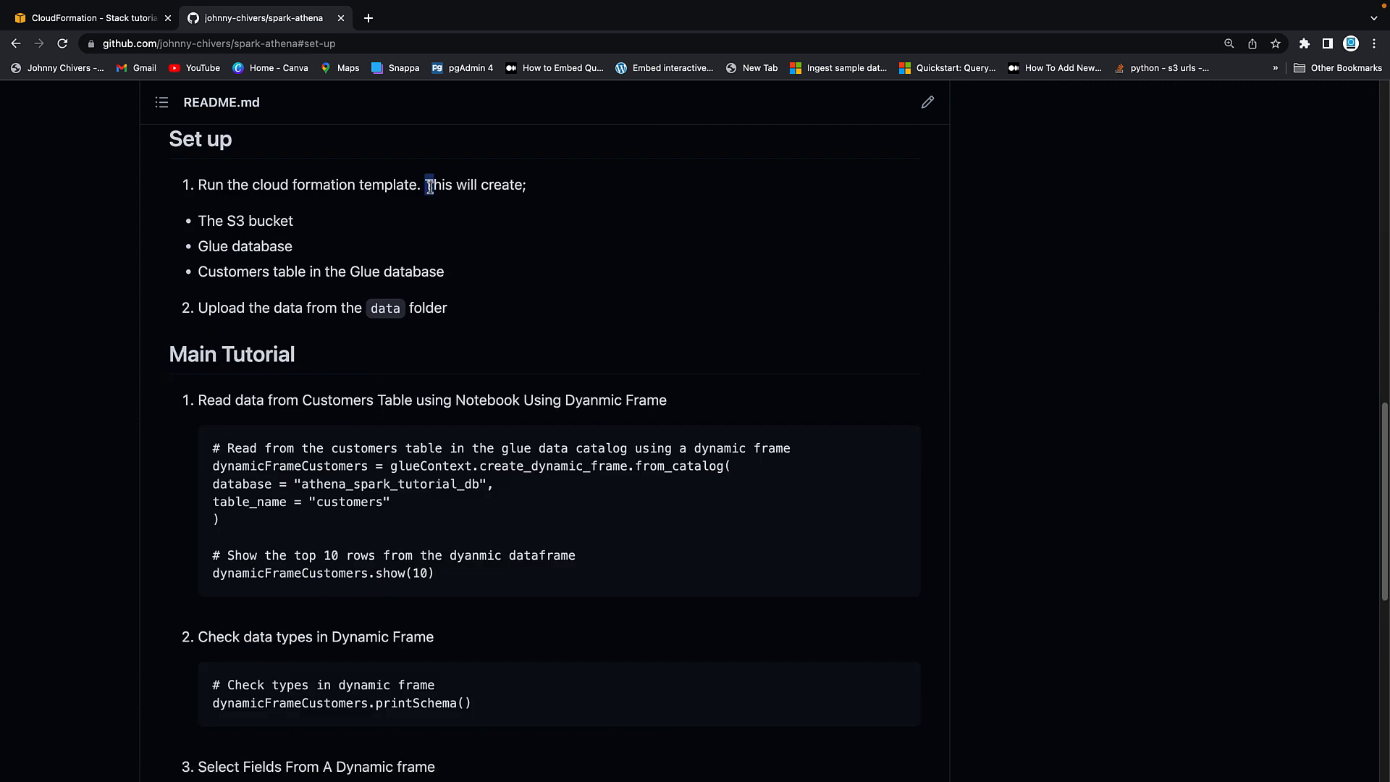
pyautogui.doubleClick(246, 246)
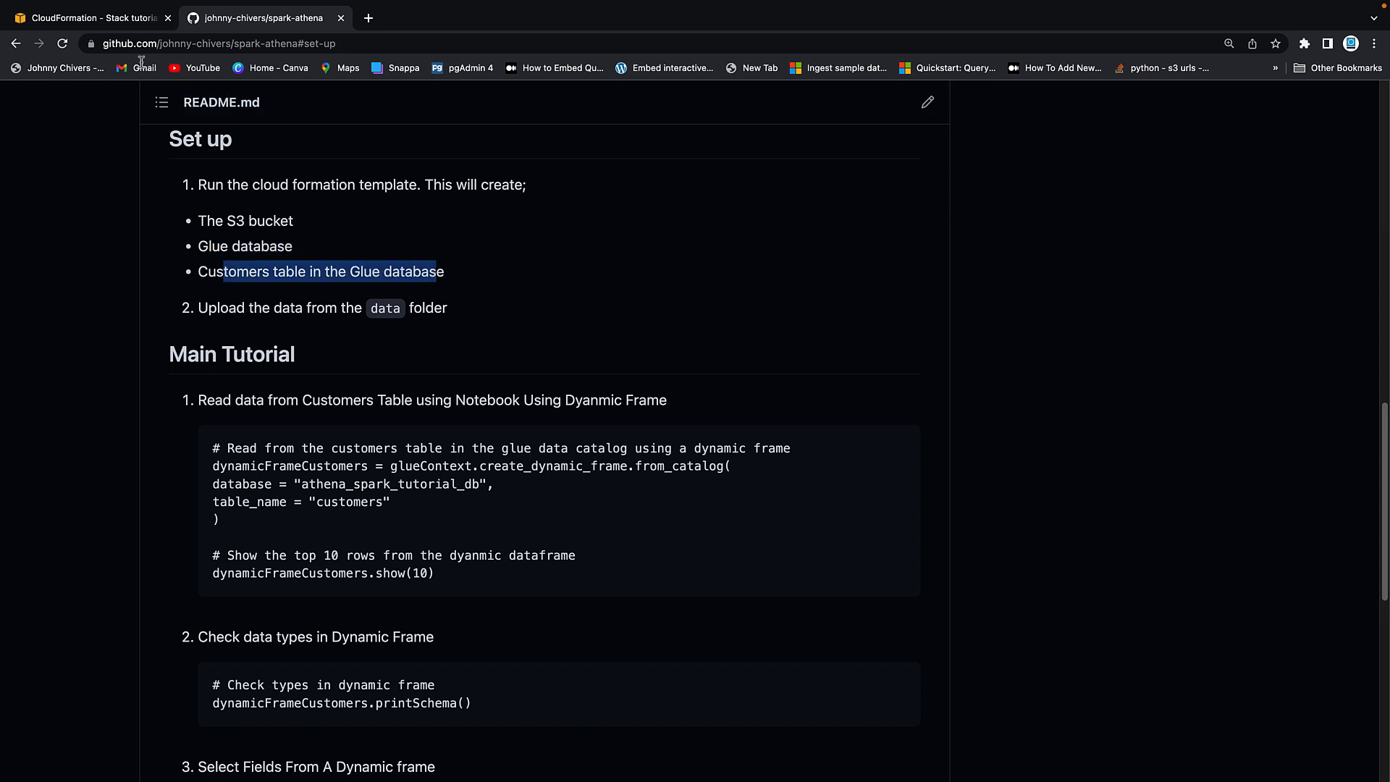
pyautogui.click(94, 17)
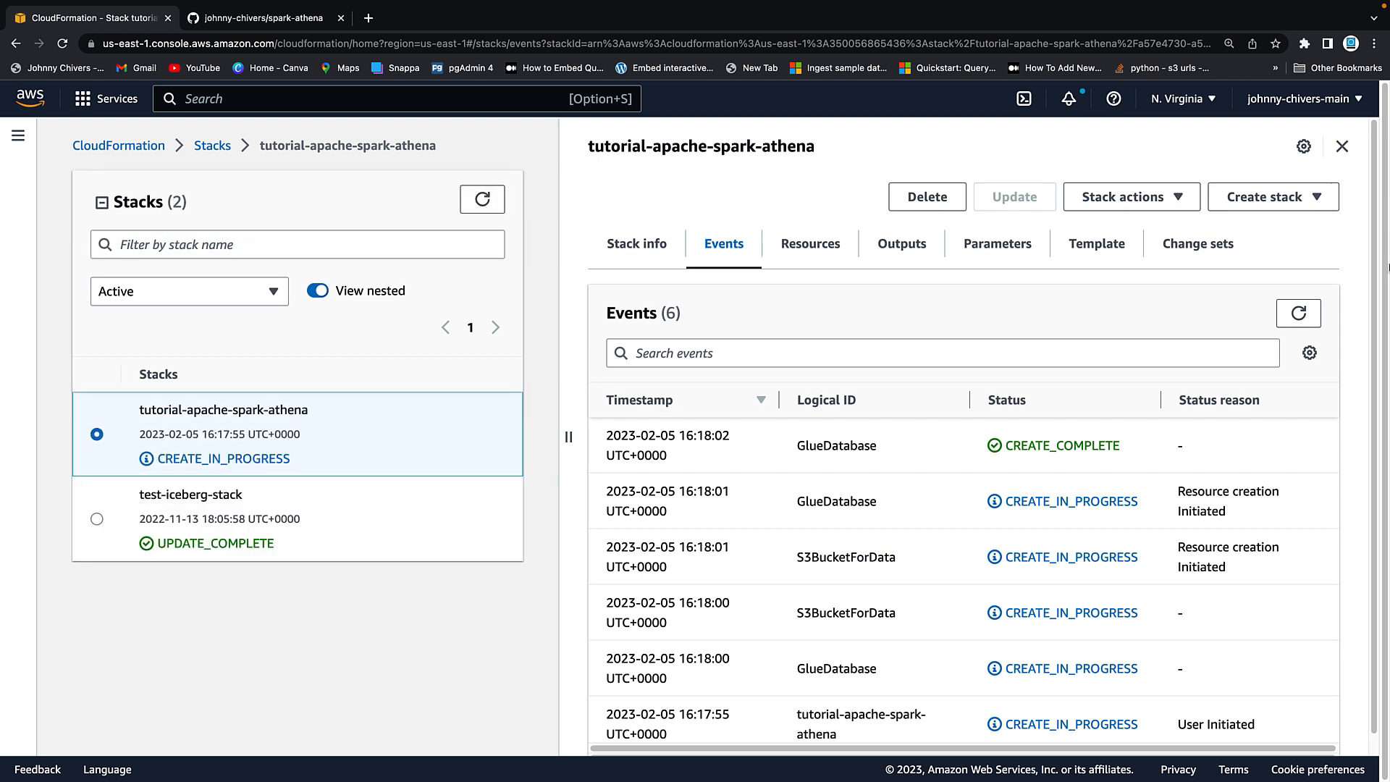
# Step: Refresh the stack events until CREATE_COMPLETE and view the stack's three created resources
pyautogui.click(1297, 313)
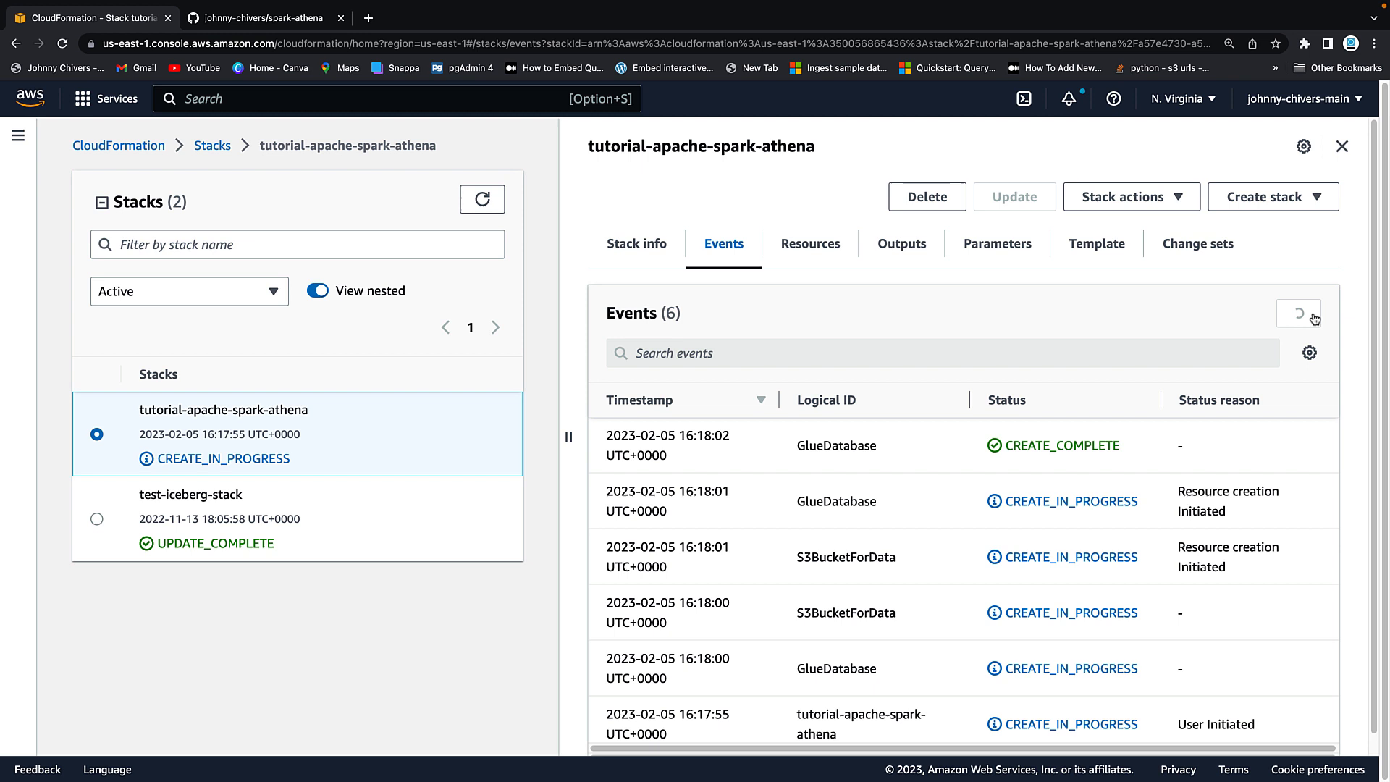
pyautogui.click(1299, 314)
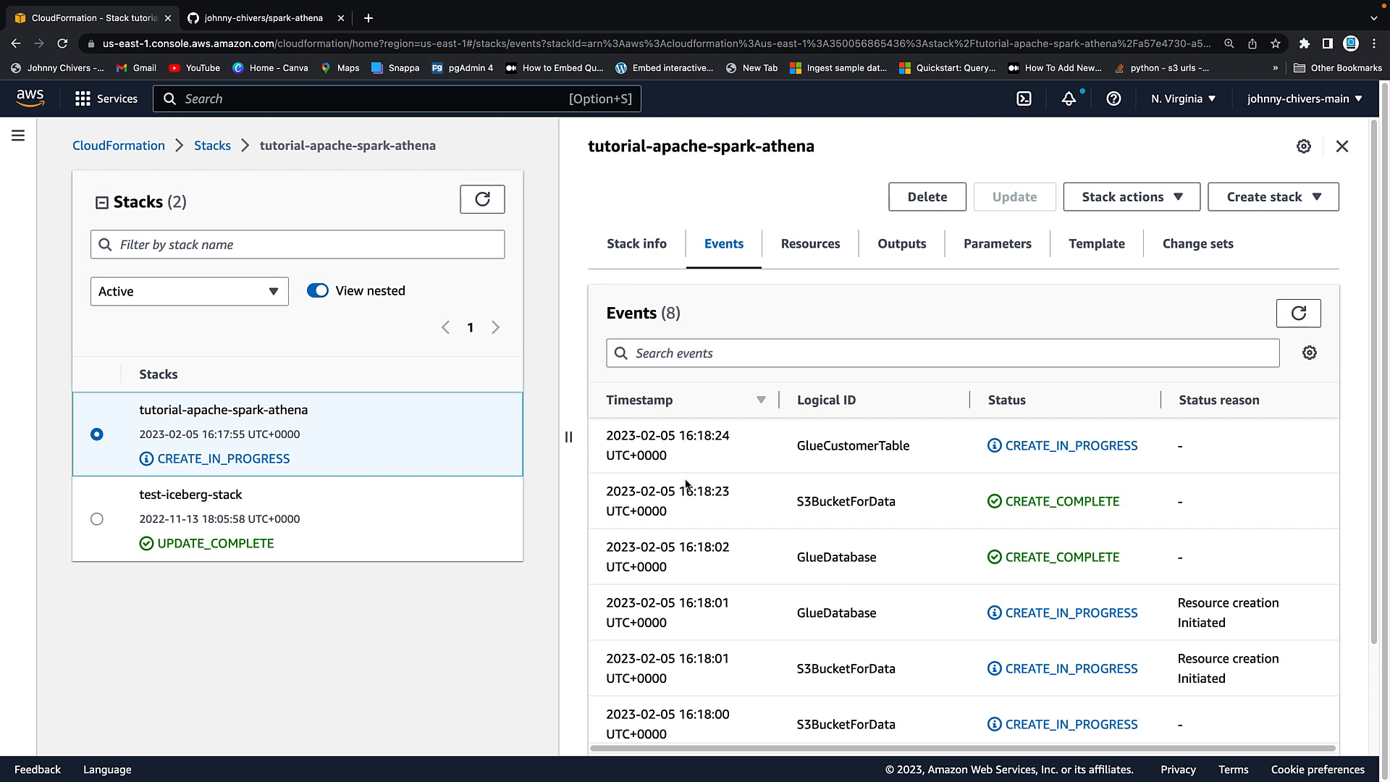
pyautogui.click(482, 199)
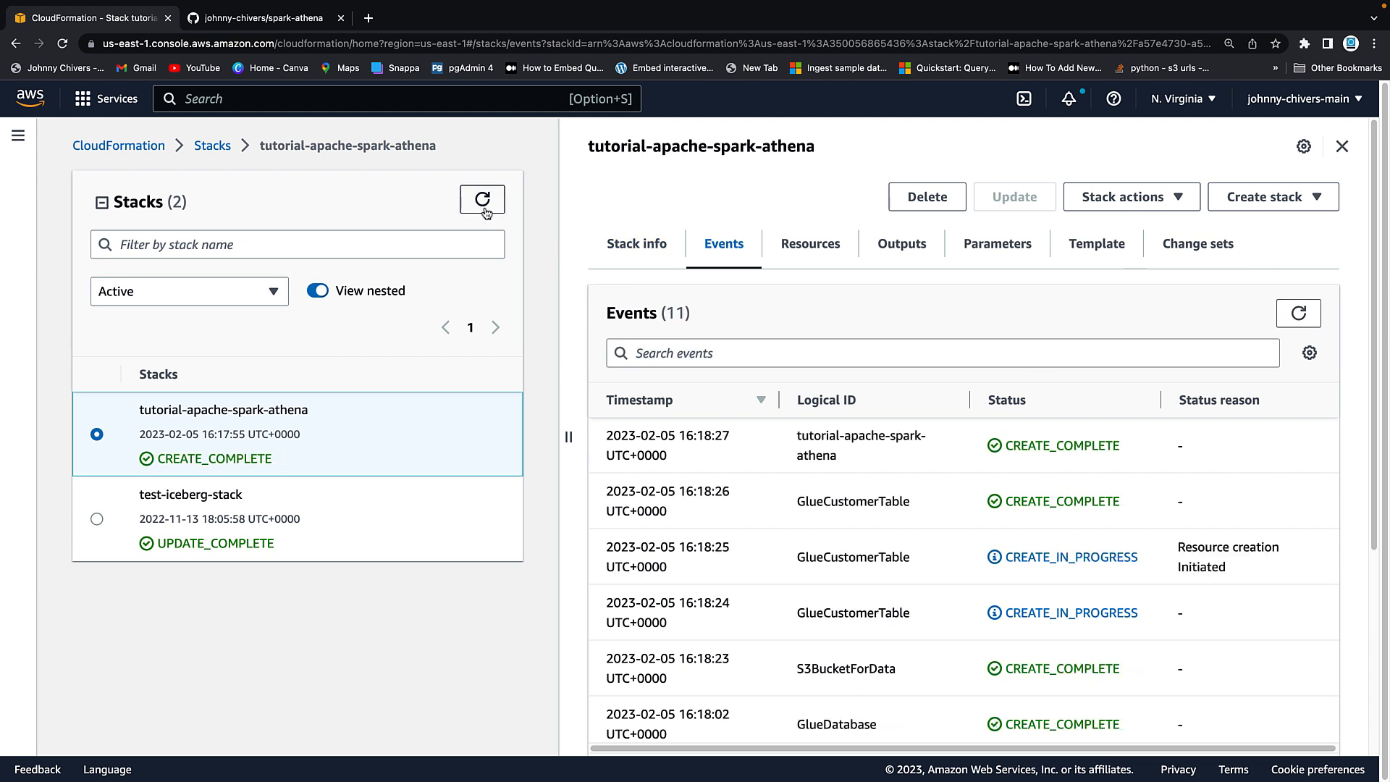
pyautogui.moveTo(1080, 377)
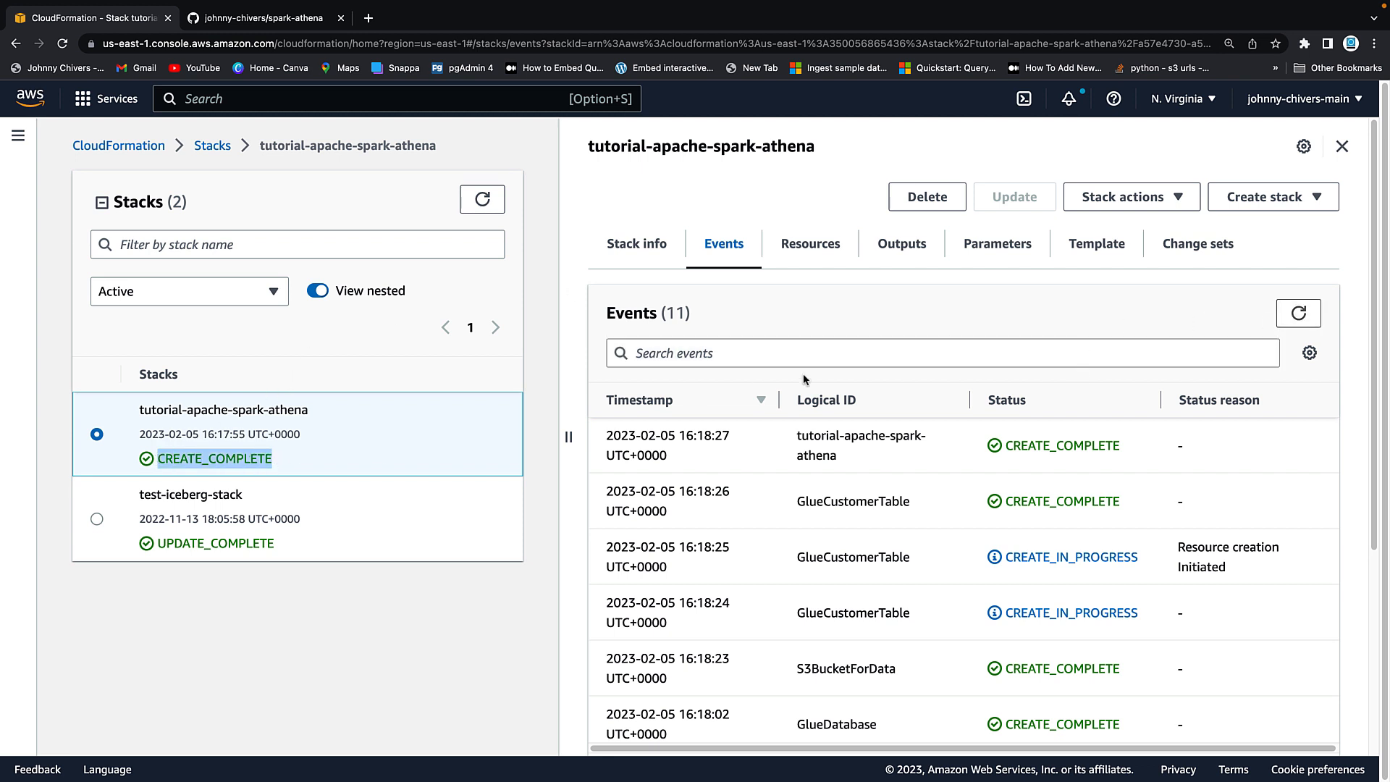
pyautogui.moveTo(892, 249)
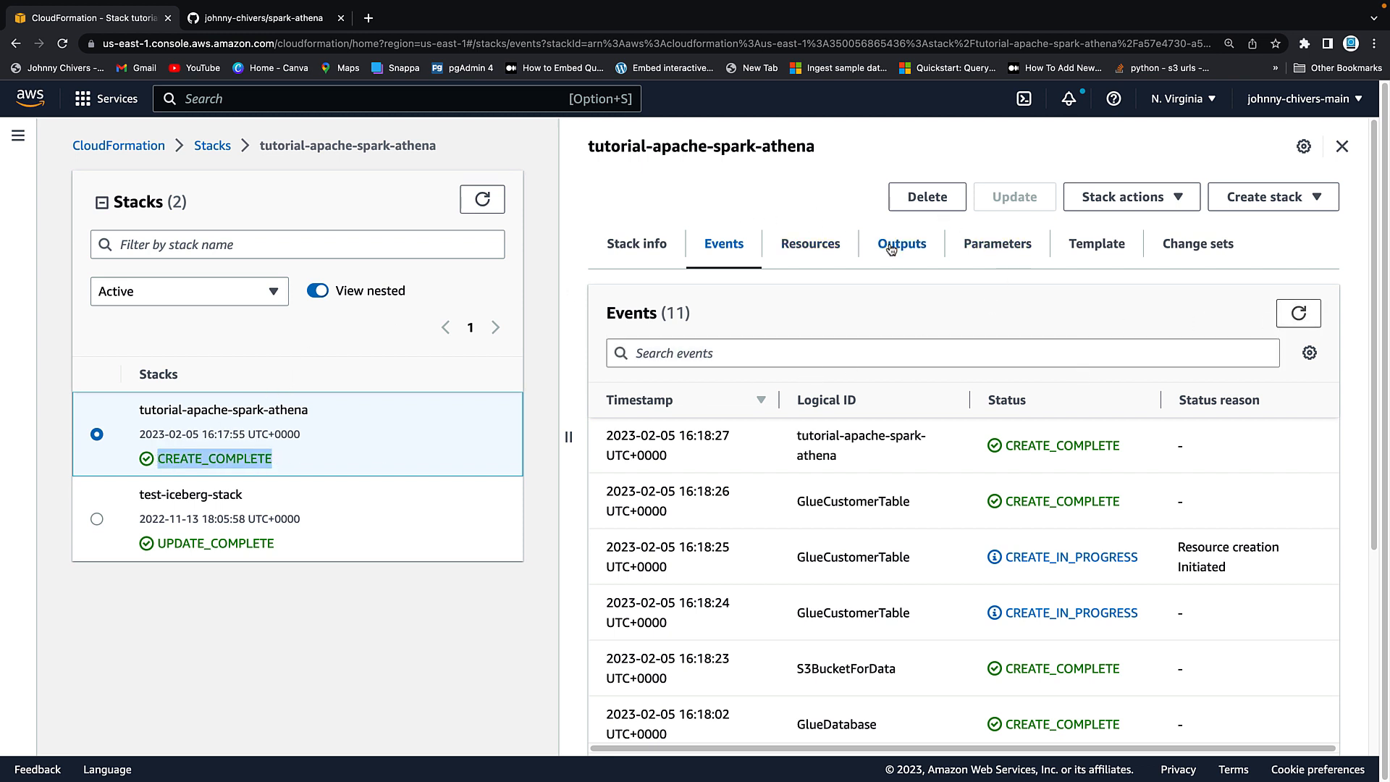
pyautogui.click(811, 243)
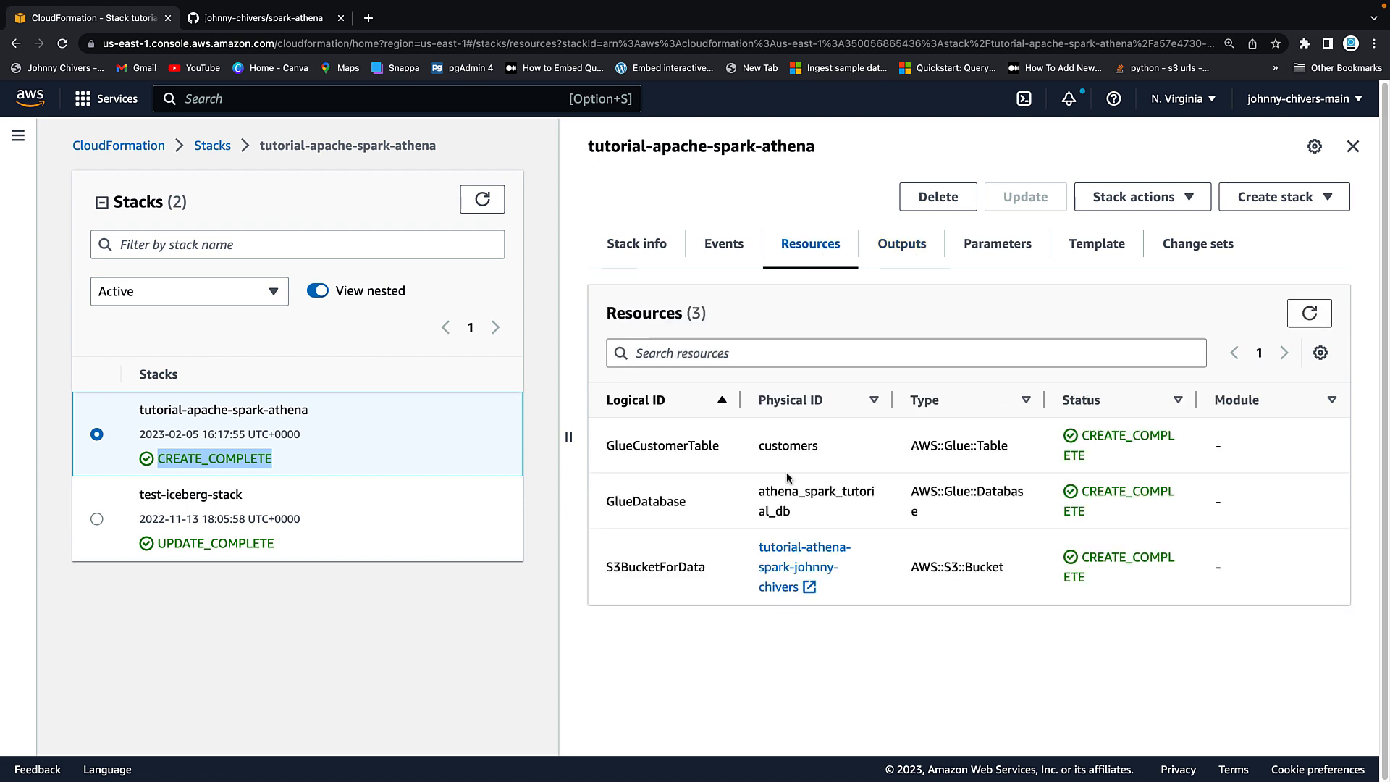
pyautogui.moveTo(607, 574)
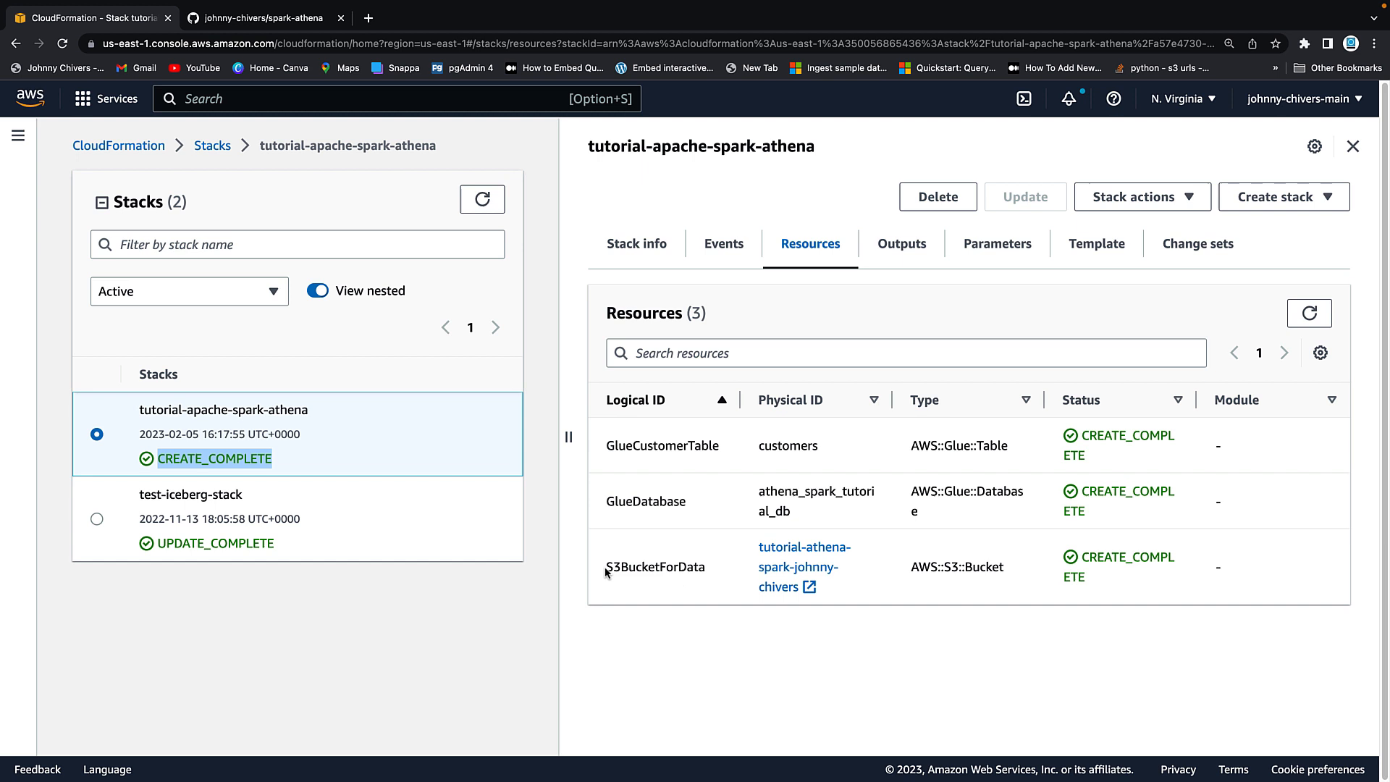
pyautogui.moveTo(796, 573)
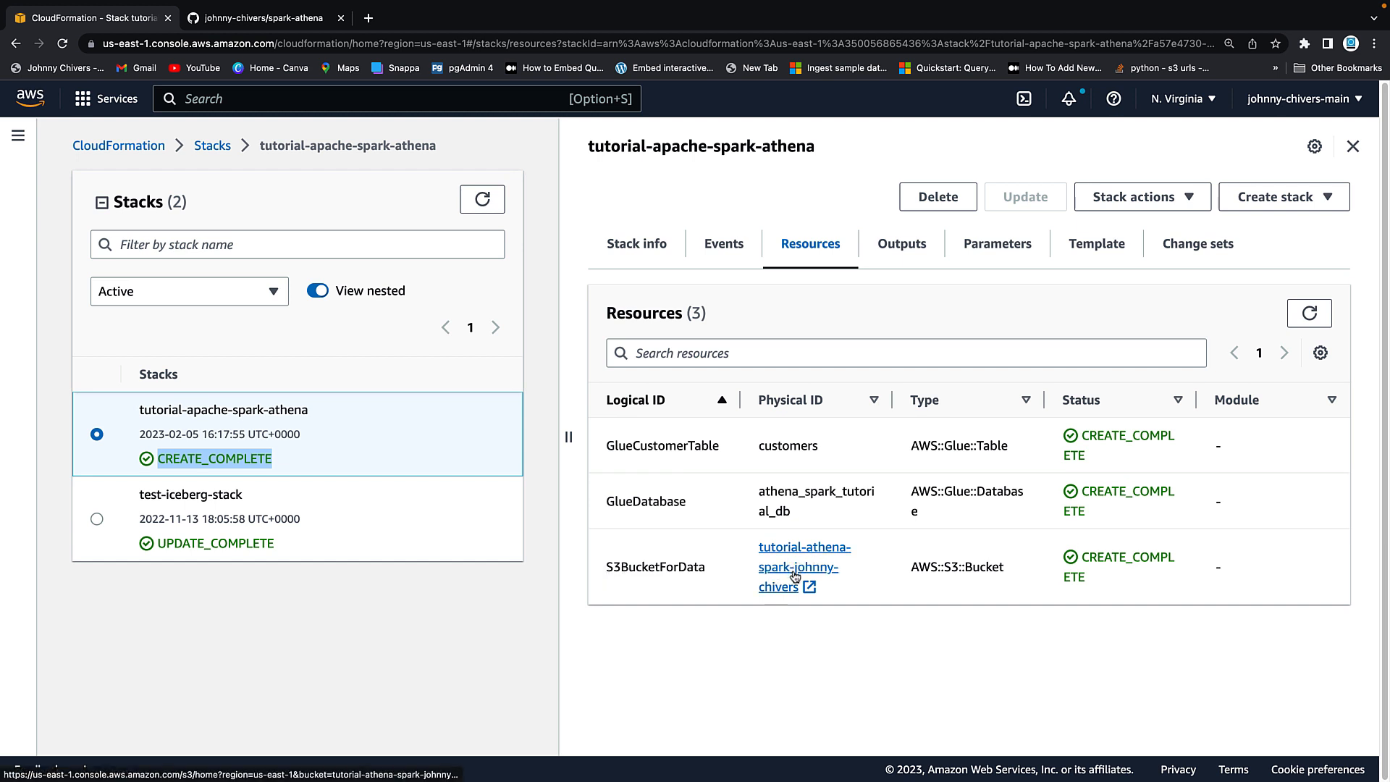
# Step: Upload the data/customers folder with customers.csv into the stack's tutorial-athena-spark-johnny-chivers bucket
pyautogui.click(799, 568)
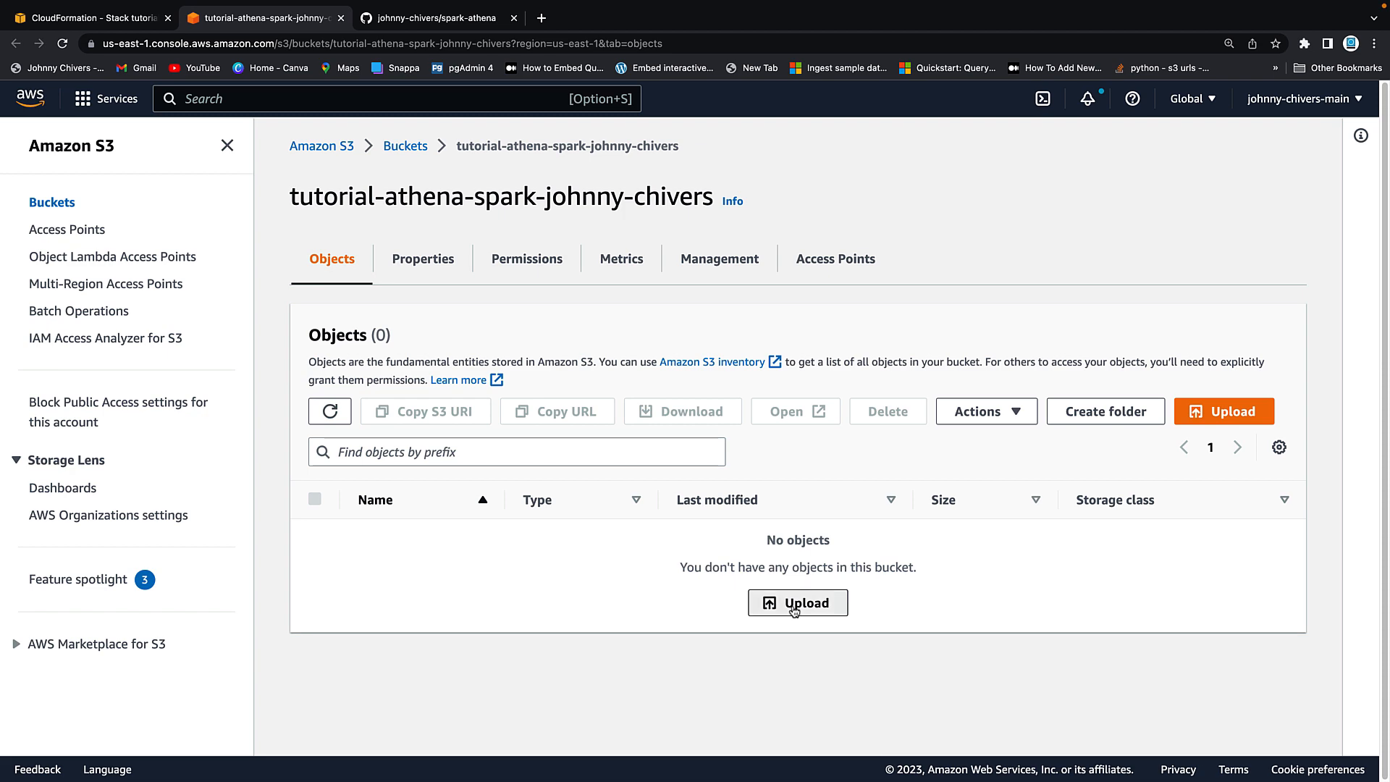
pyautogui.click(798, 602)
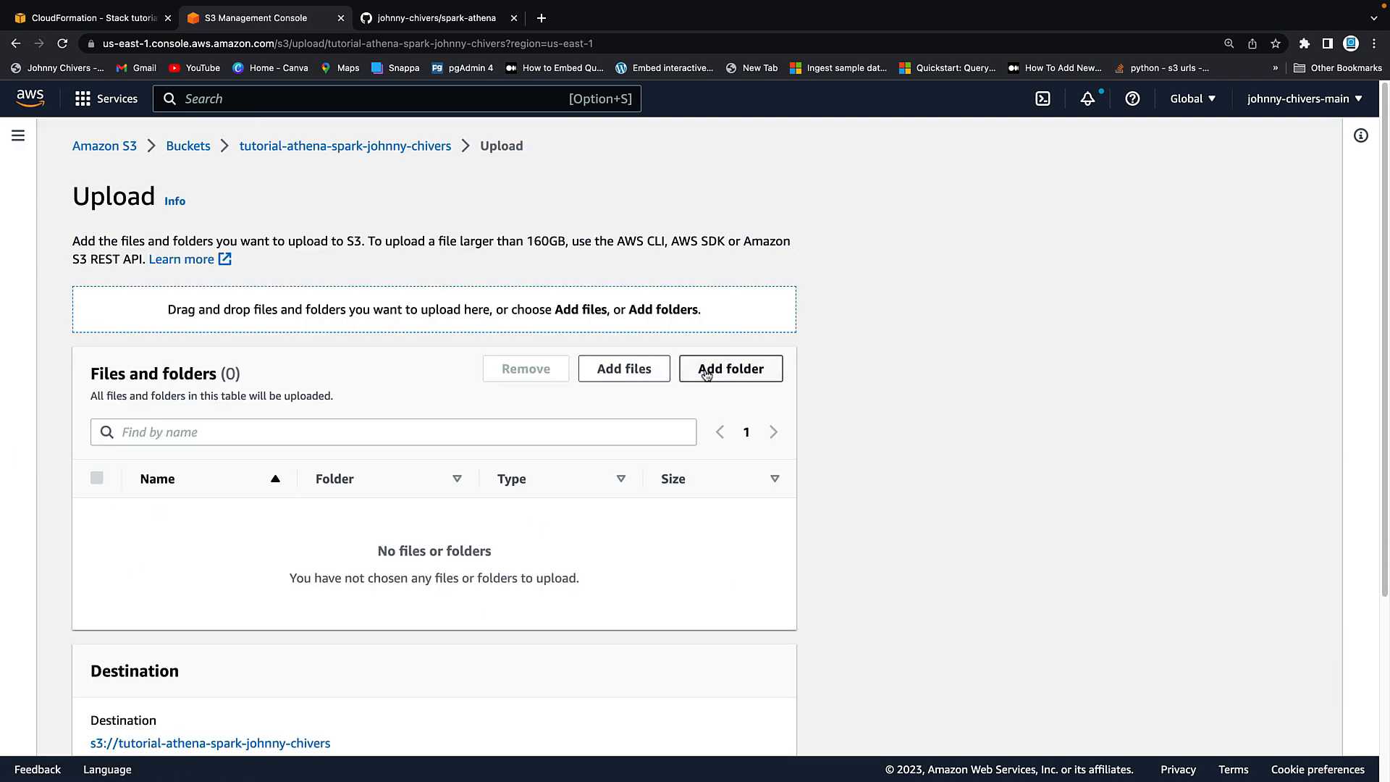
pyautogui.click(730, 369)
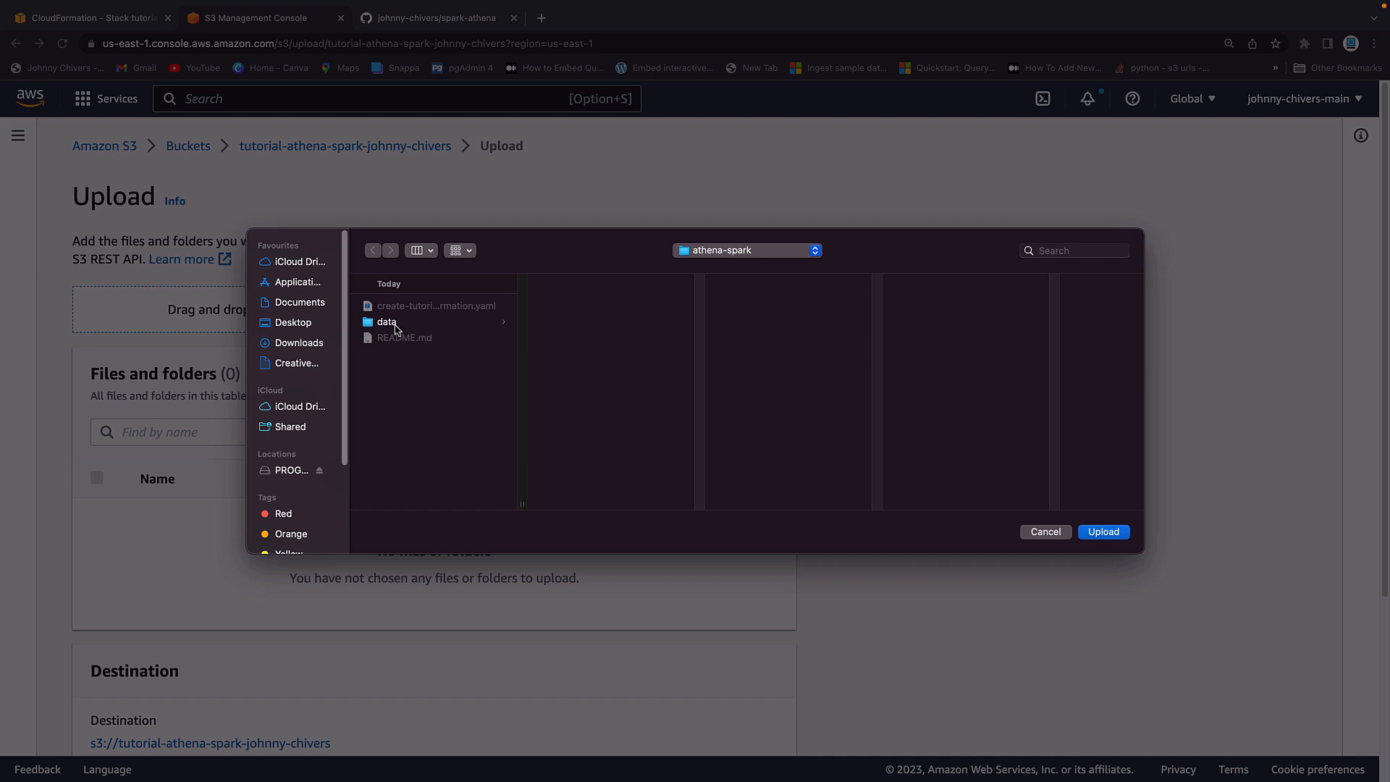
pyautogui.click(385, 322)
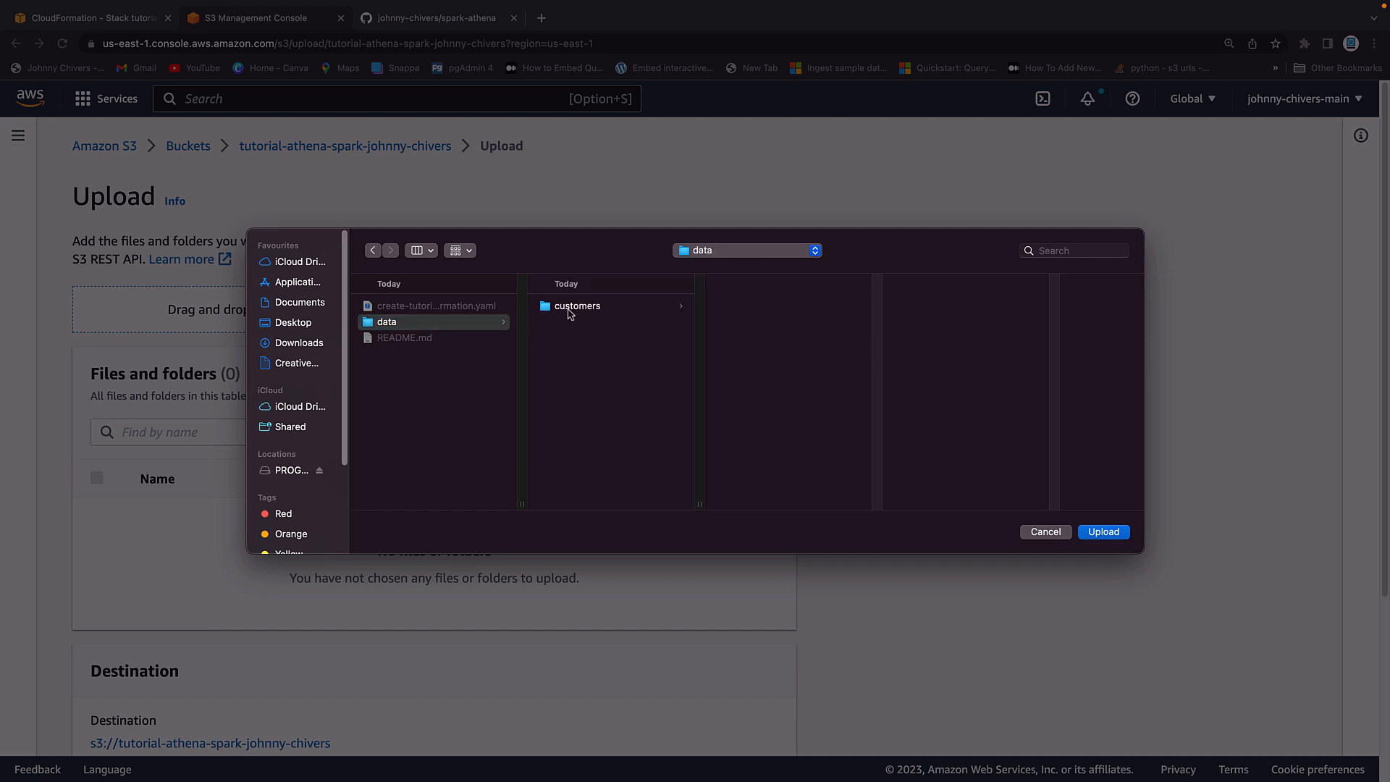
pyautogui.click(576, 305)
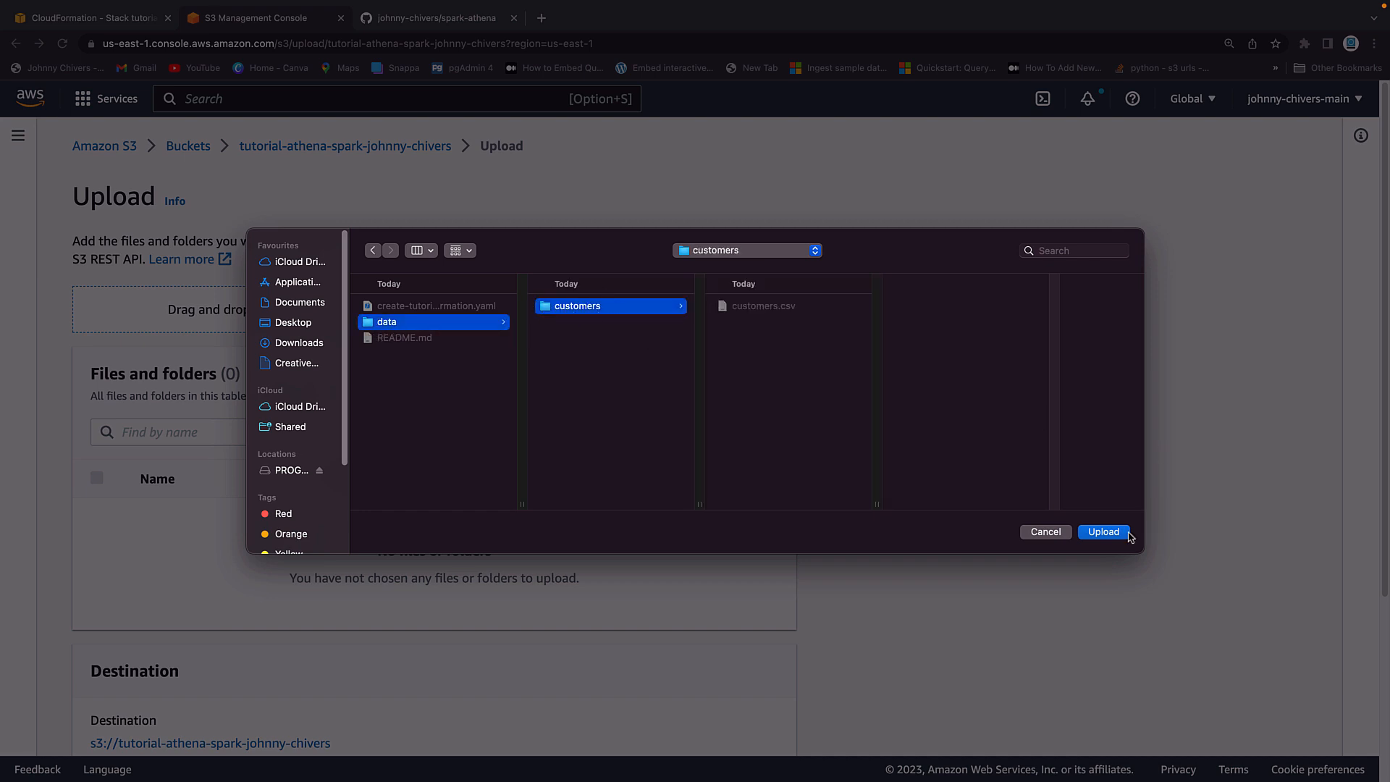
pyautogui.click(1104, 531)
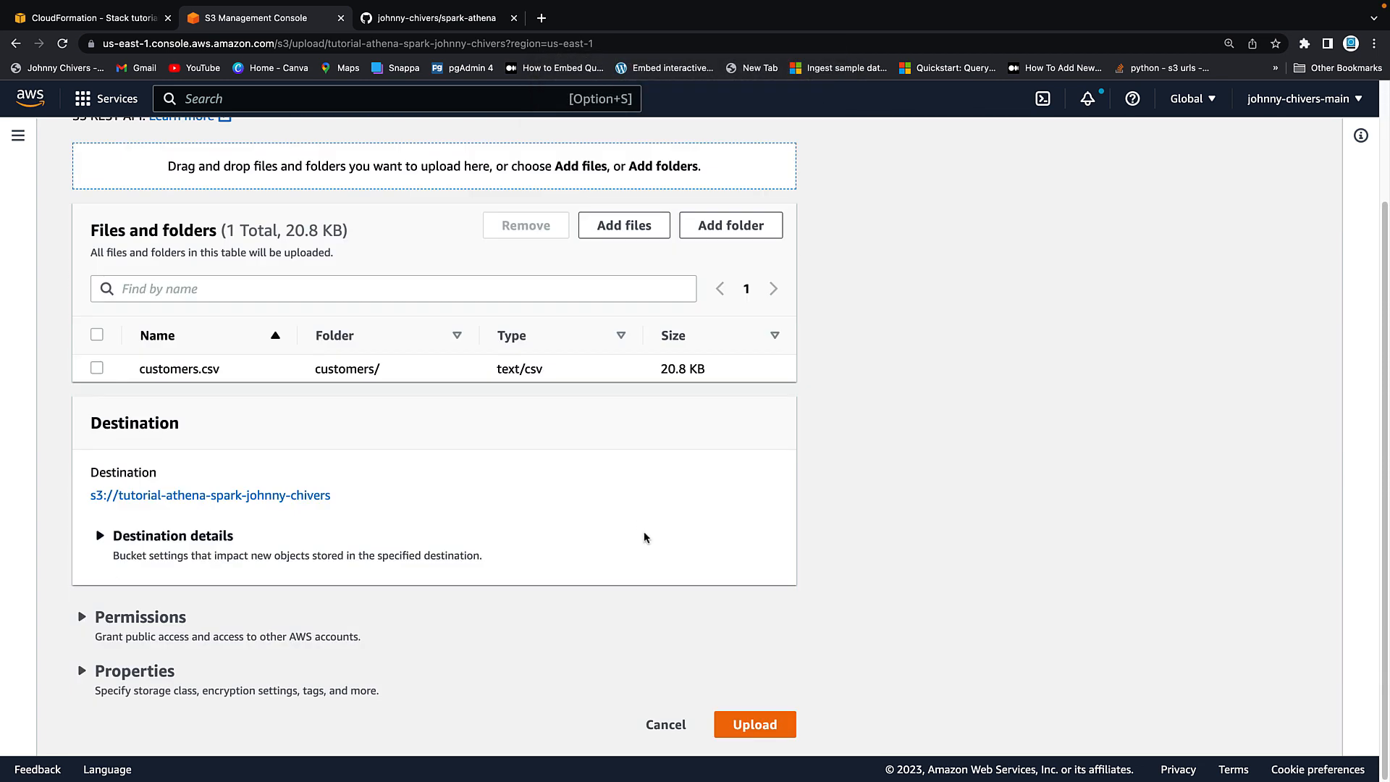
pyautogui.click(754, 724)
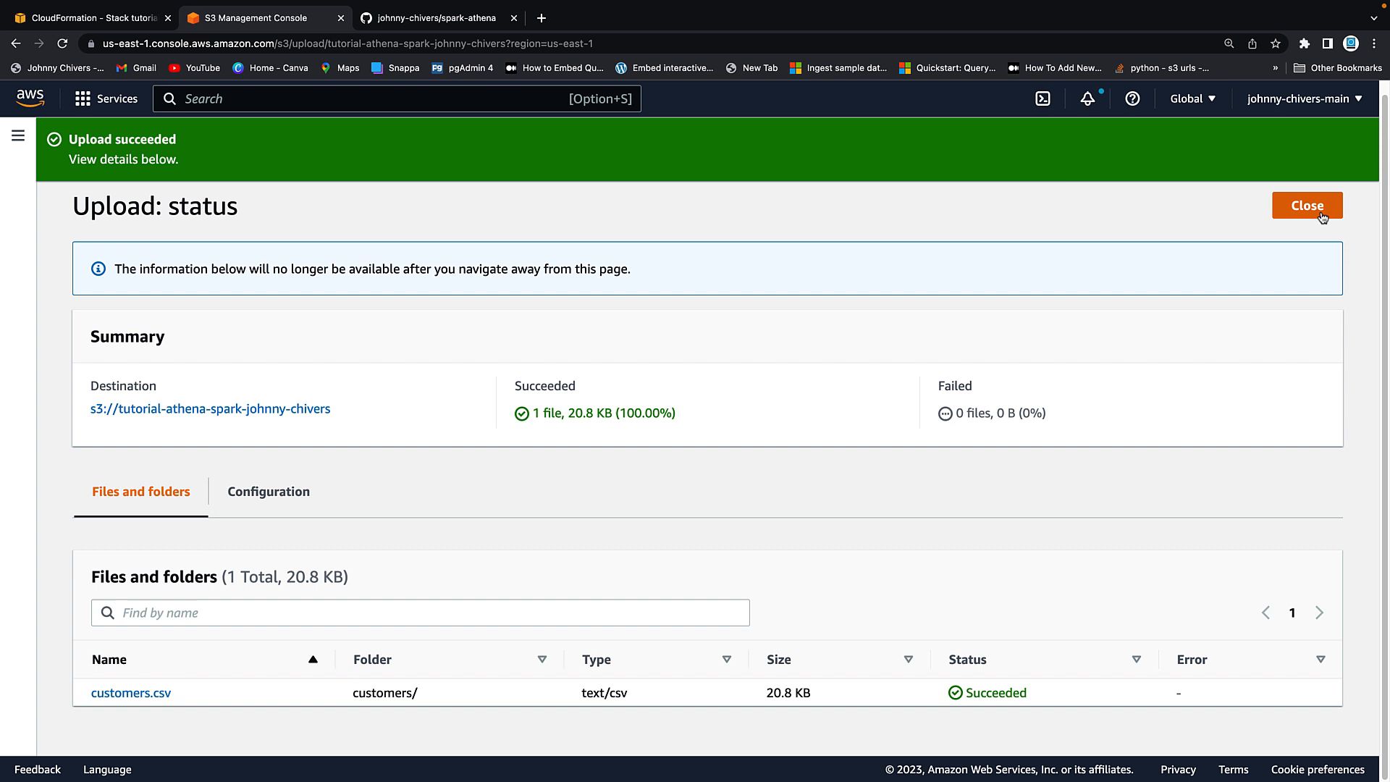
# Step: Close the upload status and browse into the customers/ folder in the bucket
pyautogui.click(1308, 206)
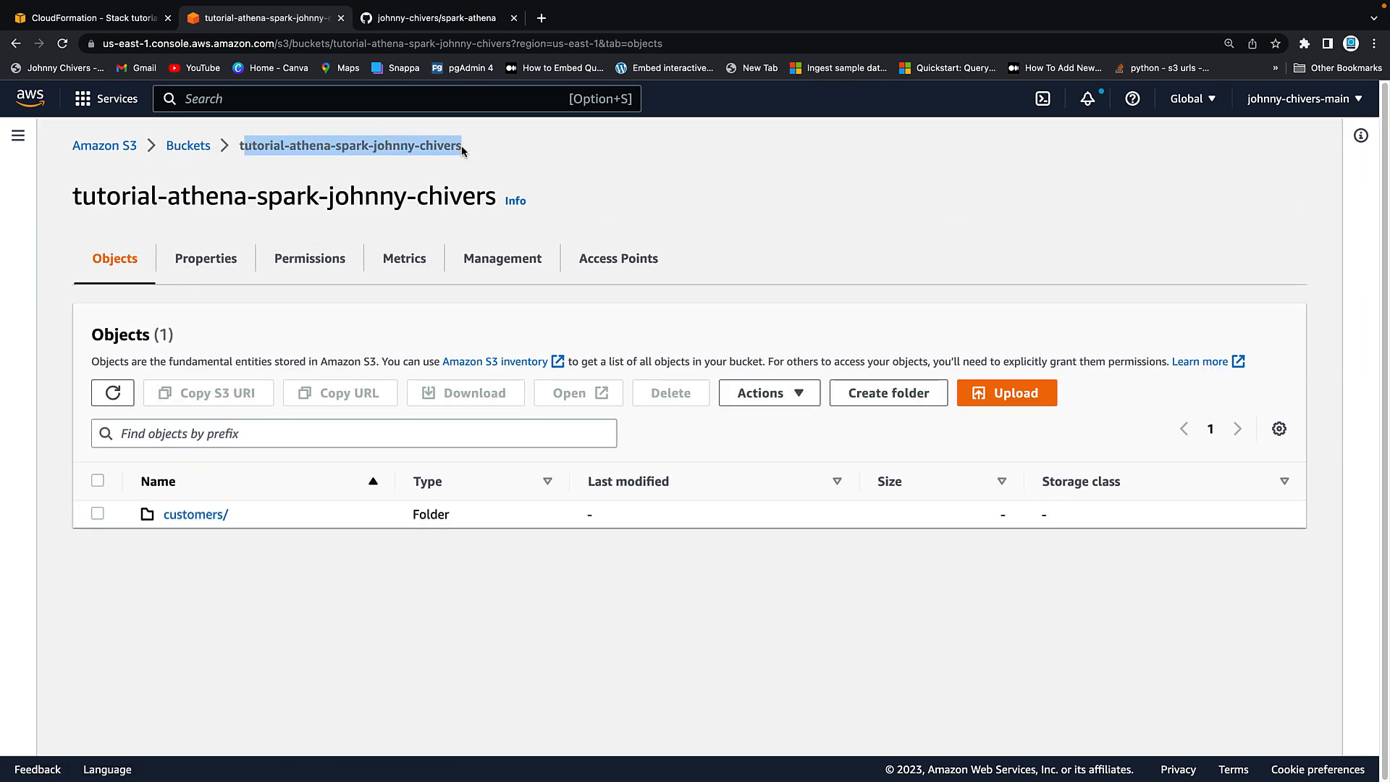
pyautogui.moveTo(196, 520)
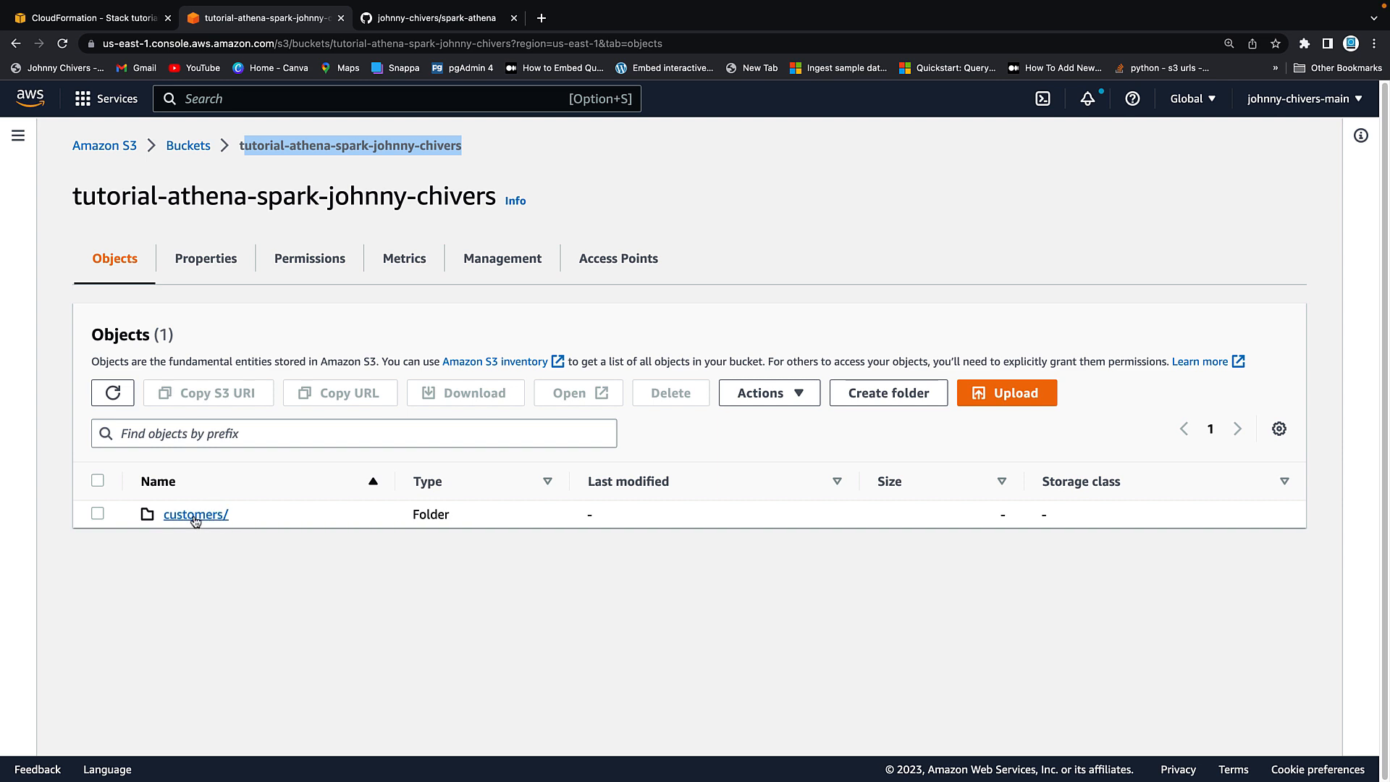
pyautogui.click(194, 514)
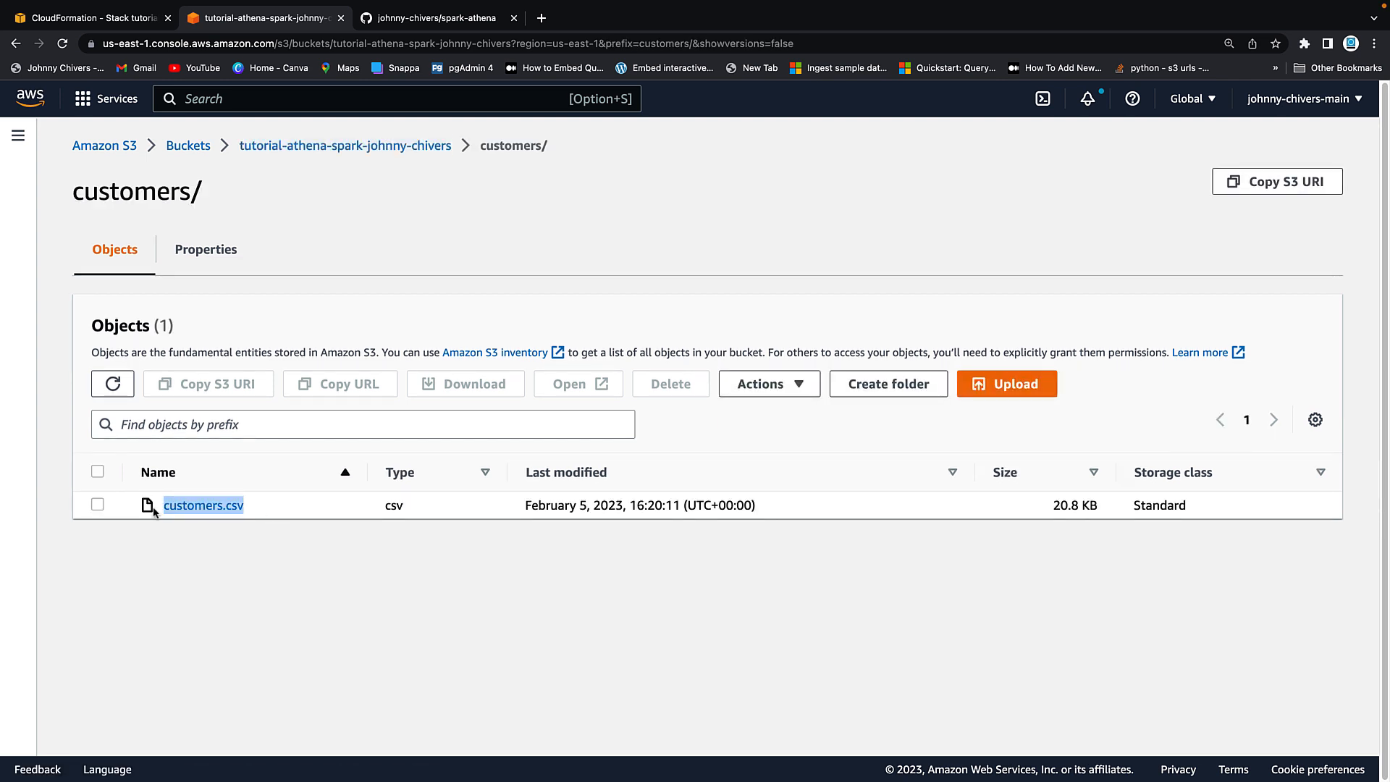
pyautogui.moveTo(267, 504)
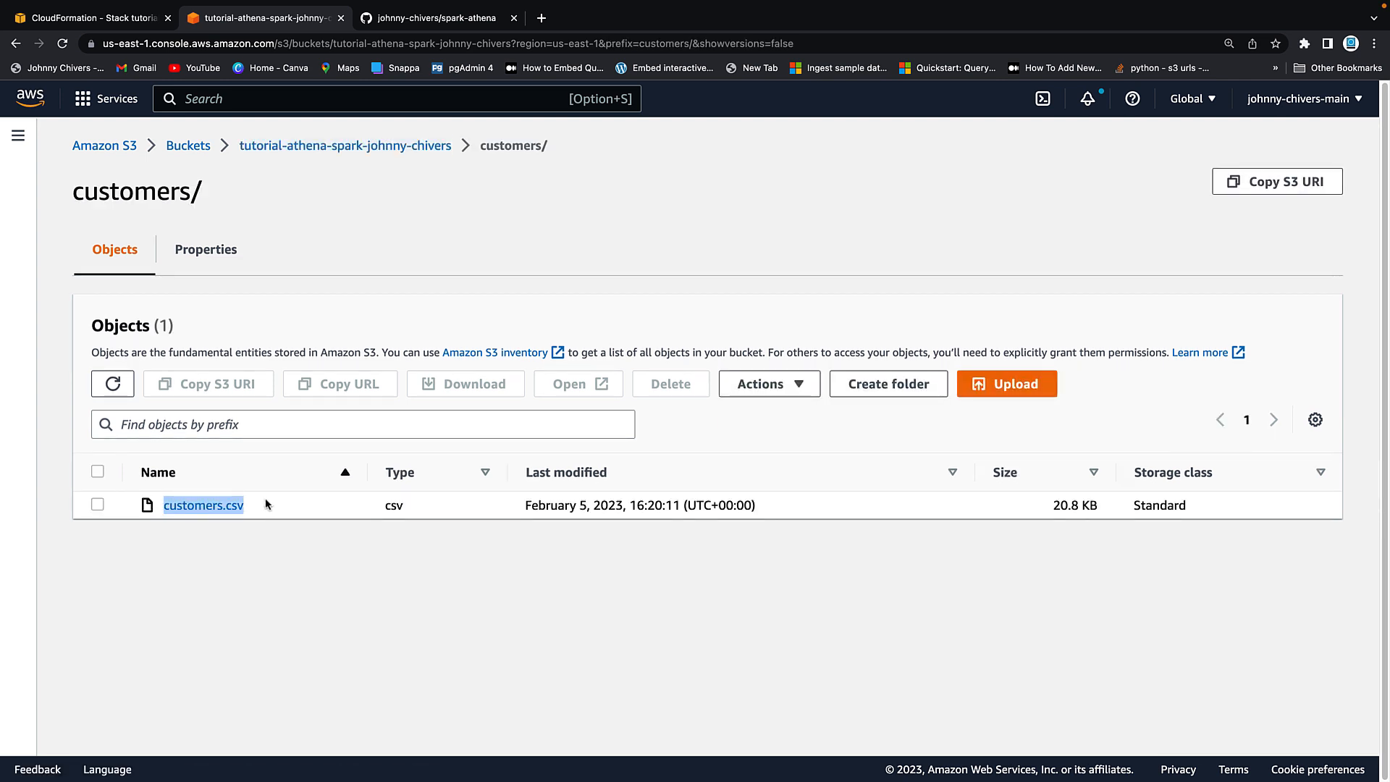
# Step: Review the README's Customers schema on GitHub, then return to the CloudFormation stack page
pyautogui.click(443, 19)
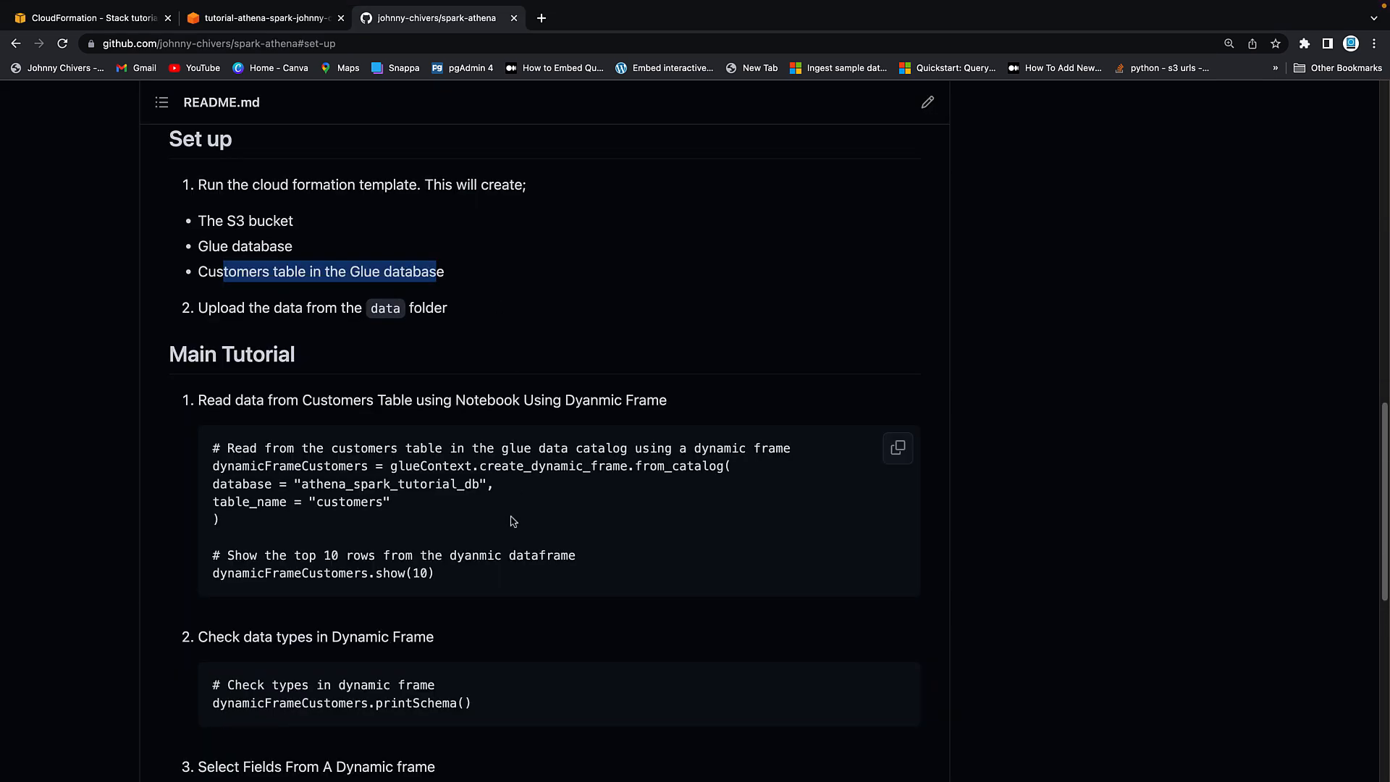
pyautogui.scroll(3)
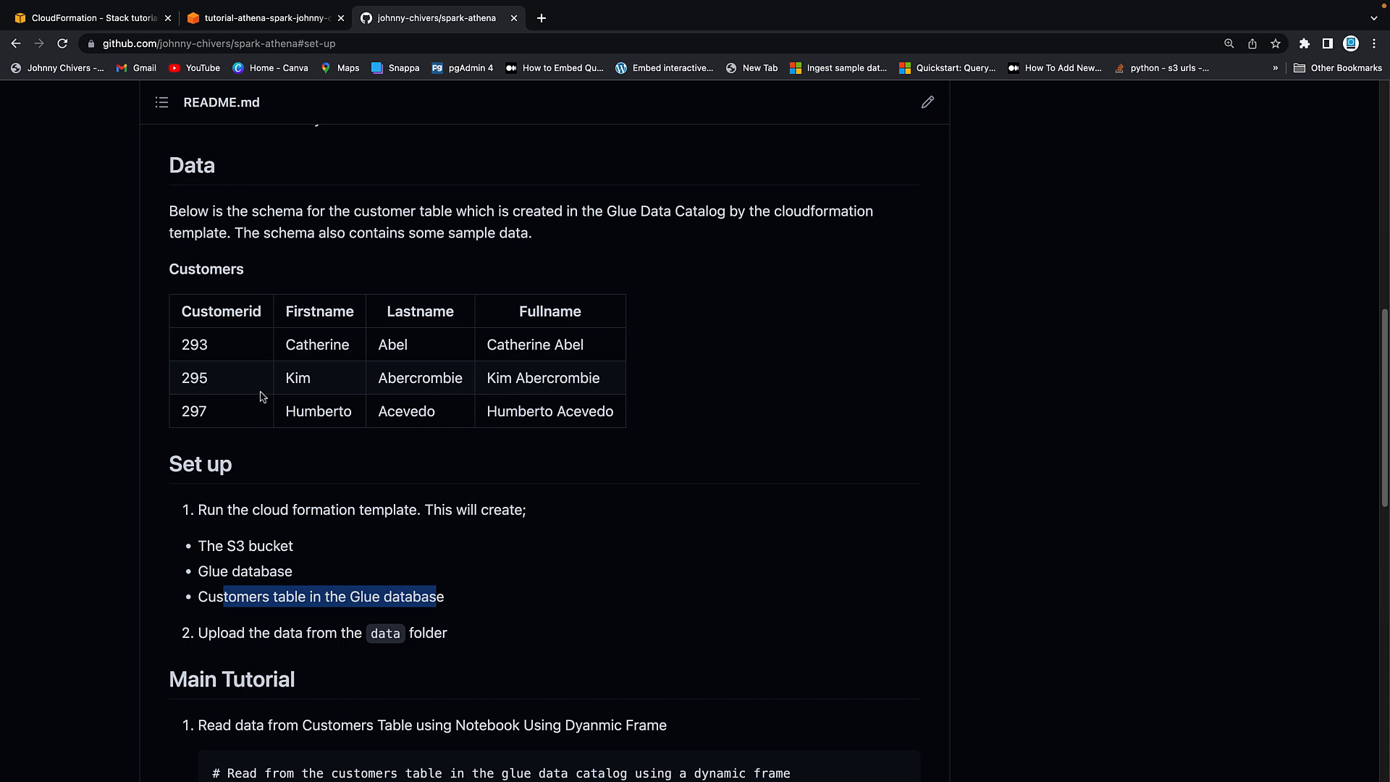
pyautogui.moveTo(593, 323)
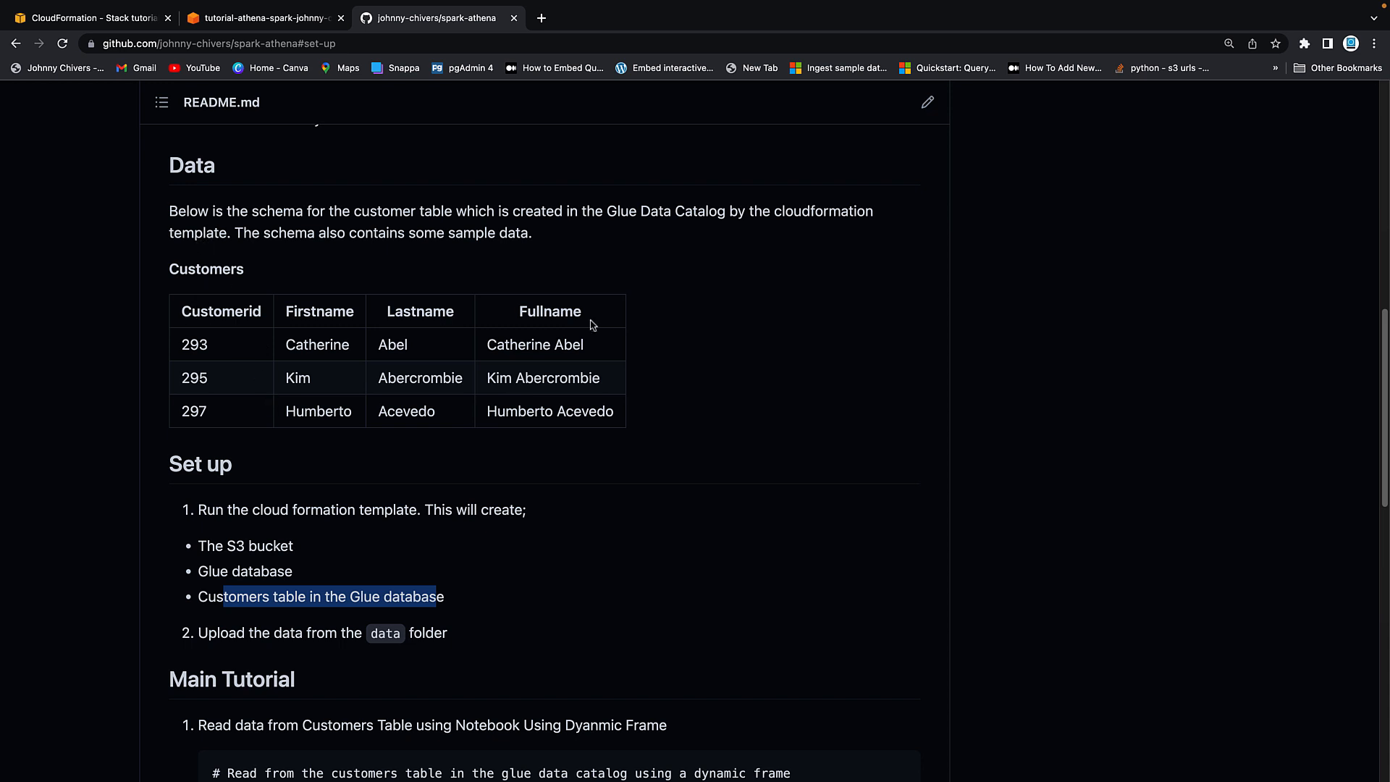
pyautogui.moveTo(241, 316)
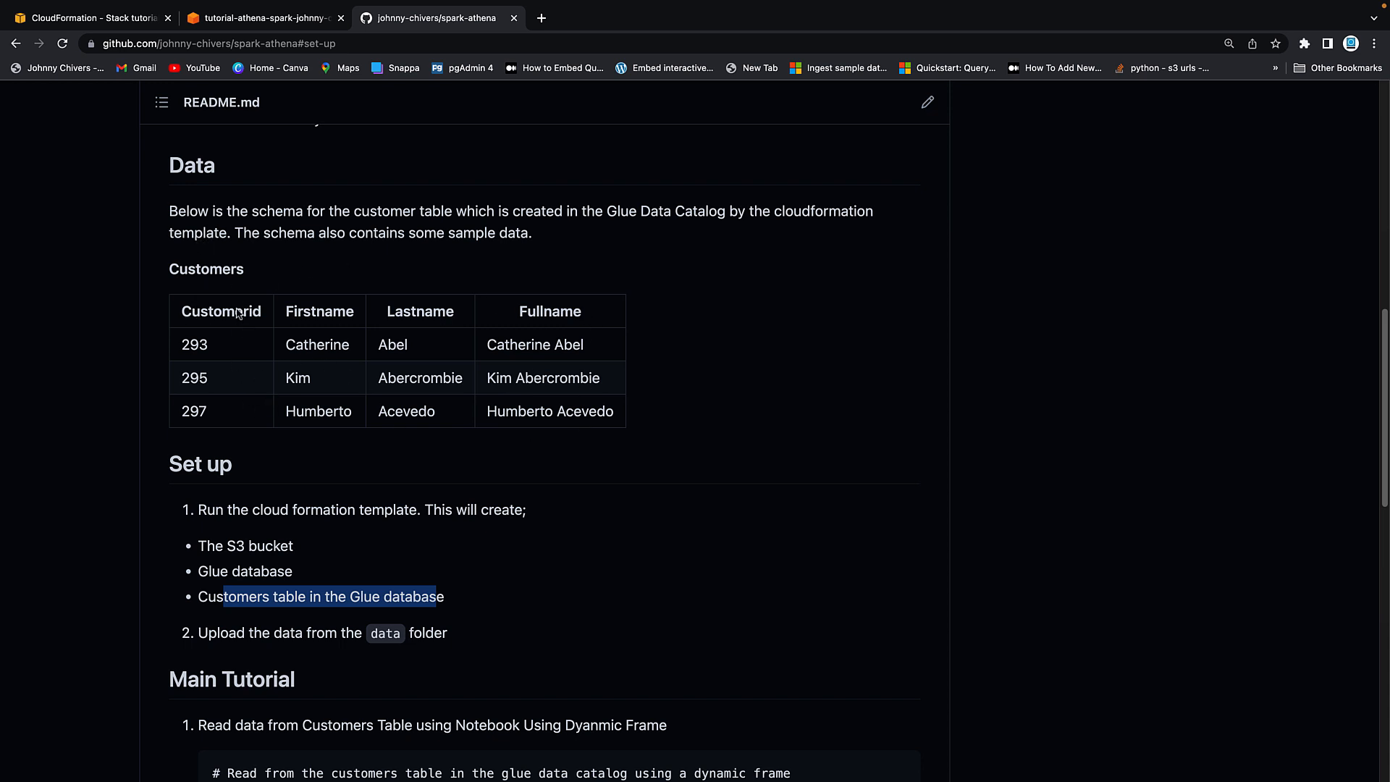
pyautogui.moveTo(445, 426)
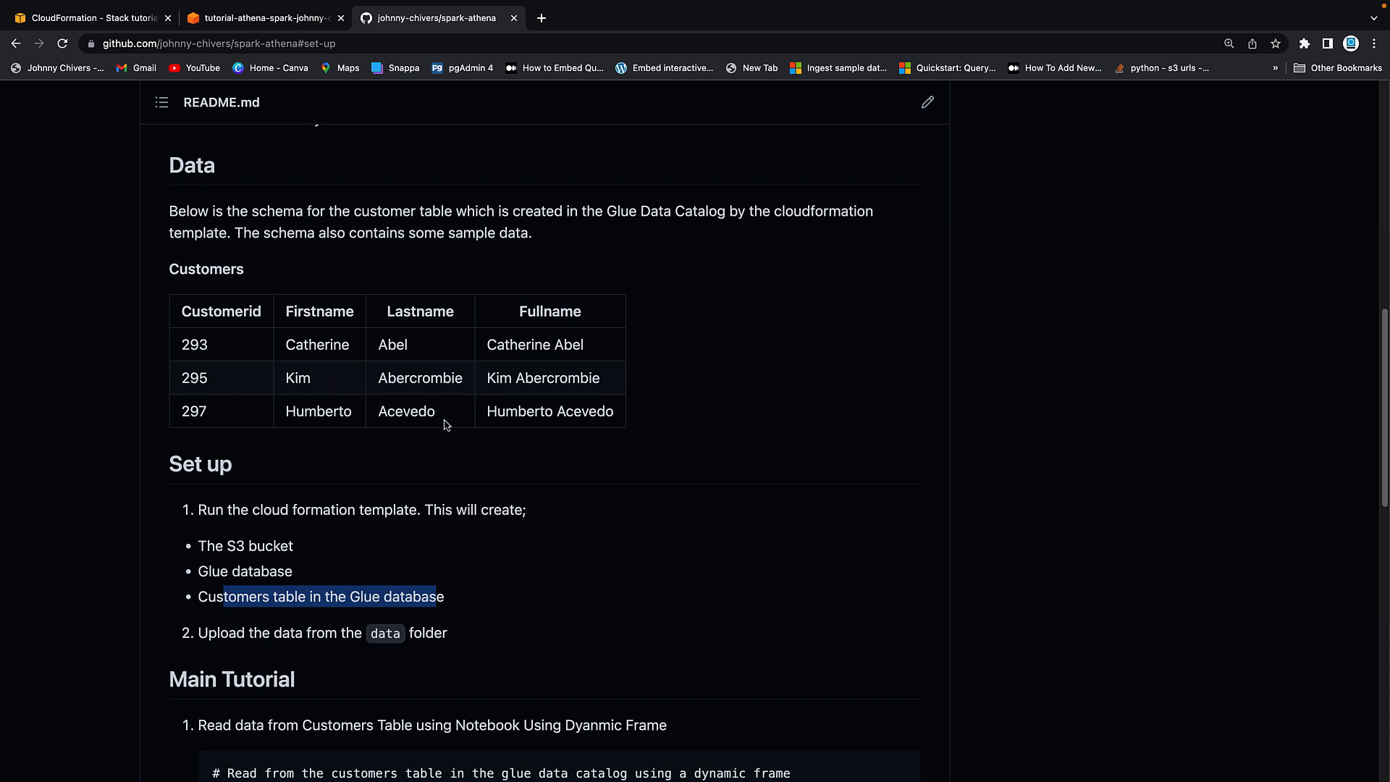
pyautogui.moveTo(429, 345)
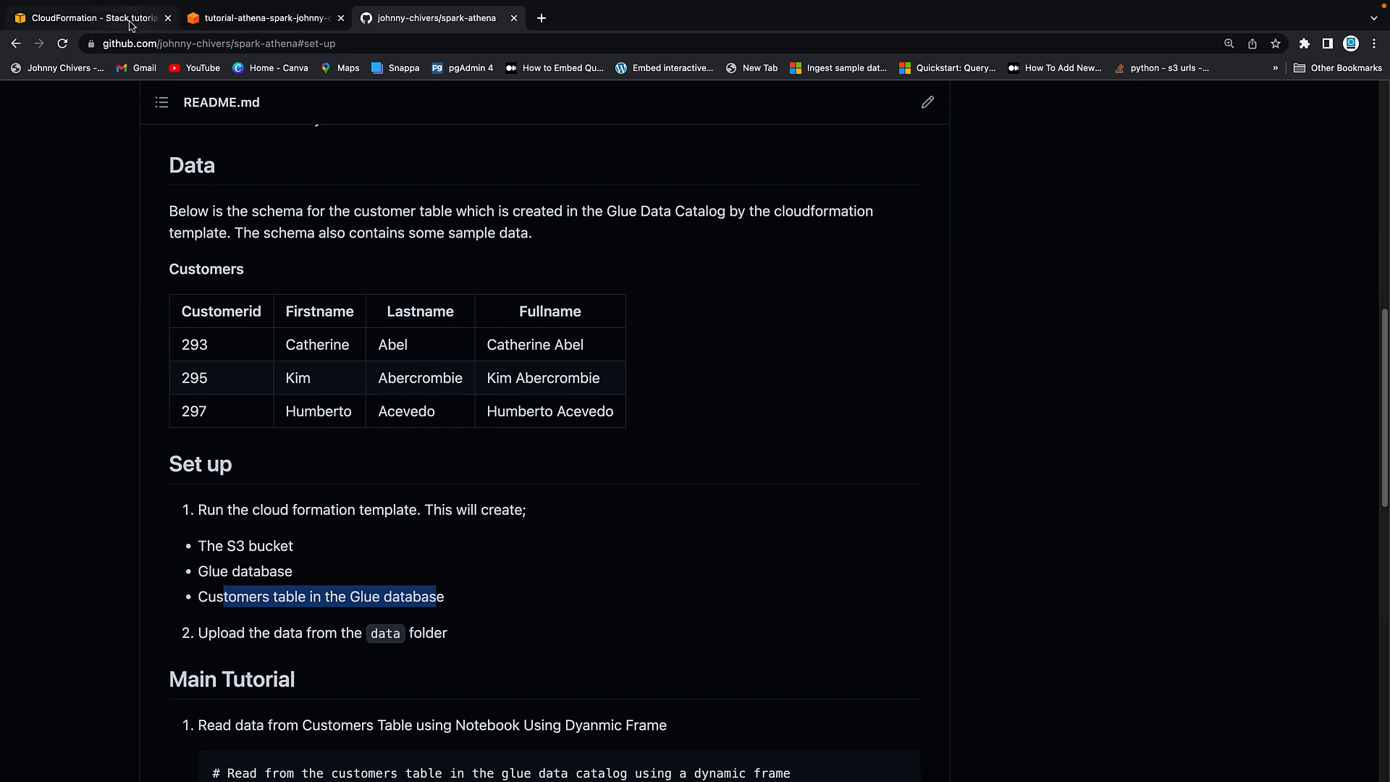
pyautogui.click(94, 17)
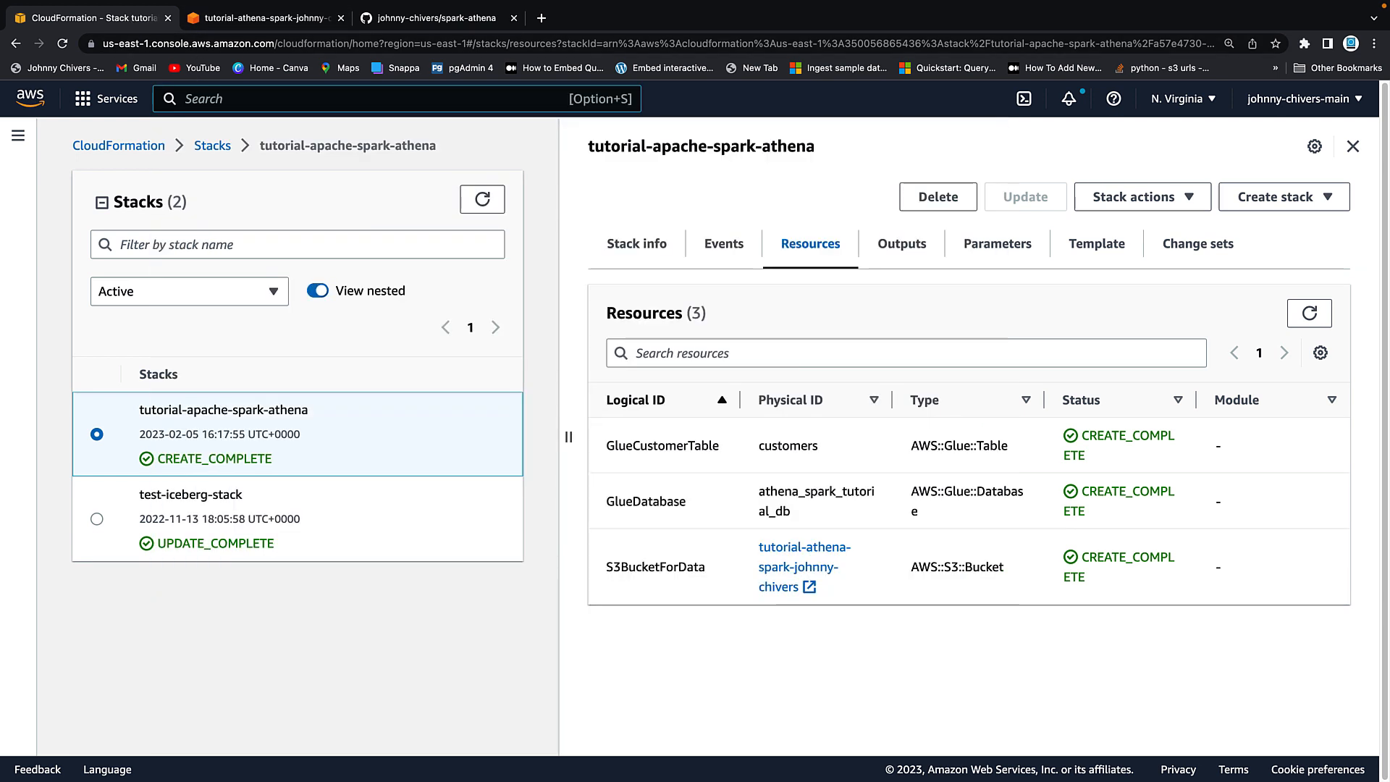
# Step: Find Athena via console search and go to its Workgroups list
pyautogui.write('athena')
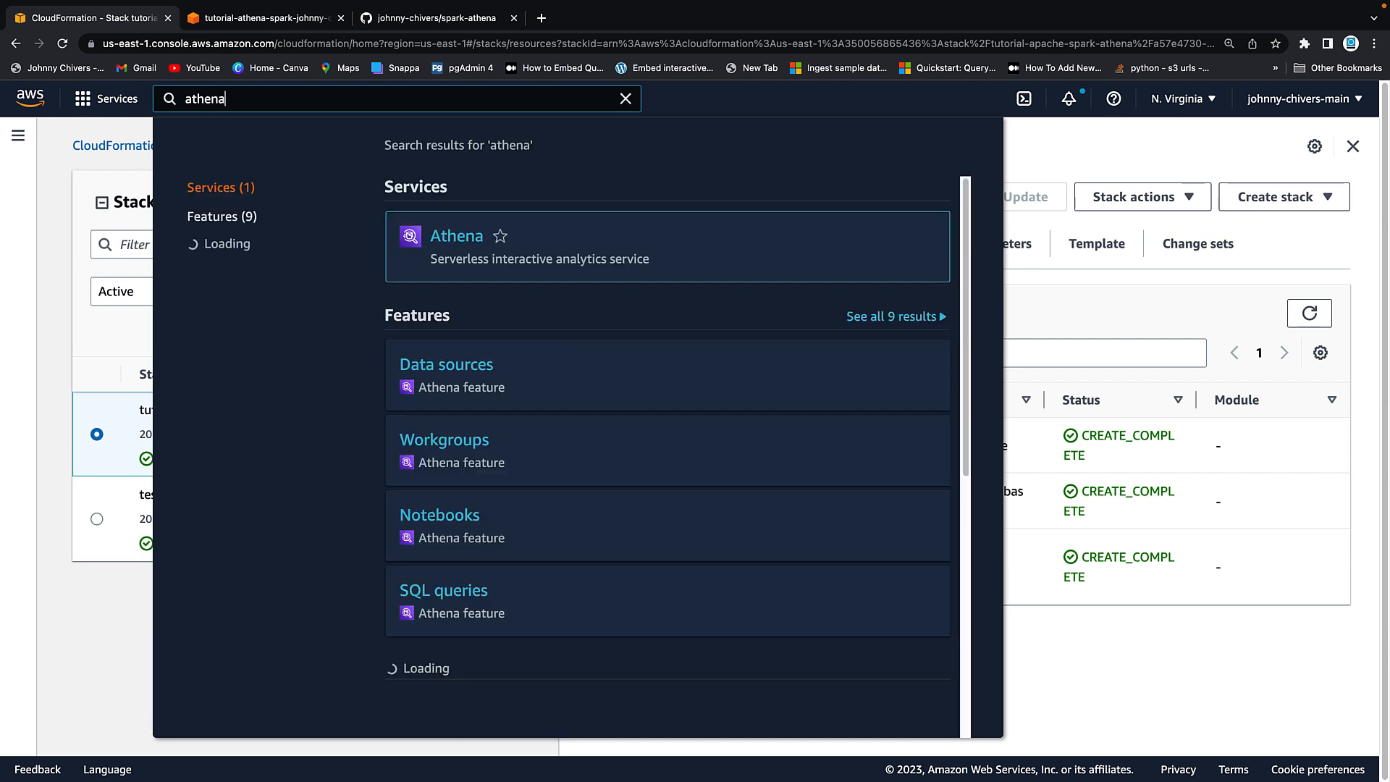
pyautogui.click(456, 234)
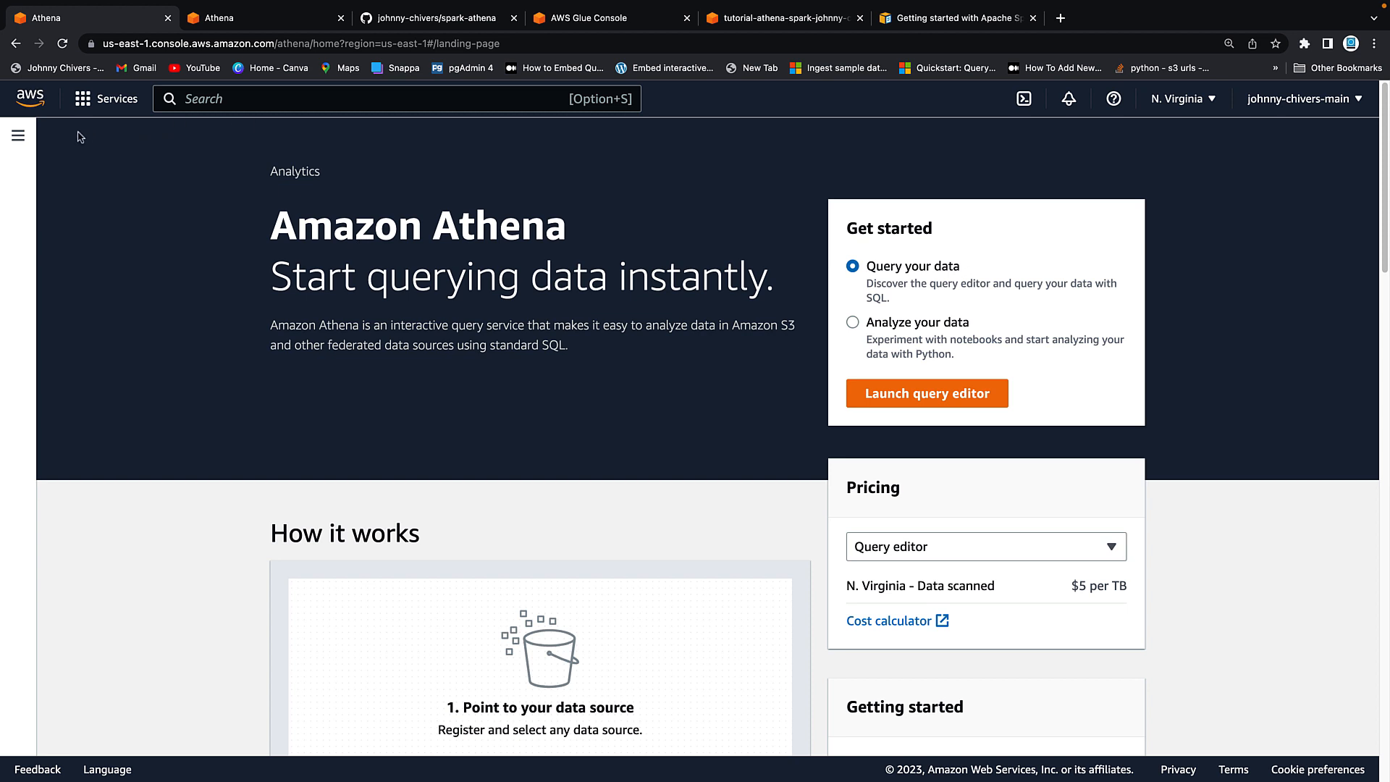
pyautogui.click(17, 137)
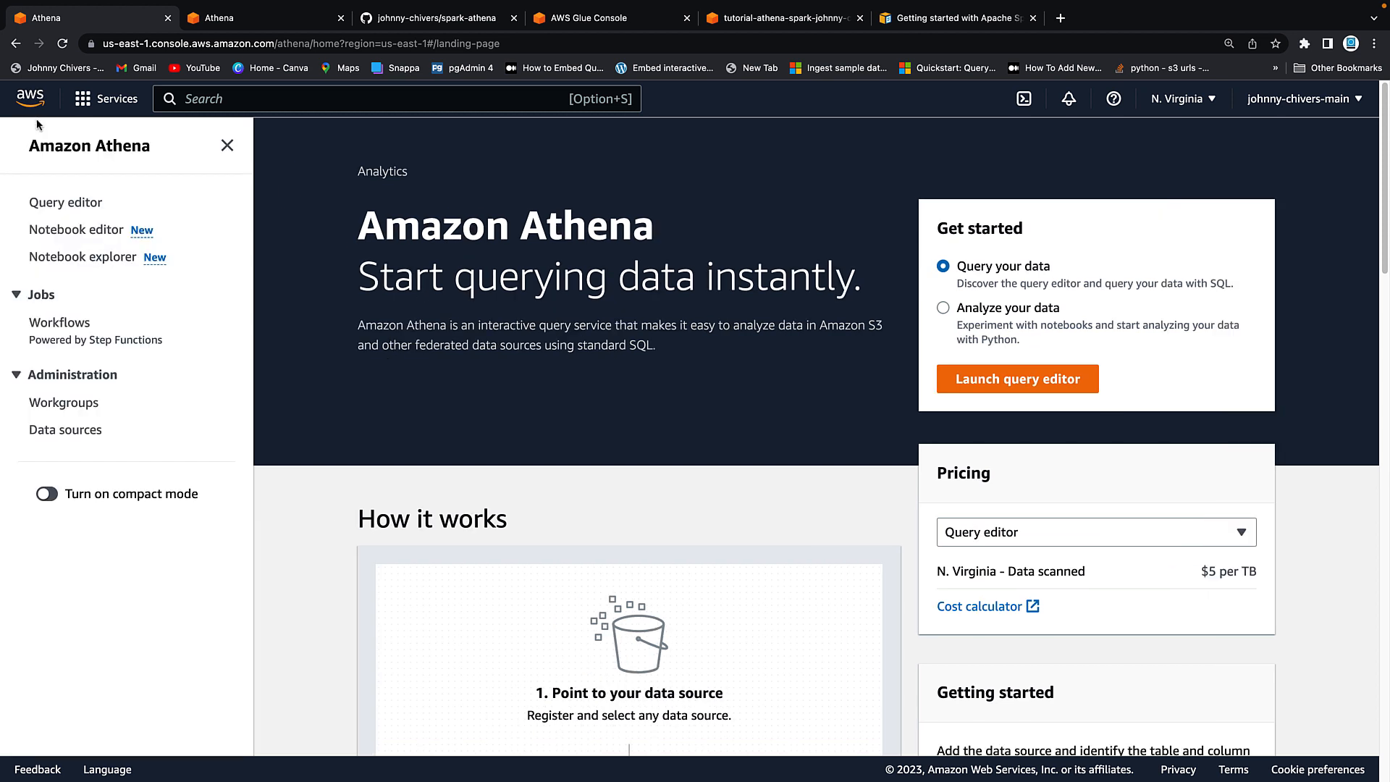
pyautogui.click(64, 403)
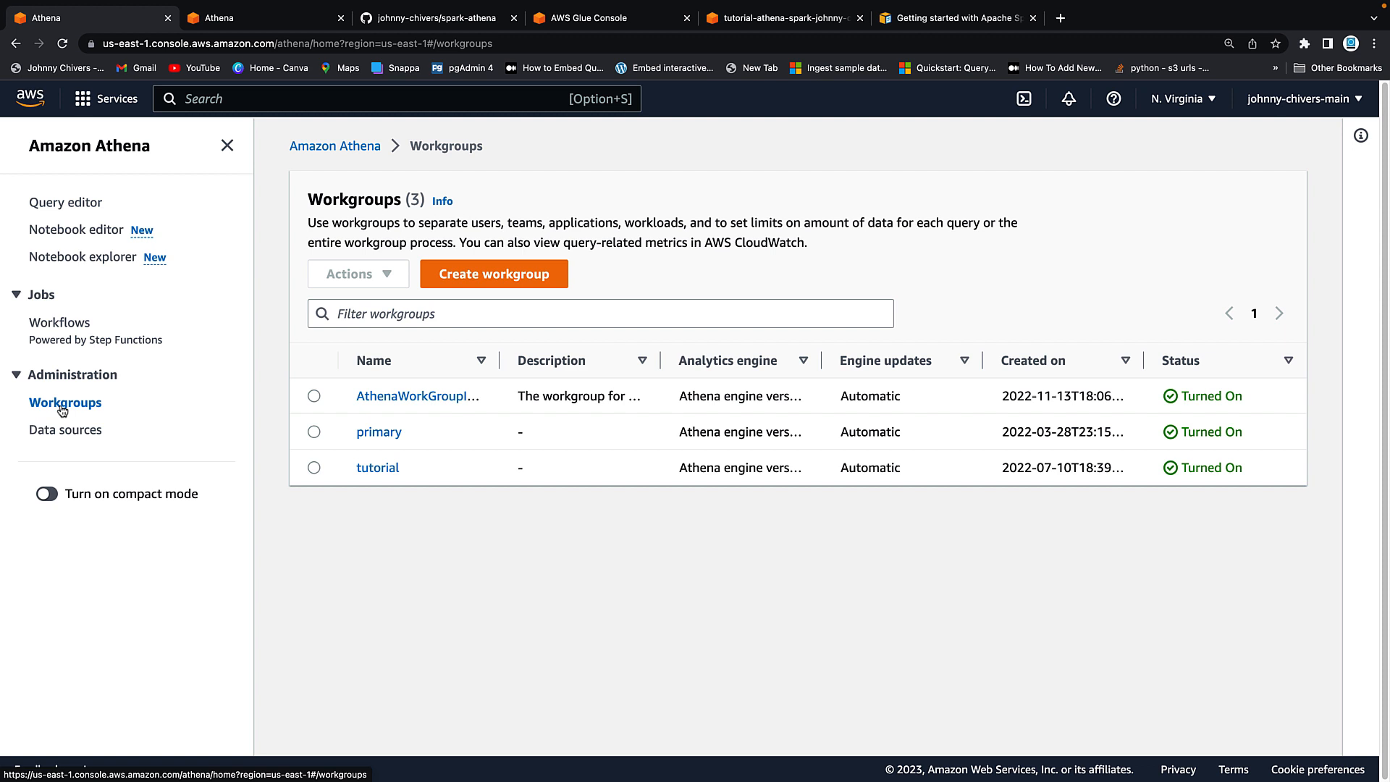
# Step: Start a new workgroup named athena-spark
pyautogui.click(494, 274)
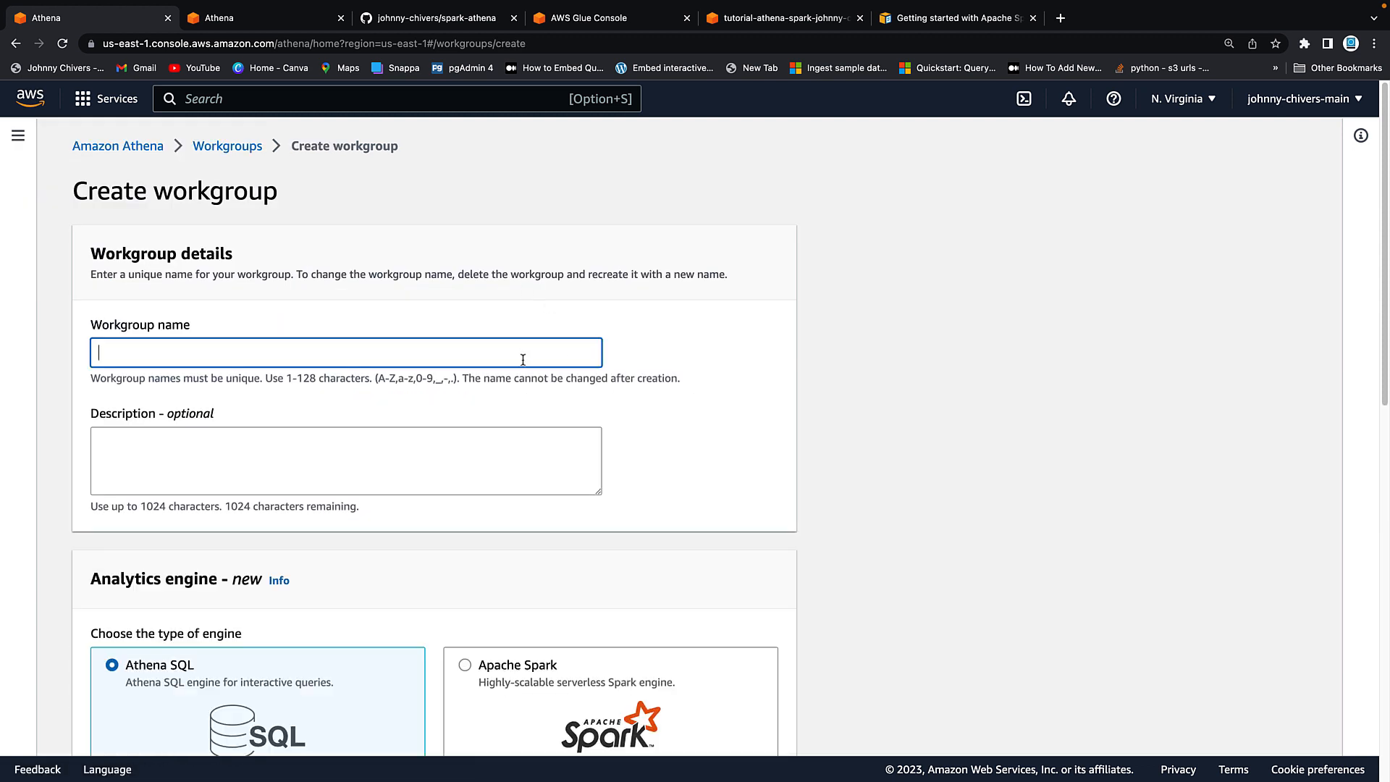
pyautogui.write('athen')
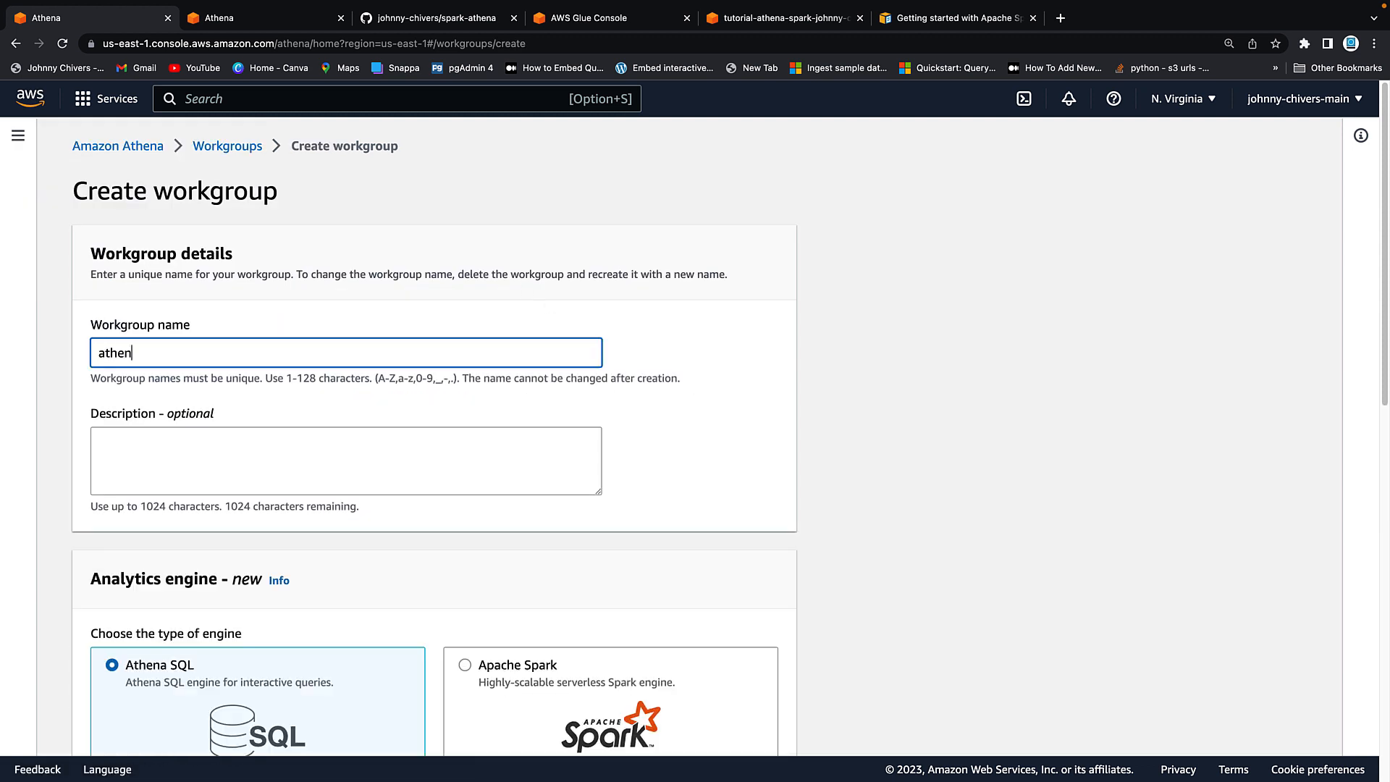
pyautogui.write('a-spar')
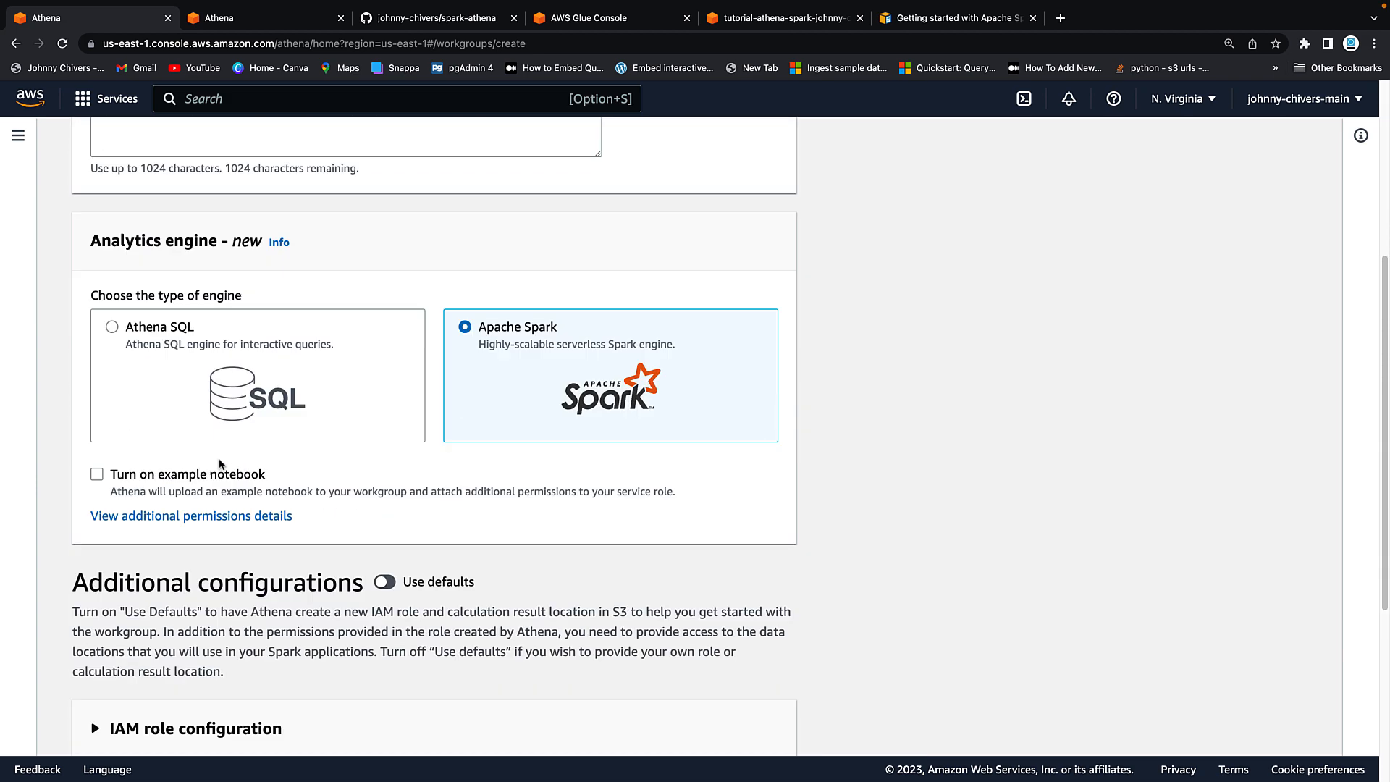
pyautogui.scroll(-3)
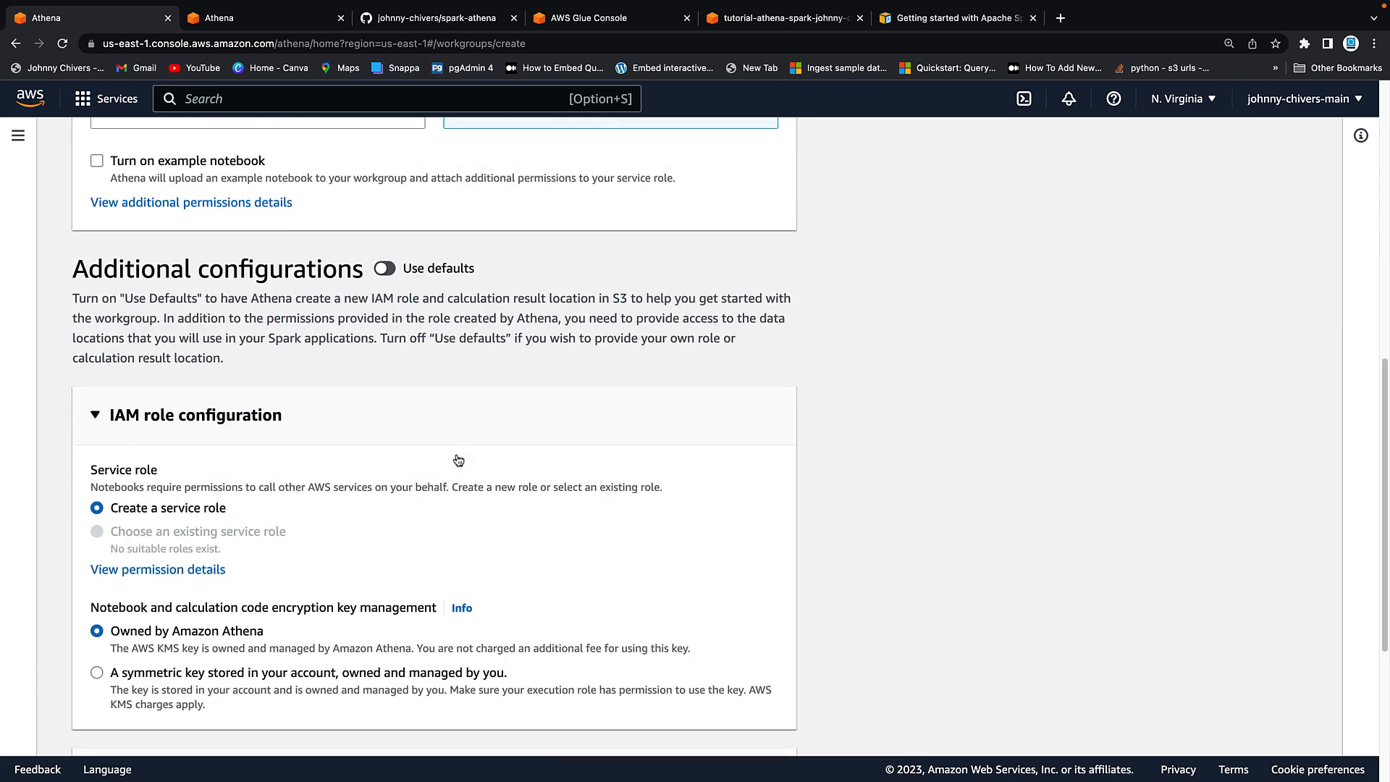
pyautogui.scroll(-3)
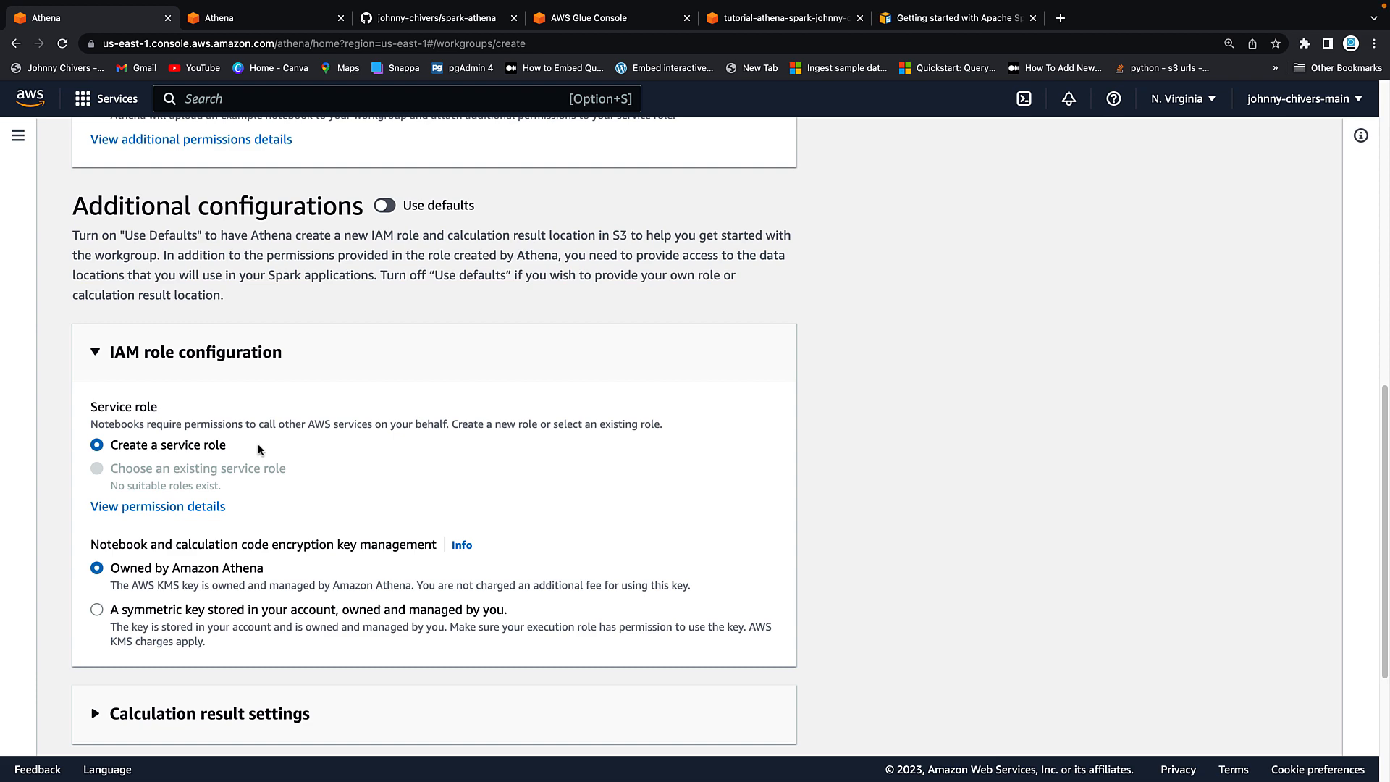
pyautogui.scroll(-3)
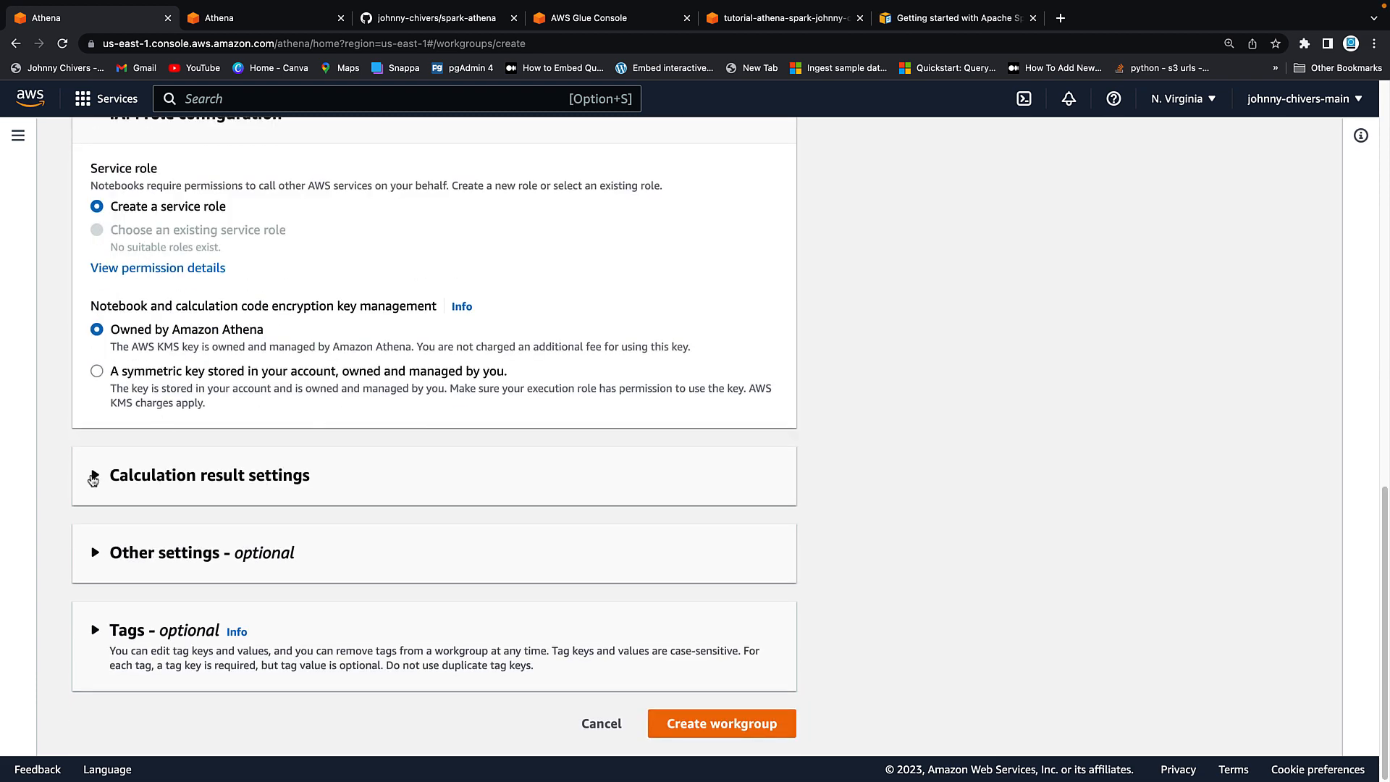
# Step: Point calculation results to the tutorial S3 bucket's /results/ folder and create the workgroup
pyautogui.click(95, 475)
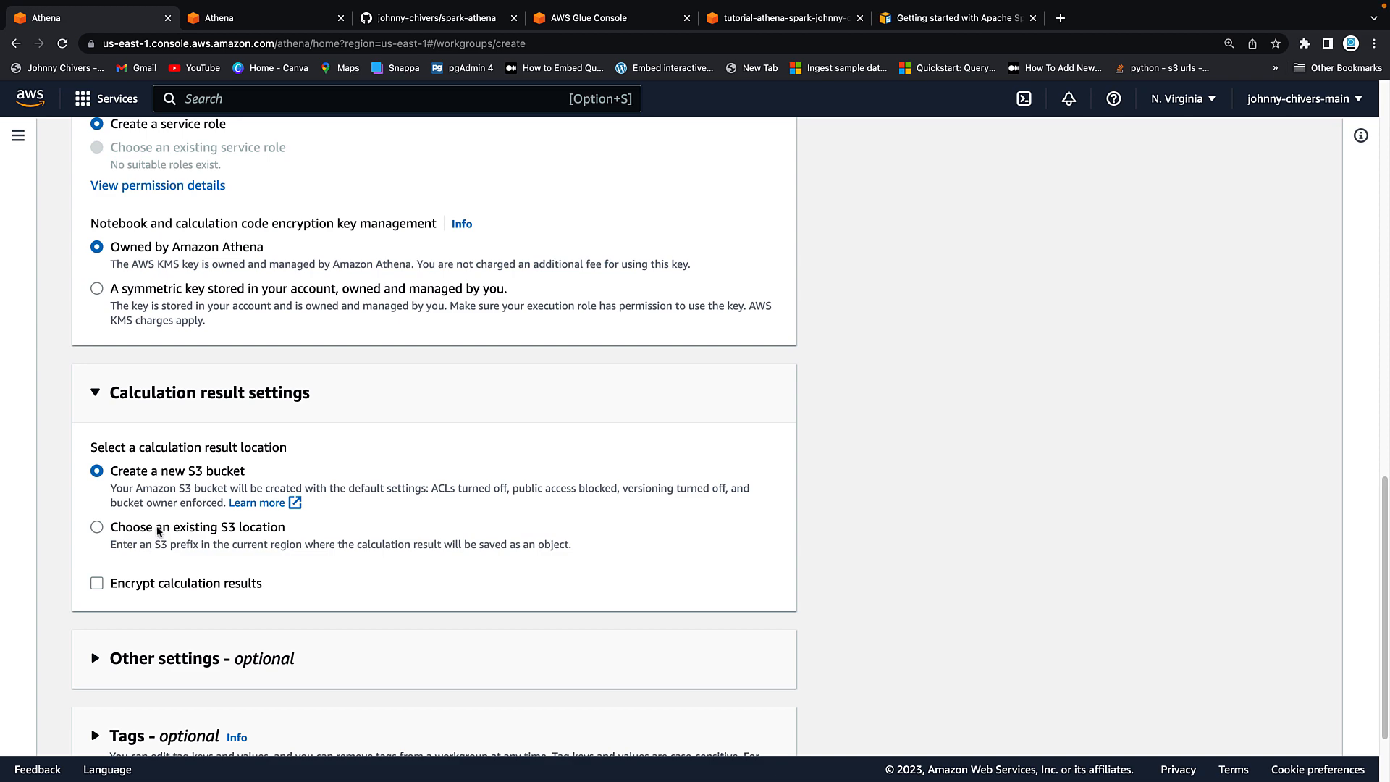
pyautogui.click(97, 527)
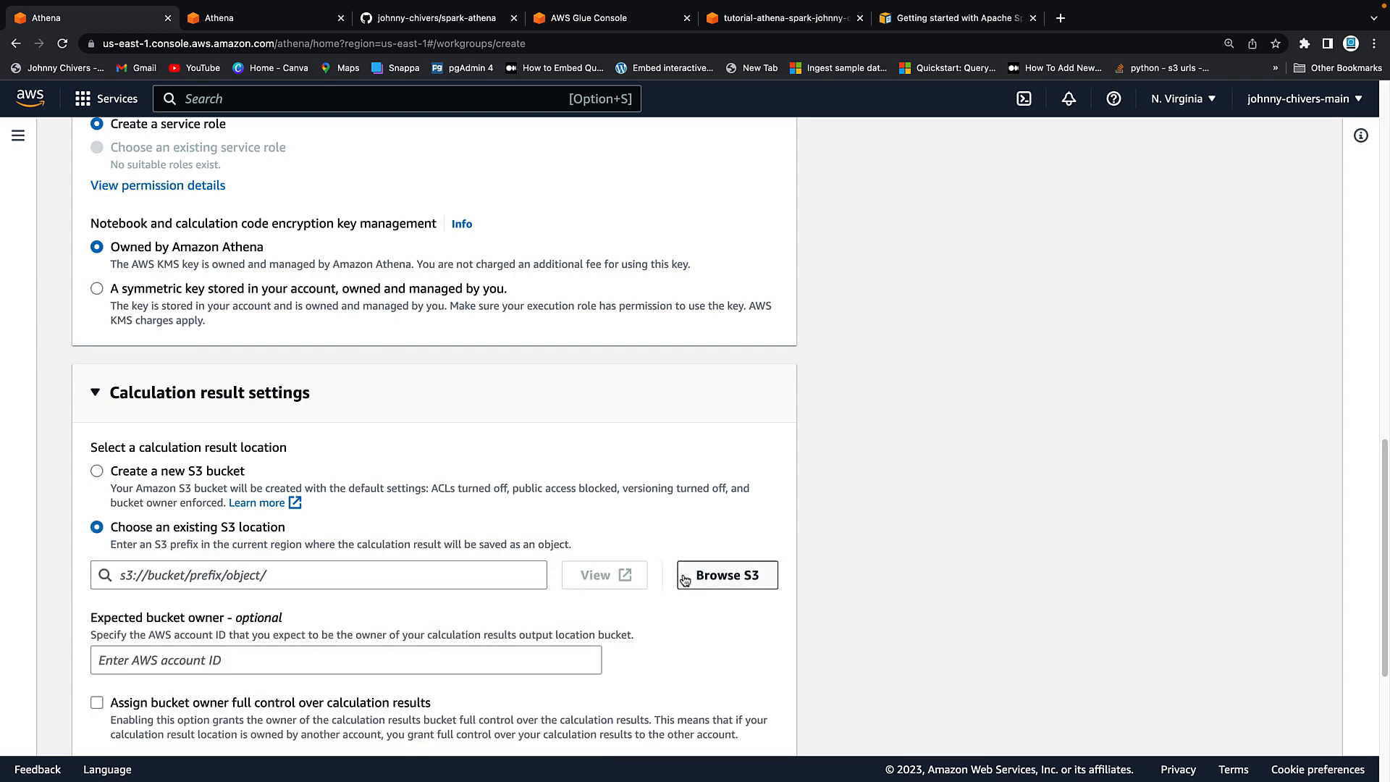
pyautogui.click(727, 575)
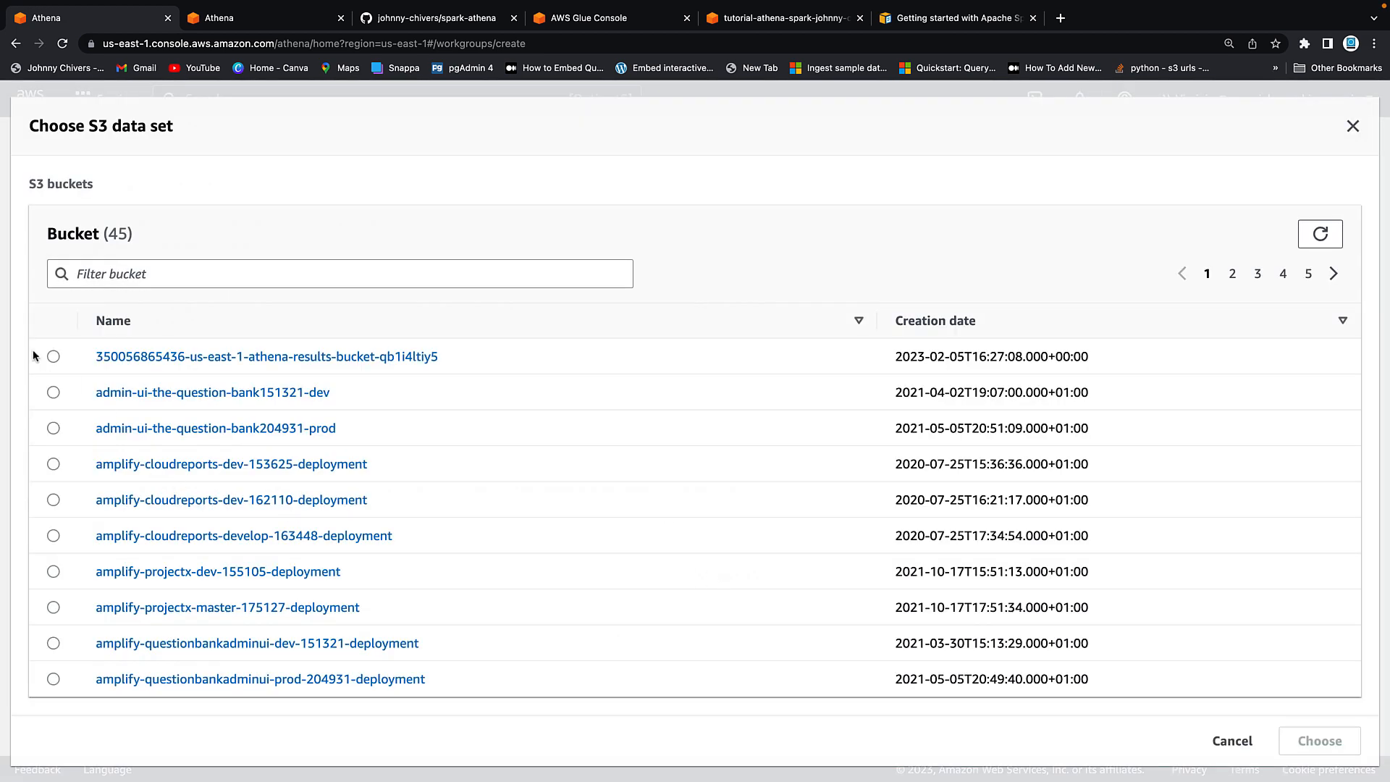
pyautogui.click(197, 275)
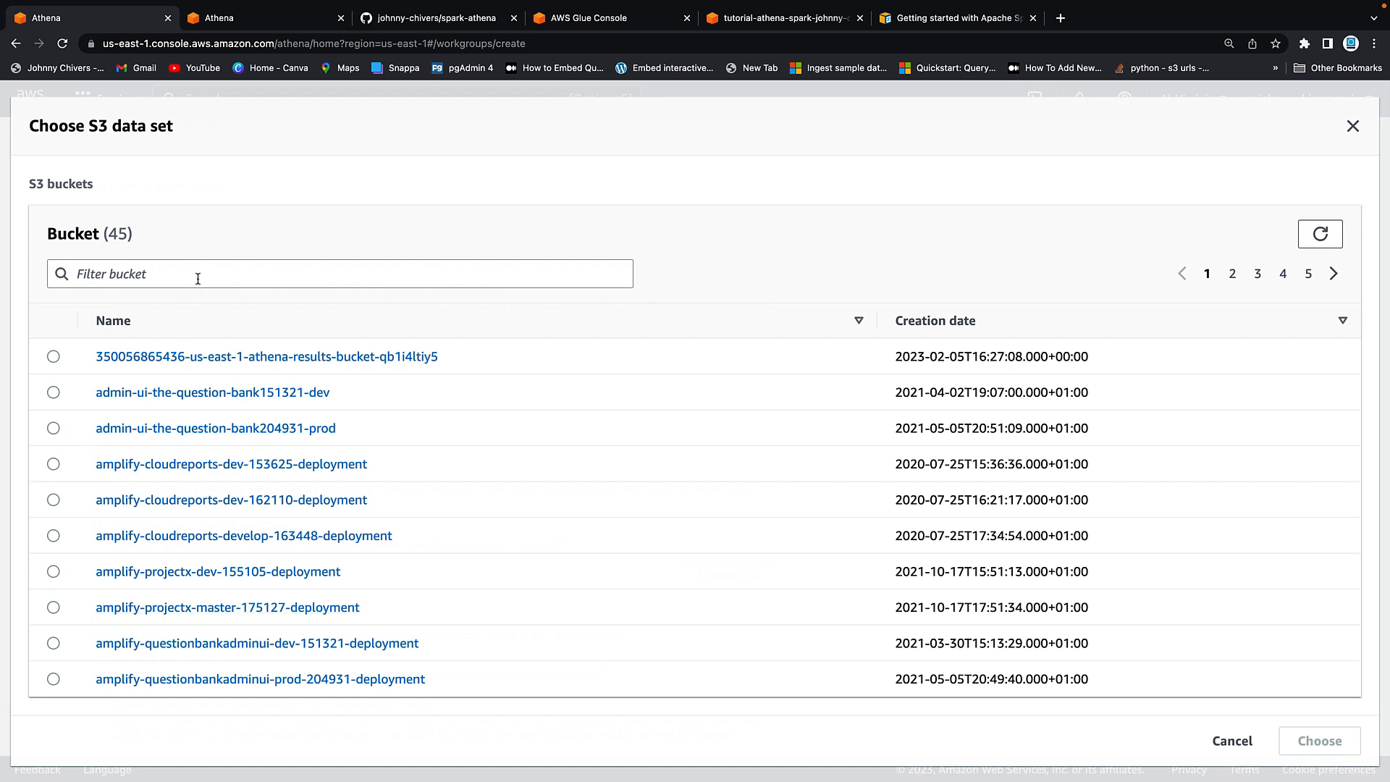
pyautogui.write('johnny-chivers')
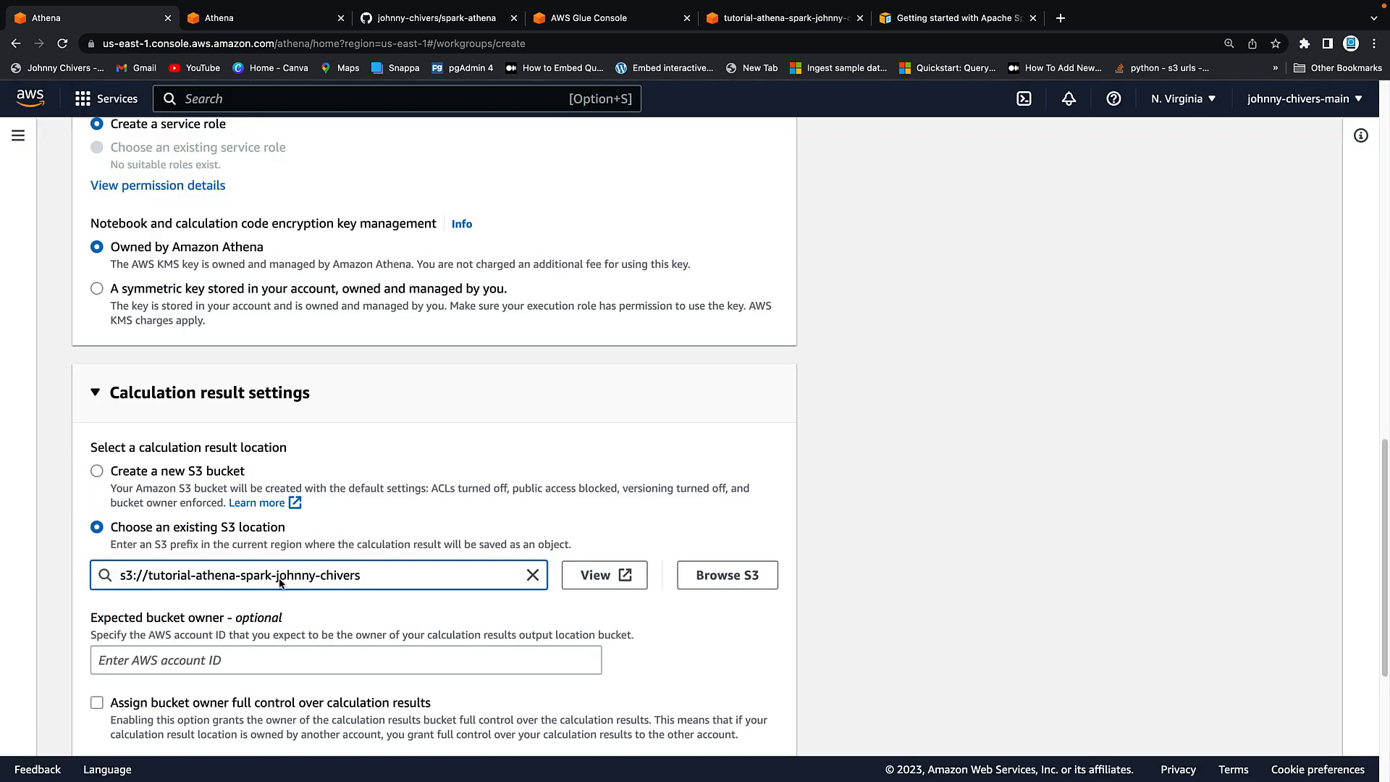
pyautogui.write('/resukl')
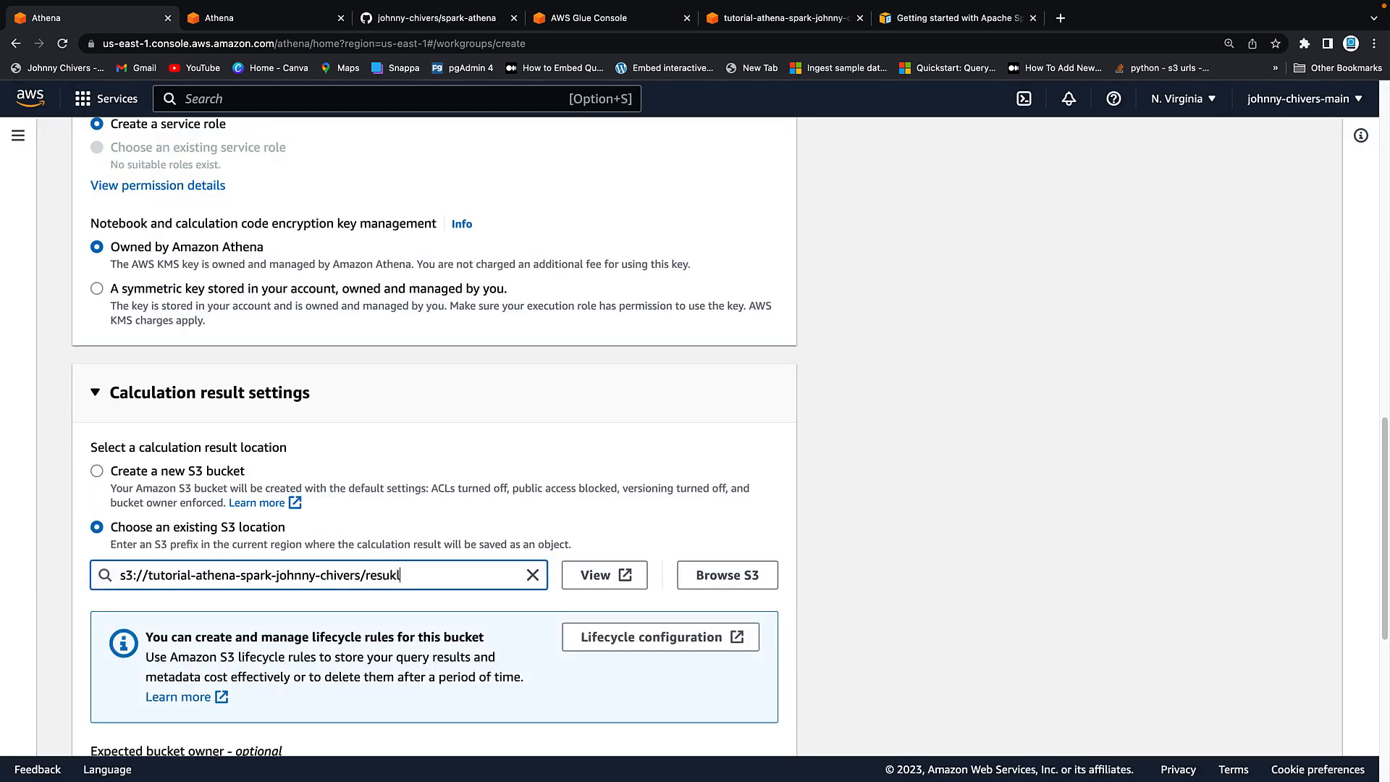
pyautogui.press('Backspace')
pyautogui.write('lts/')
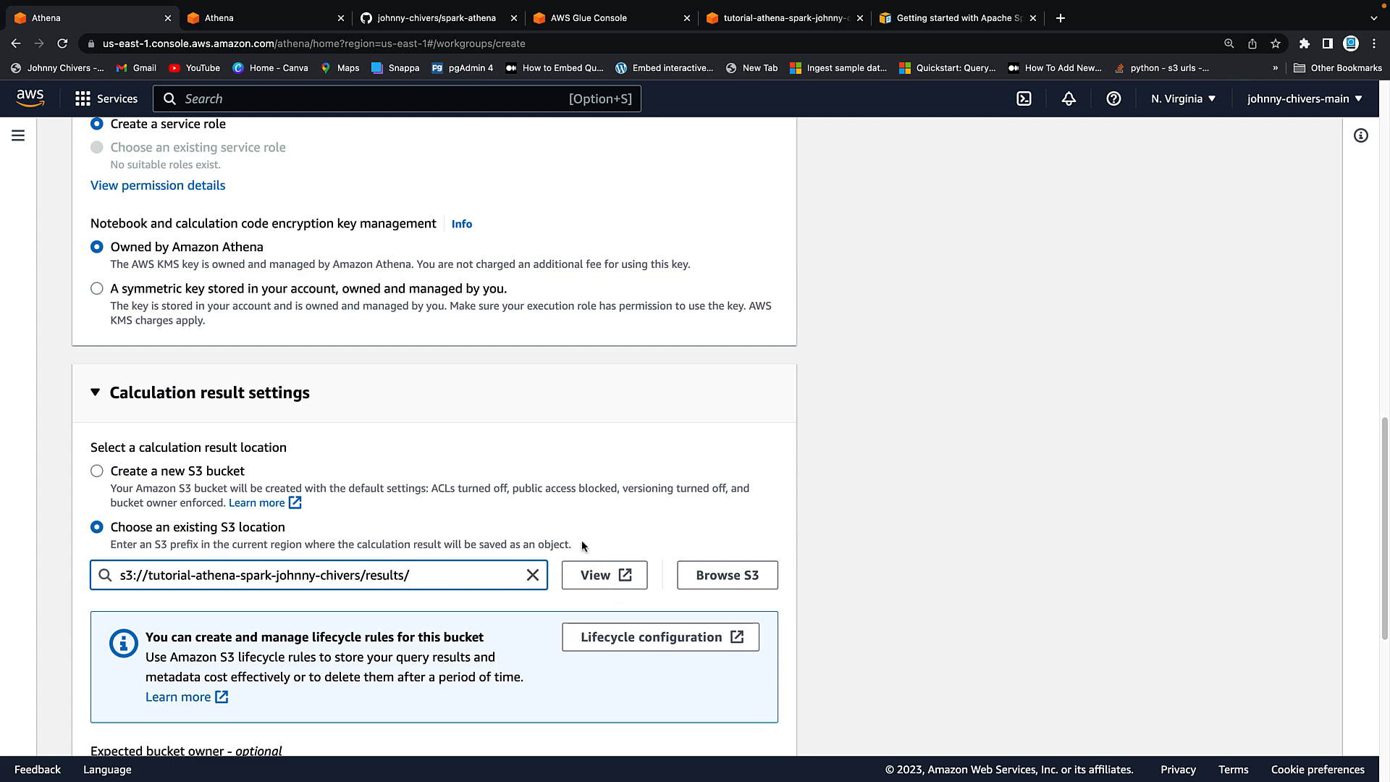
pyautogui.scroll(-3)
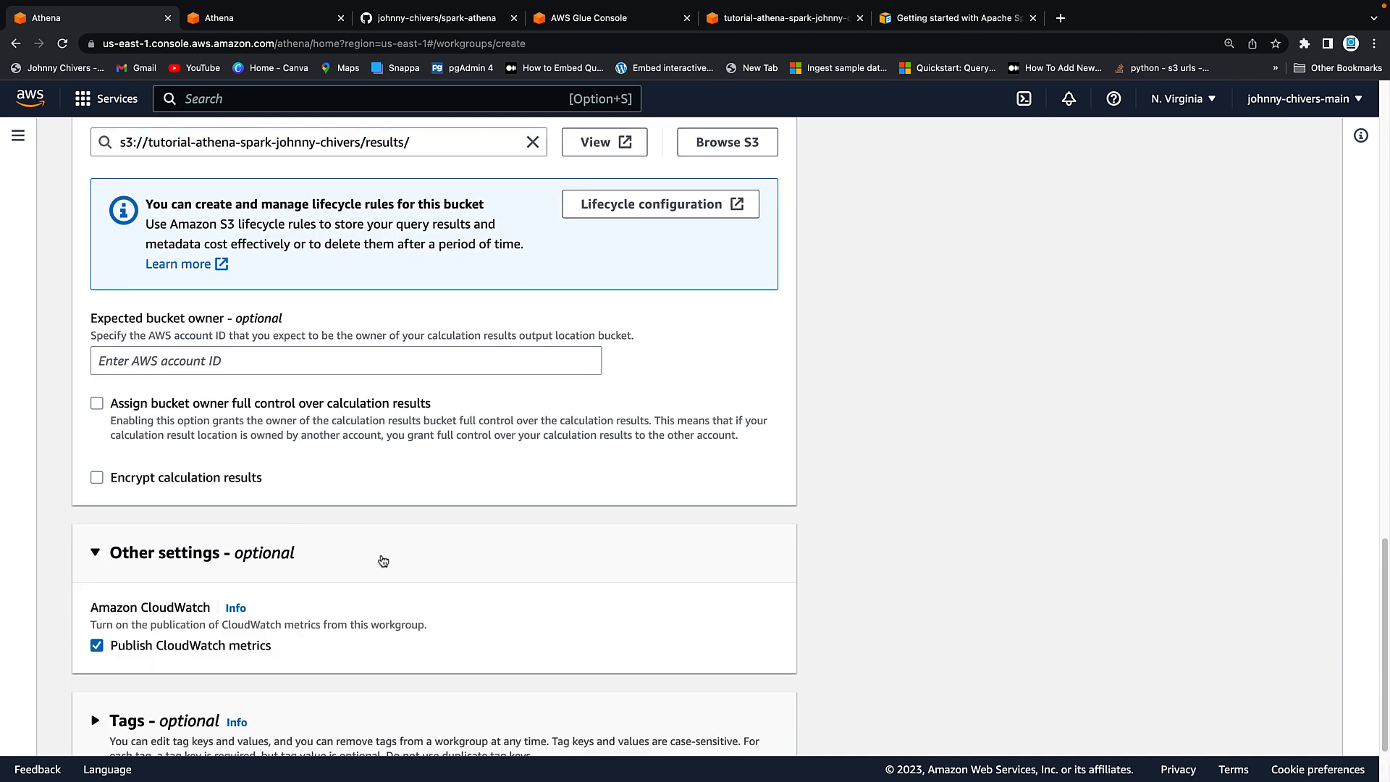
pyautogui.scroll(-3)
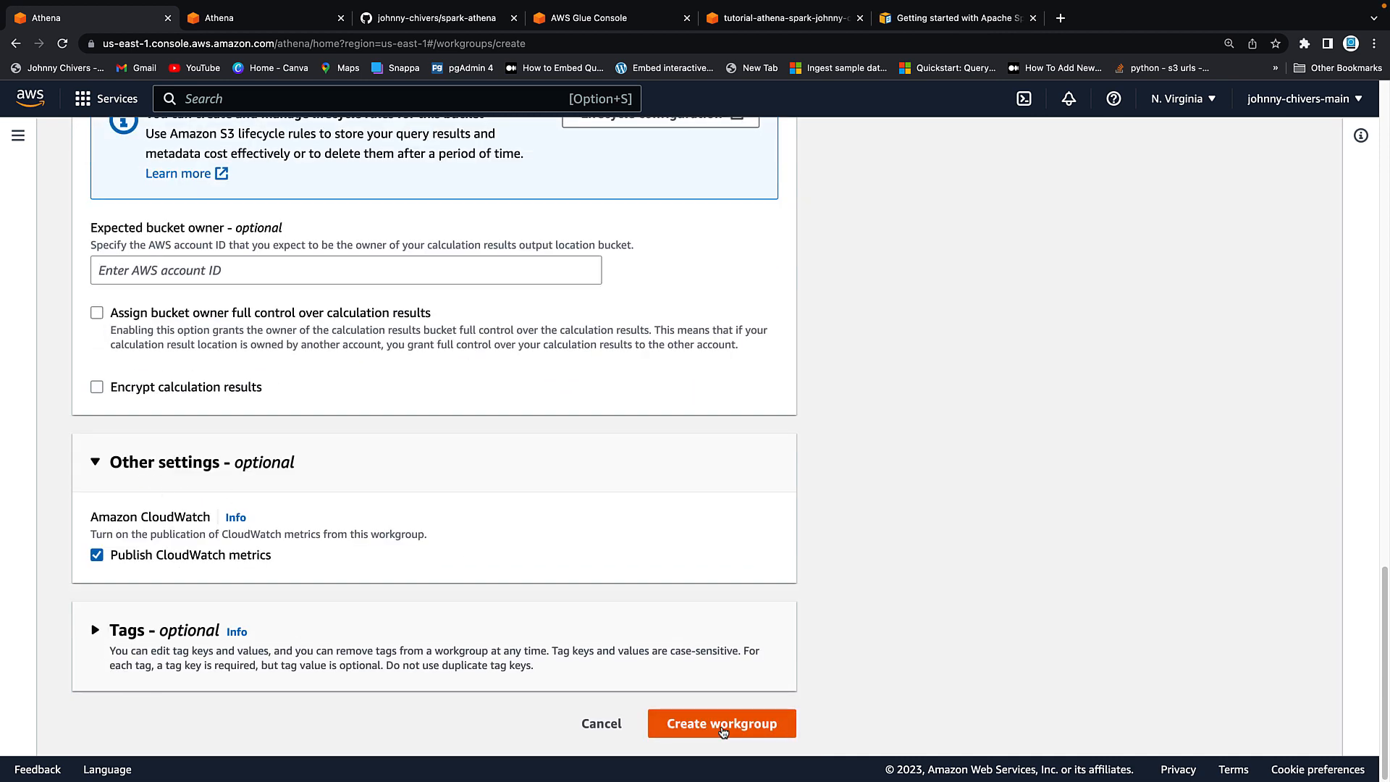
pyautogui.click(722, 722)
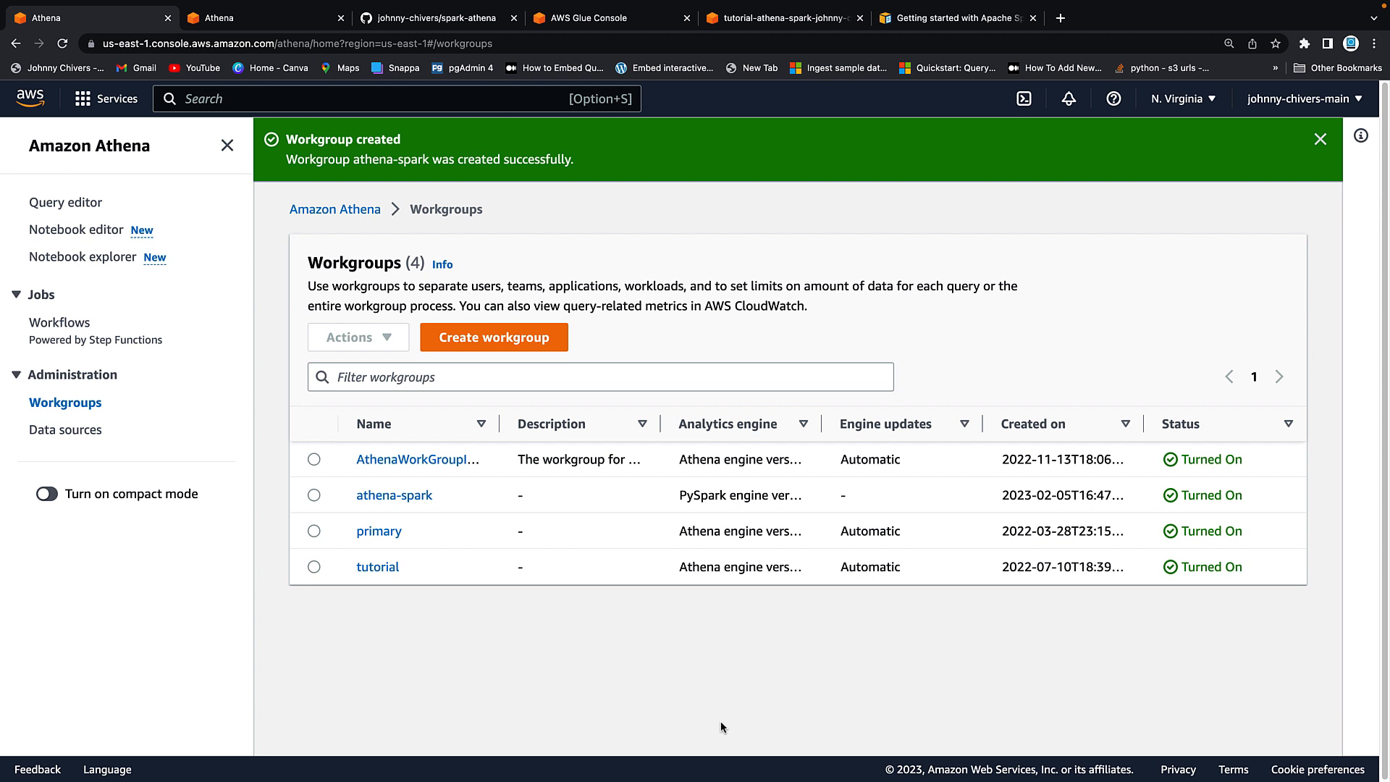
pyautogui.moveTo(249, 381)
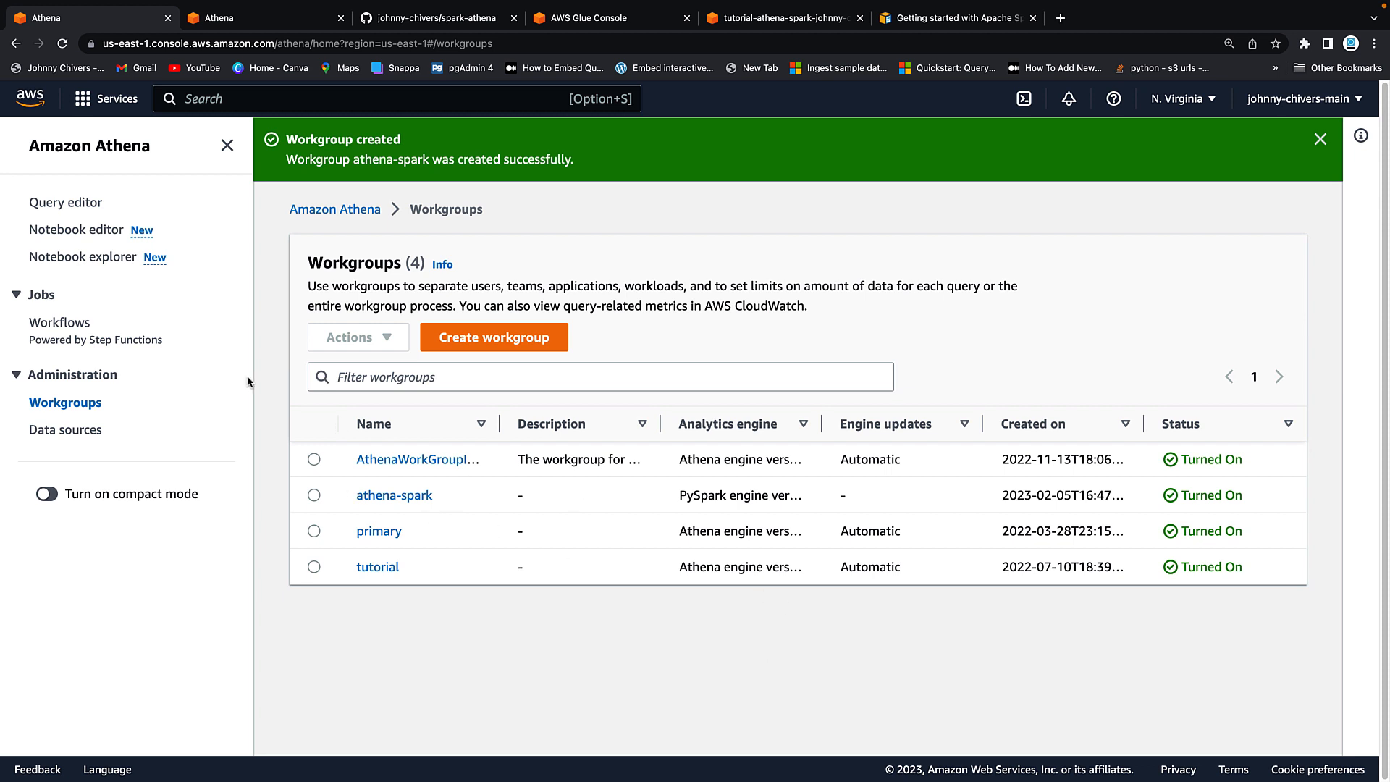
pyautogui.moveTo(69, 235)
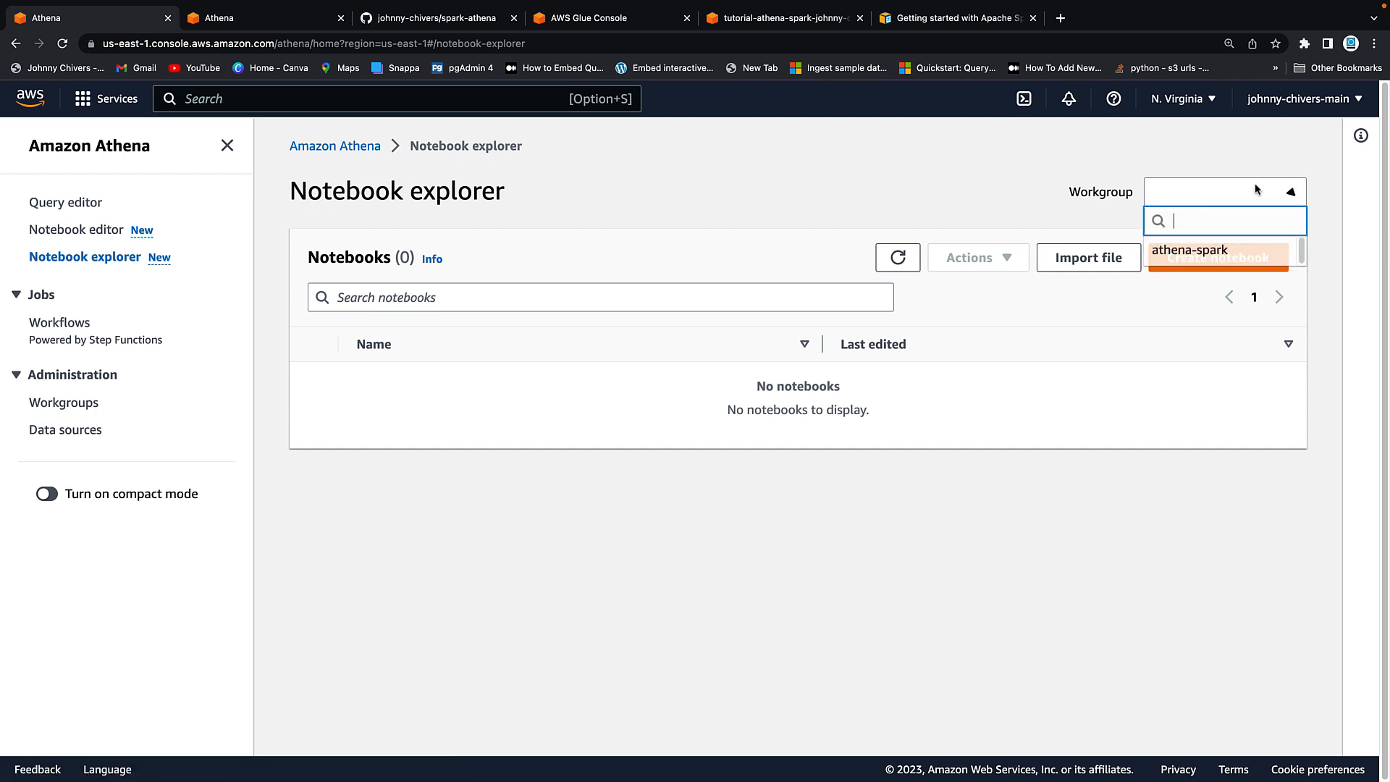
# Step: Create the athena-spark-demo notebook in the athena-spark workgroup
pyautogui.click(1188, 249)
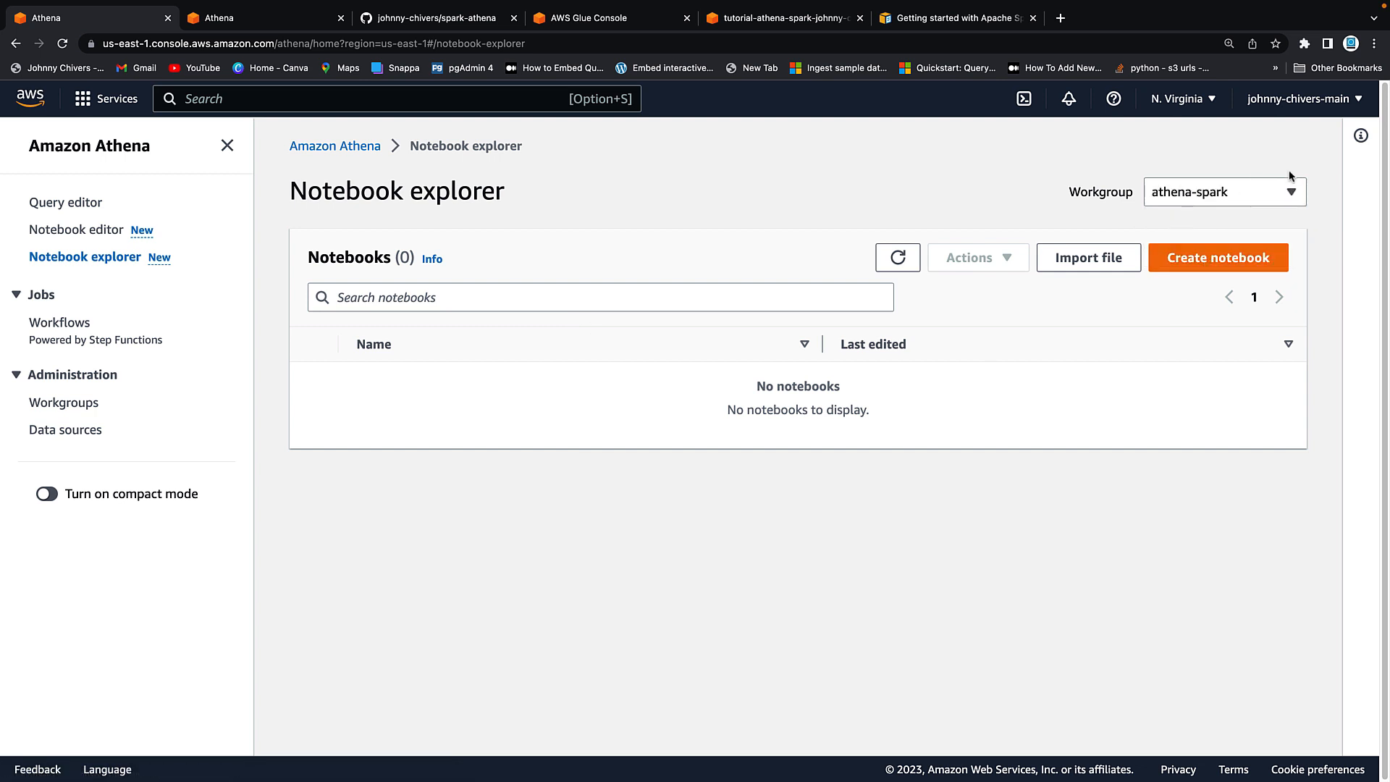
pyautogui.click(1217, 257)
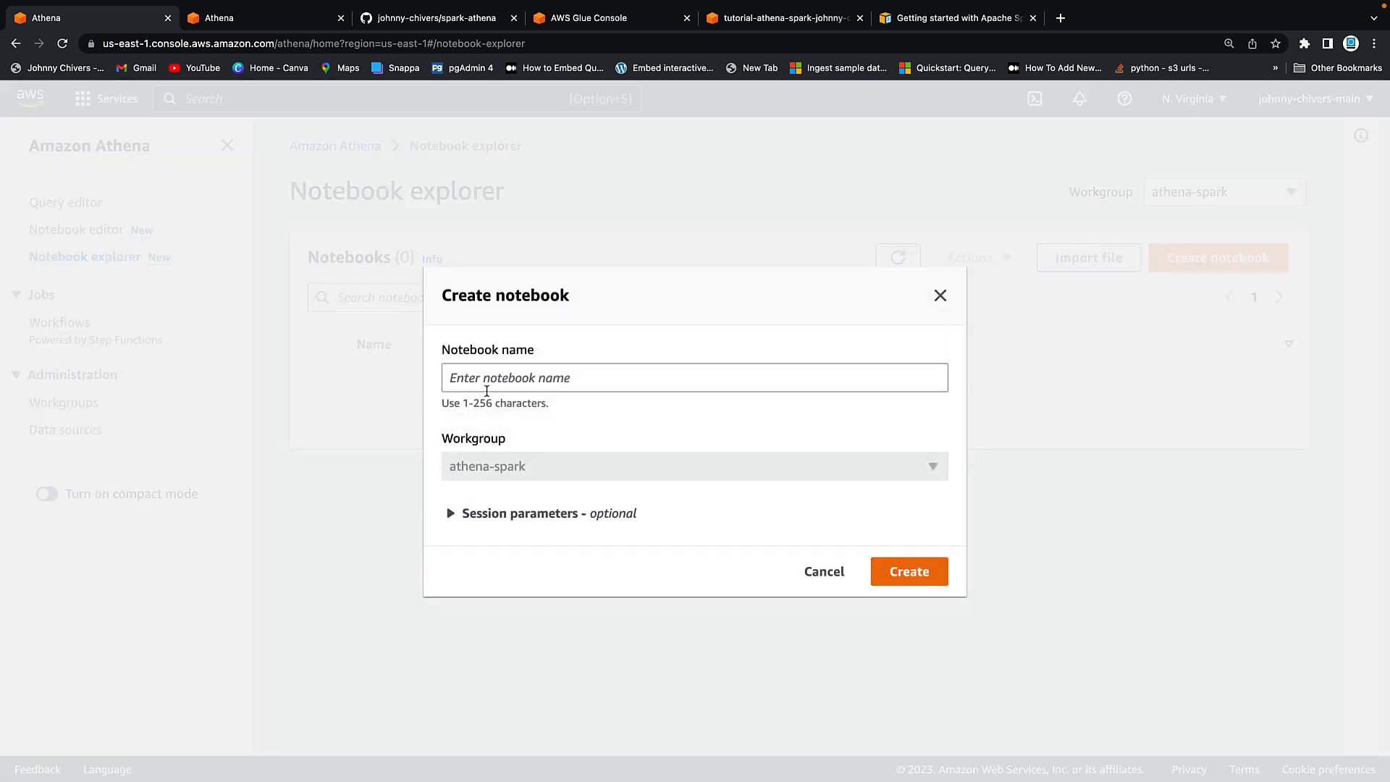
pyautogui.write('athena-spark')
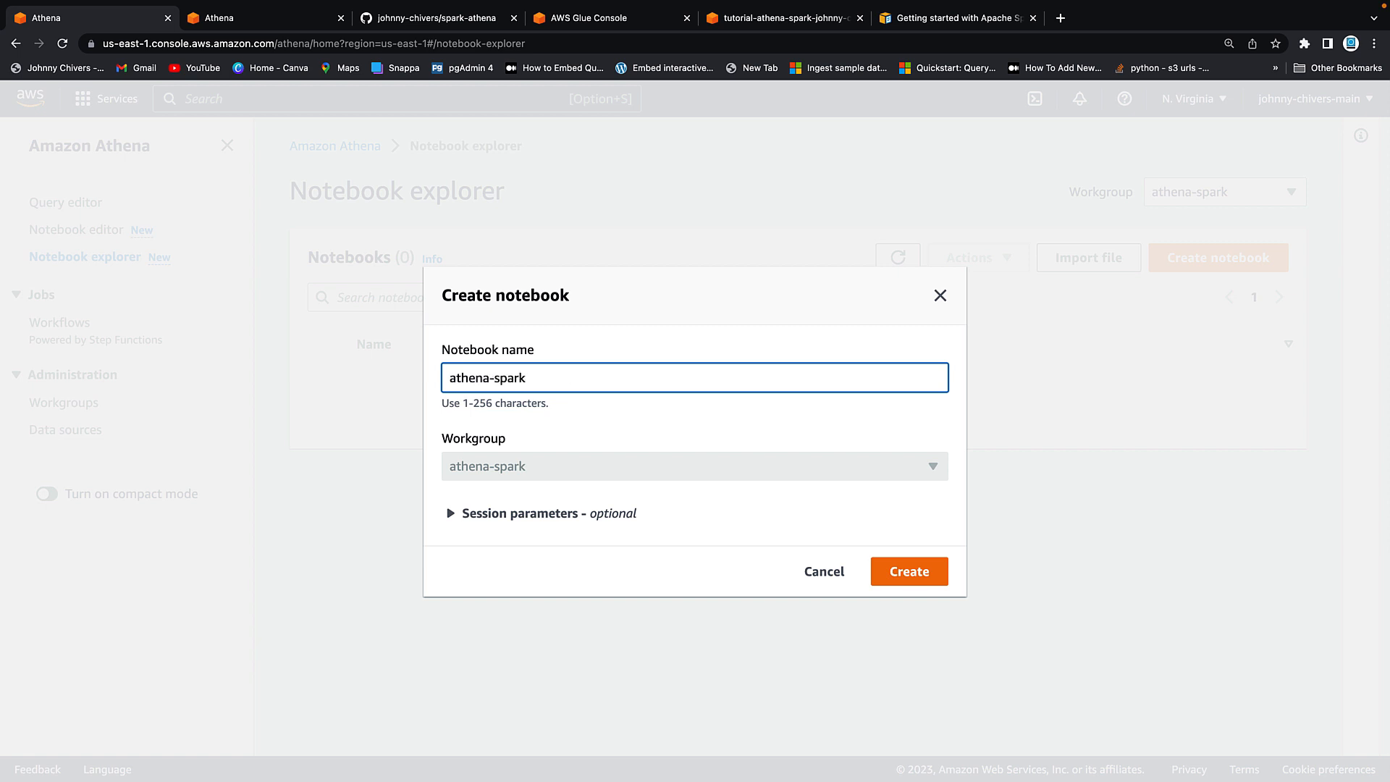
pyautogui.write('-demo')
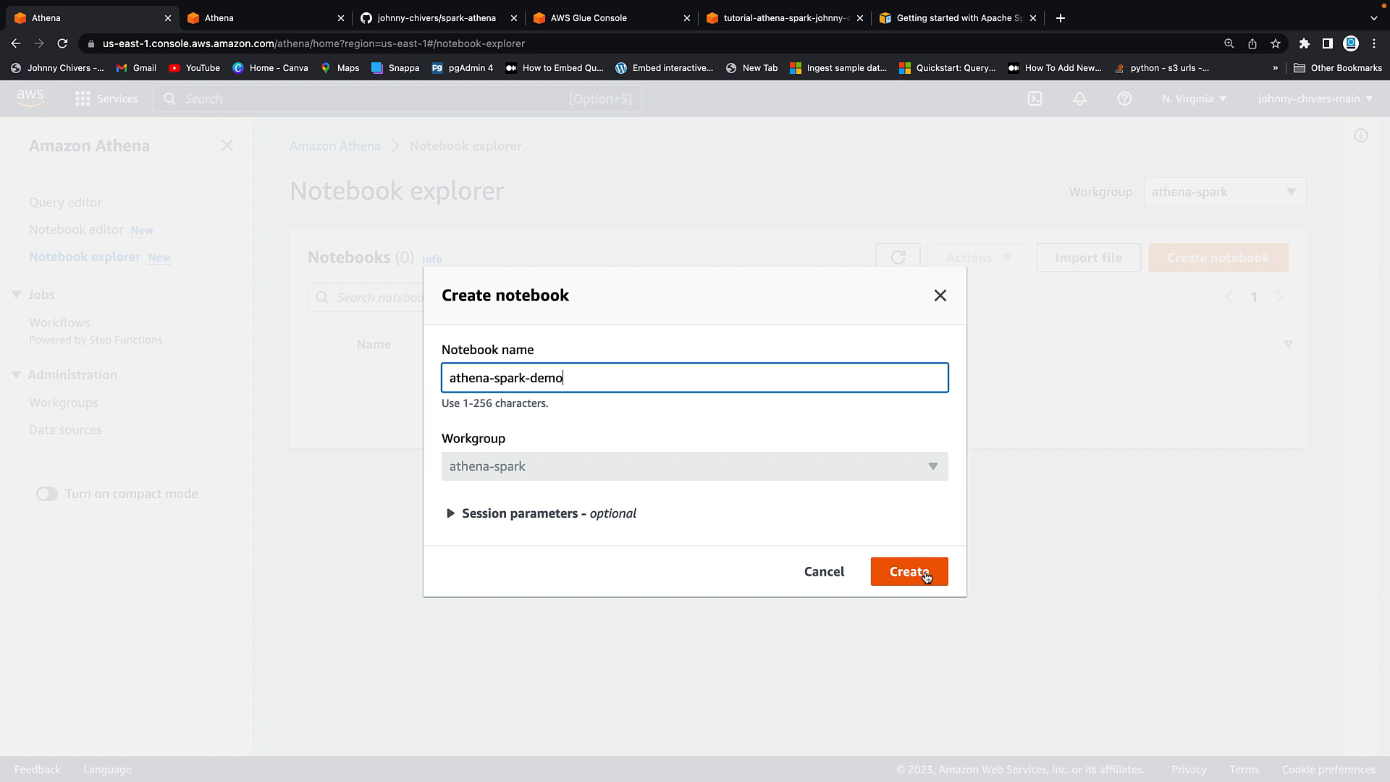
pyautogui.click(910, 572)
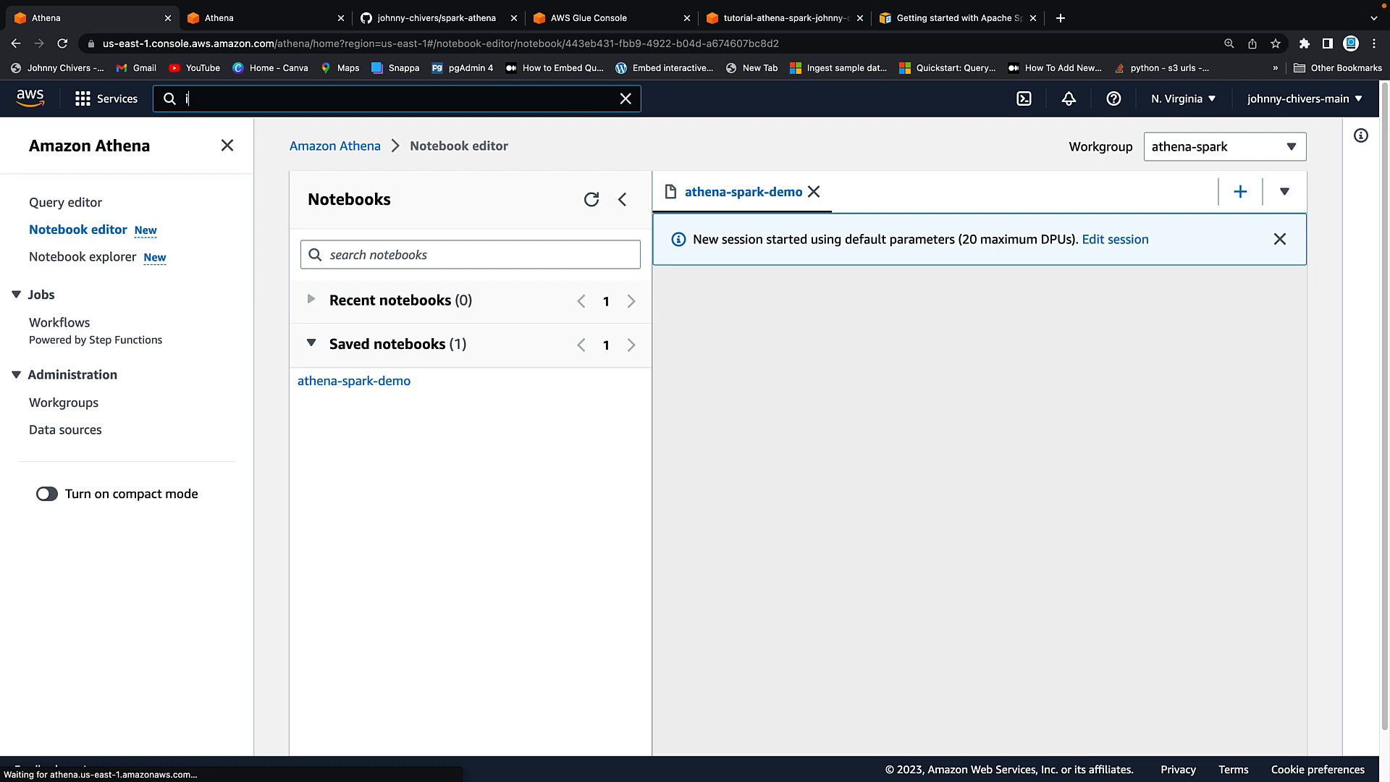
# Step: Open IAM in a new browser tab from the console search
pyautogui.write('iam')
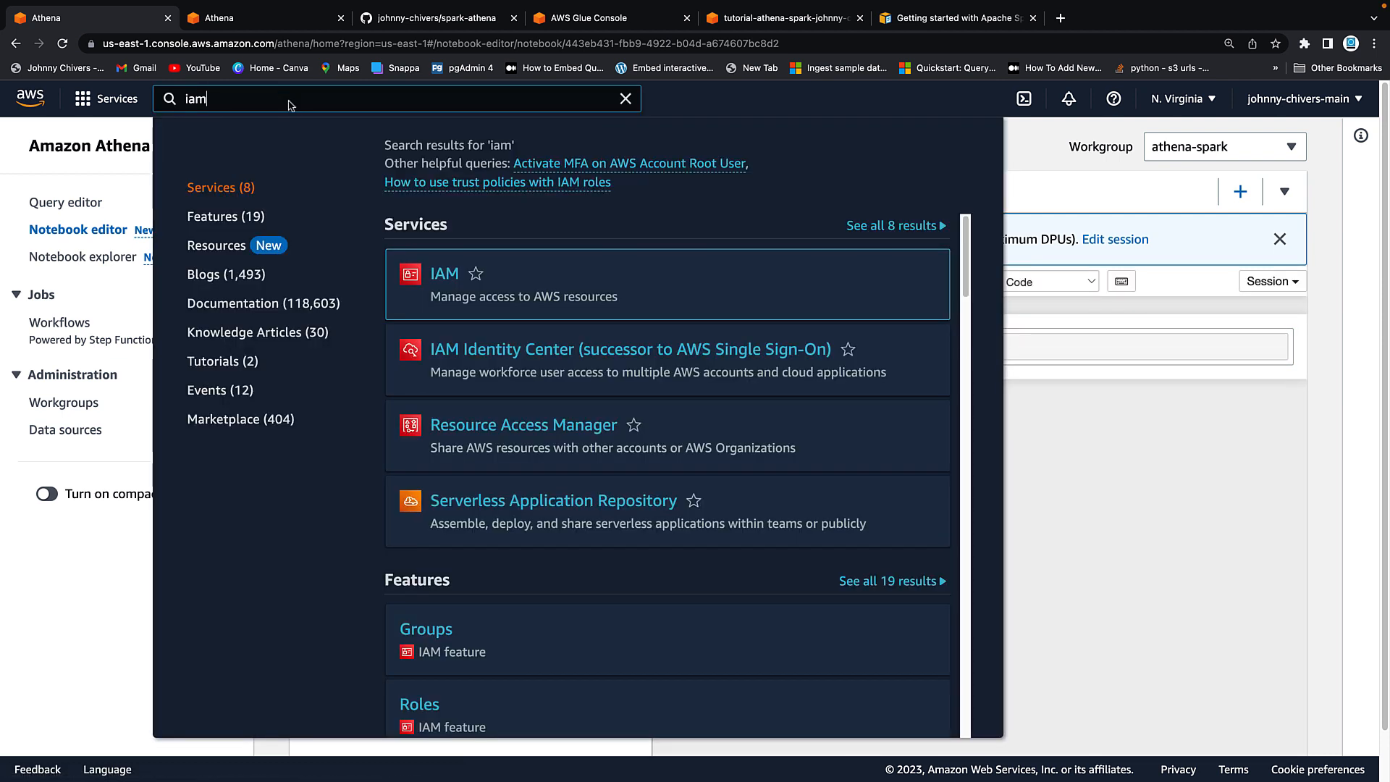
pyautogui.rightClick(443, 272)
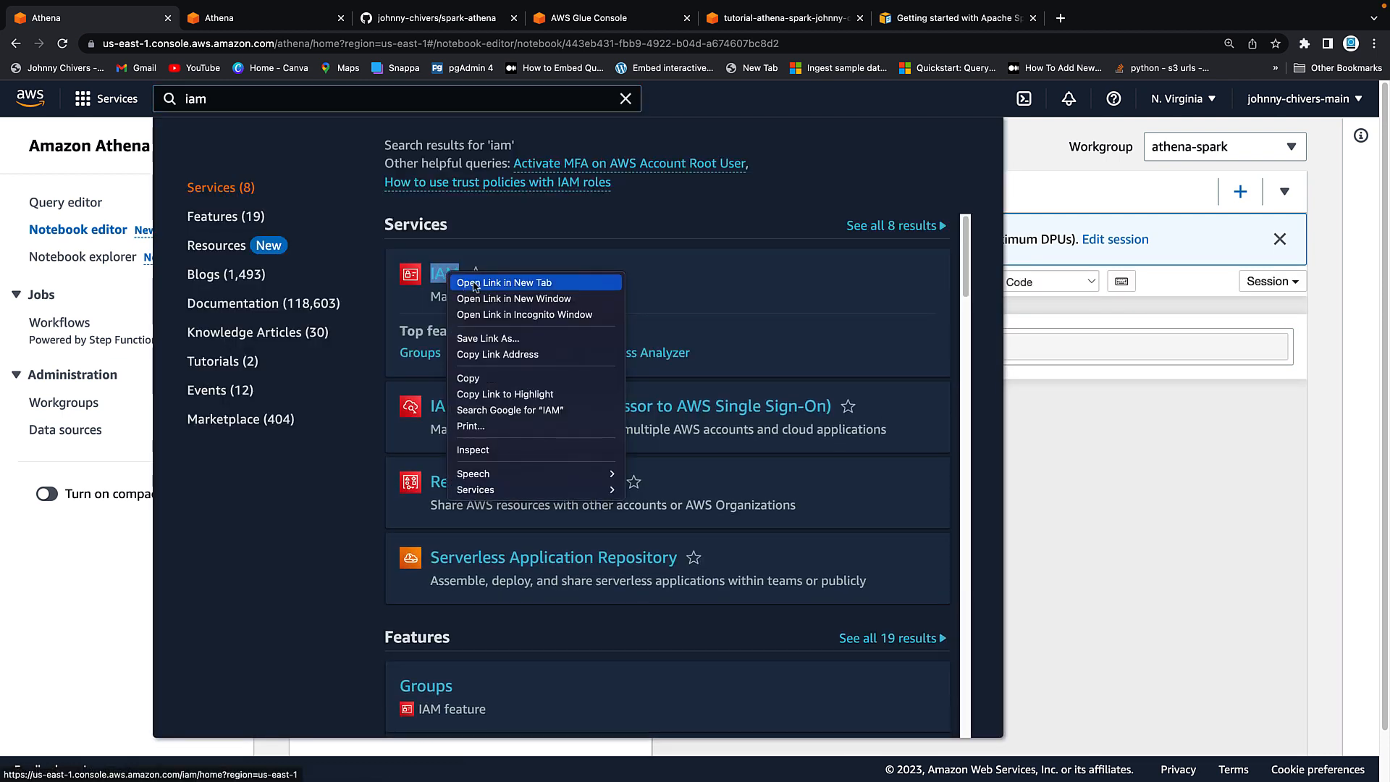
pyautogui.click(504, 283)
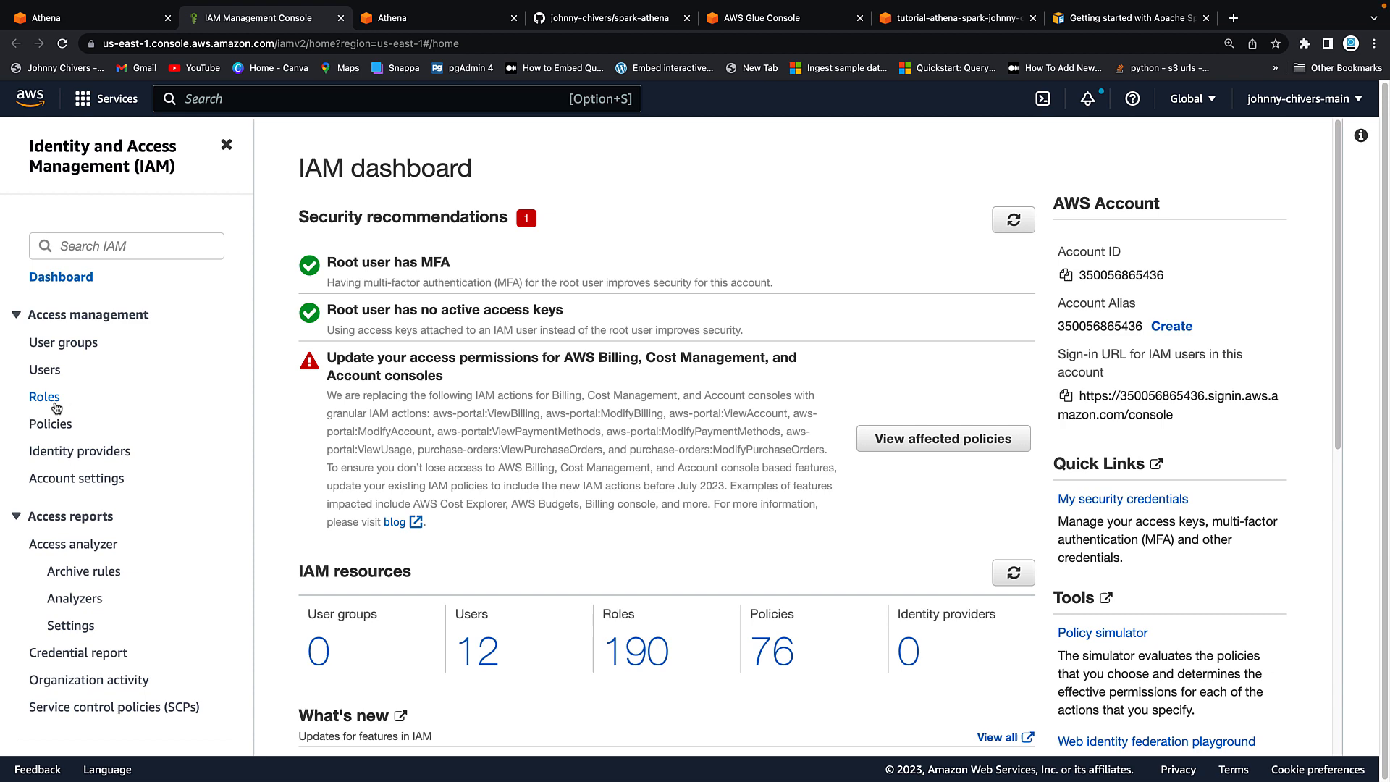
# Step: Filter the Roles list by 'athena' and open AWSAthenaSparkExecutionRole
pyautogui.click(45, 397)
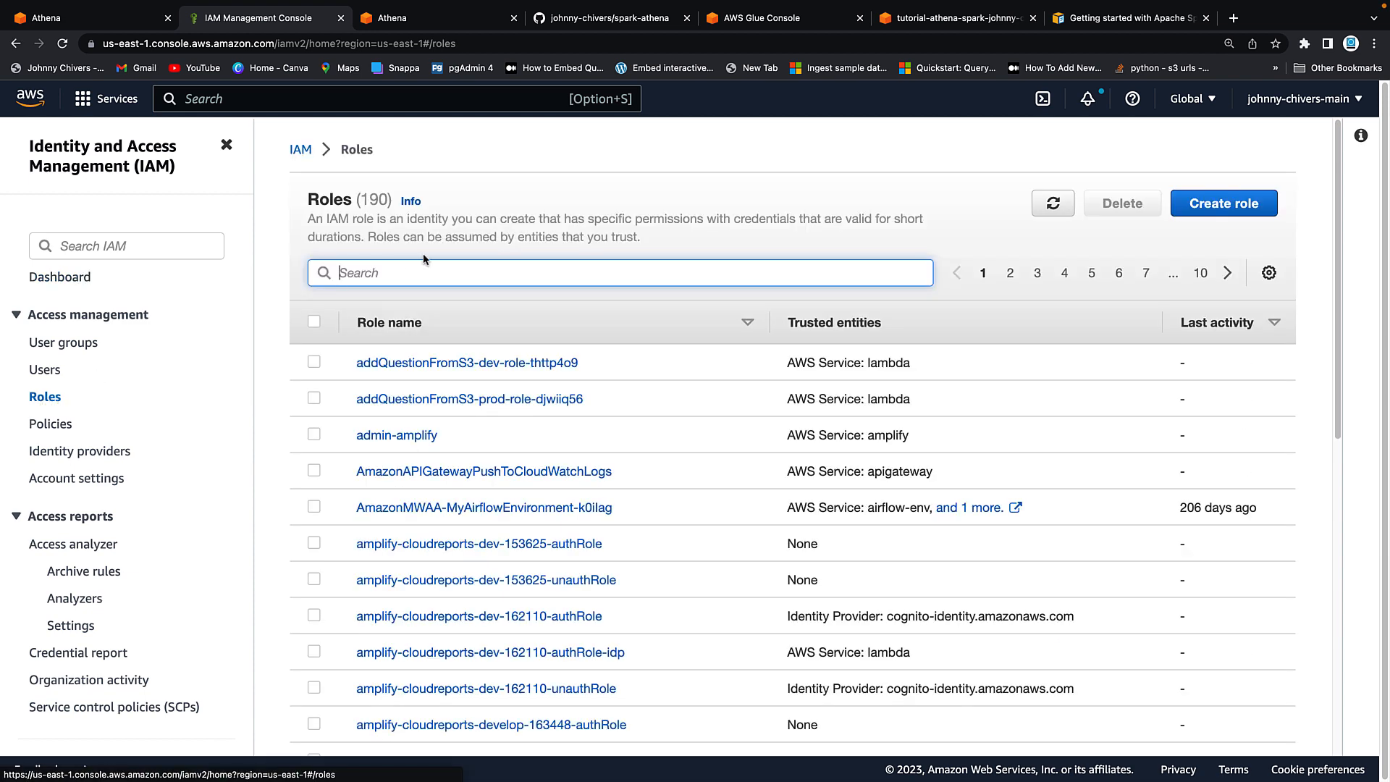
pyautogui.write('s')
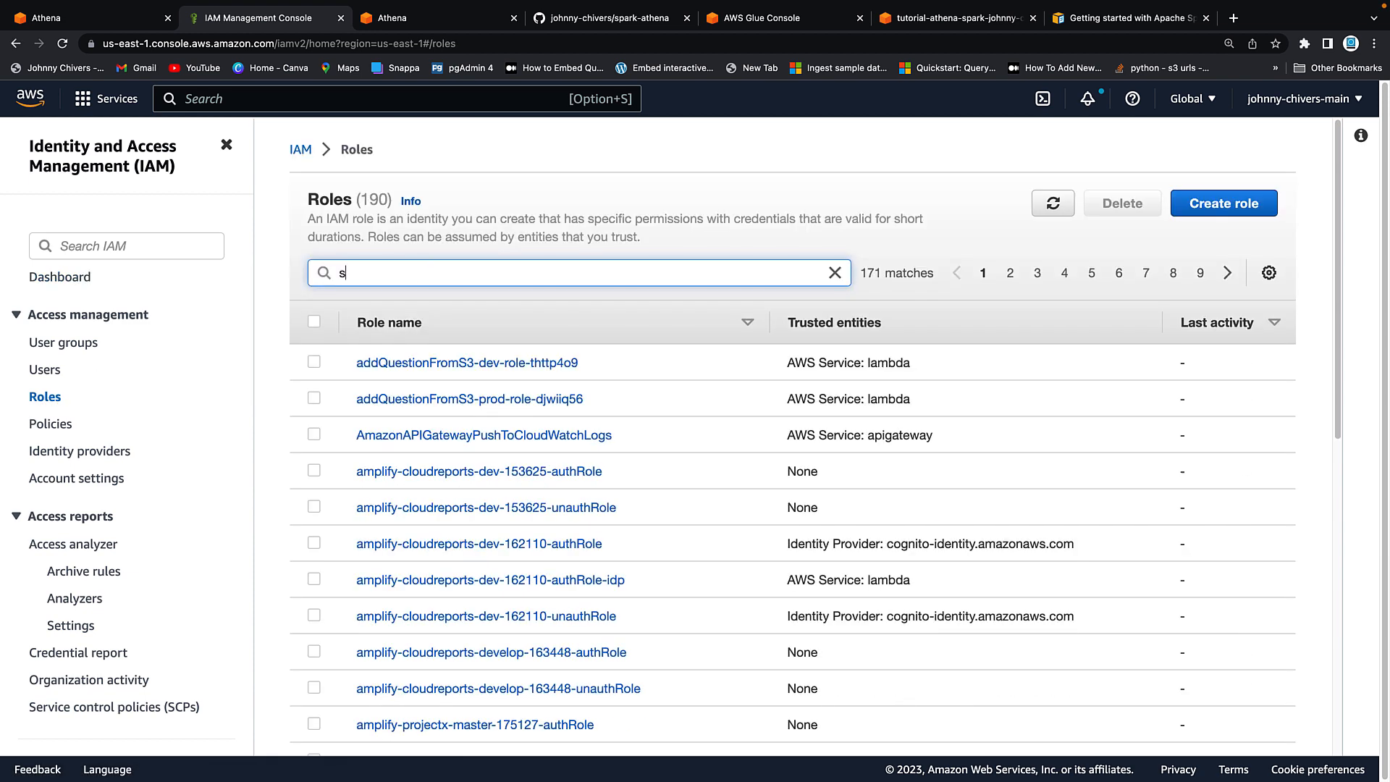
pyautogui.write('athena')
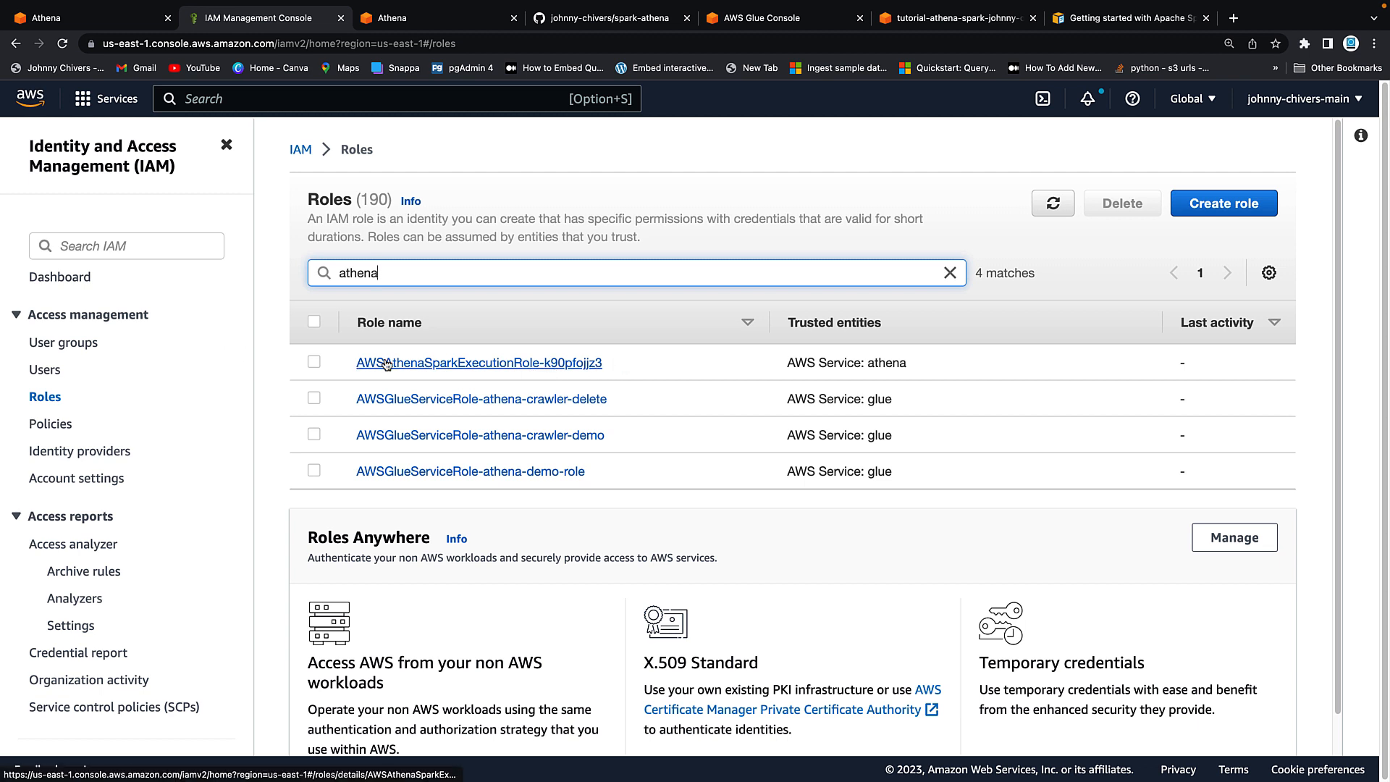
pyautogui.click(479, 362)
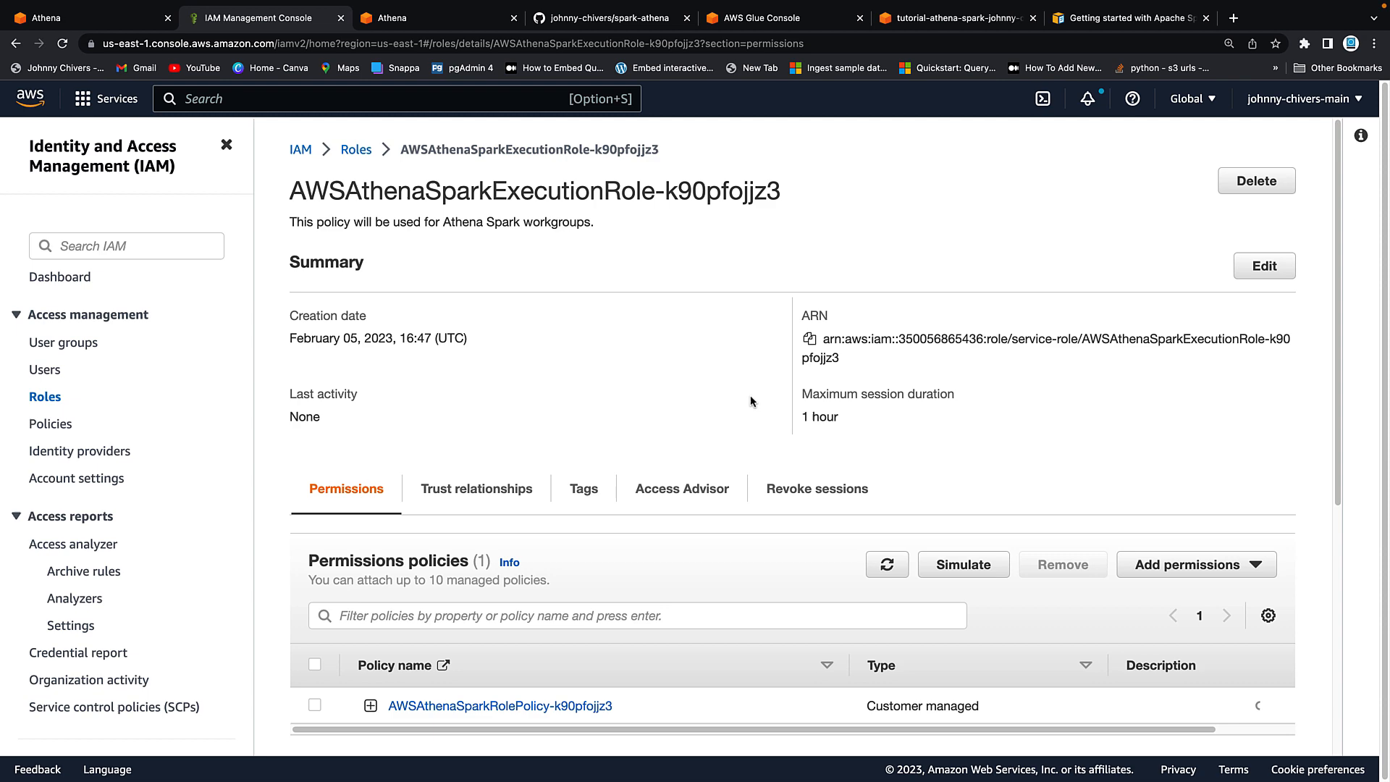
# Step: Start attaching policies to the role and filter the policy list by 'glue'
pyautogui.click(1196, 304)
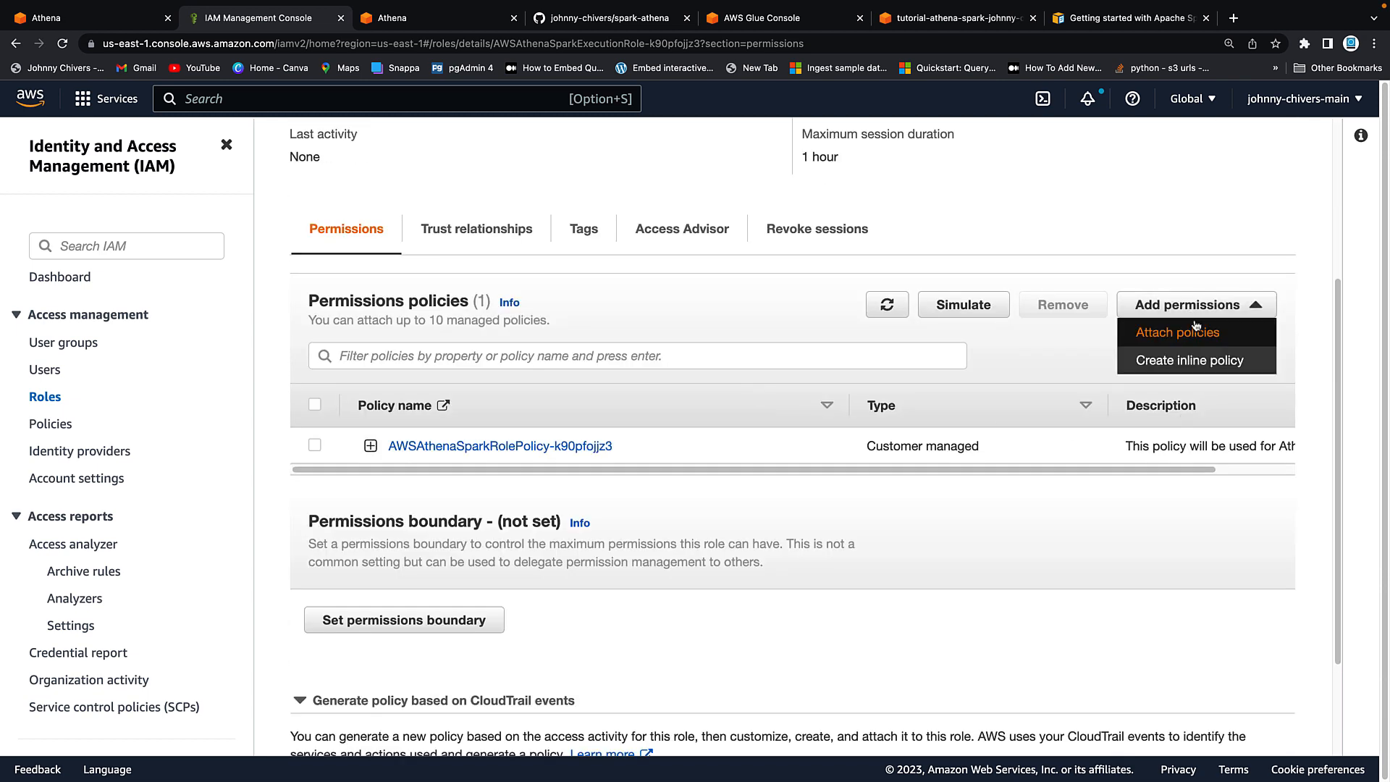
pyautogui.click(1177, 333)
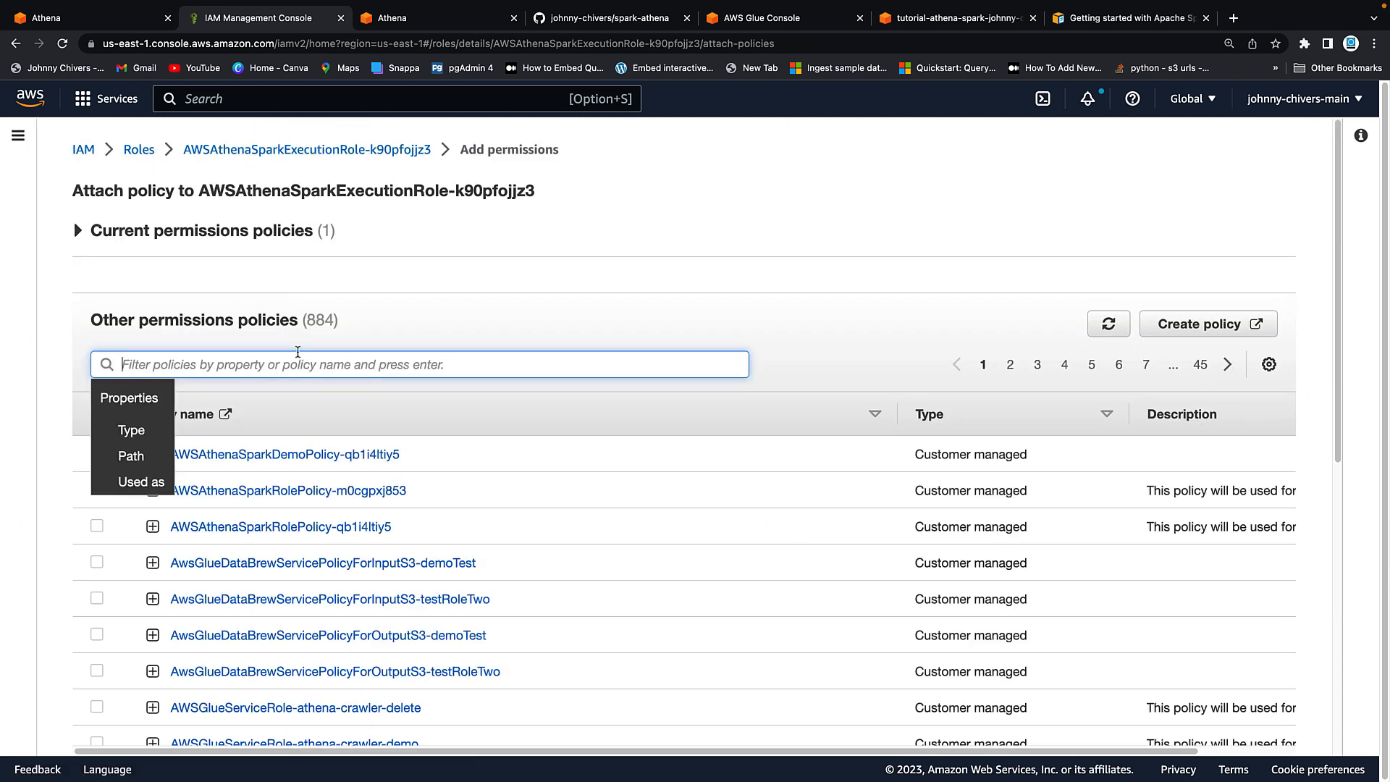
pyautogui.write('glue')
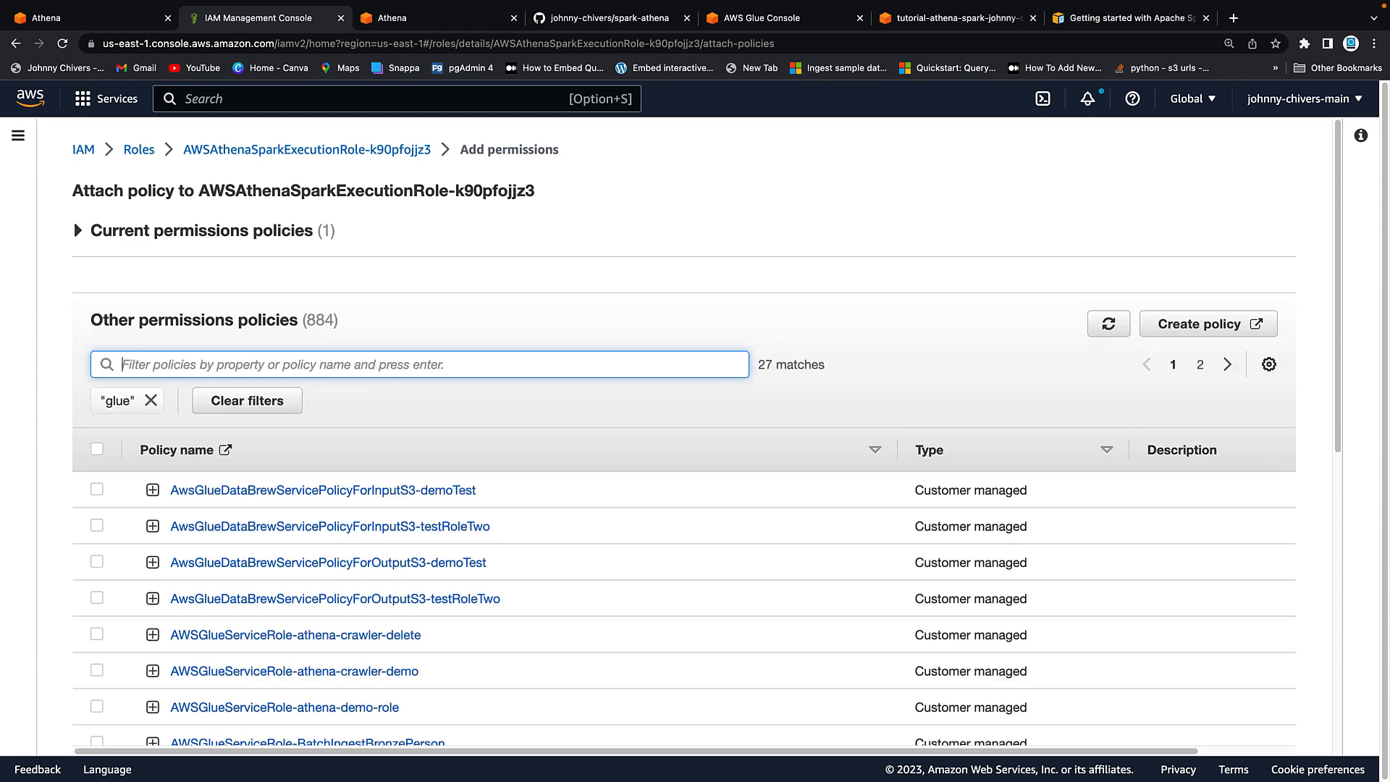
pyautogui.scroll(-3)
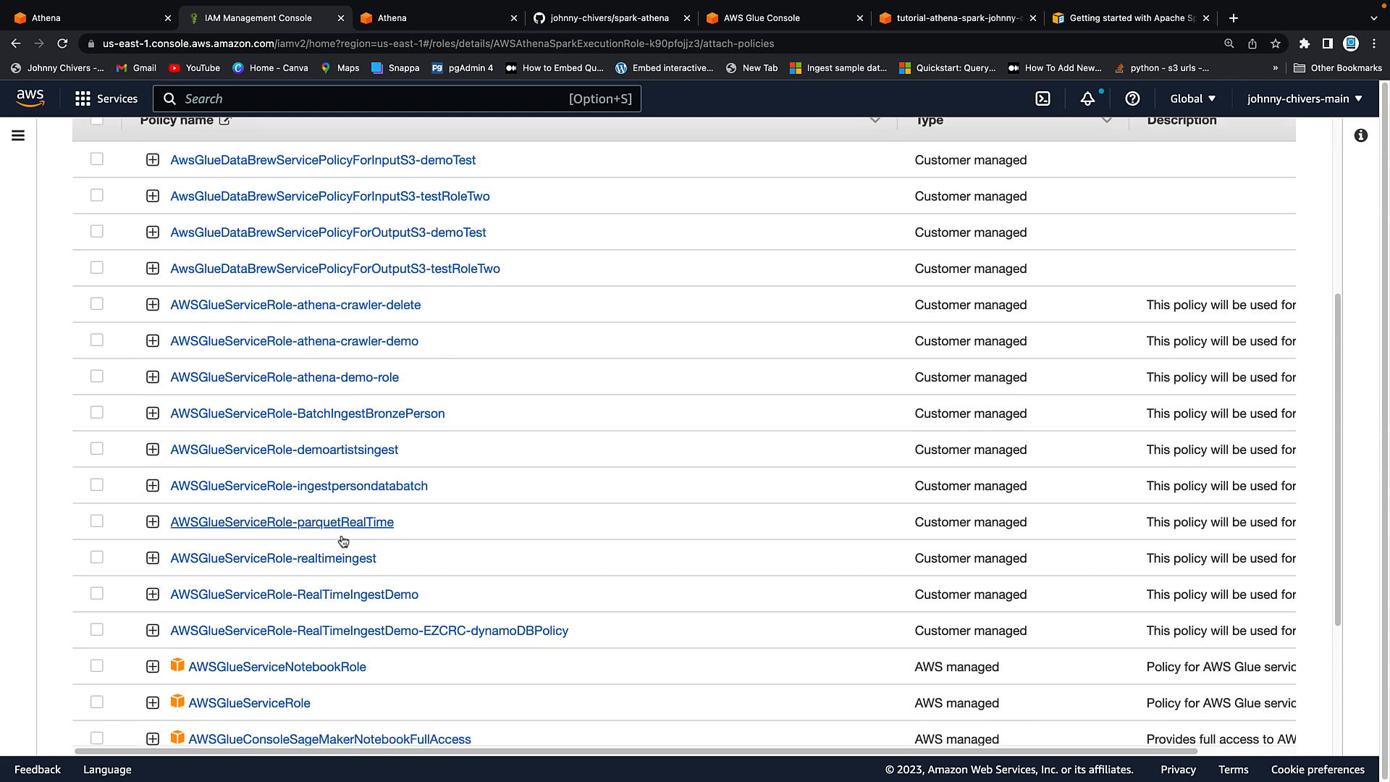
pyautogui.scroll(-3)
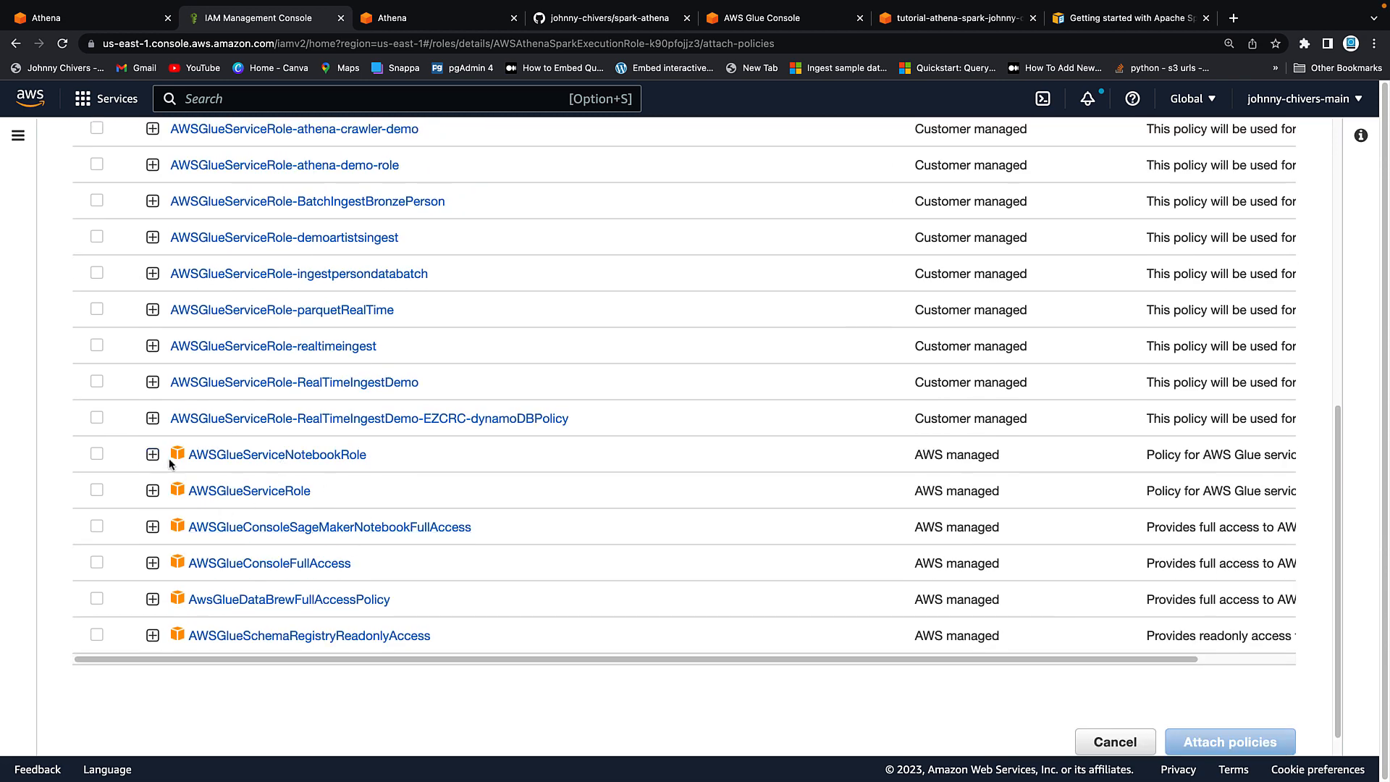
# Step: Attach AWSGlueServiceNotebookRole, AWSGlueServiceRole and AWSGlueConsoleFullAccess to the role
pyautogui.click(95, 453)
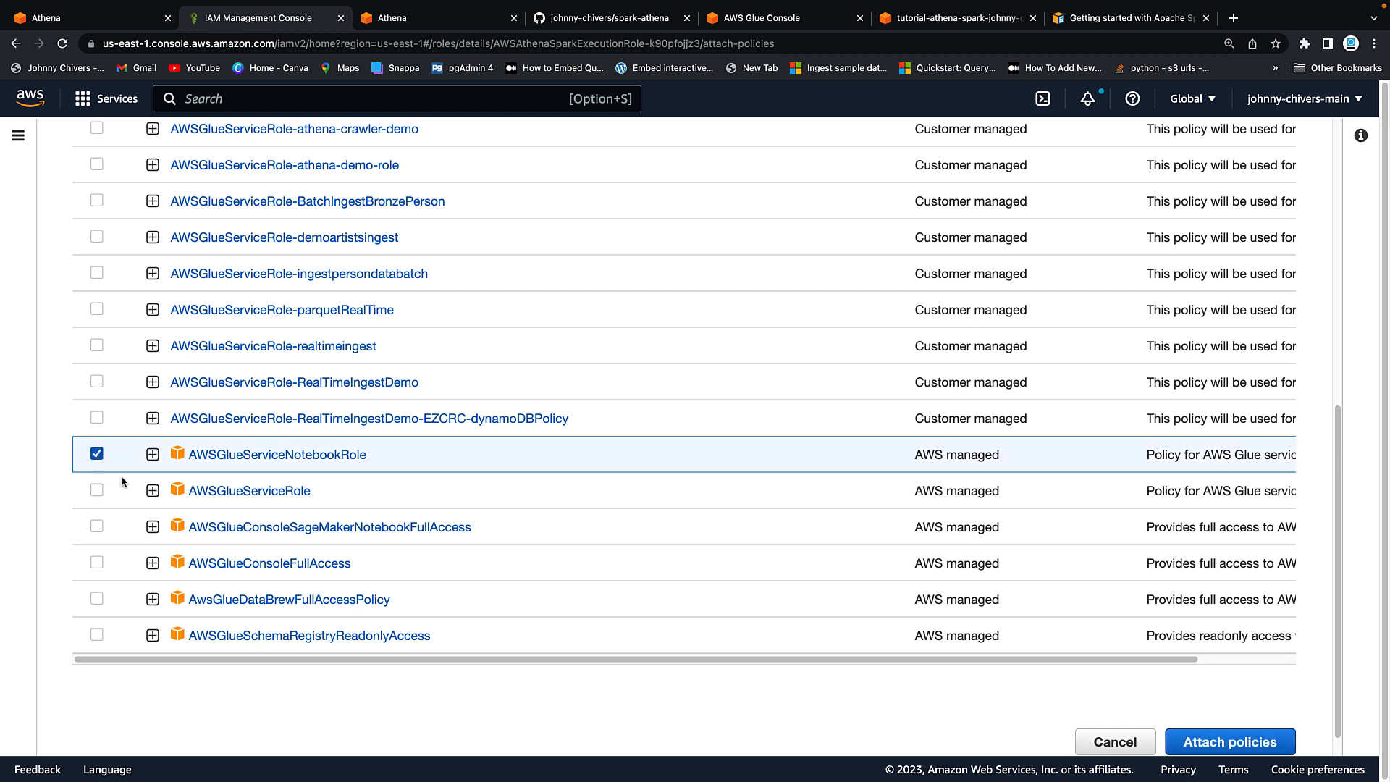
pyautogui.click(96, 489)
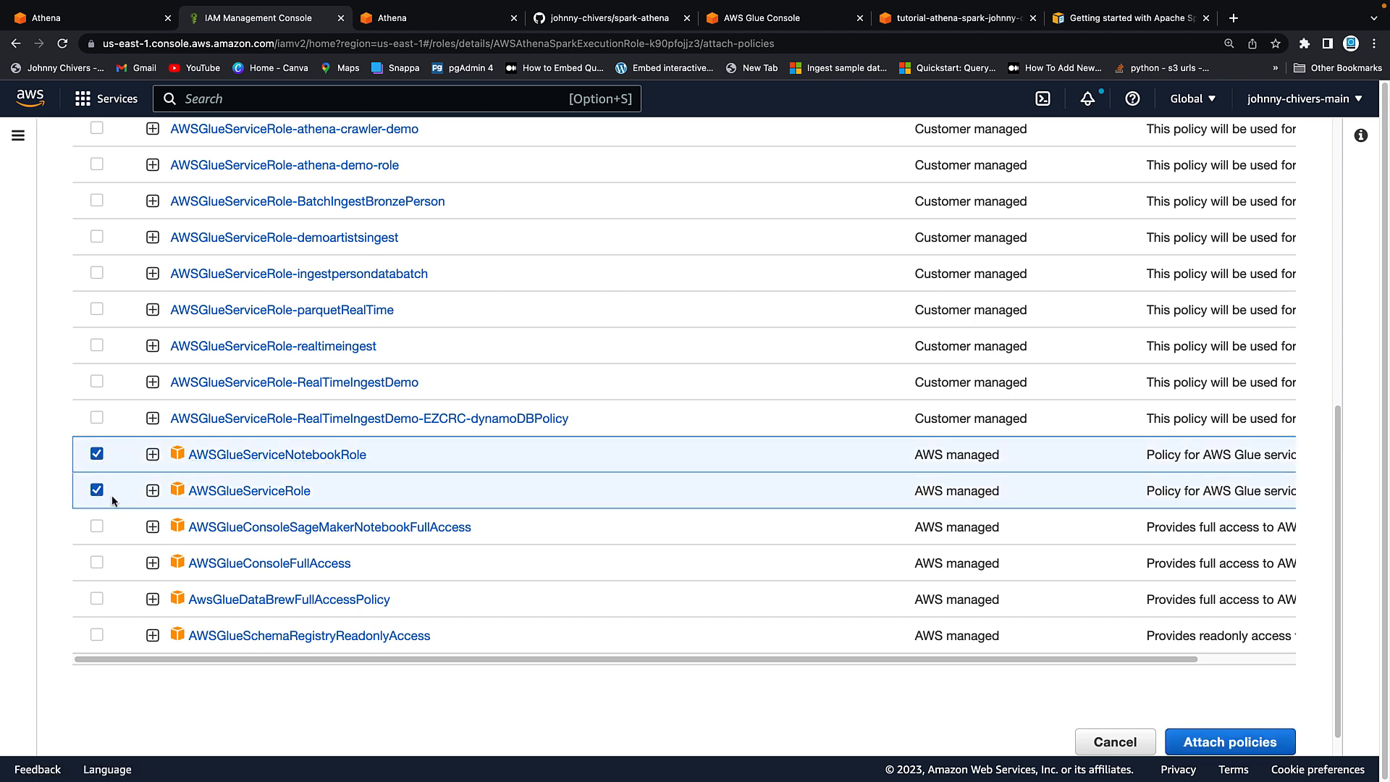
pyautogui.click(98, 561)
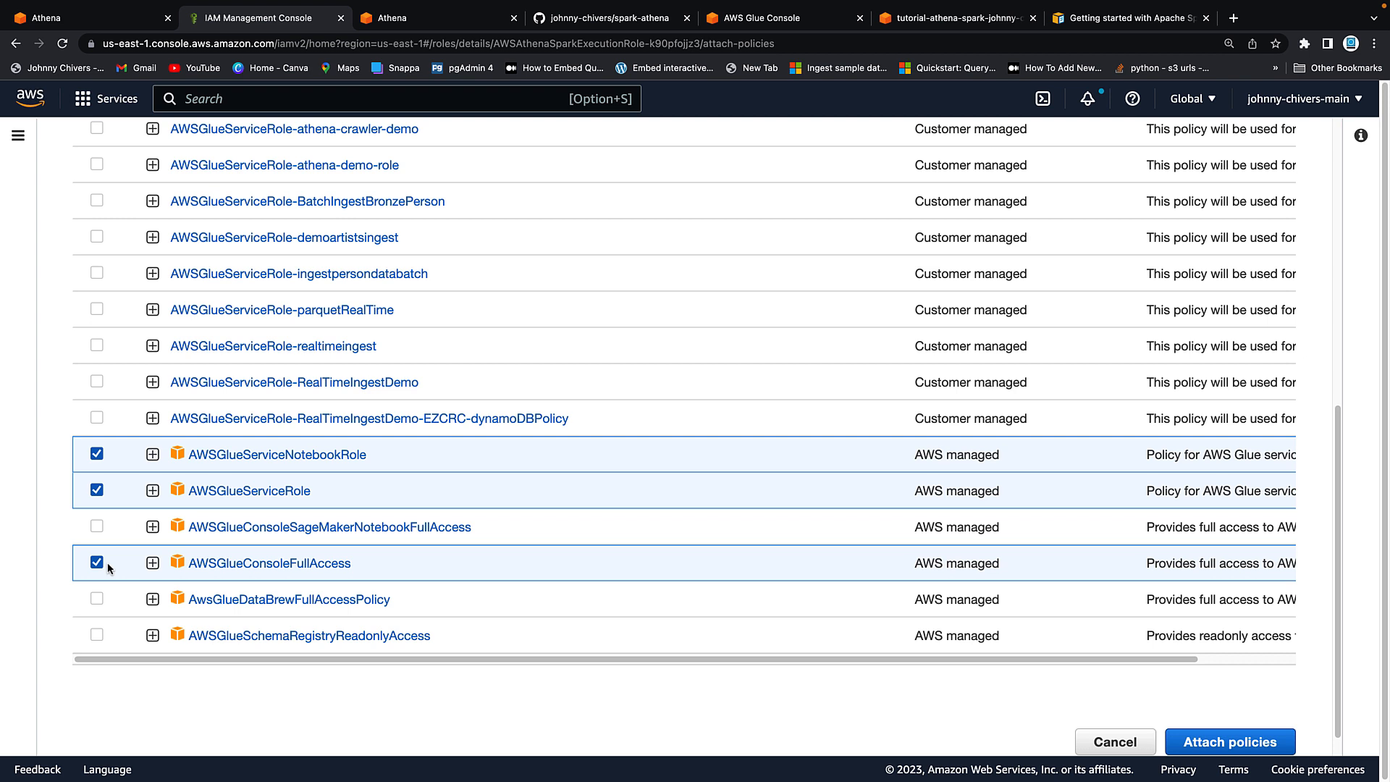
pyautogui.scroll(-3)
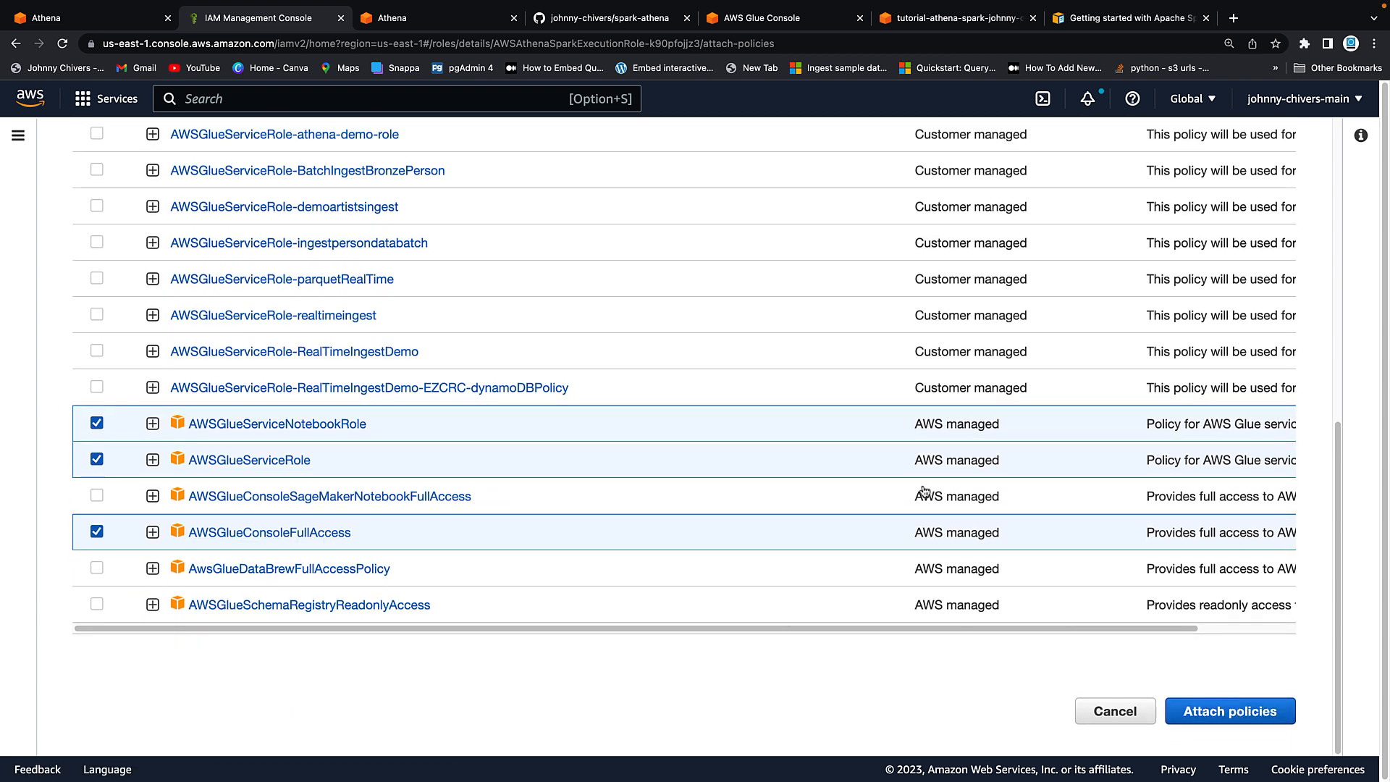
pyautogui.moveTo(232, 466)
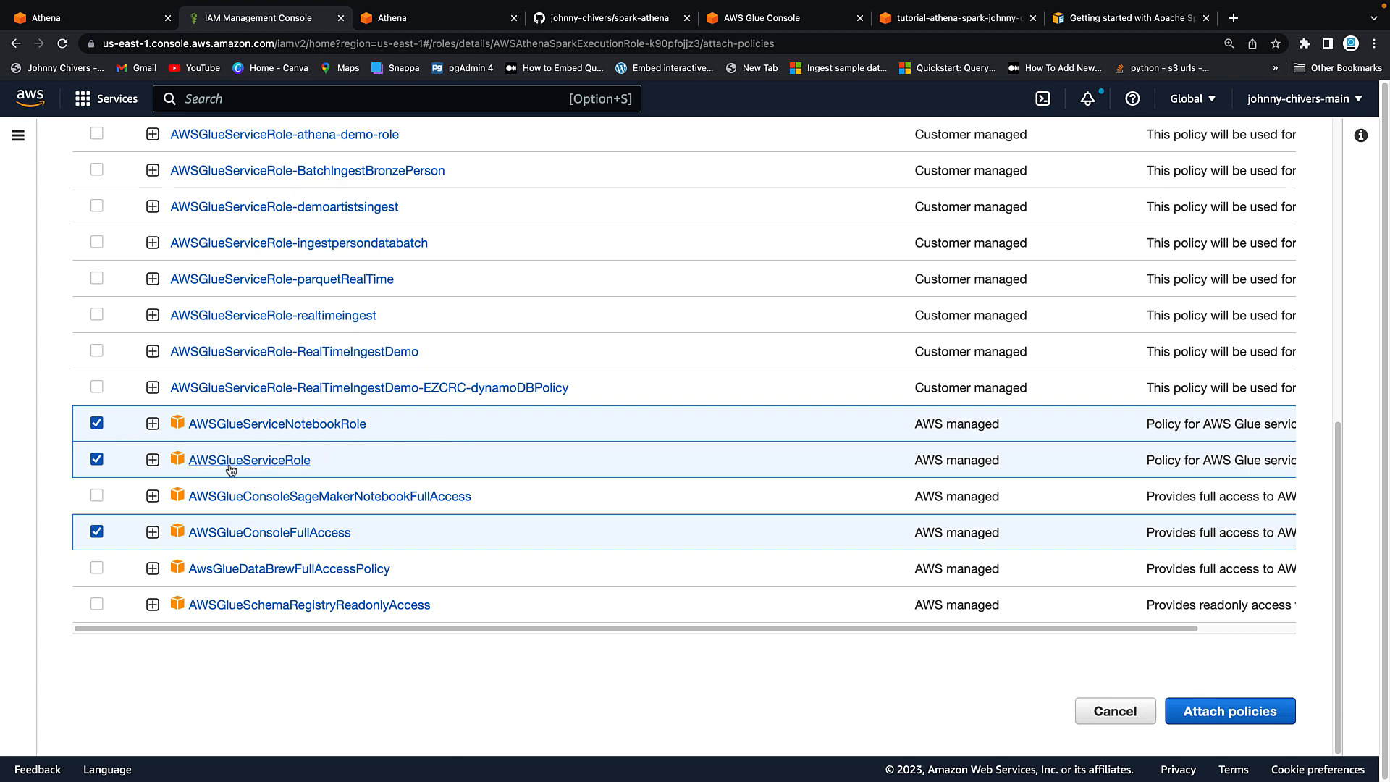
pyautogui.moveTo(1018, 672)
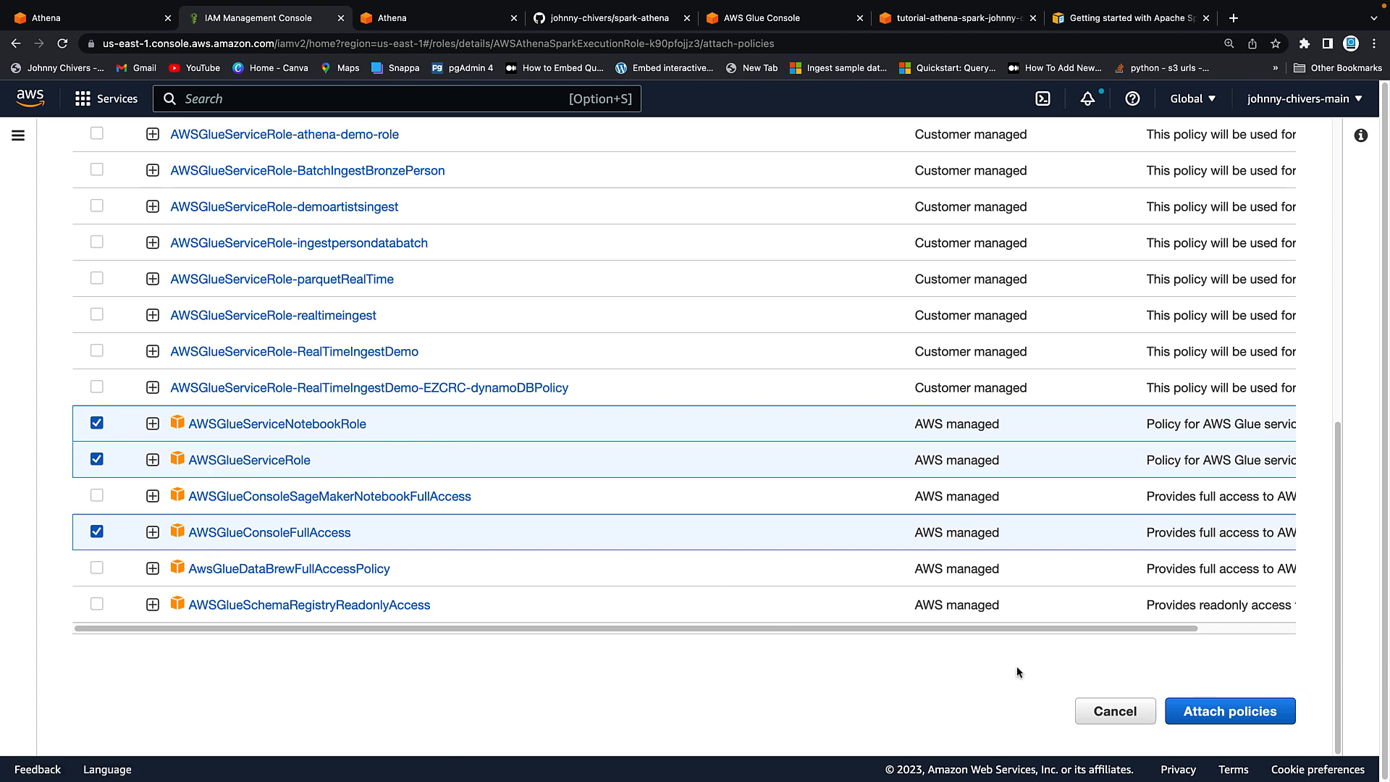
pyautogui.click(1231, 710)
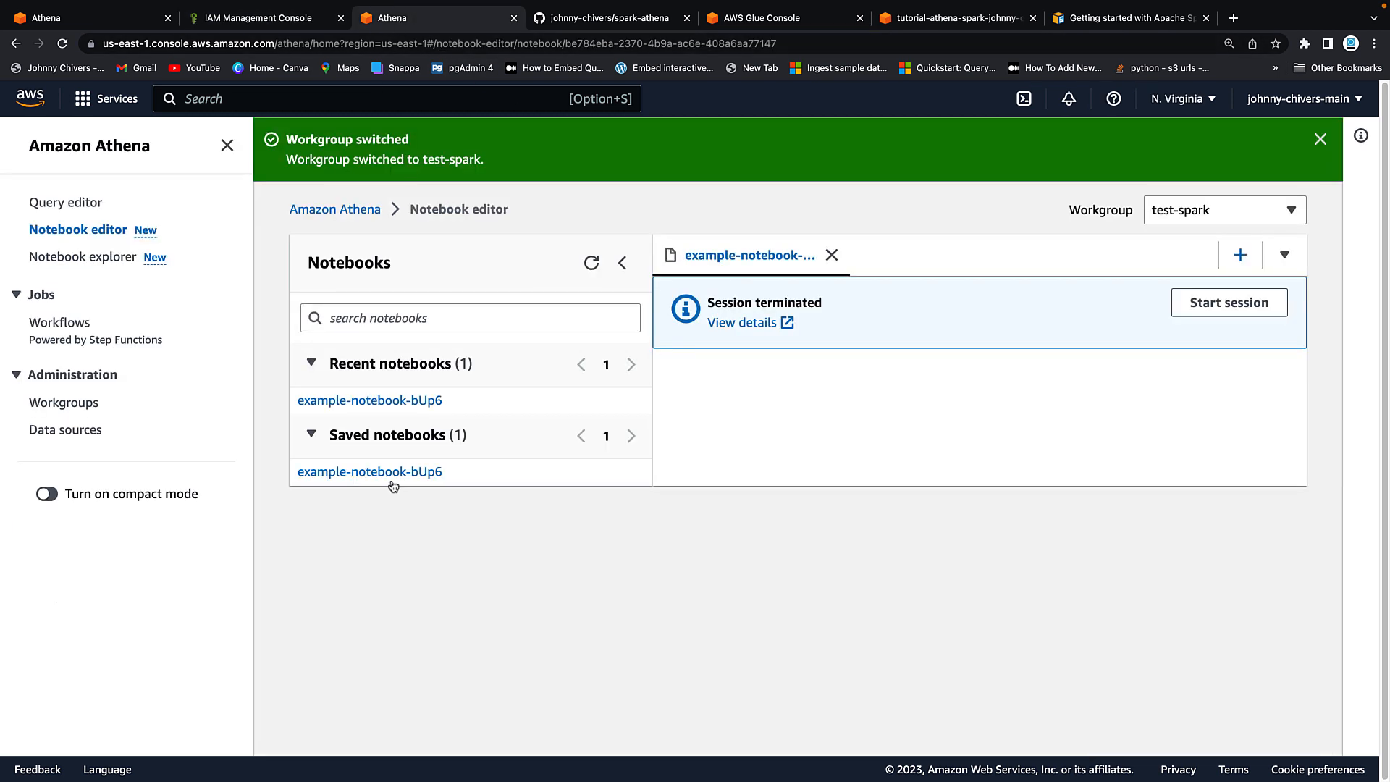
pyautogui.click(258, 17)
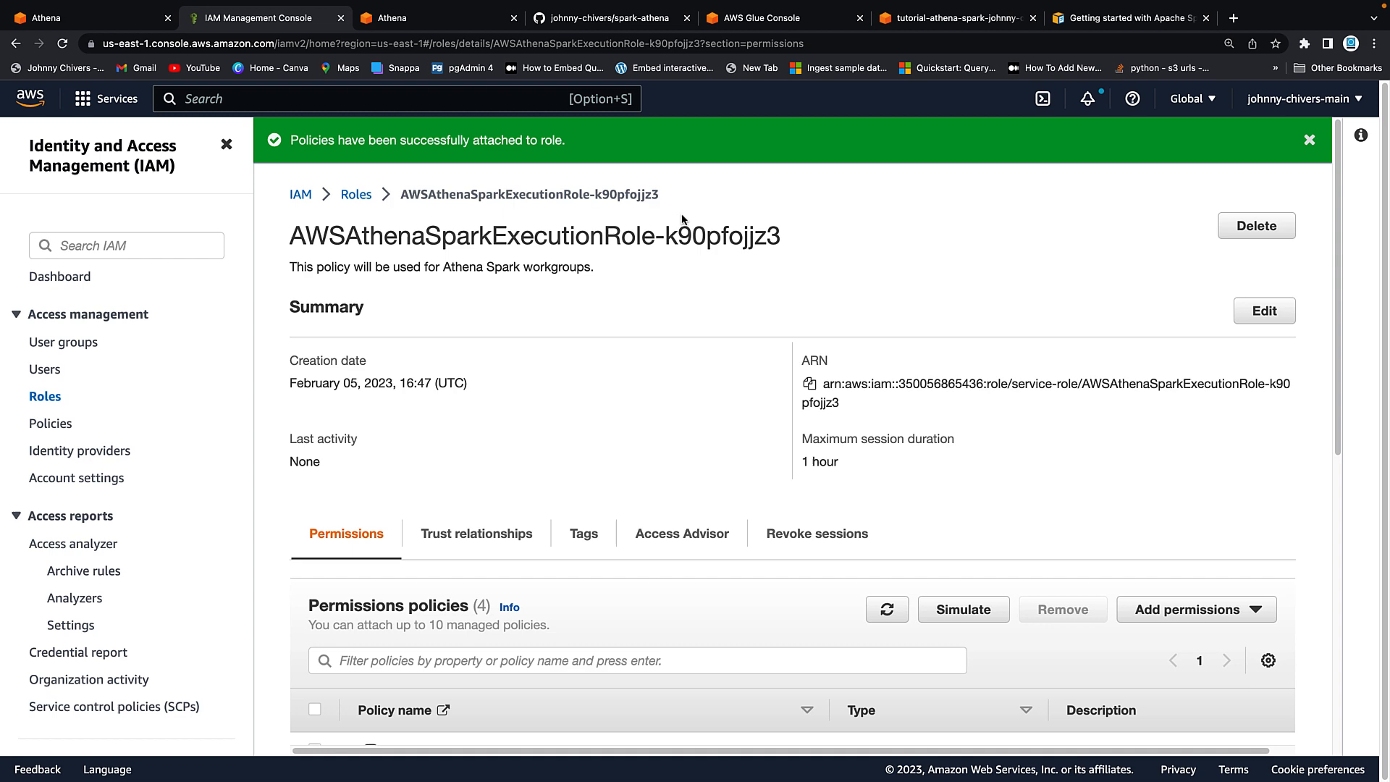
pyautogui.scroll(-3)
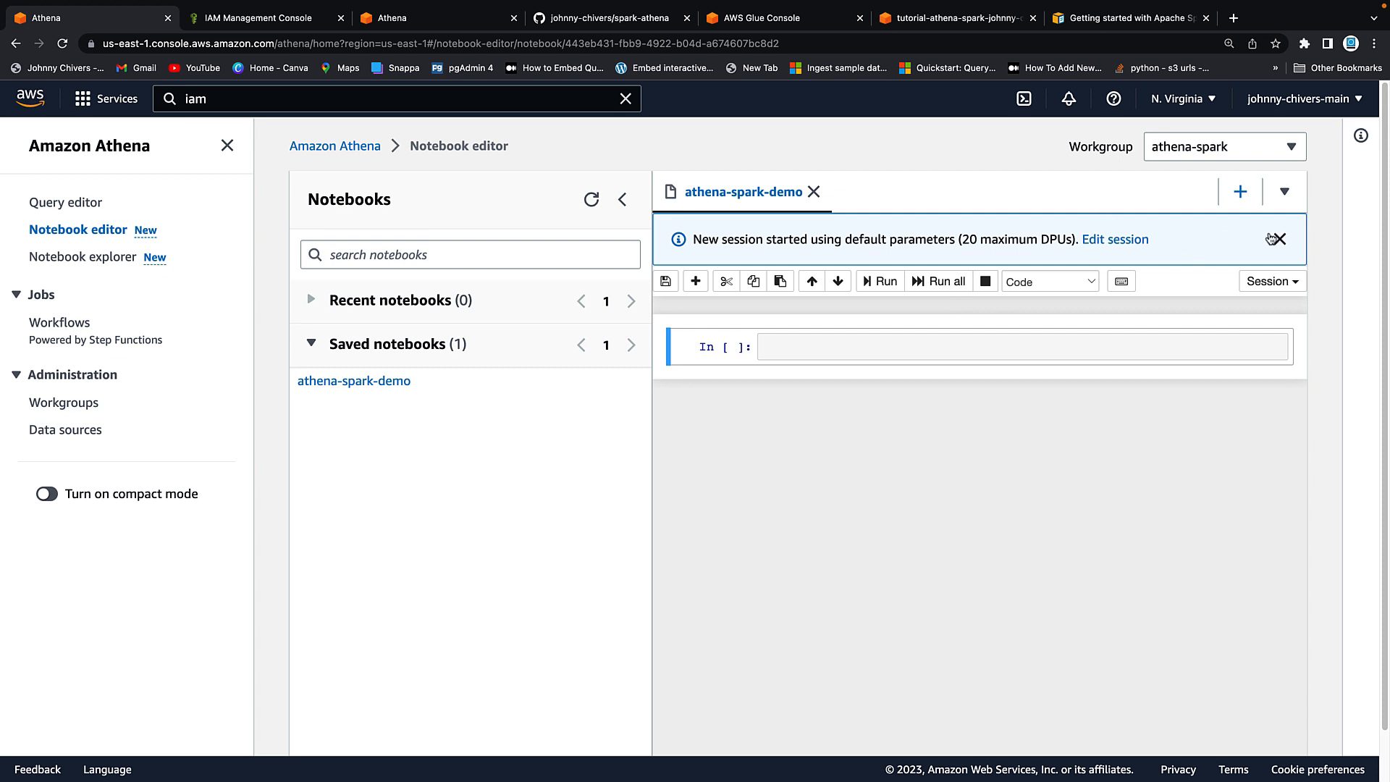
# Step: Dismiss the 'New session started' banner, then view the Glue Databases list
pyautogui.click(1283, 239)
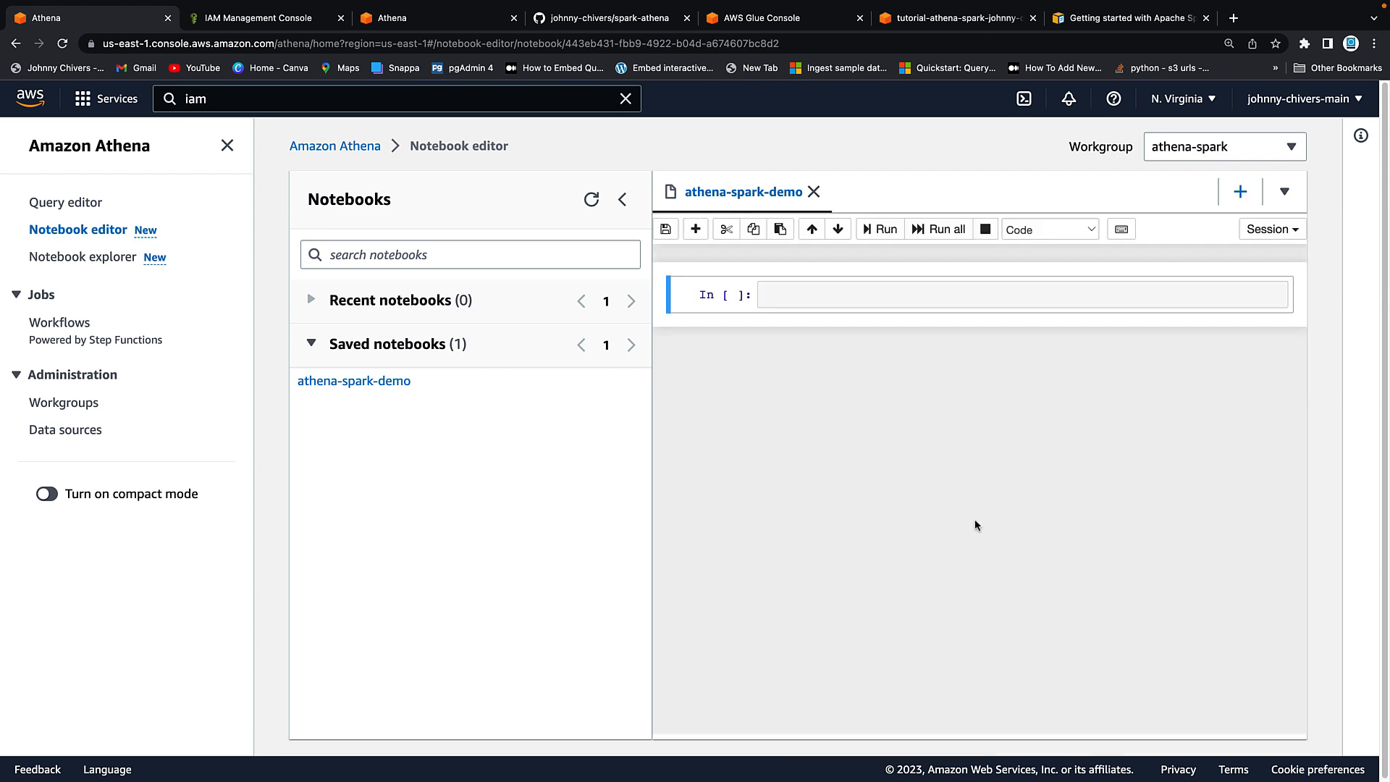
pyautogui.click(608, 17)
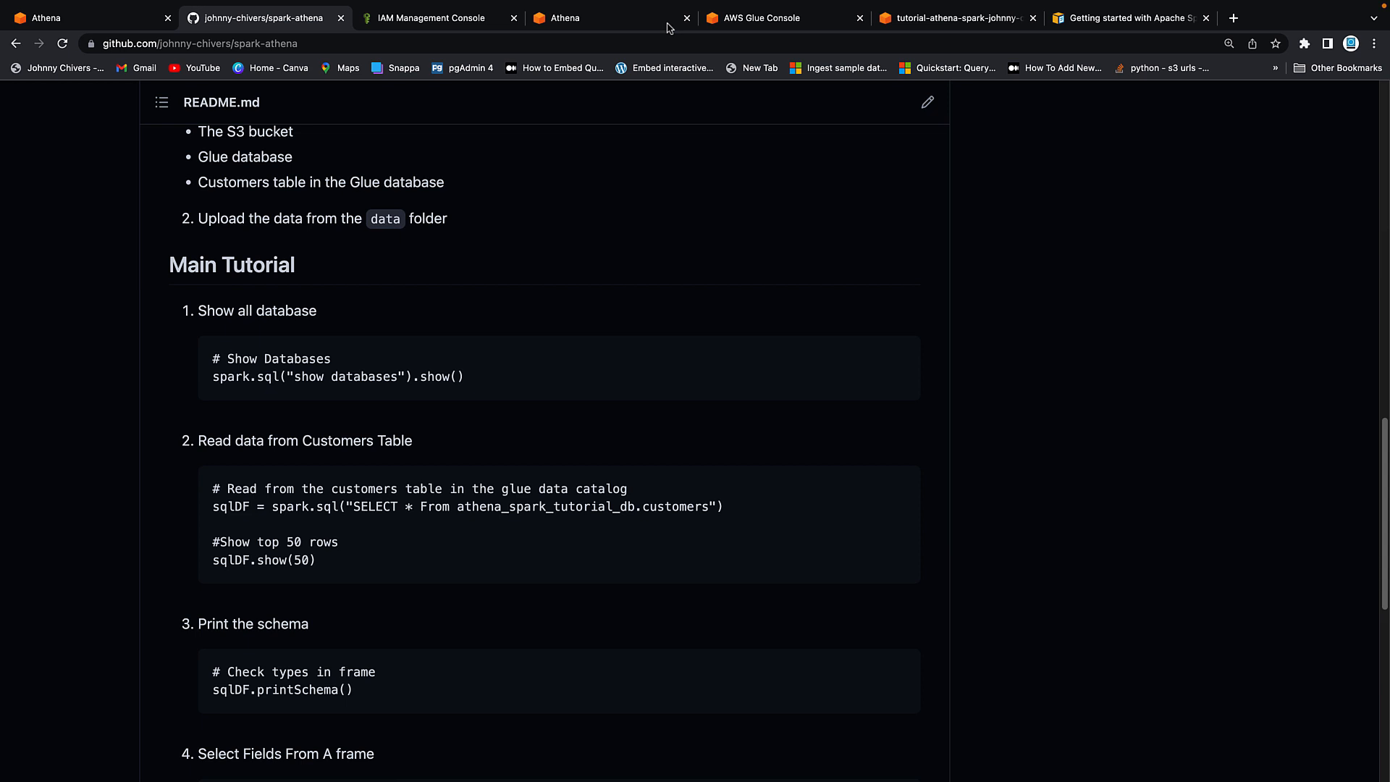
pyautogui.click(755, 19)
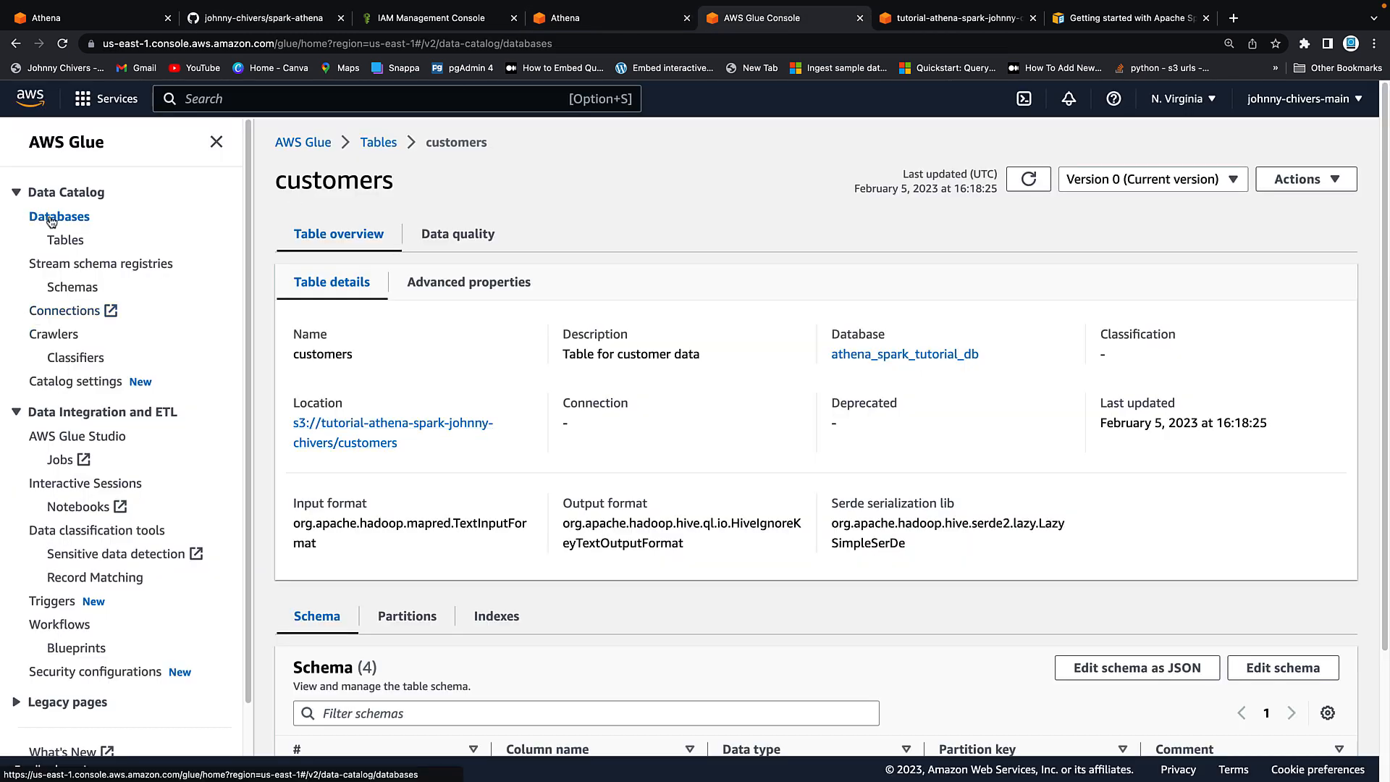
pyautogui.click(58, 217)
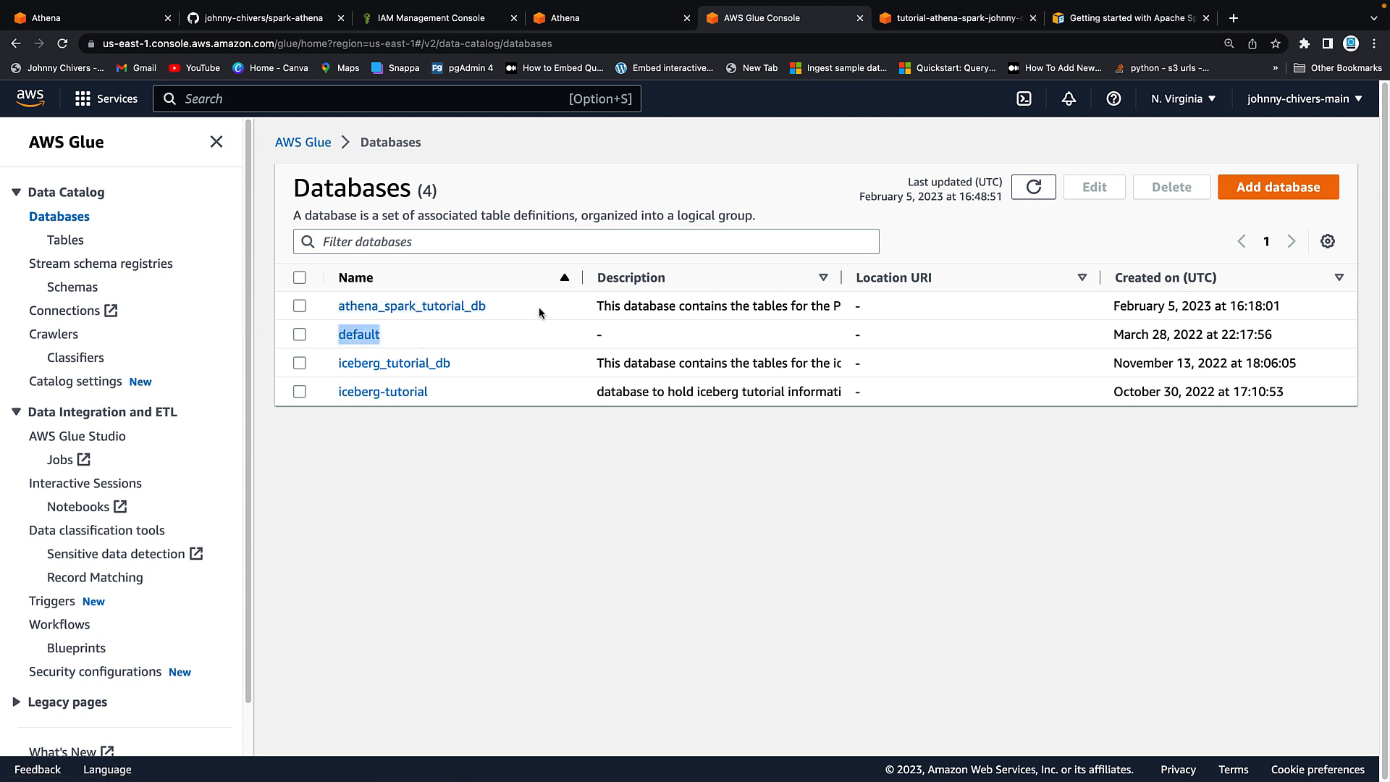
pyautogui.moveTo(411, 312)
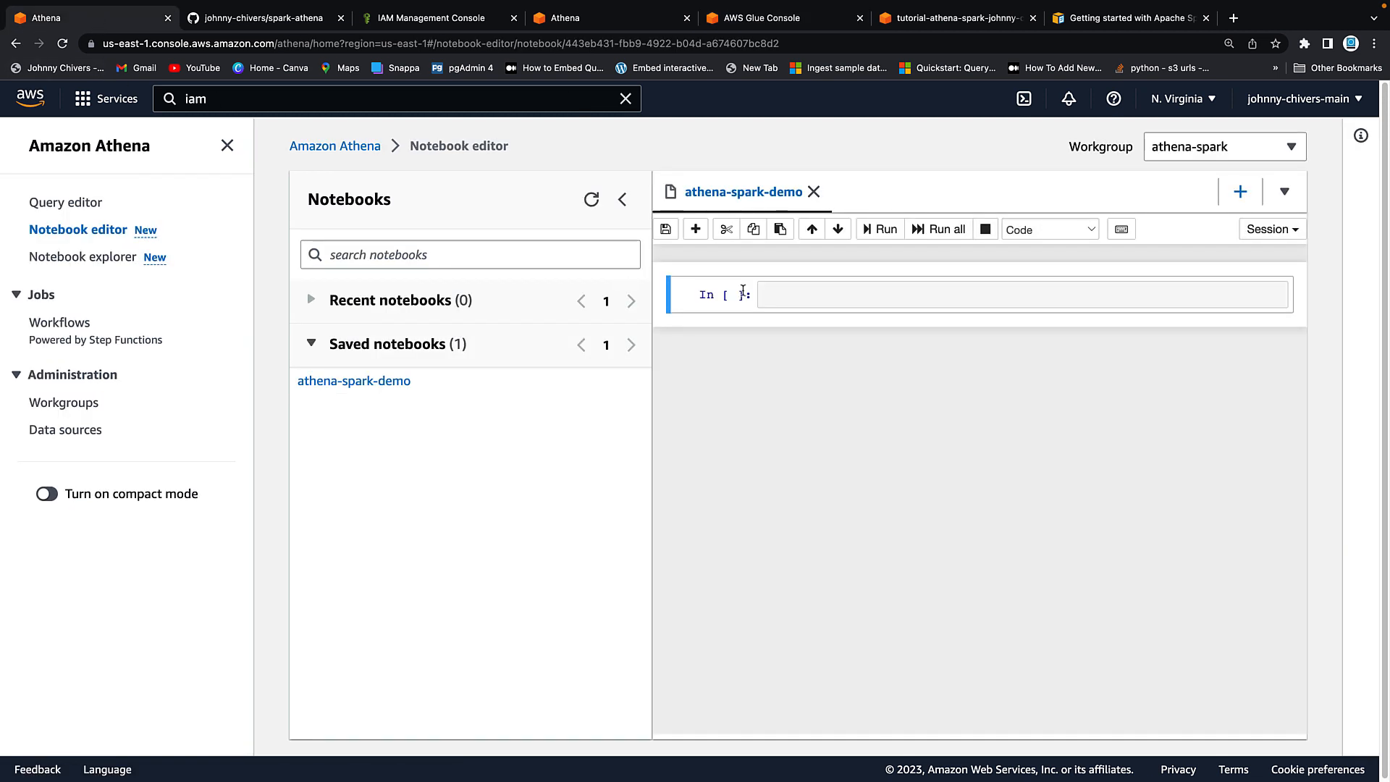
# Step: Run a '# Show Databases' cell in the notebook and view the listed databases
pyautogui.write('# Show Databases')
pyautogui.write('spark.sql("show databases").show()')
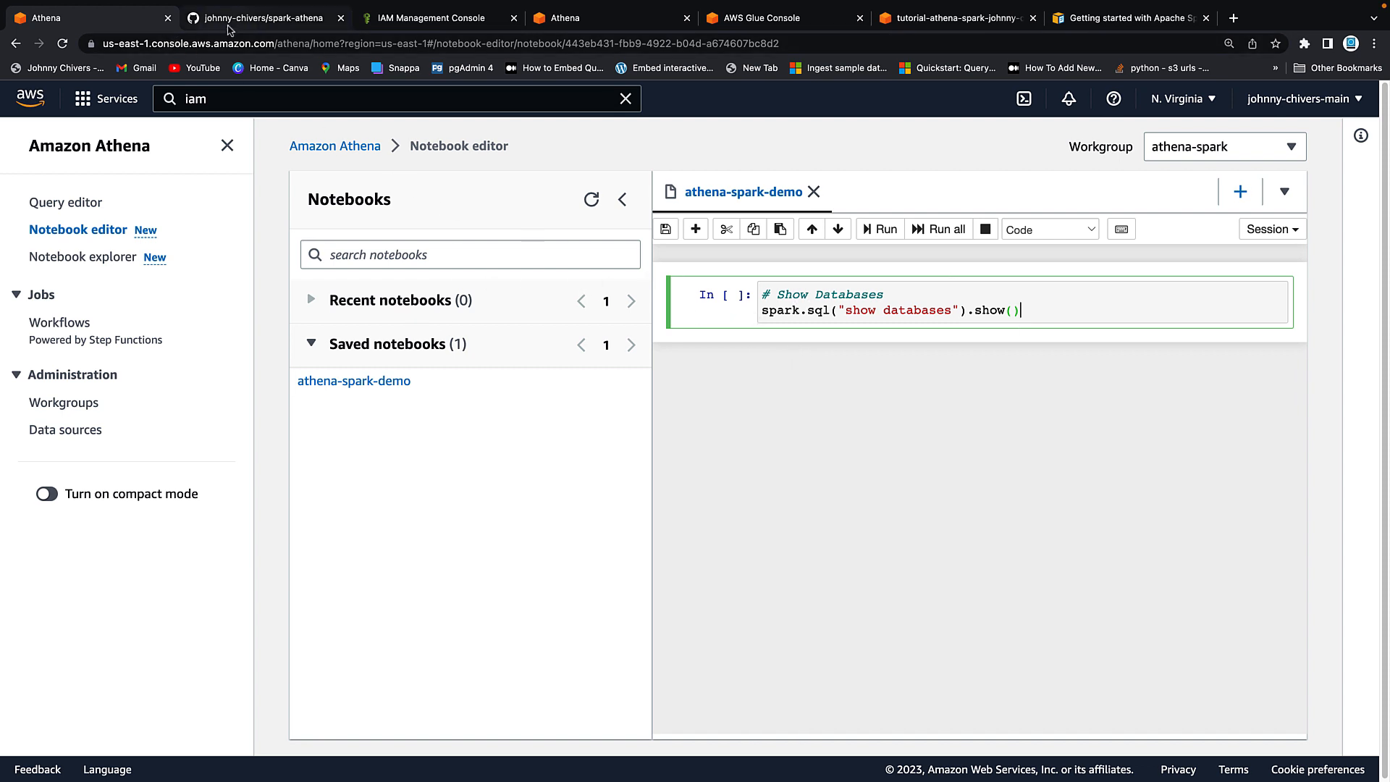
pyautogui.click(260, 18)
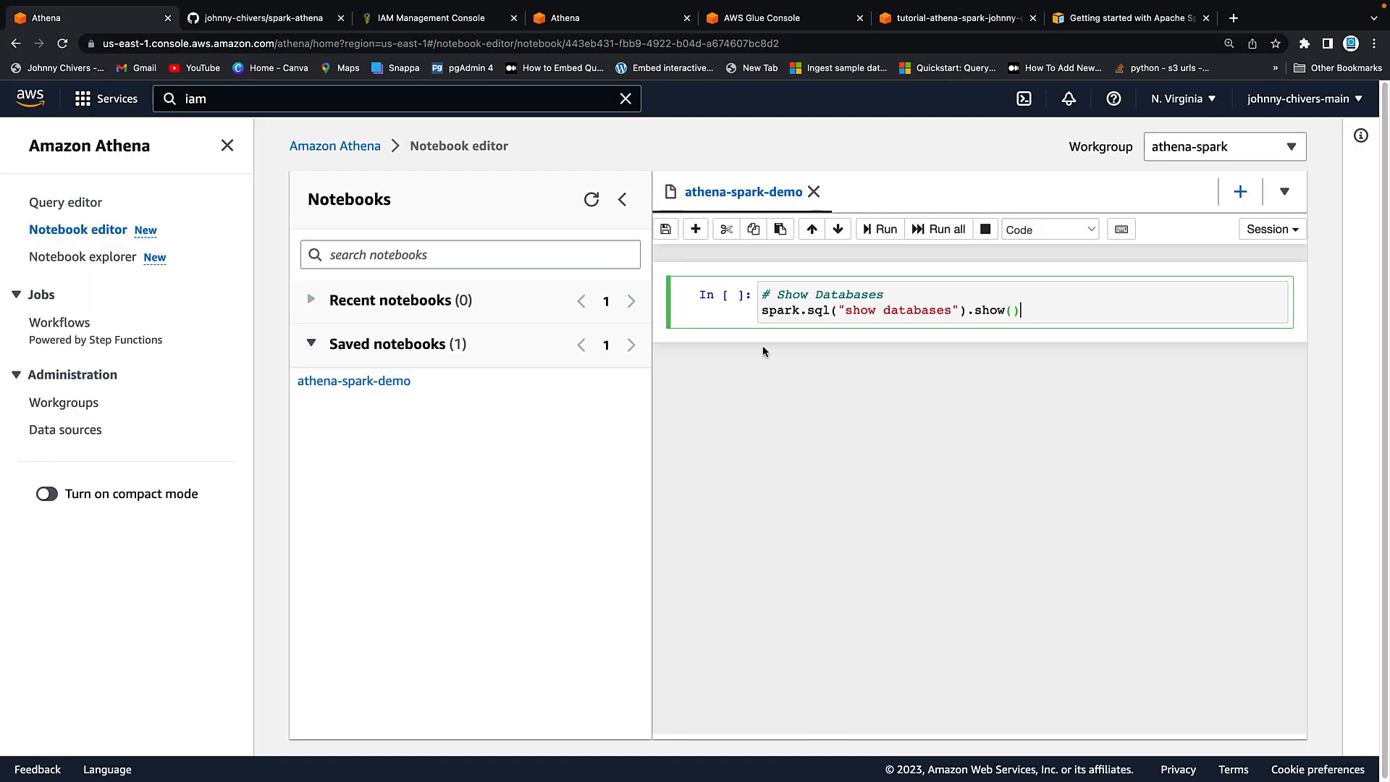
pyautogui.click(880, 228)
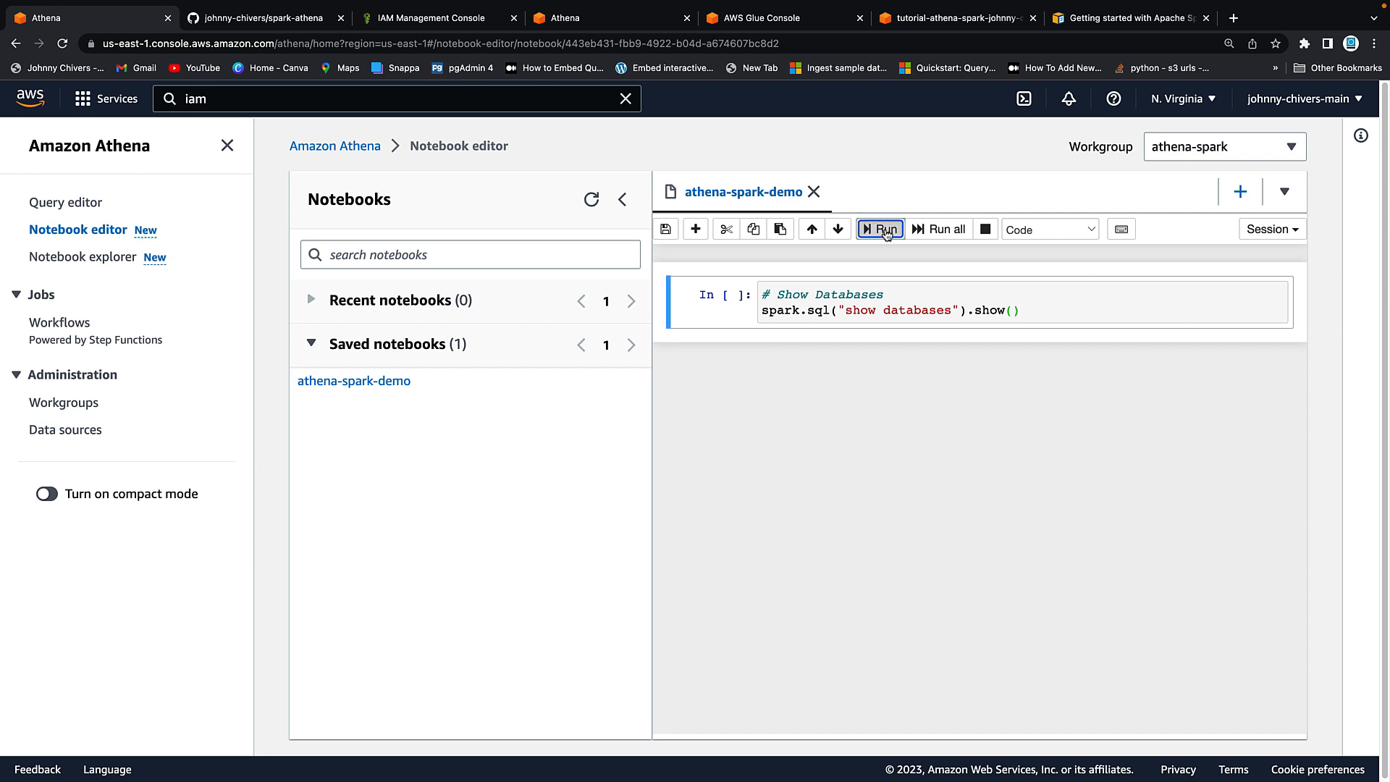
pyautogui.click(881, 229)
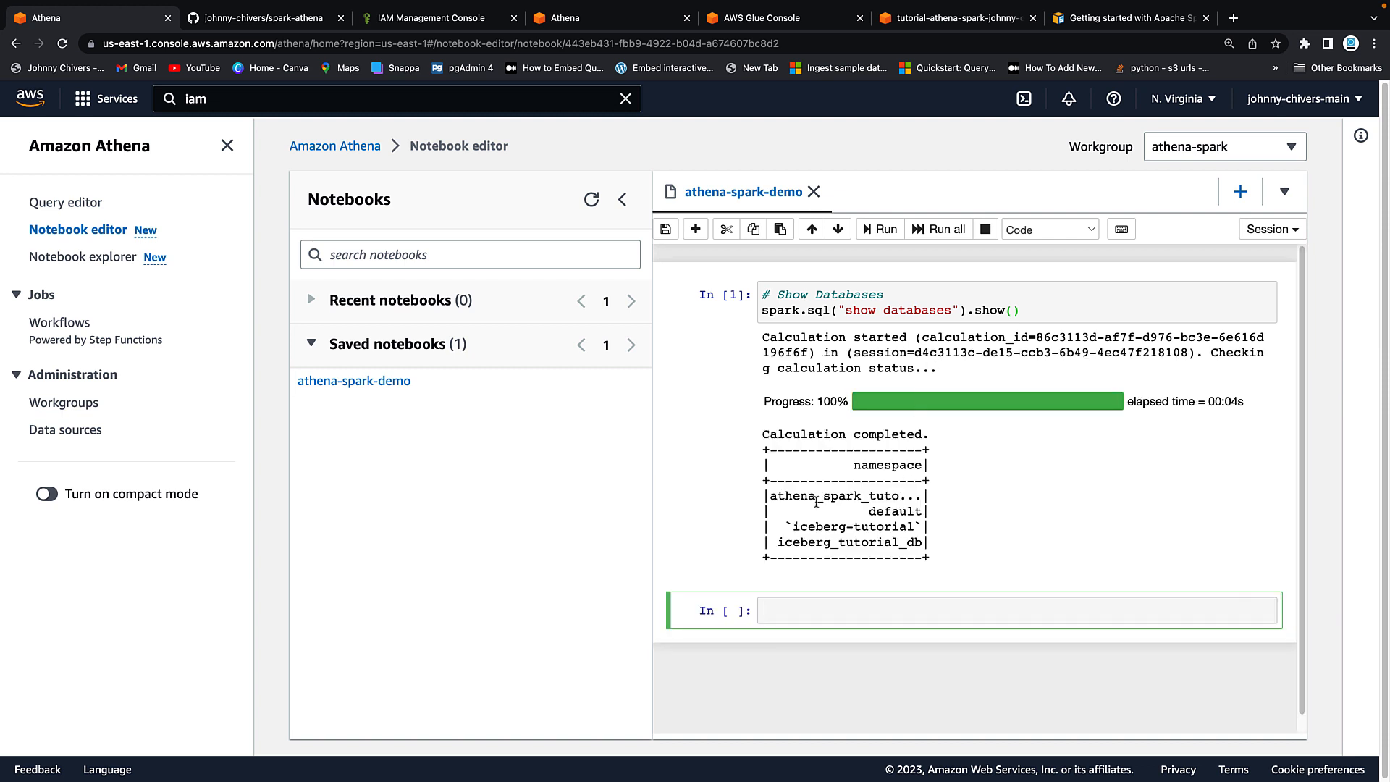
pyautogui.doubleClick(894, 511)
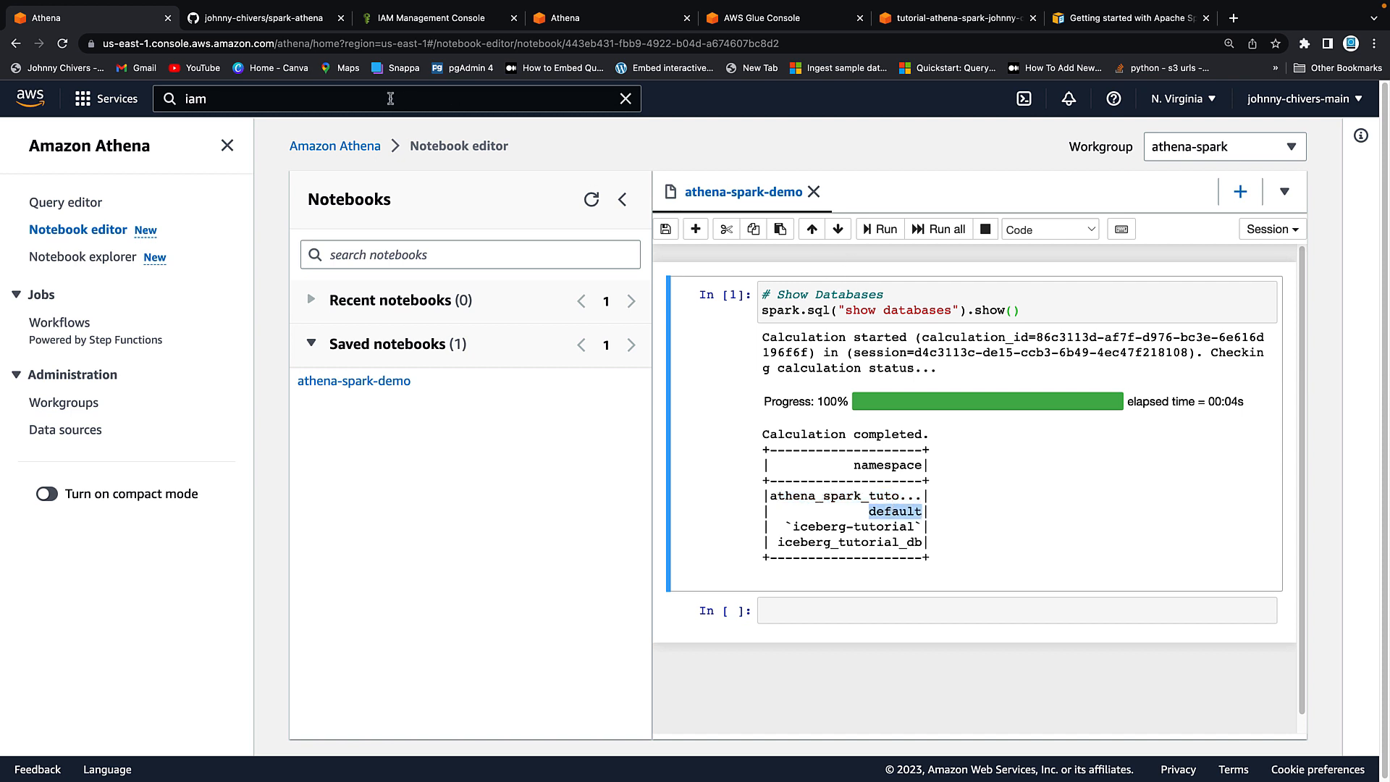
# Step: Open athena_spark_tutorial_db in Glue to see its customers table
pyautogui.click(434, 17)
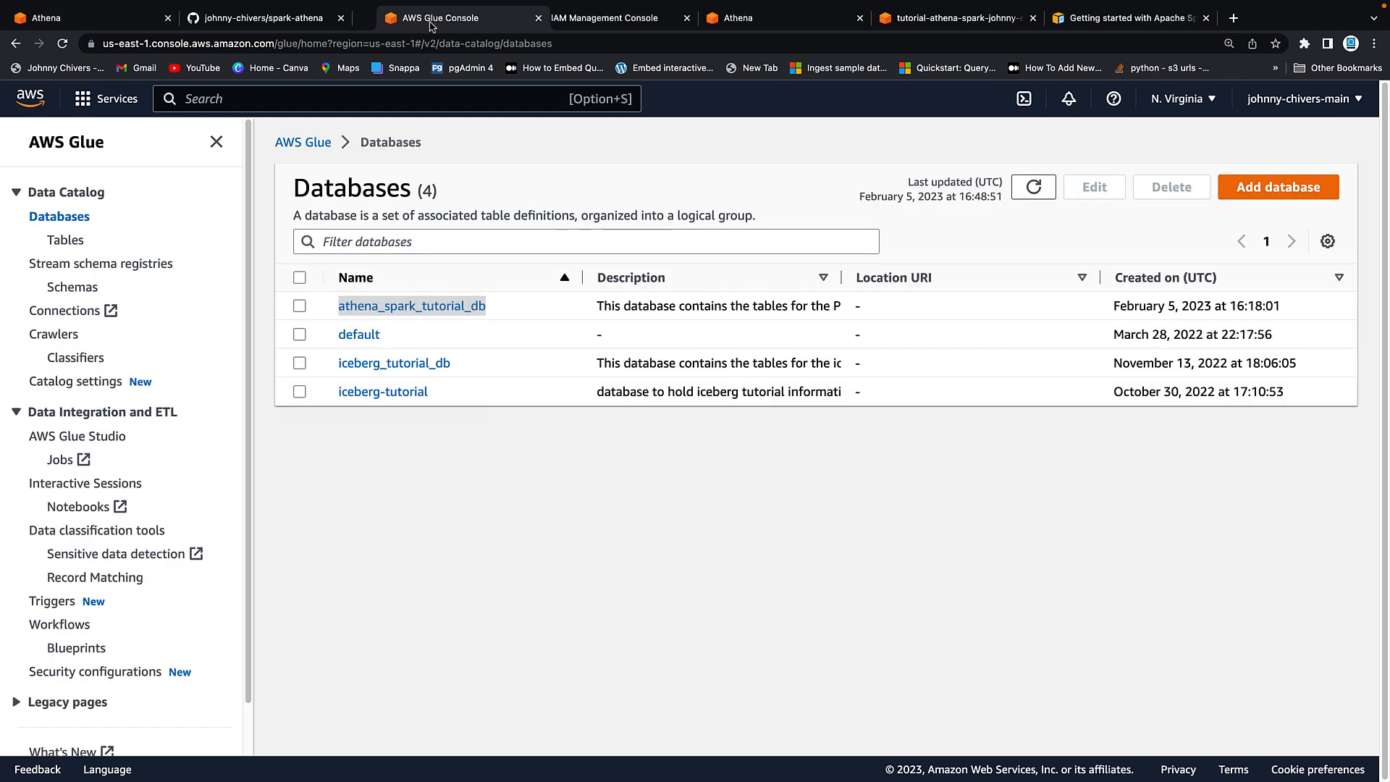
pyautogui.click(412, 306)
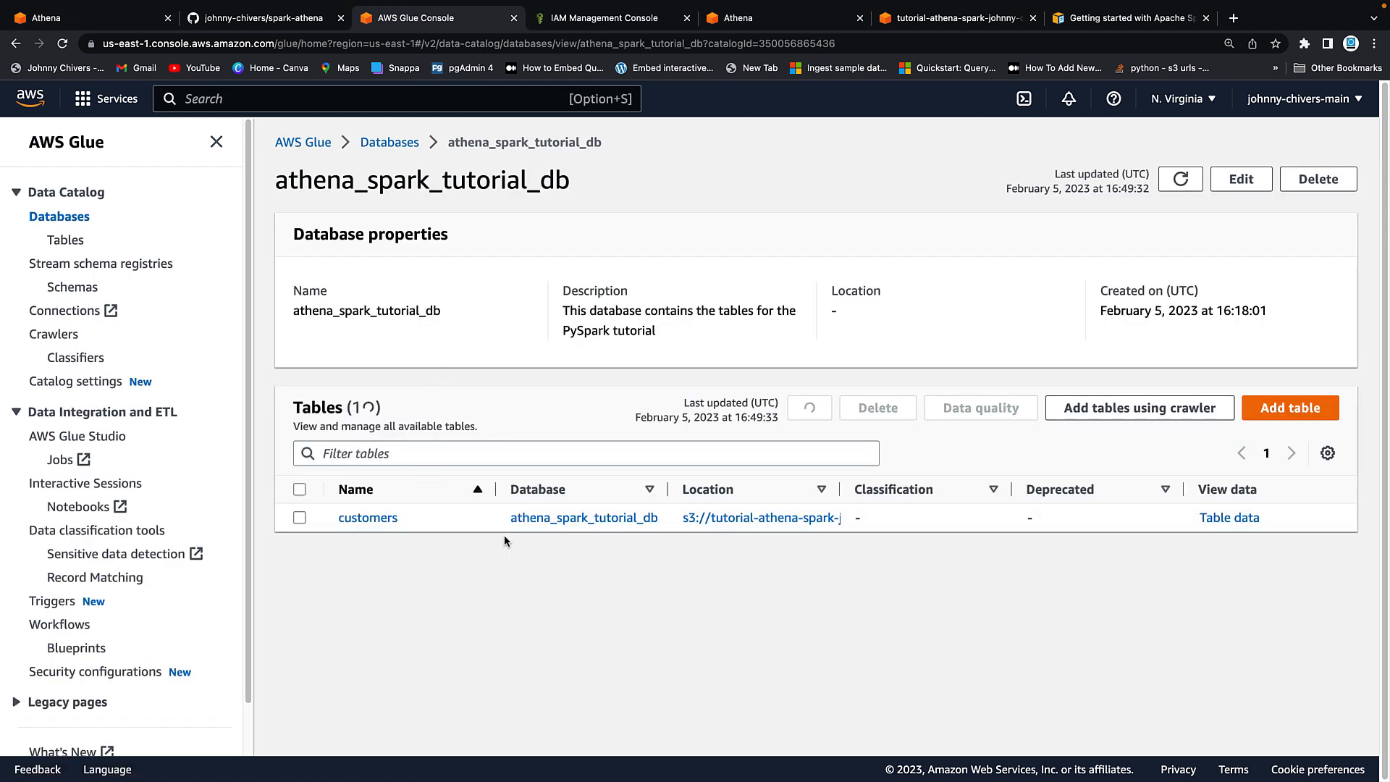
pyautogui.click(808, 407)
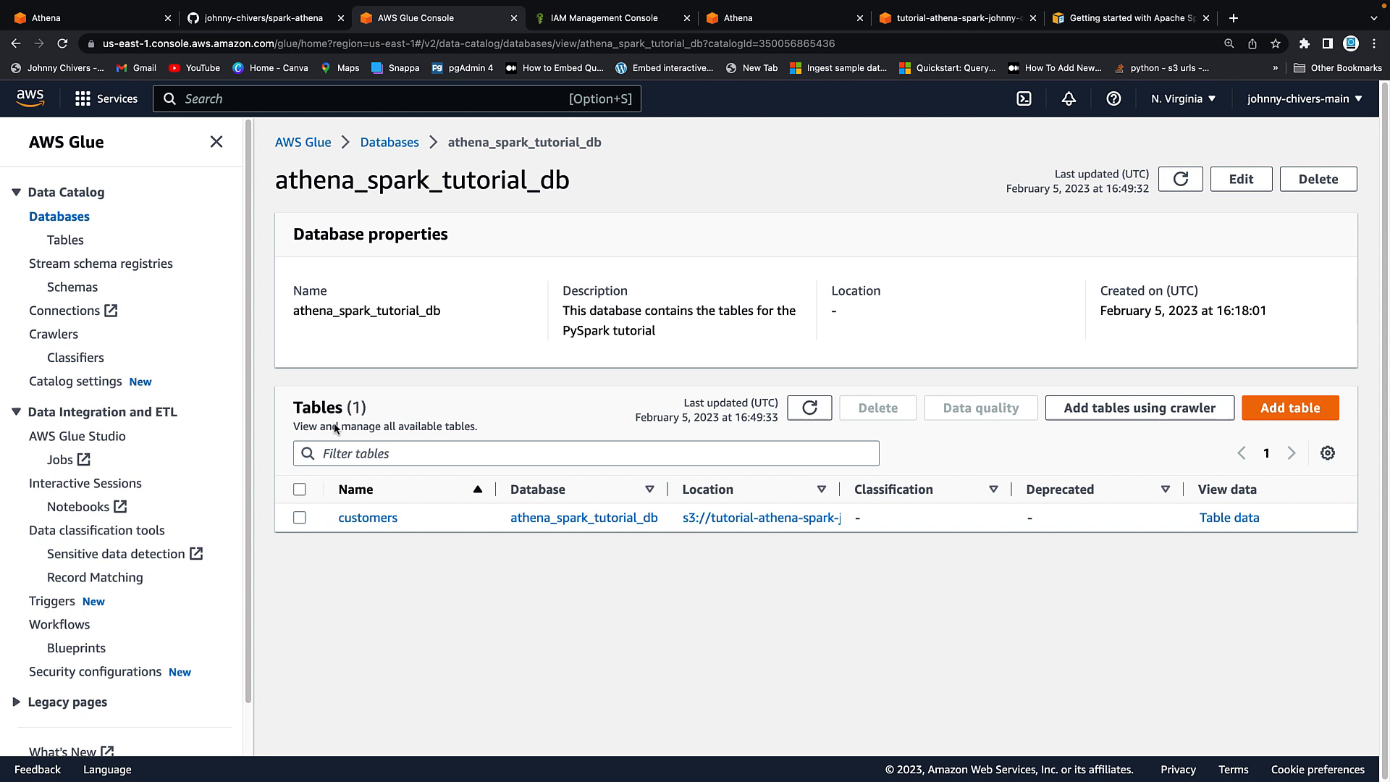
pyautogui.click(260, 17)
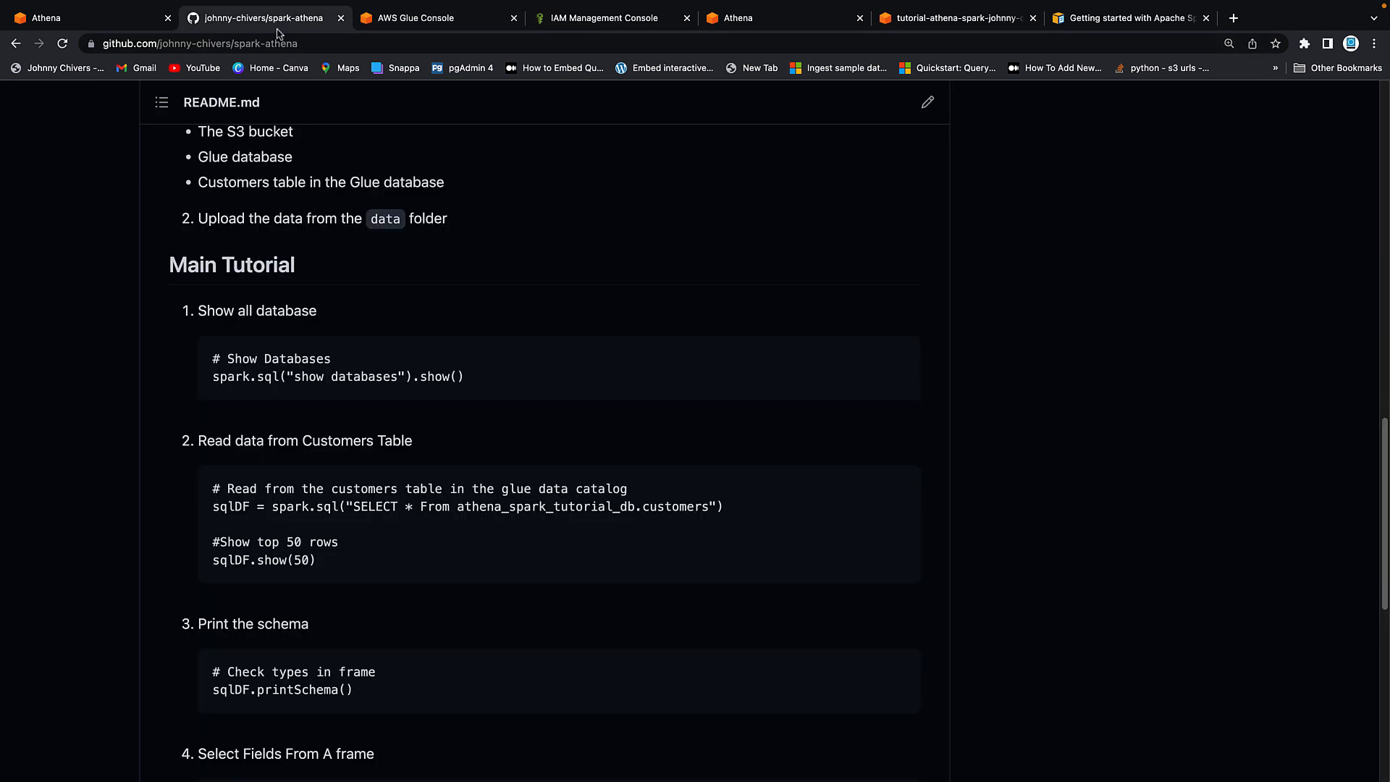
# Step: Run the 'Read data from Customers Table' code in a second cell, listing customer rows
pyautogui.scroll(-3)
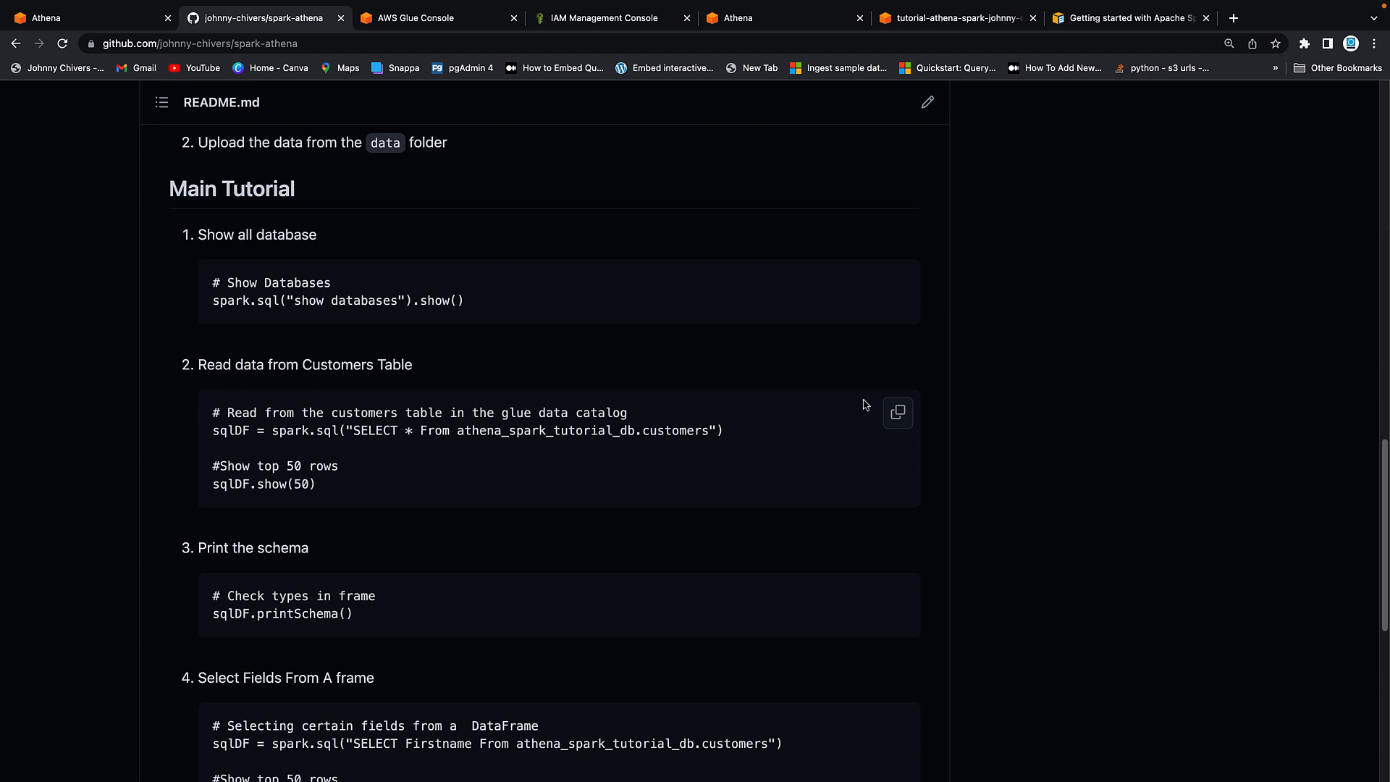
pyautogui.click(66, 17)
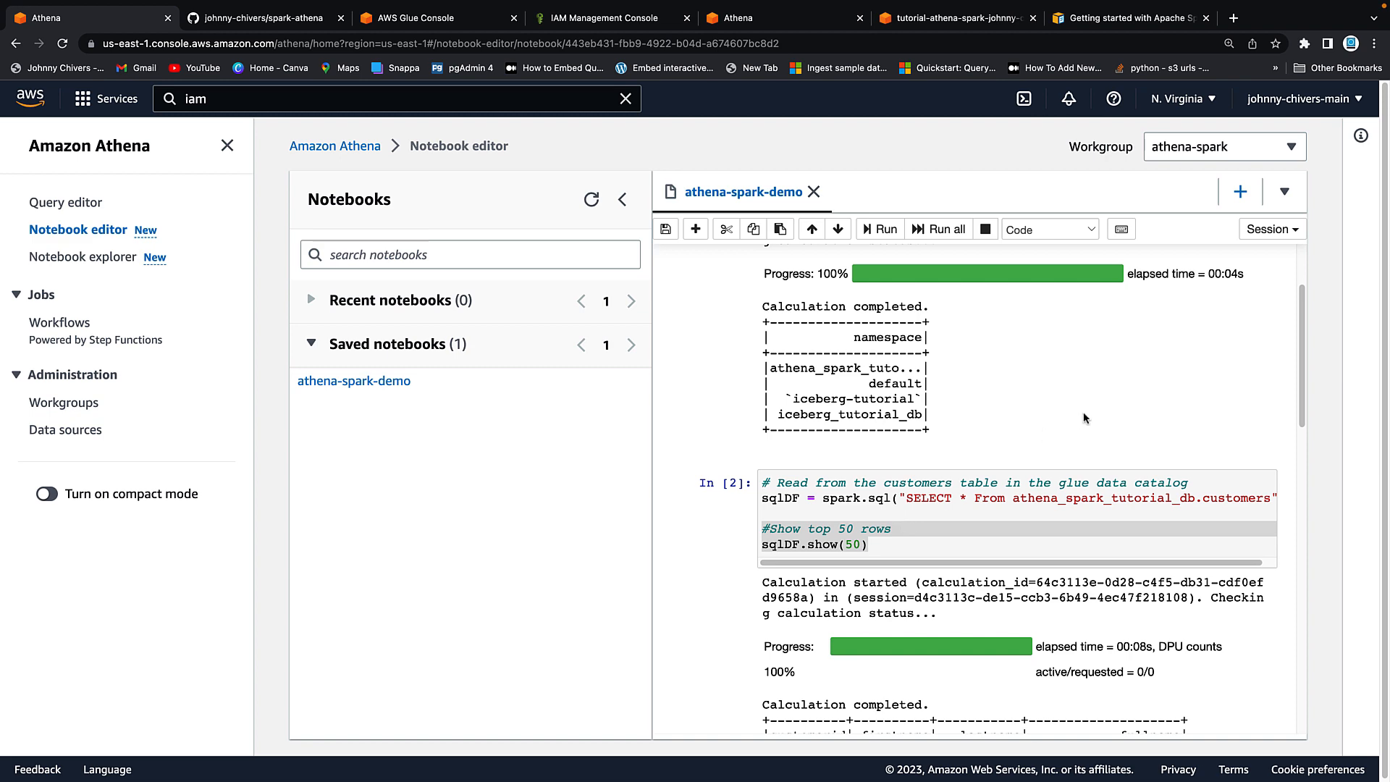
pyautogui.scroll(-3)
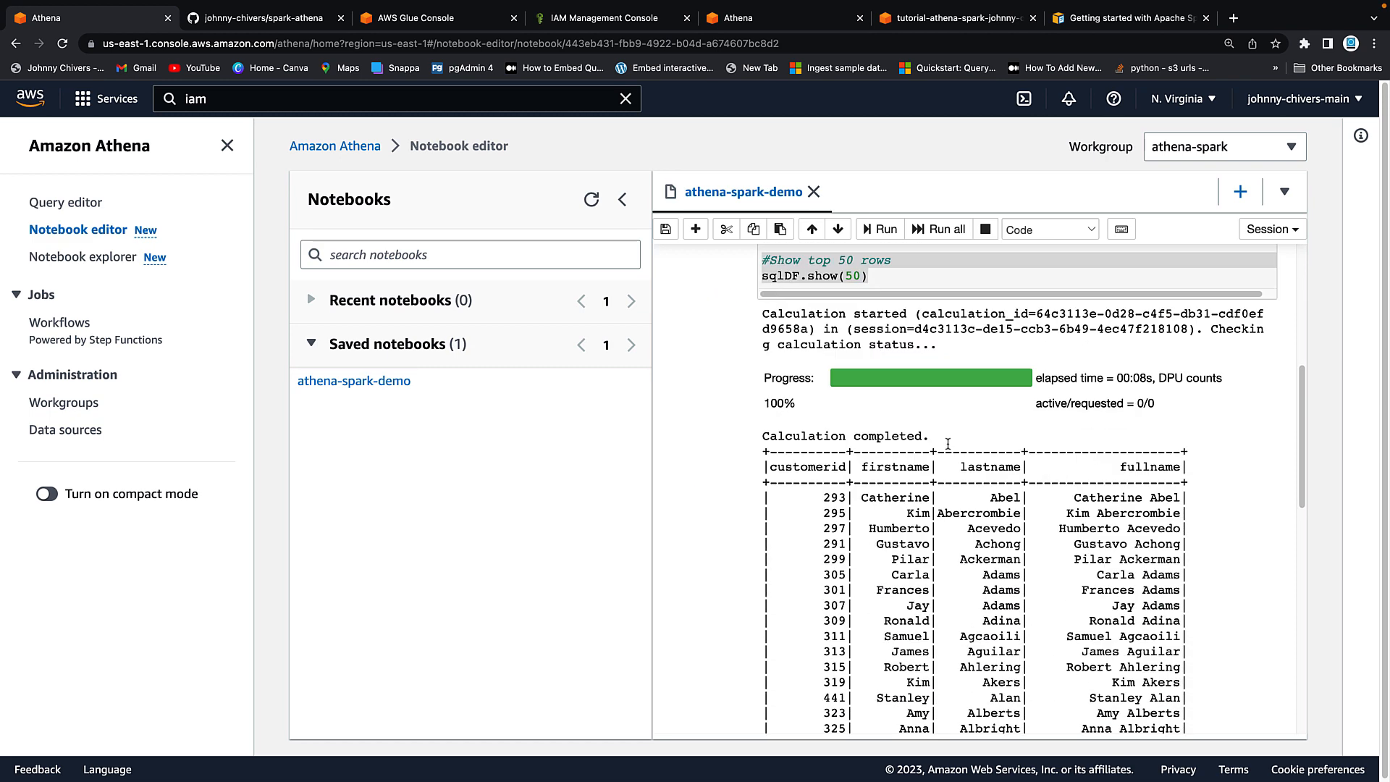
pyautogui.scroll(-3)
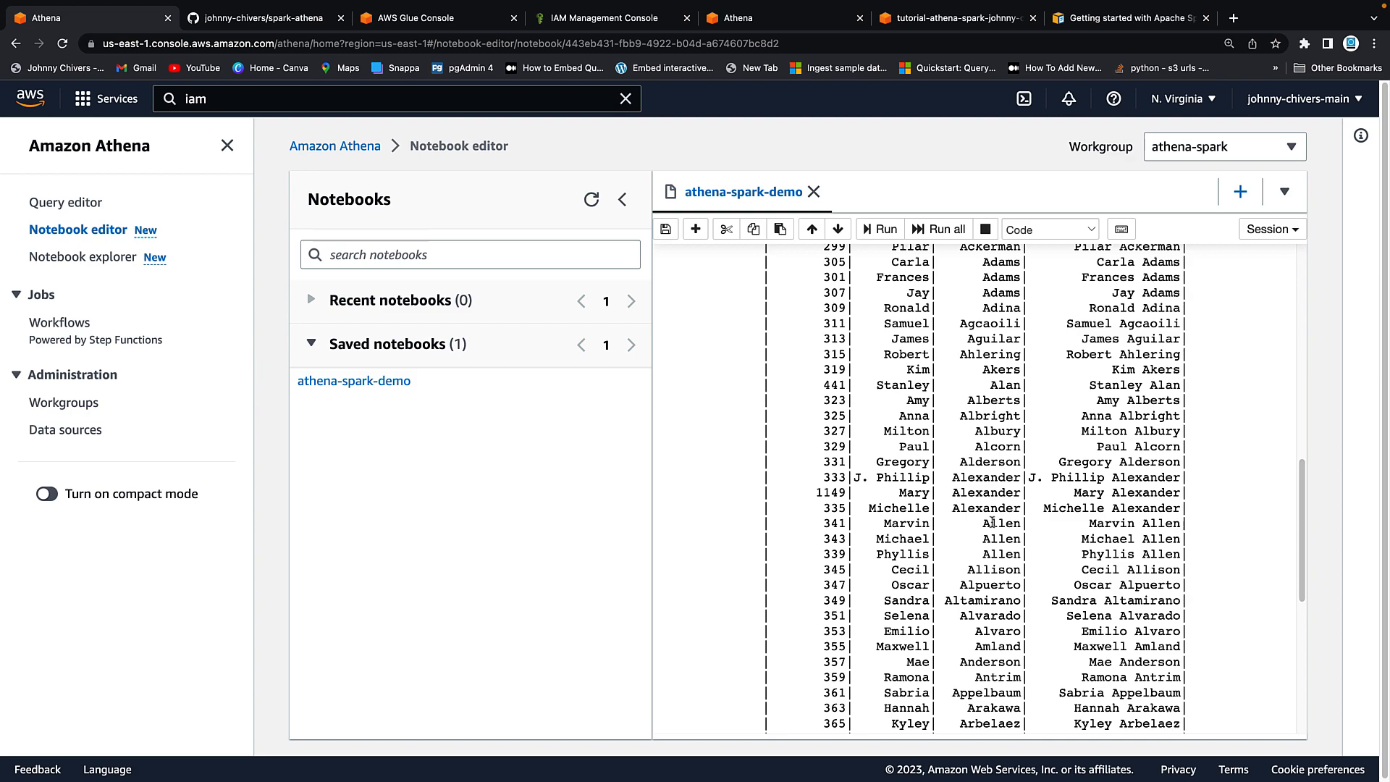
pyautogui.scroll(-3)
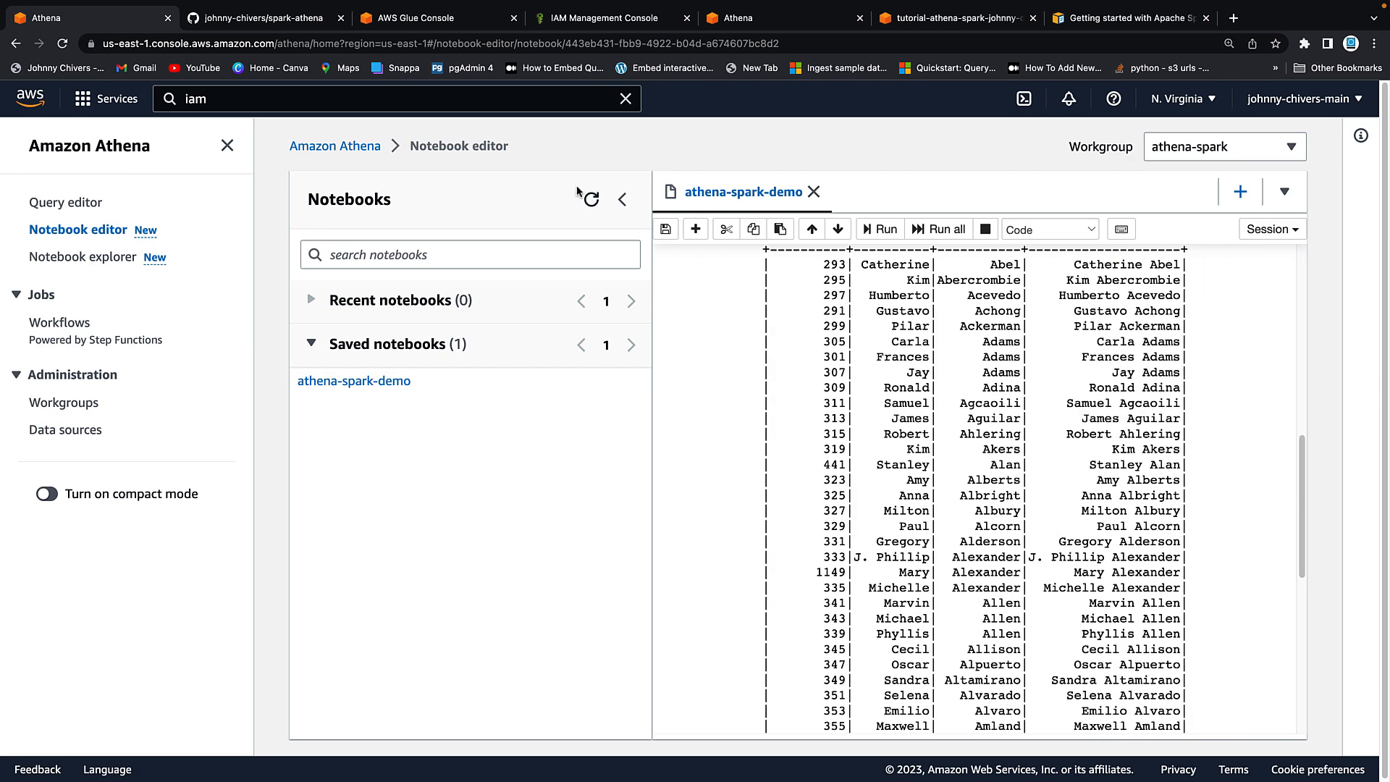
pyautogui.click(261, 18)
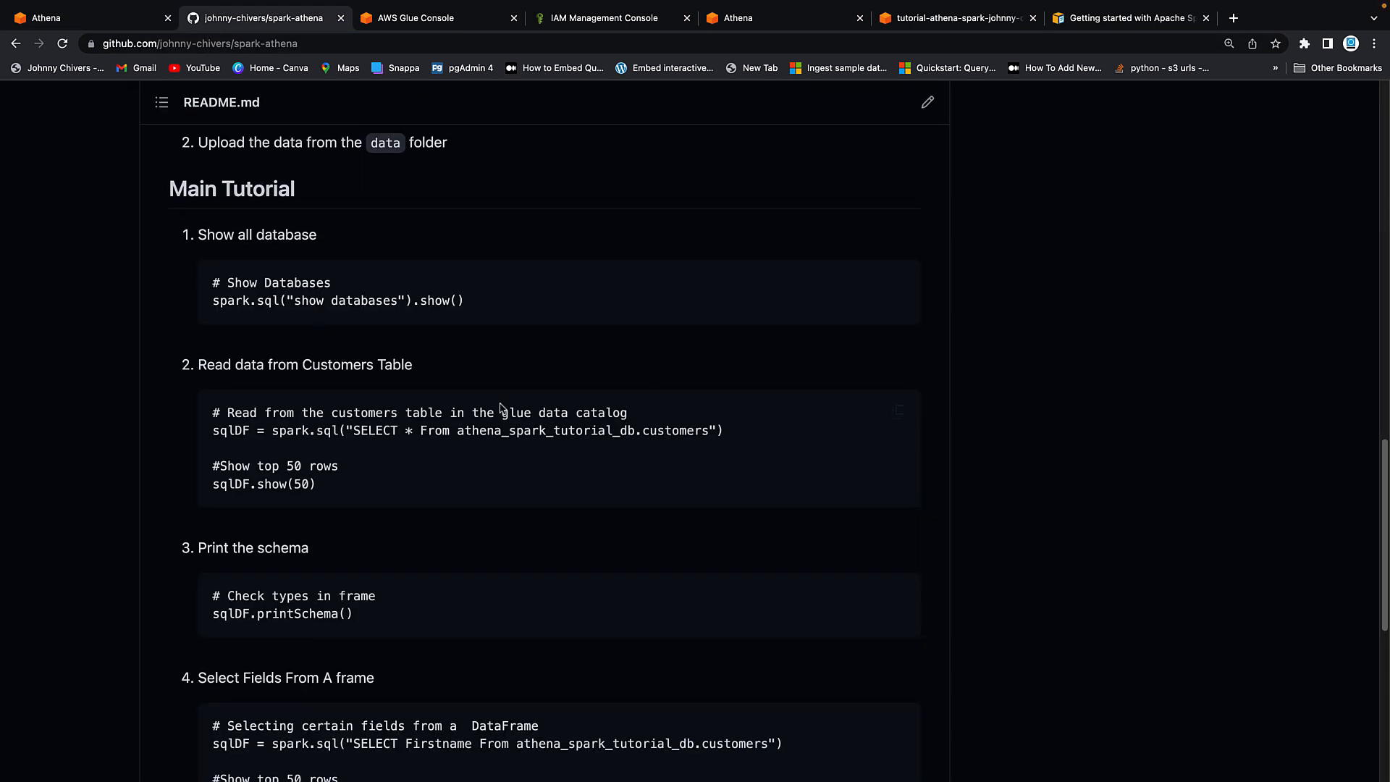
# Step: Run a '# Check types in frame' cell with sqlDF.printSchema() in the notebook
pyautogui.scroll(-3)
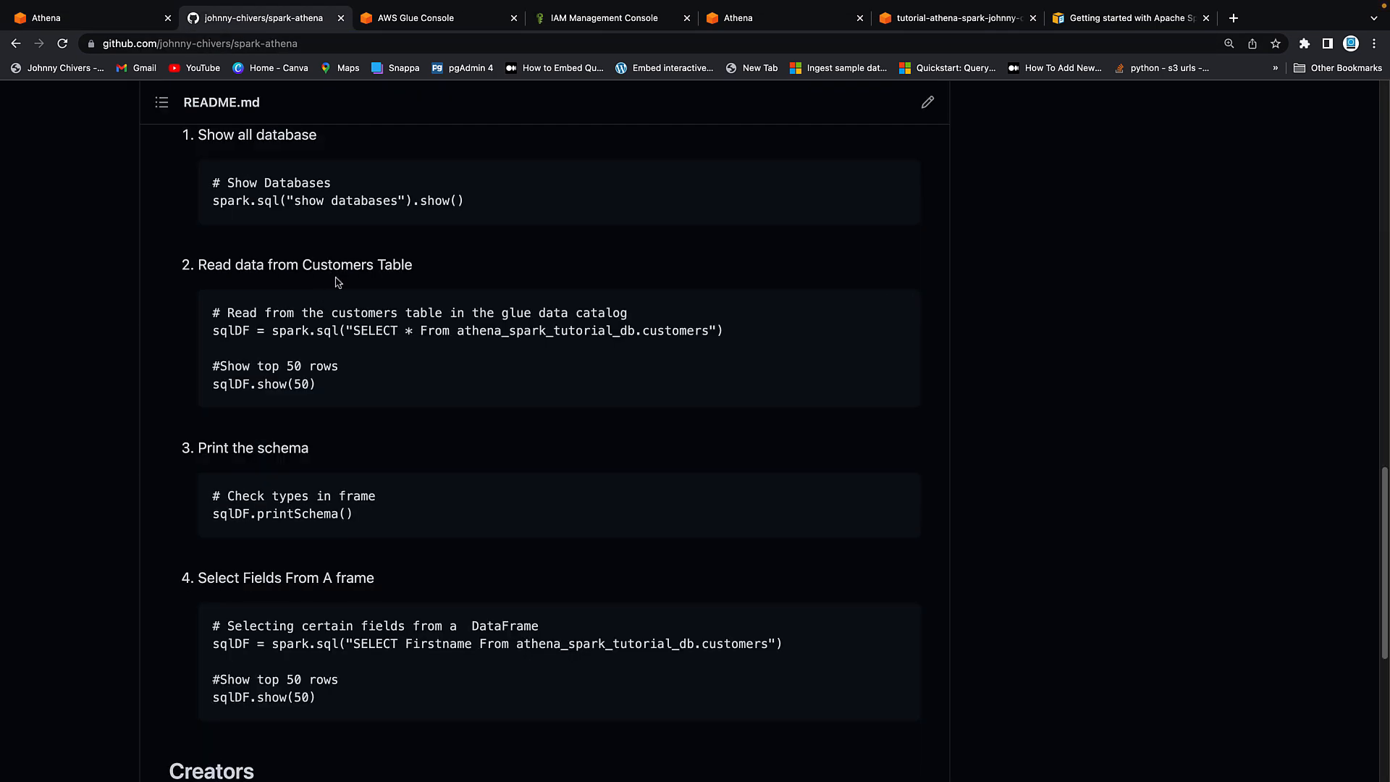
pyautogui.click(898, 505)
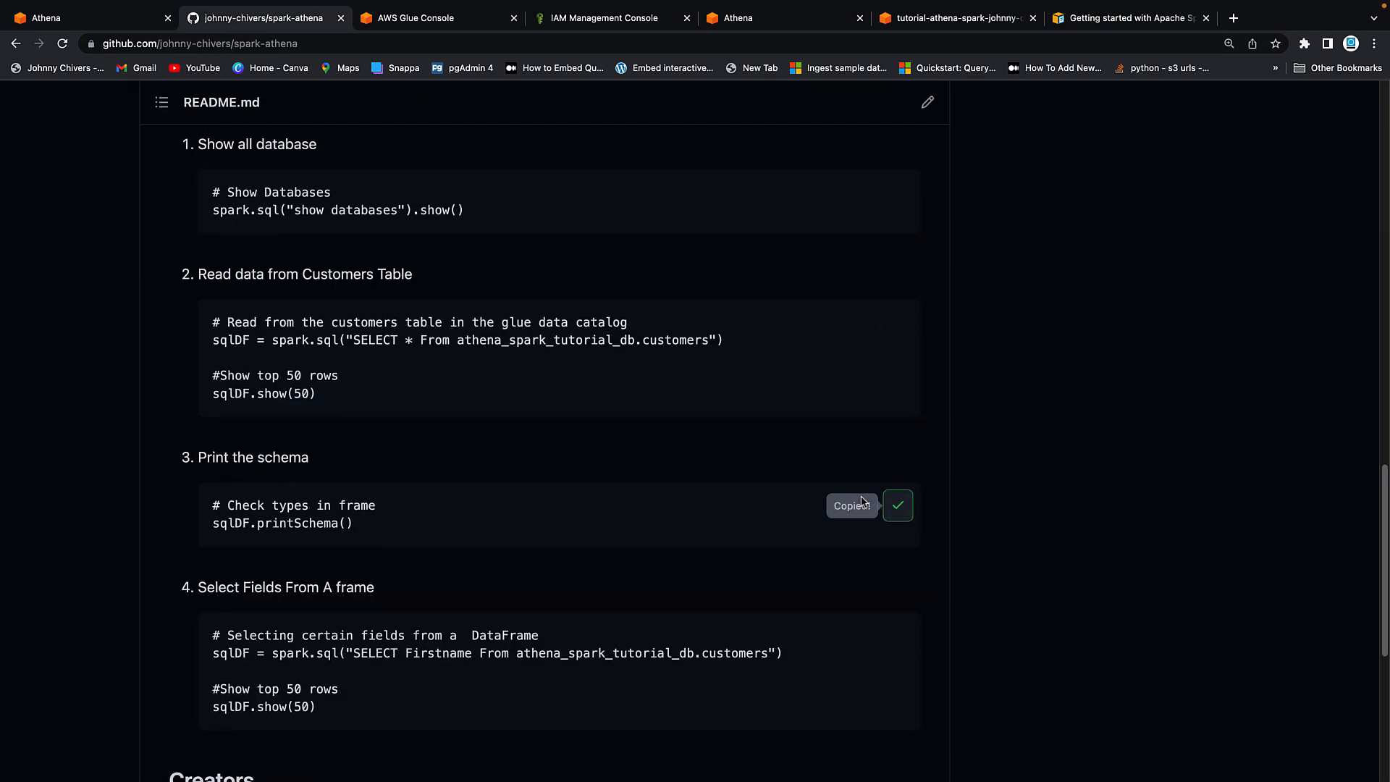
pyautogui.click(65, 17)
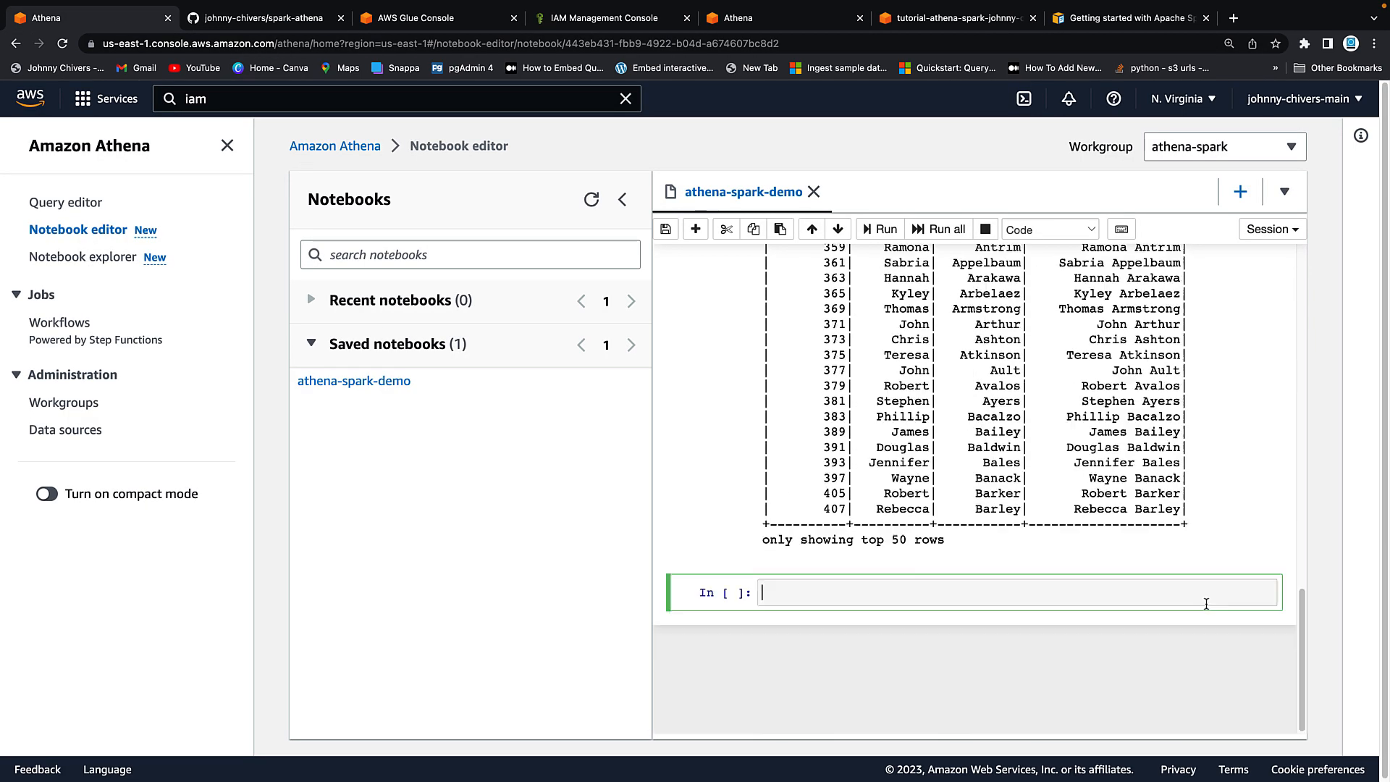
pyautogui.write('# Check types in frame')
pyautogui.write('sqlDF.printSchema()')
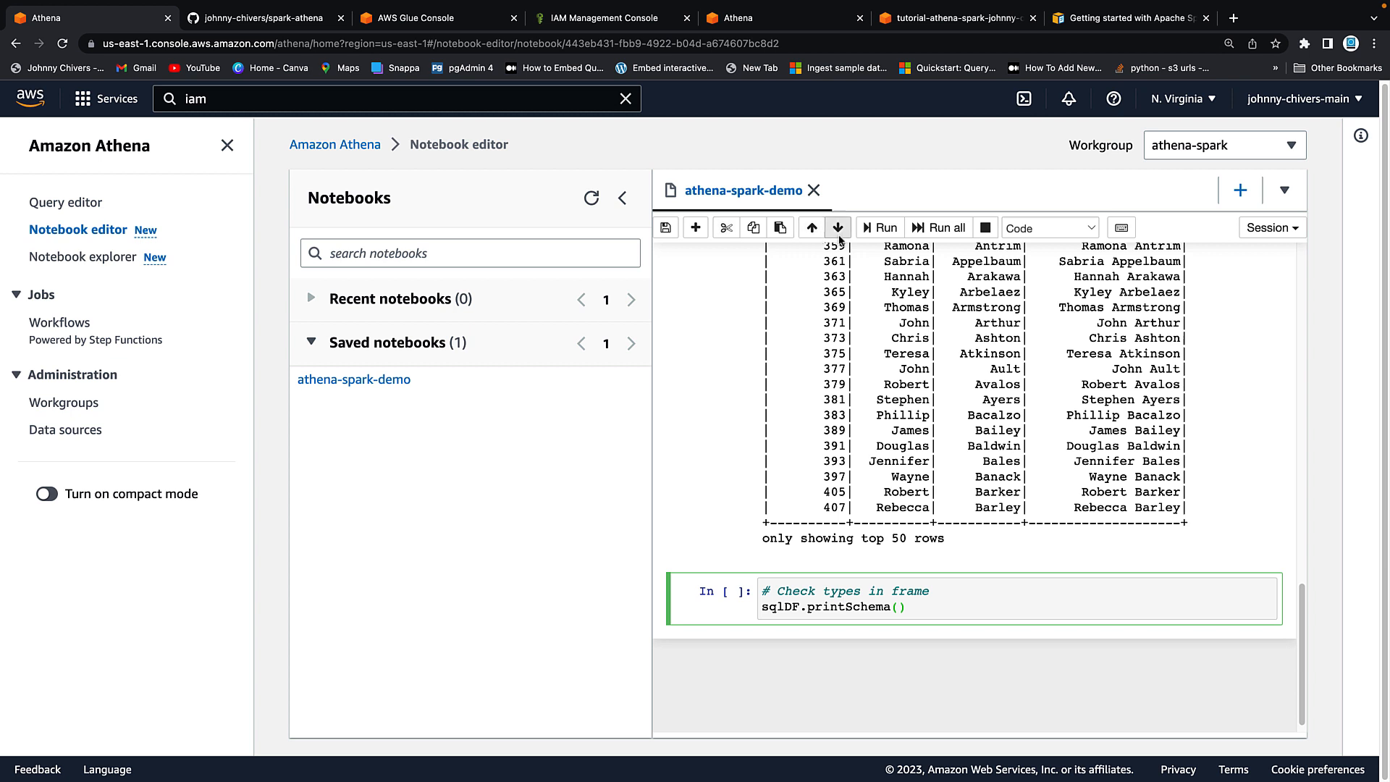
pyautogui.click(879, 227)
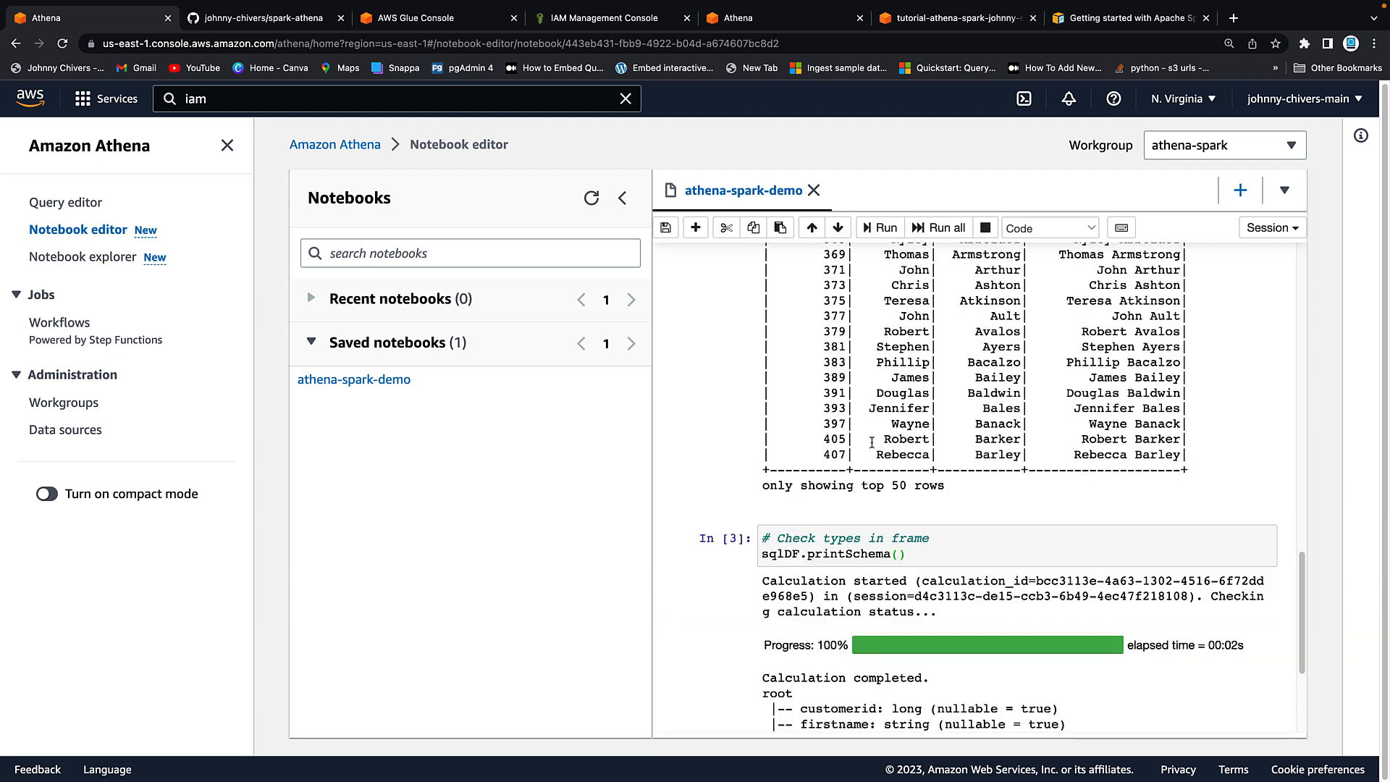
# Step: Highlight the printed schema lines showing customerid long and string name fields
pyautogui.scroll(-3)
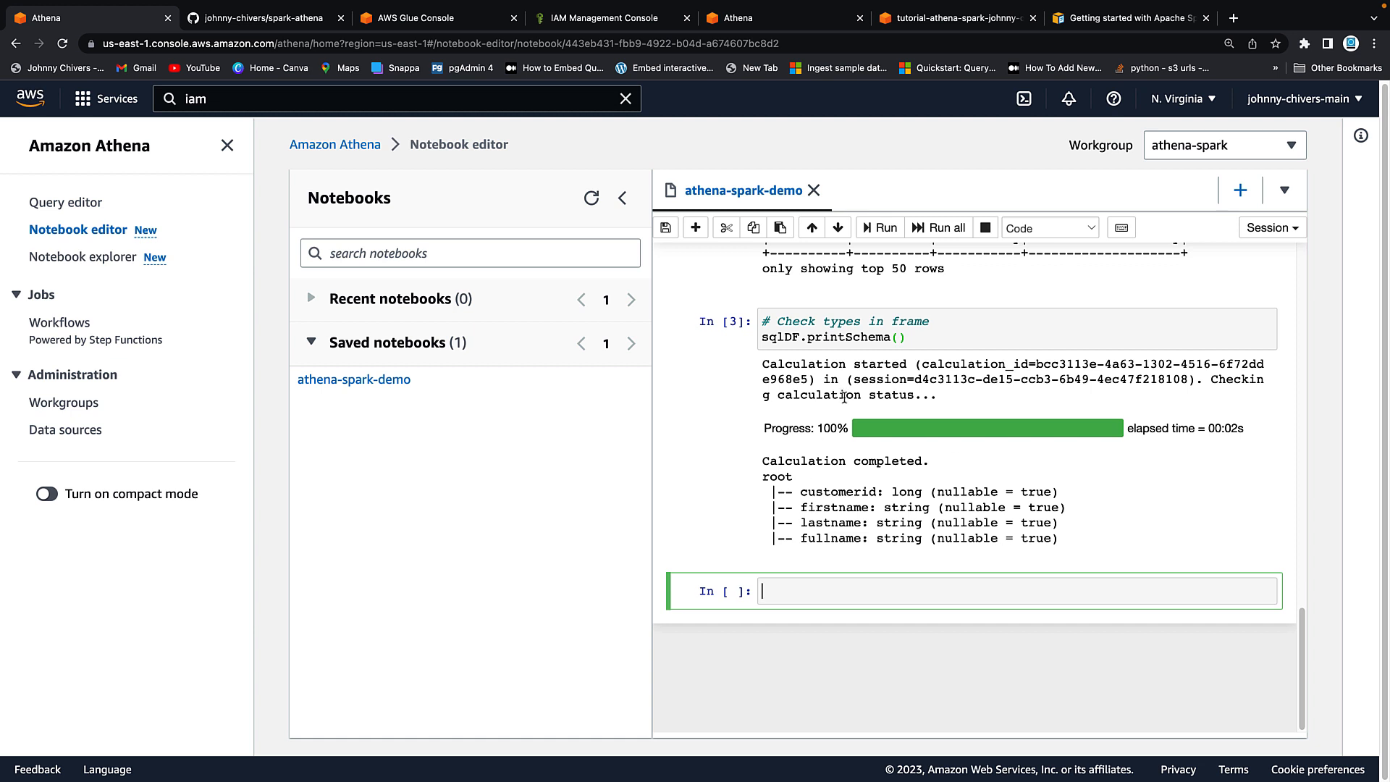
pyautogui.moveTo(828, 507); pyautogui.dragTo(1058, 539)
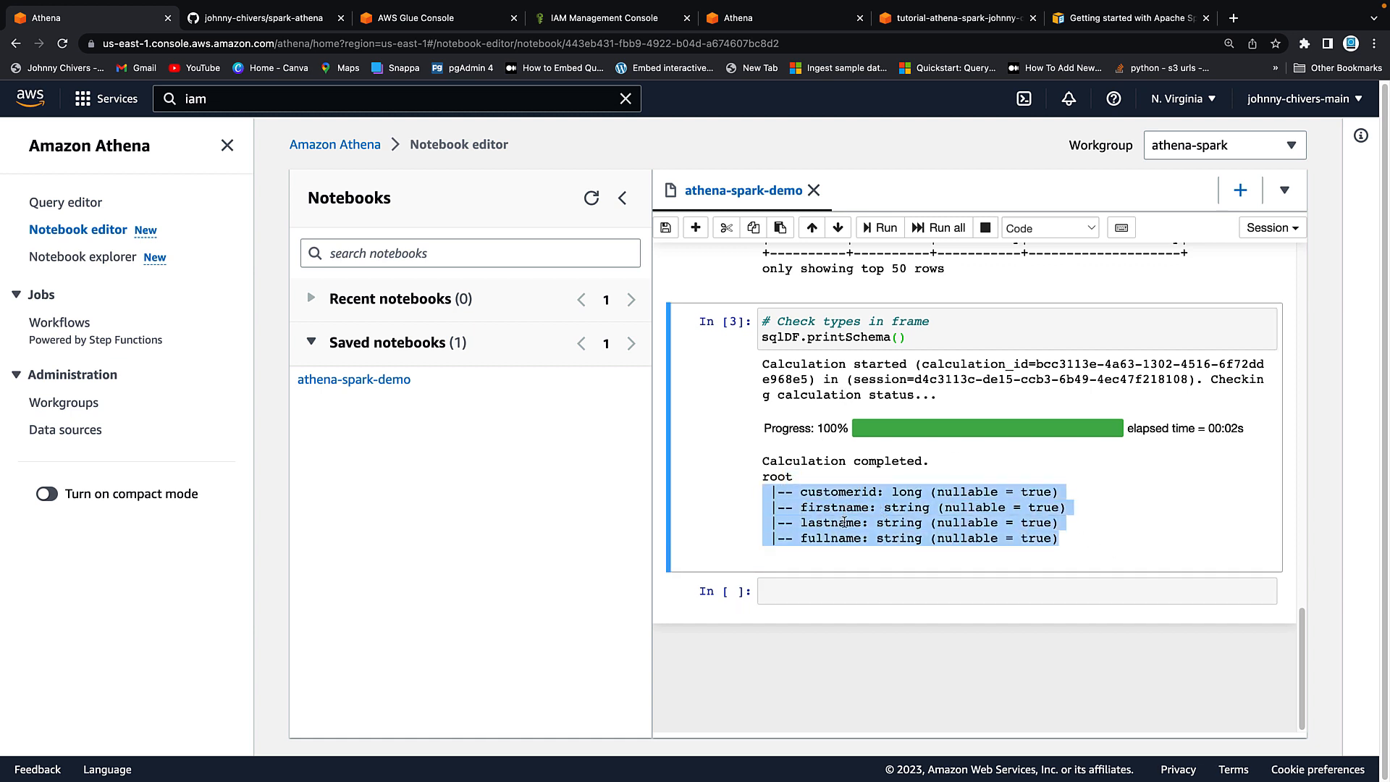
pyautogui.click(261, 17)
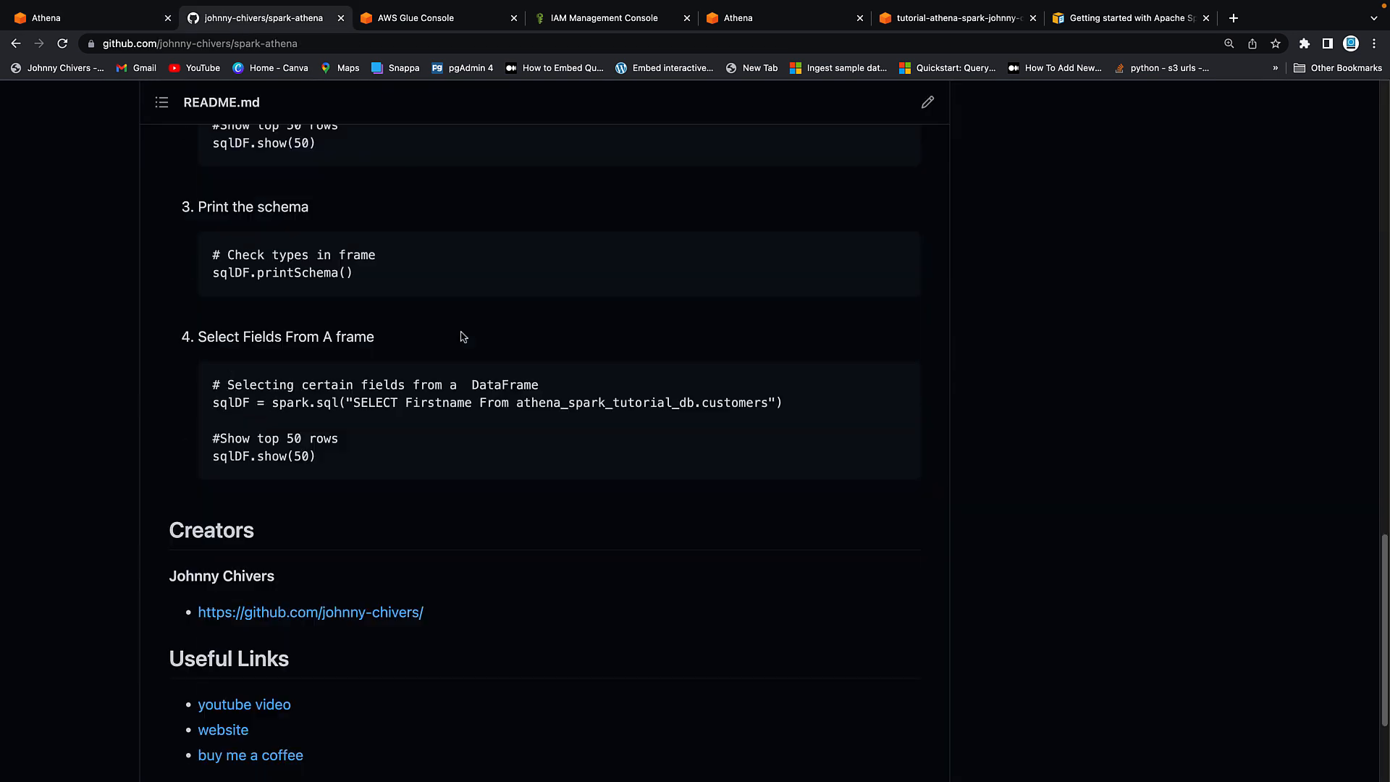
pyautogui.moveTo(206, 55)
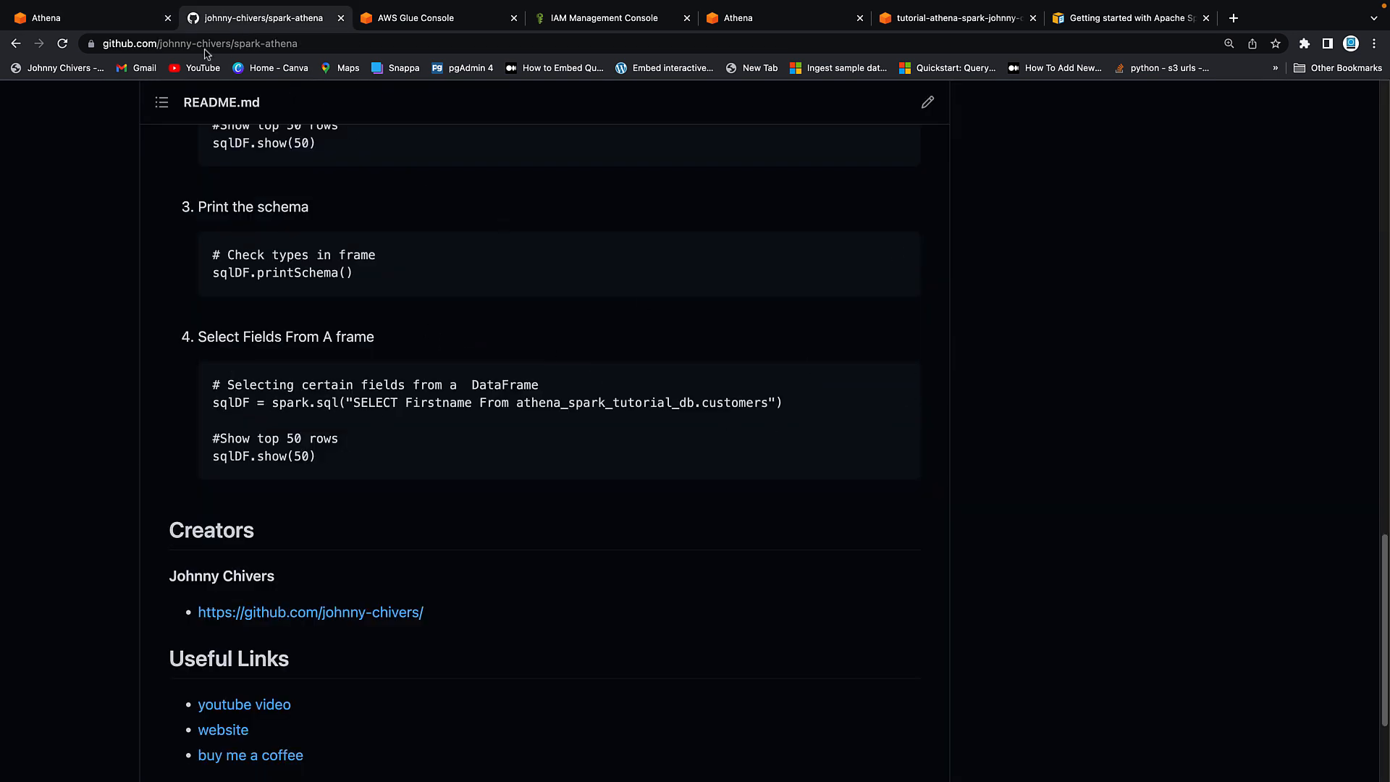
# Step: Run a '# Selecting certain fields from a DataFrame' cell listing the top 50 first names
pyautogui.doubleClick(438, 403)
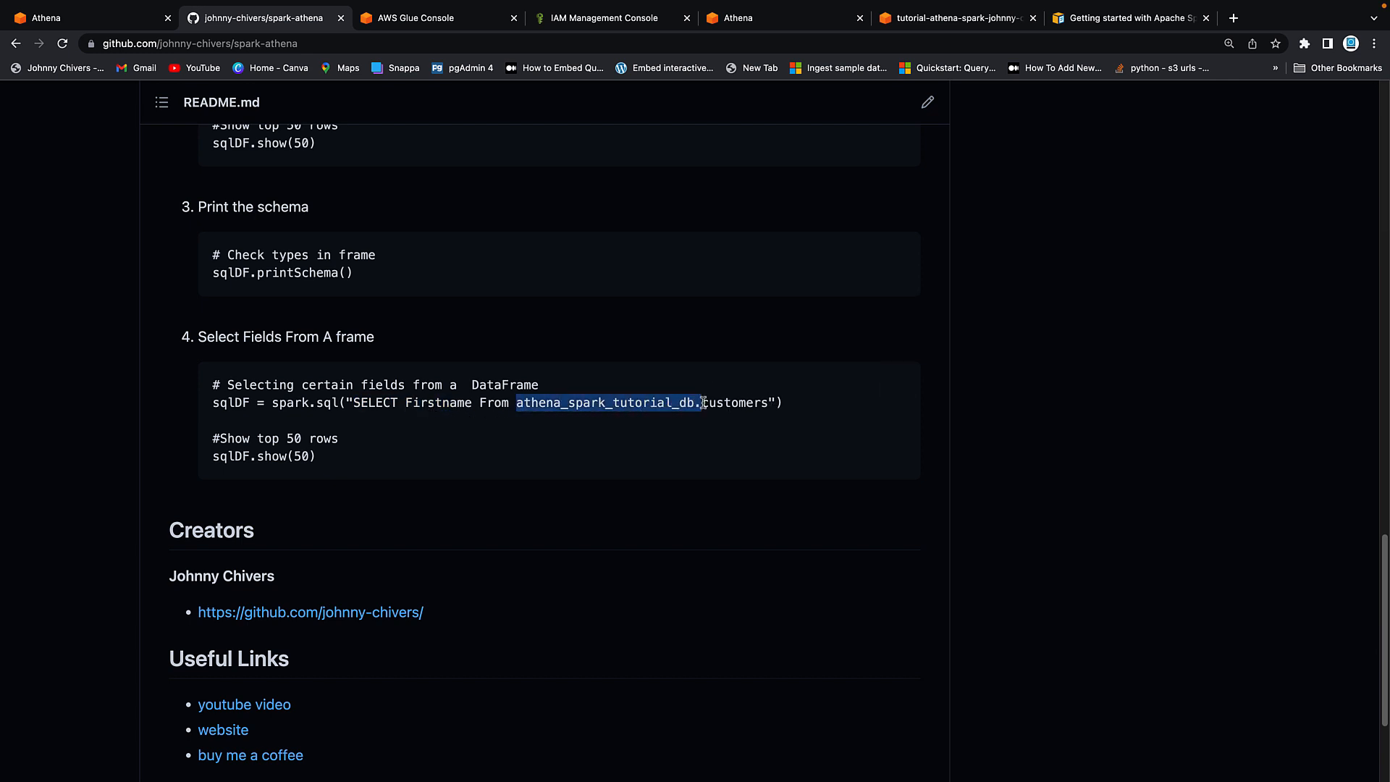
pyautogui.click(55, 17)
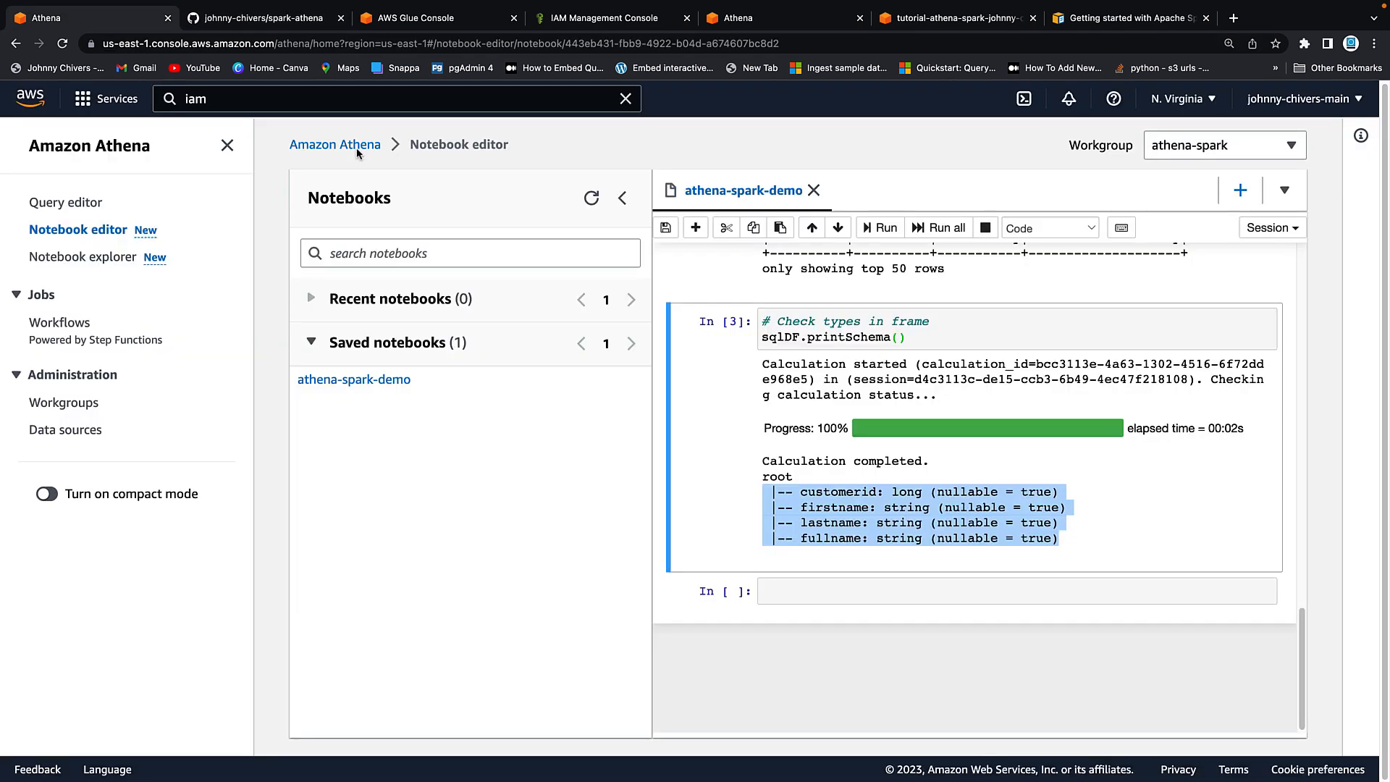
pyautogui.write('# Selecting certain fields from a  DataFrame')
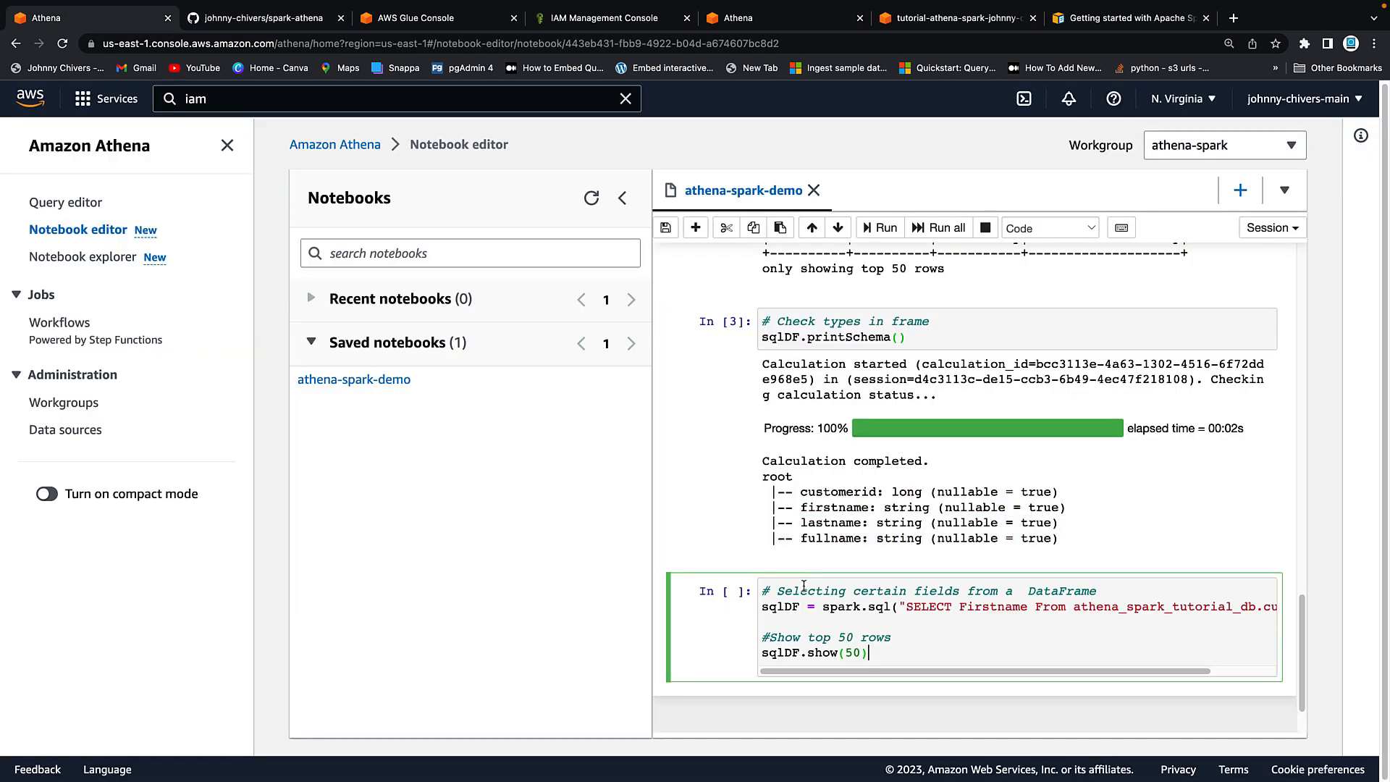
pyautogui.click(879, 228)
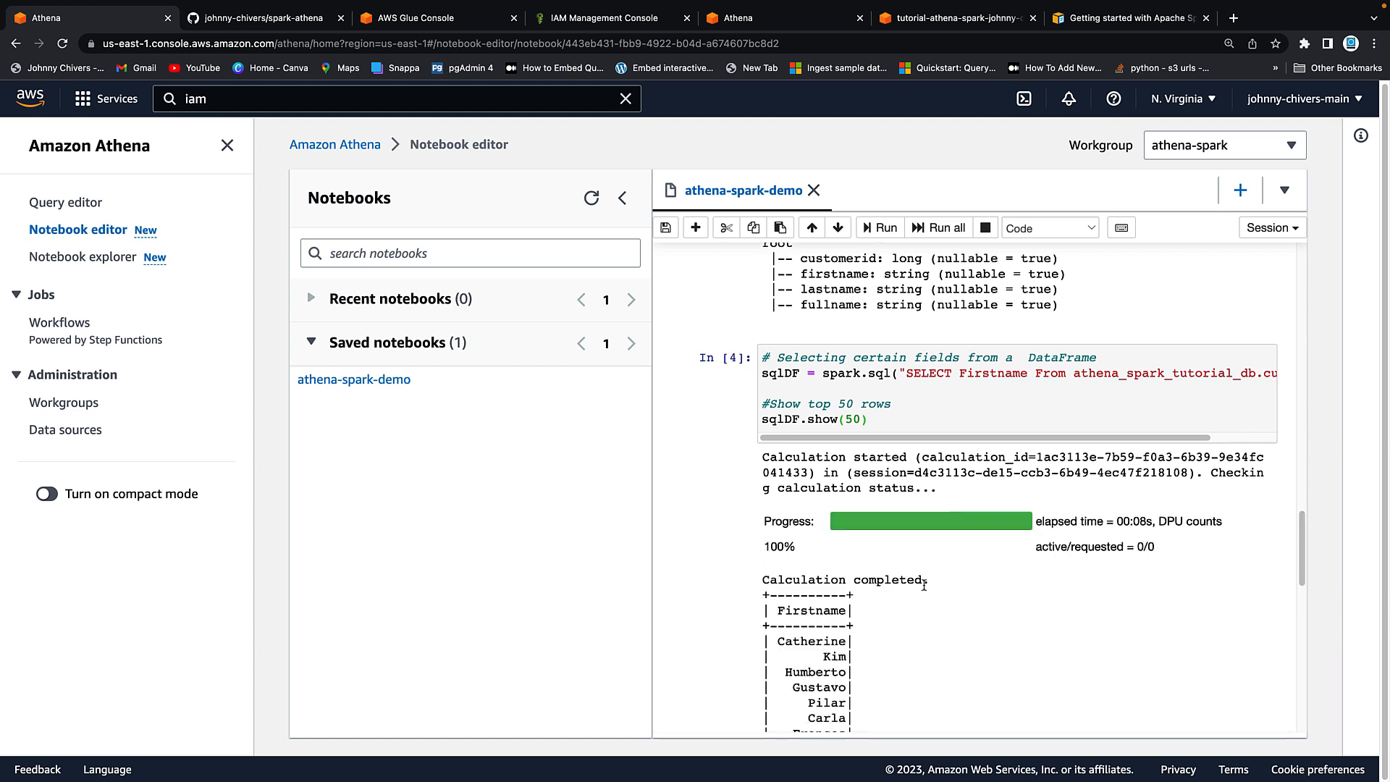
pyautogui.scroll(-3)
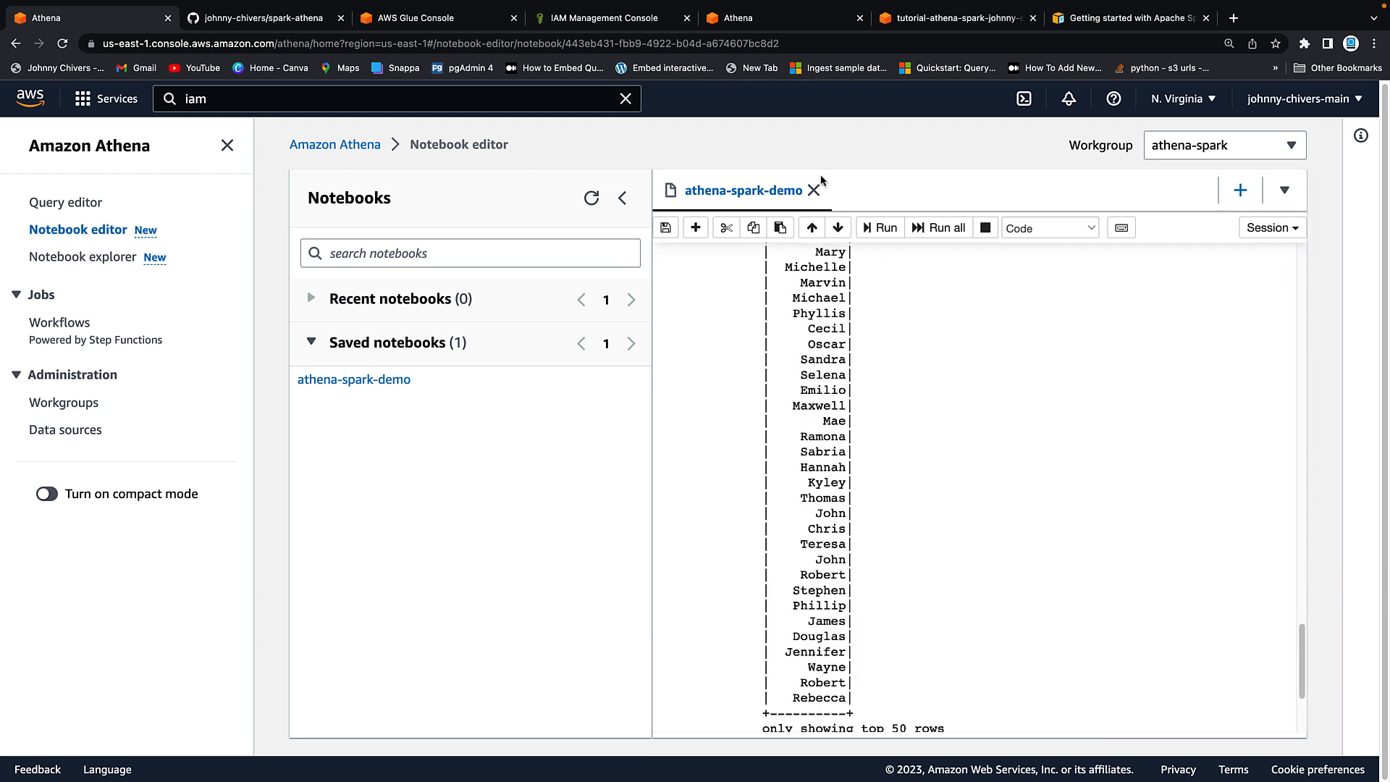
# Step: Terminate the notebook's Spark session from the Session menu and confirm
pyautogui.click(1272, 227)
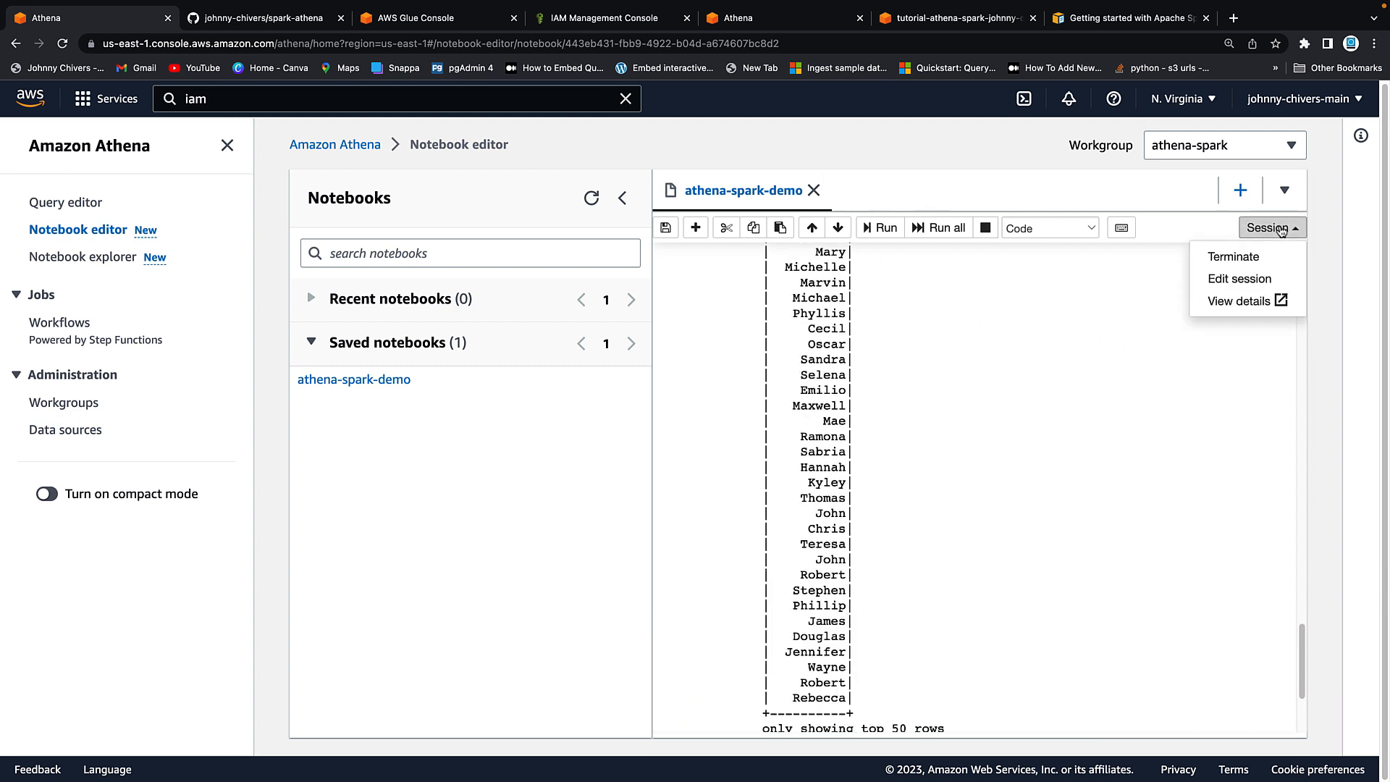
pyautogui.click(1233, 256)
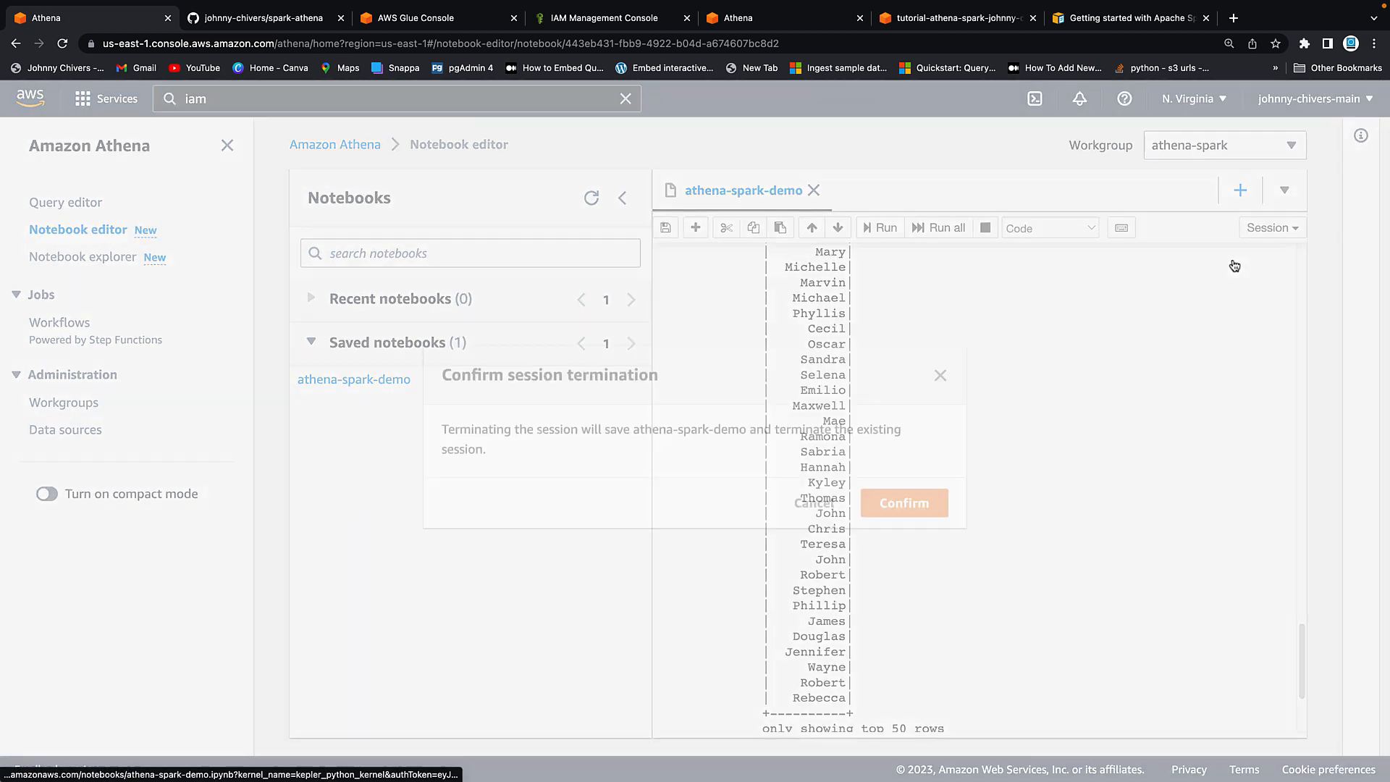
pyautogui.click(903, 504)
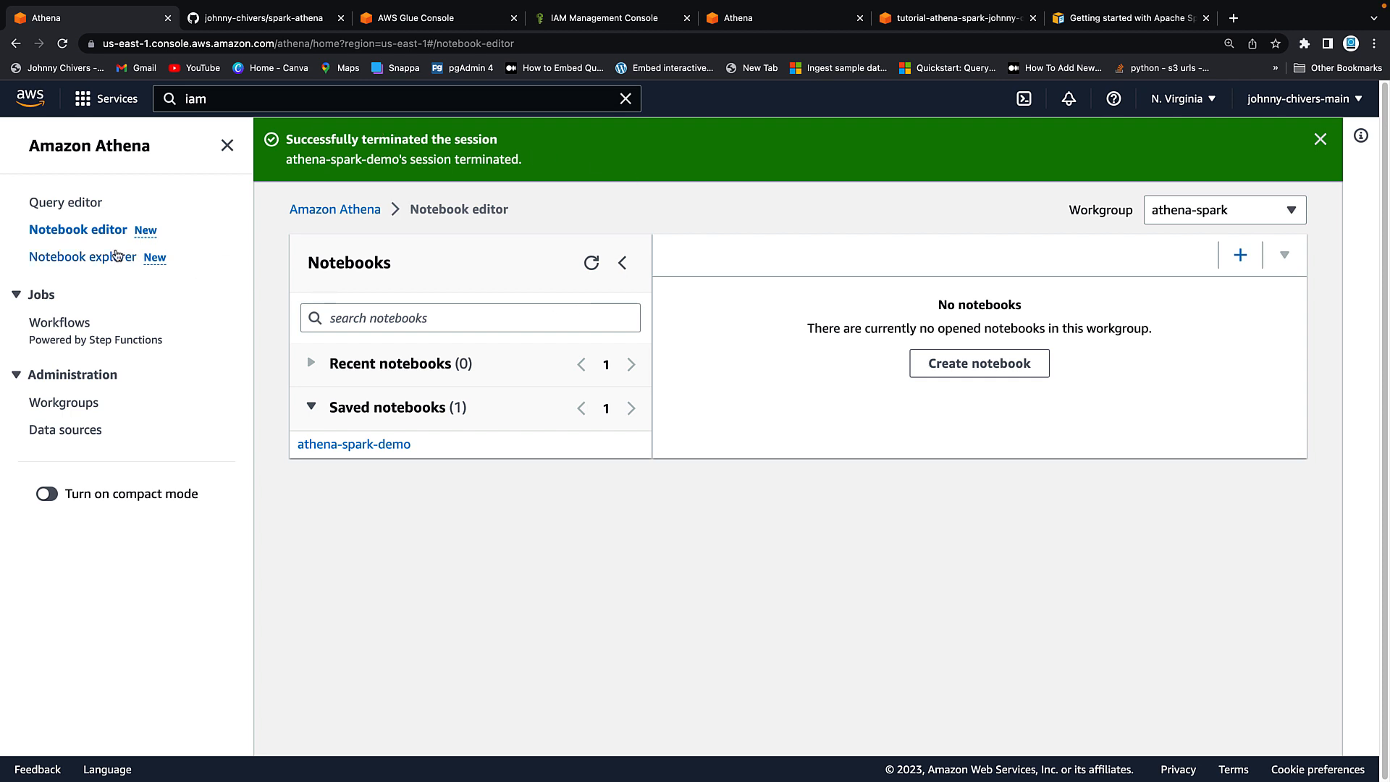
# Step: Delete the athena-spark-demo notebook from Notebook explorer, confirming with its name
pyautogui.click(84, 256)
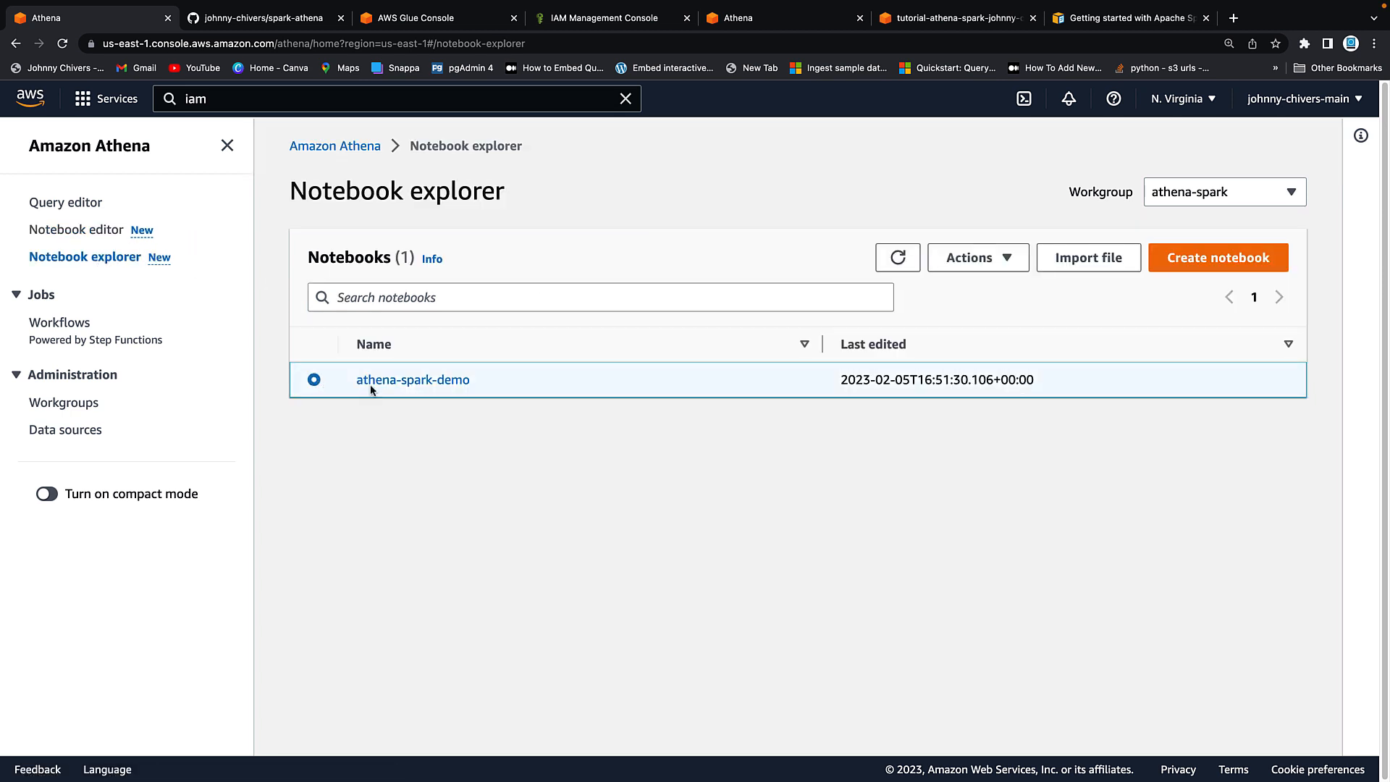
pyautogui.click(977, 258)
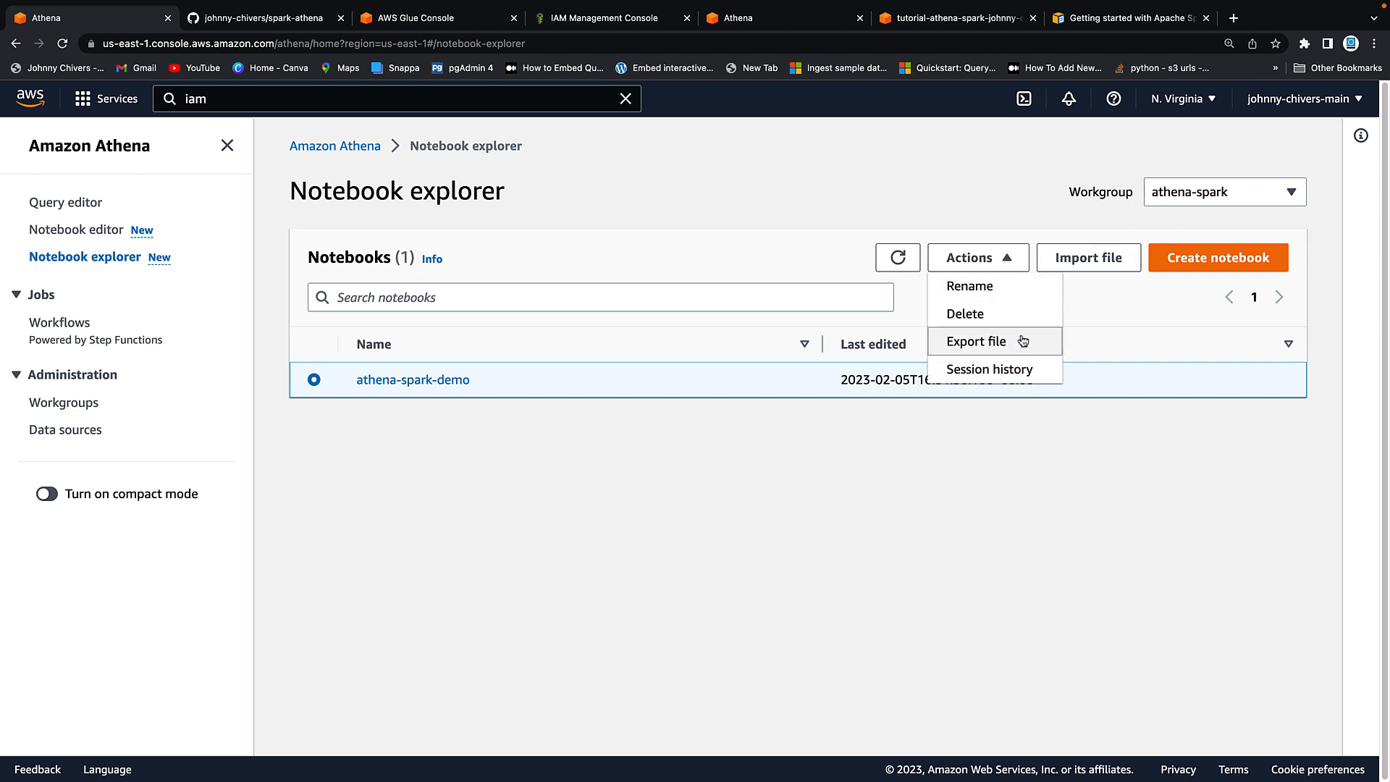
pyautogui.click(964, 313)
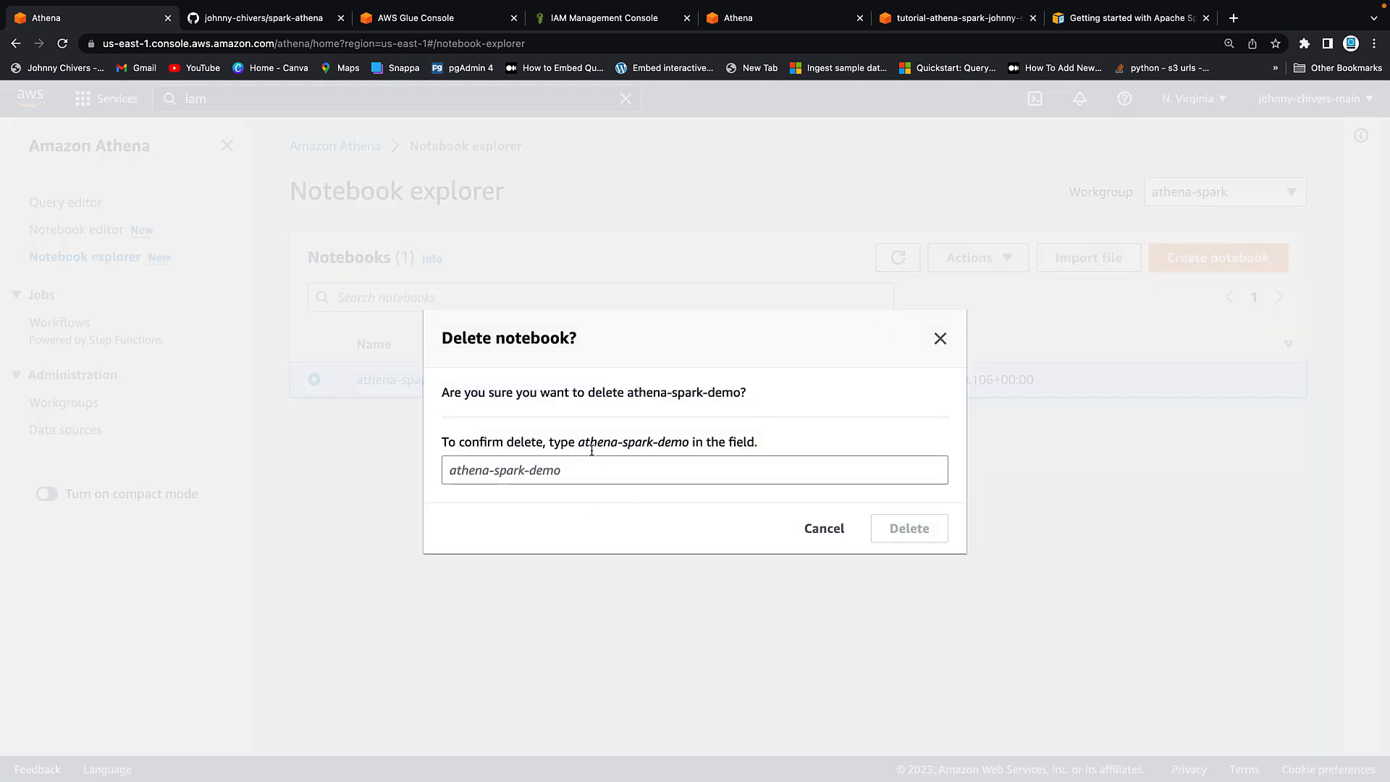
pyautogui.doubleClick(634, 442)
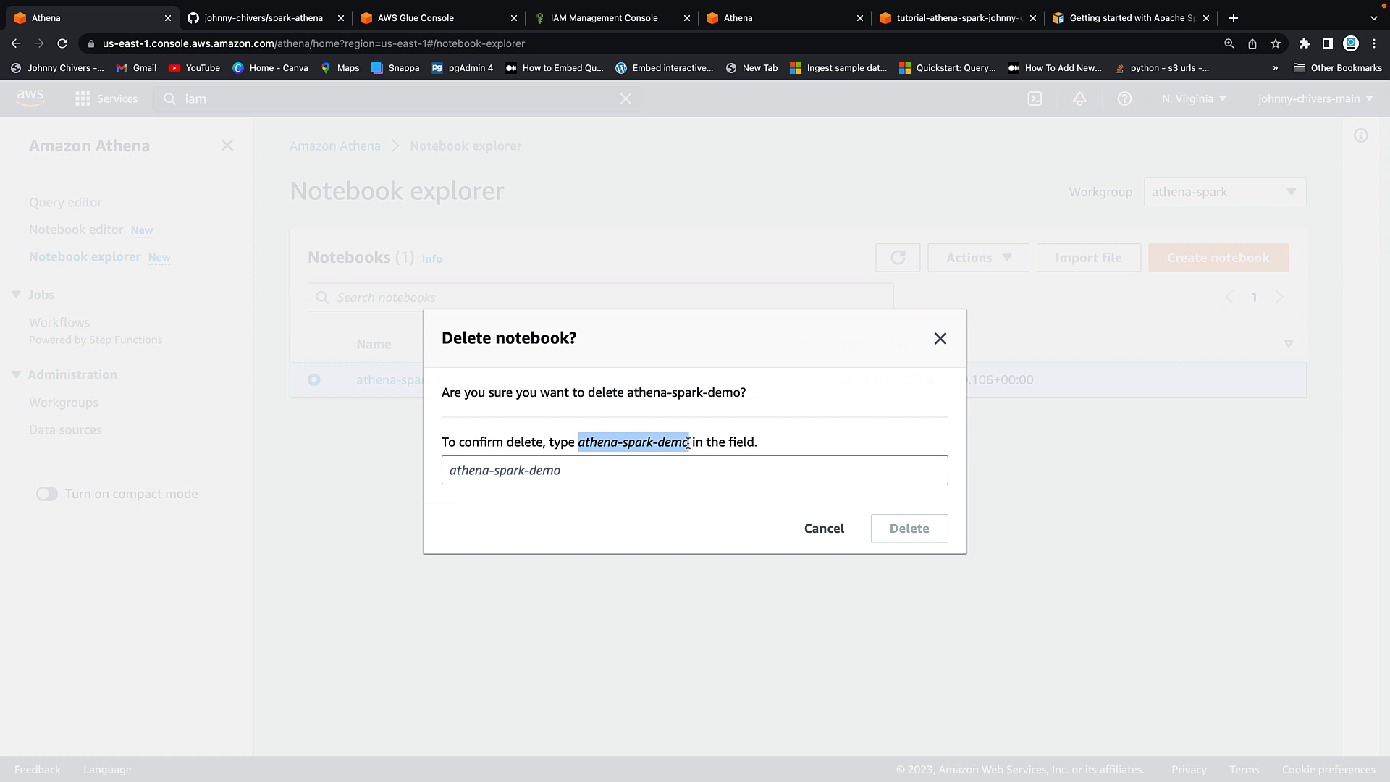
pyautogui.click(824, 527)
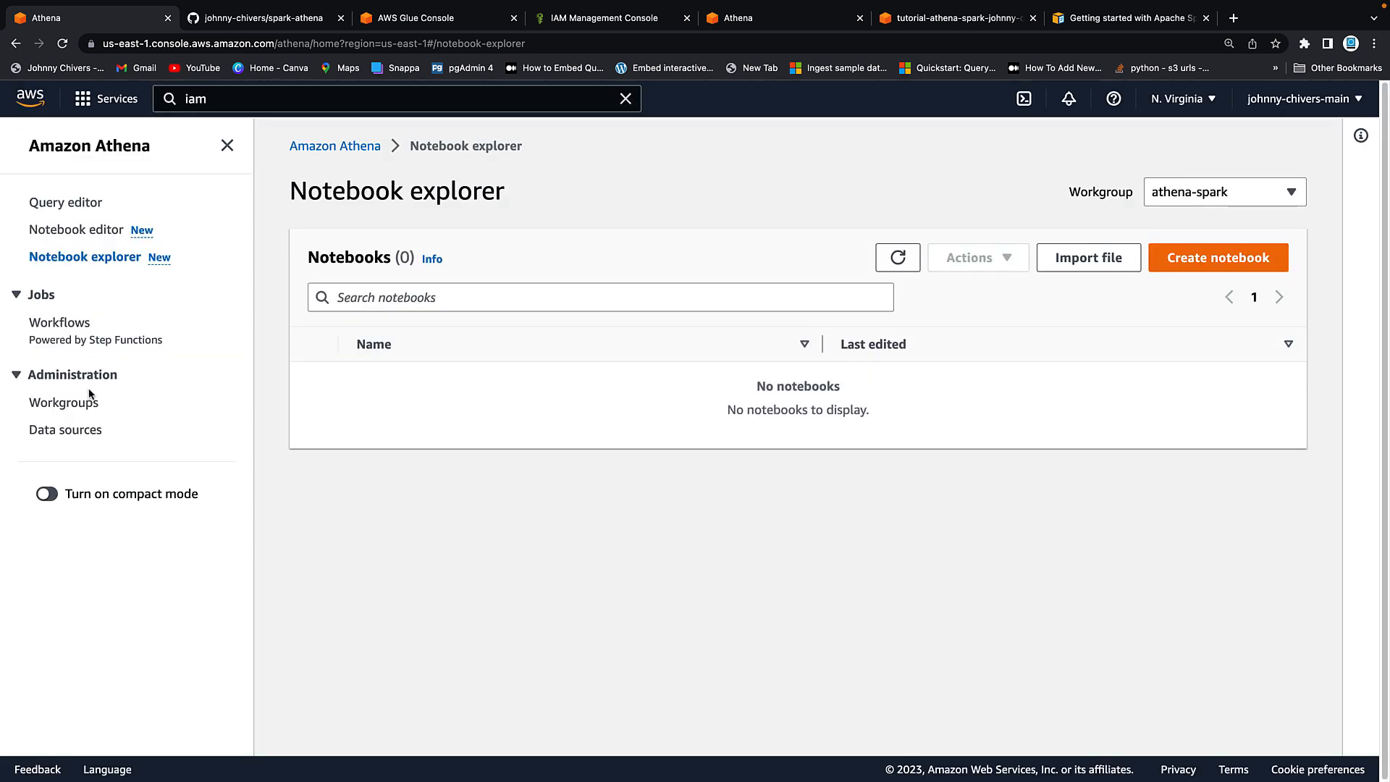
# Step: Delete the athena-spark workgroup, confirming with 'athena-spark', then return to the S3 bucket
pyautogui.click(63, 402)
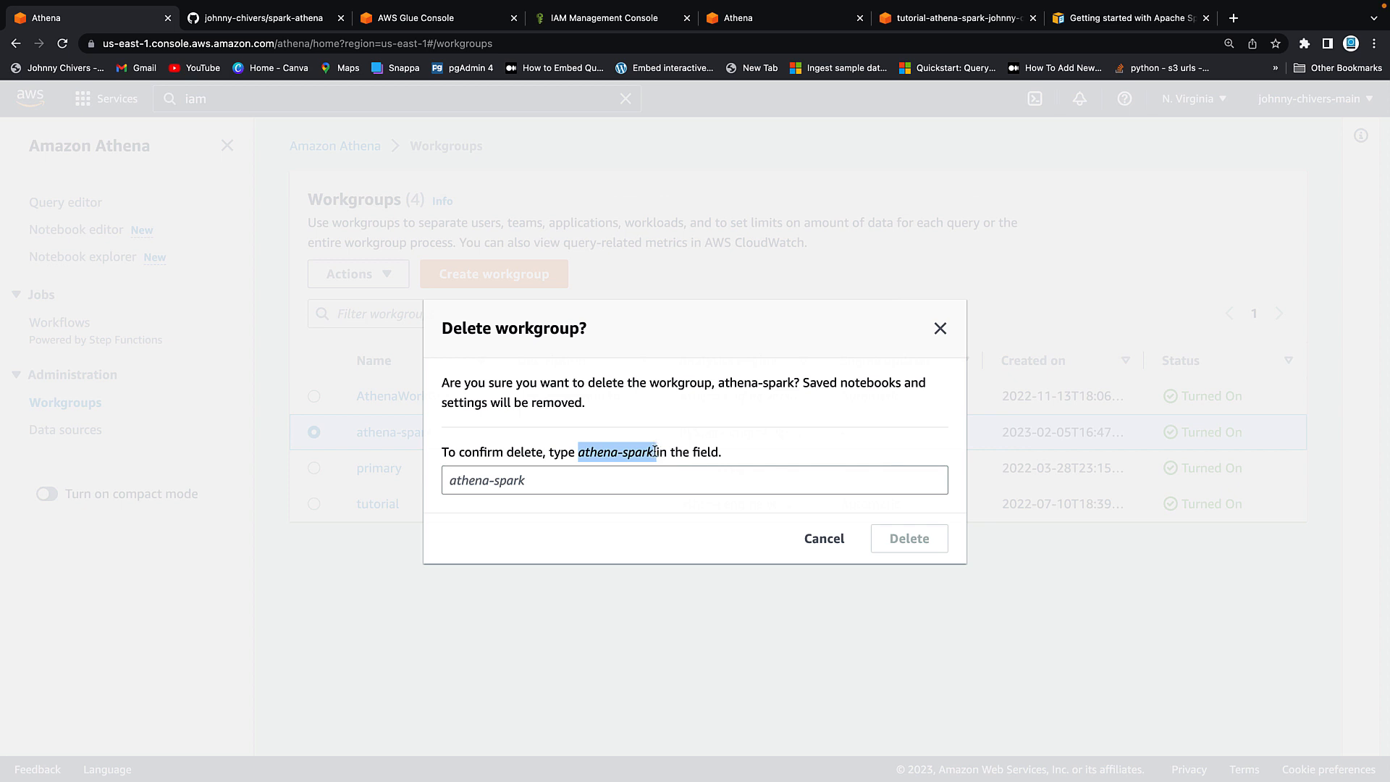
pyautogui.write('athena-spark')
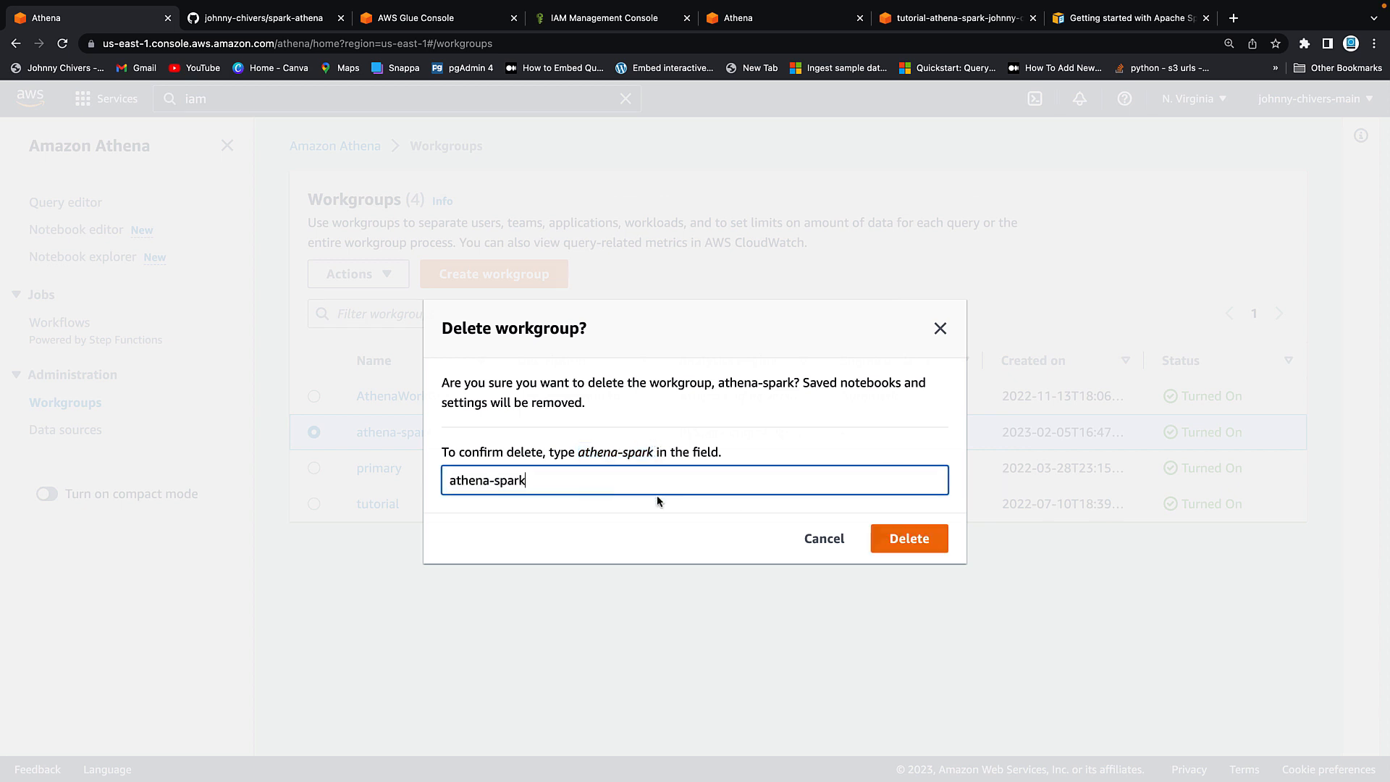
pyautogui.click(909, 537)
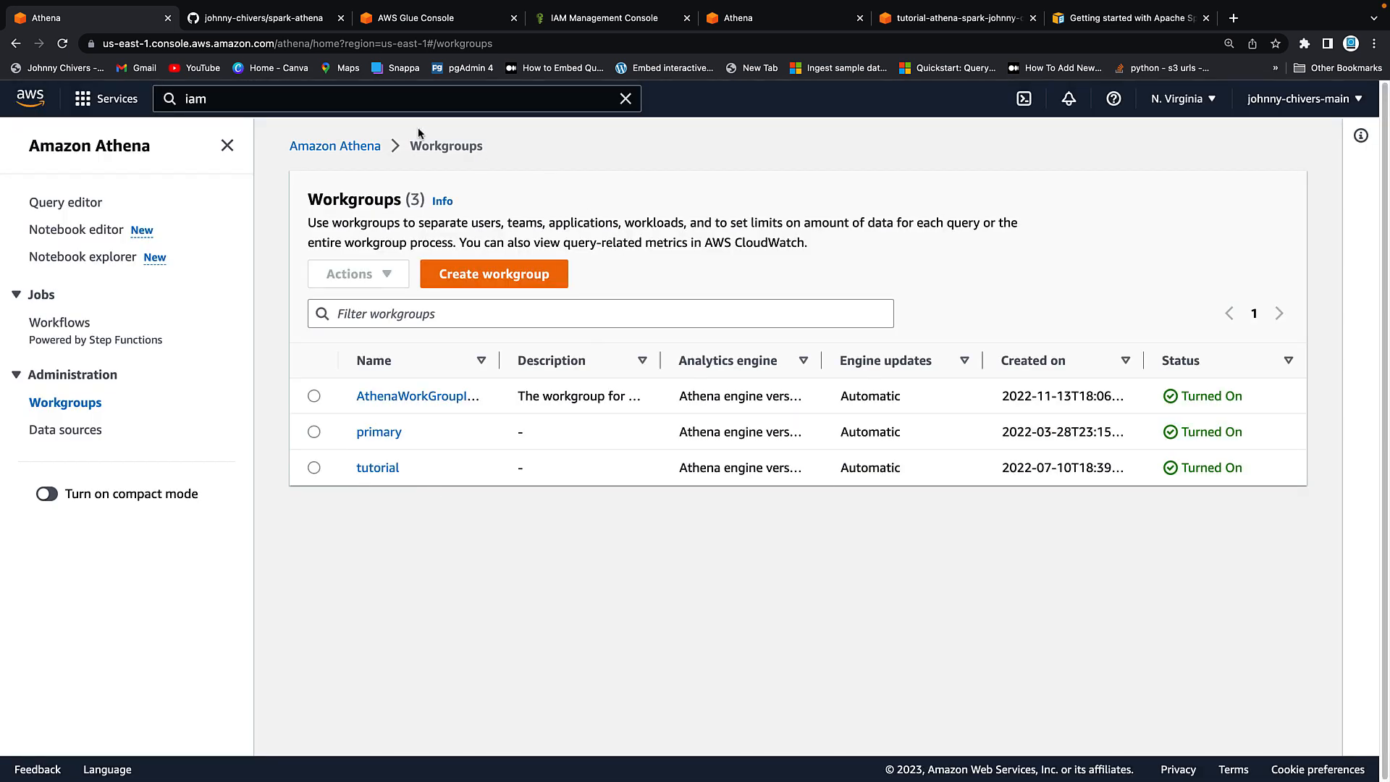
pyautogui.click(952, 19)
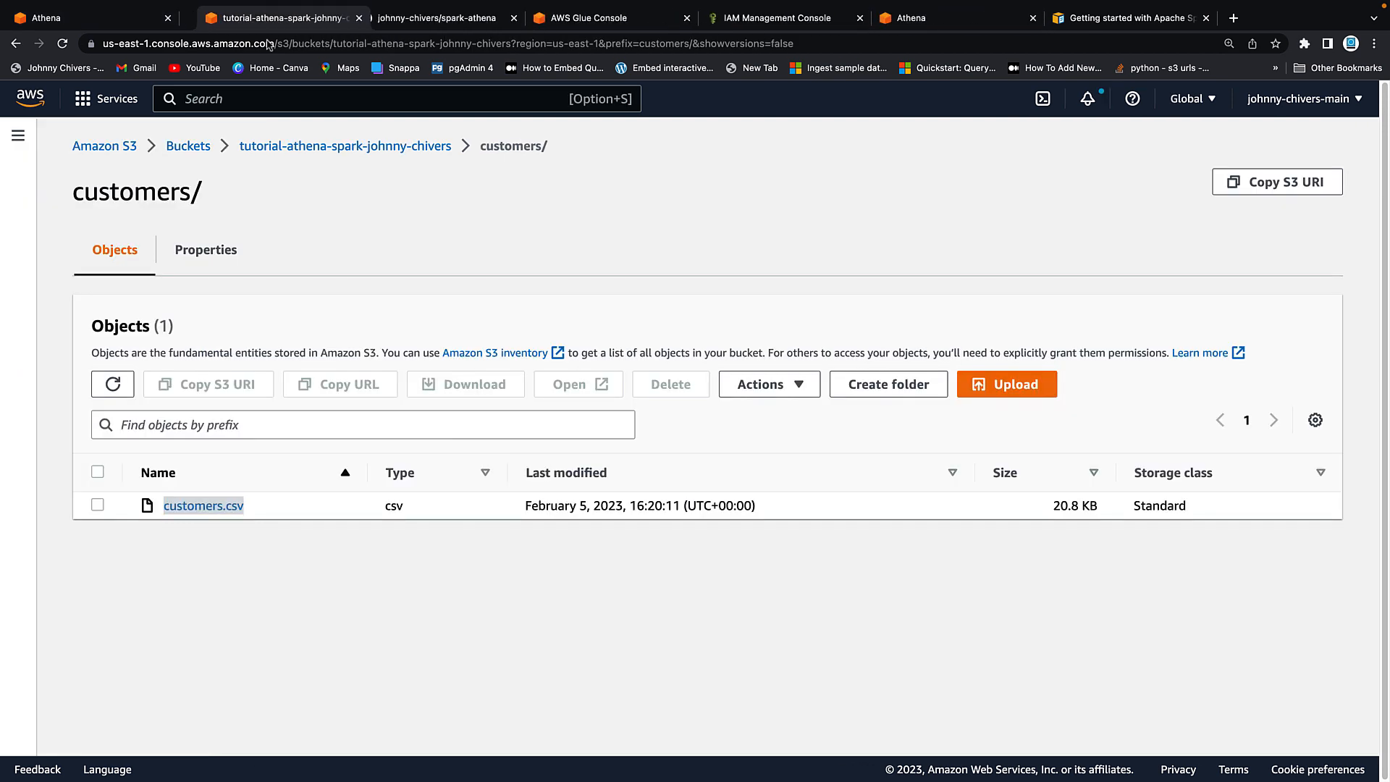
# Step: Find and open the CloudFormation service via the services search
pyautogui.write('c')
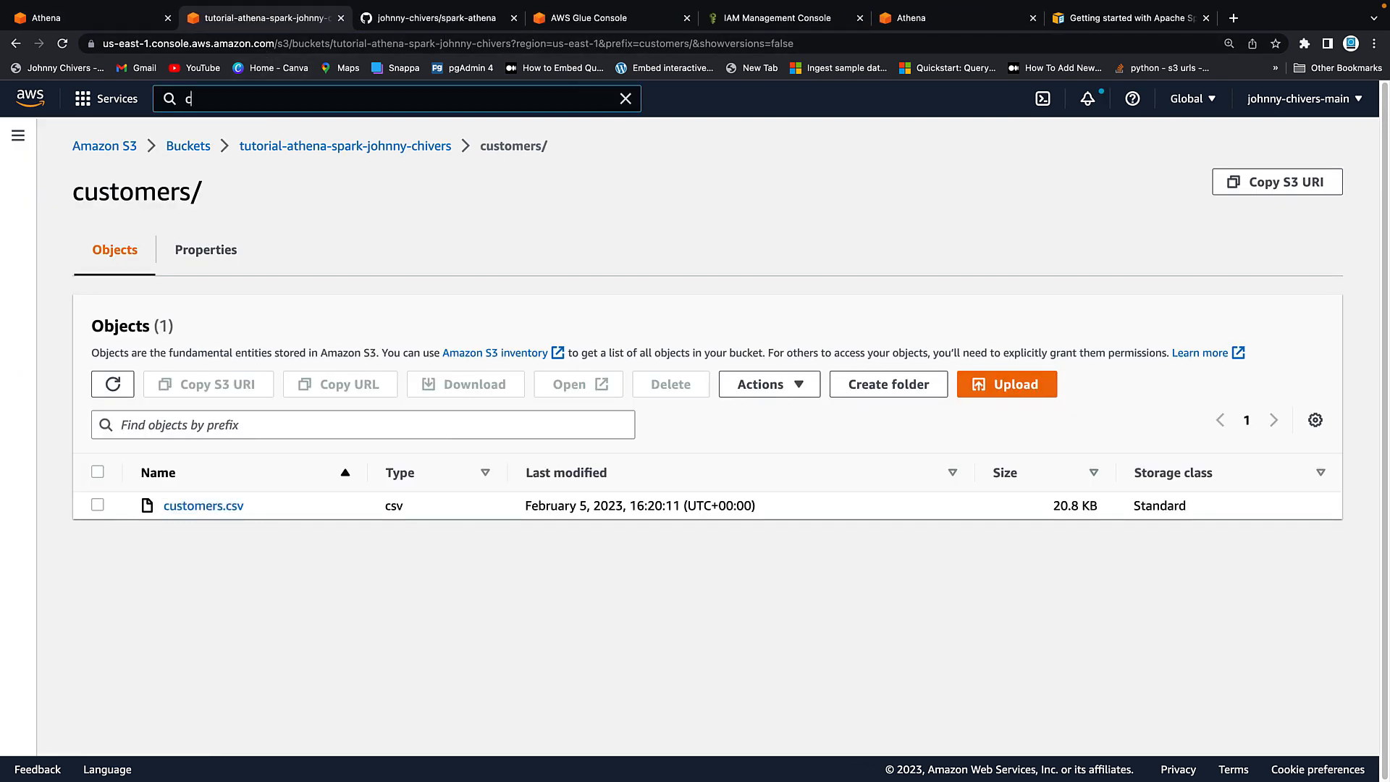
pyautogui.write(';oud')
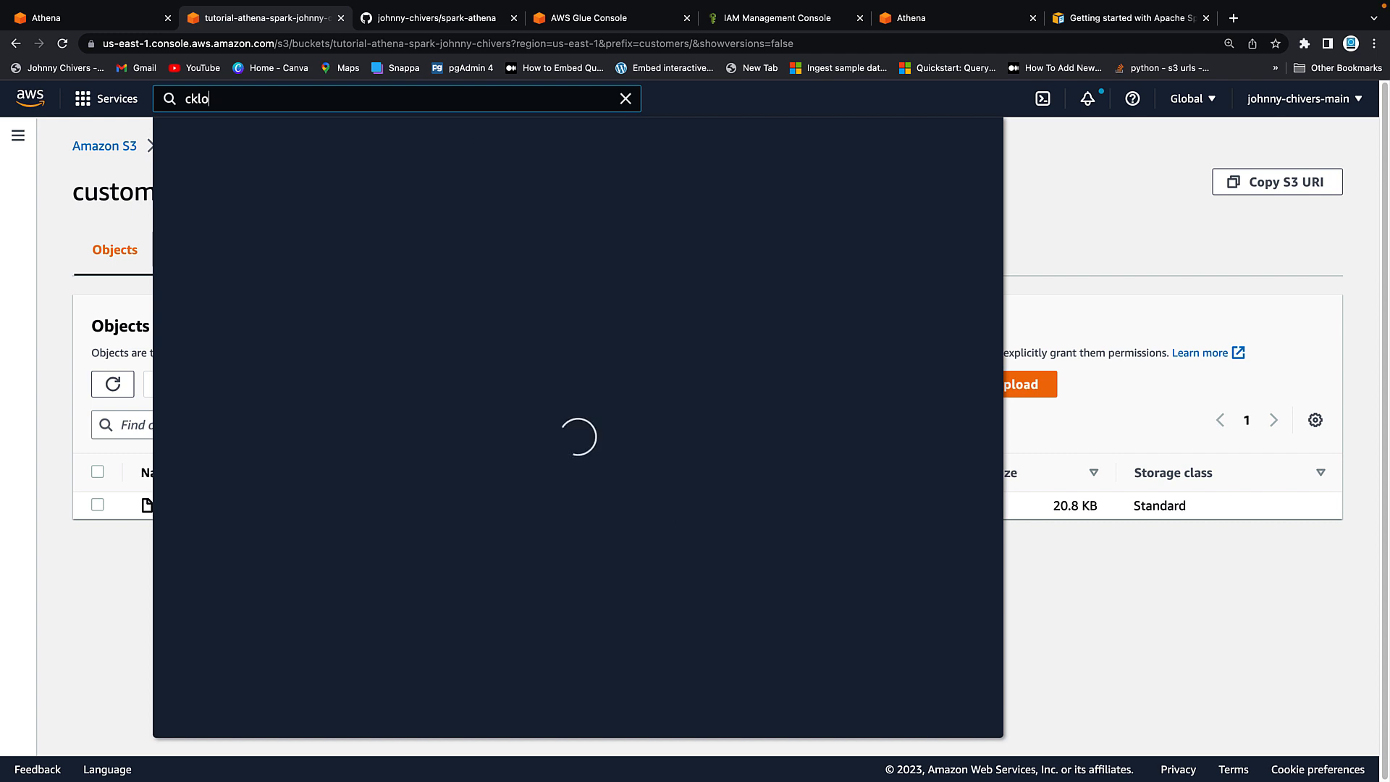
pyautogui.write('cloudformation')
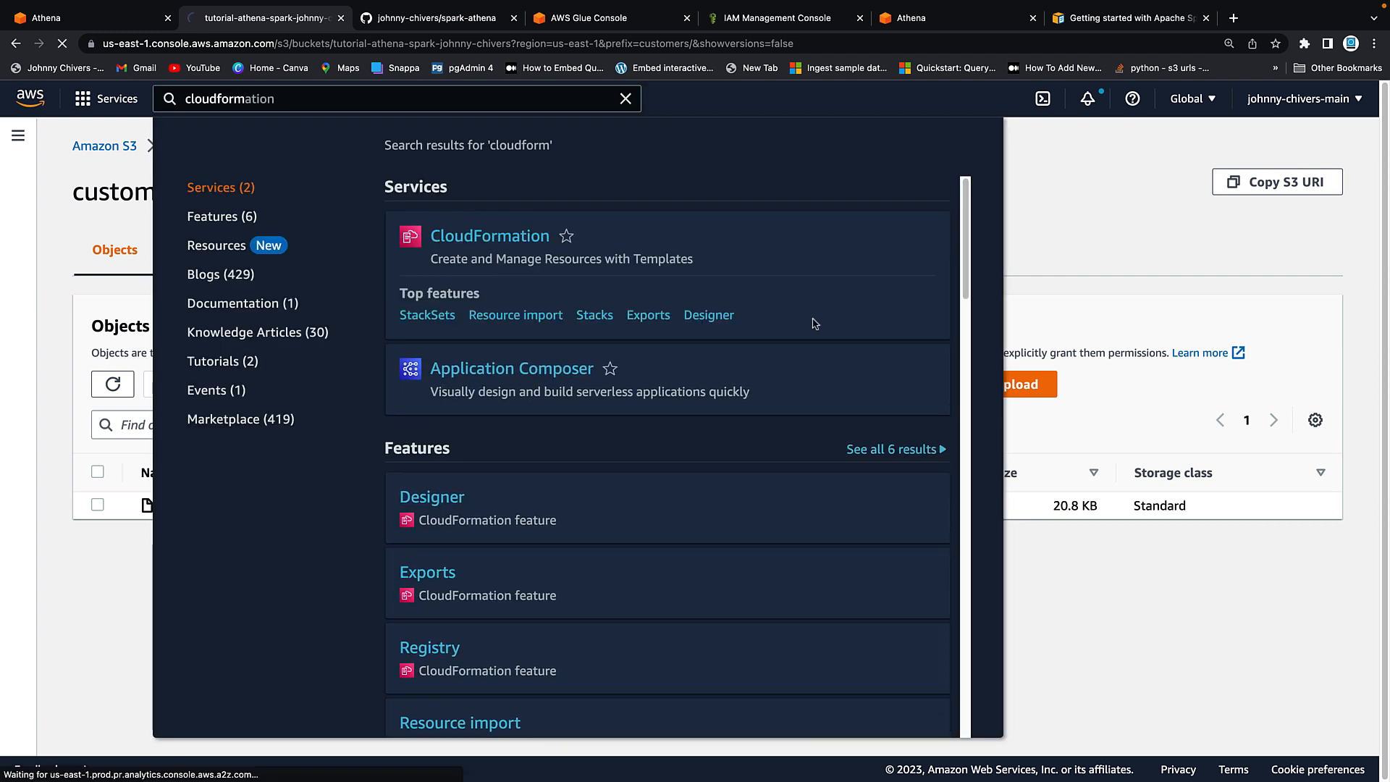
pyautogui.click(489, 235)
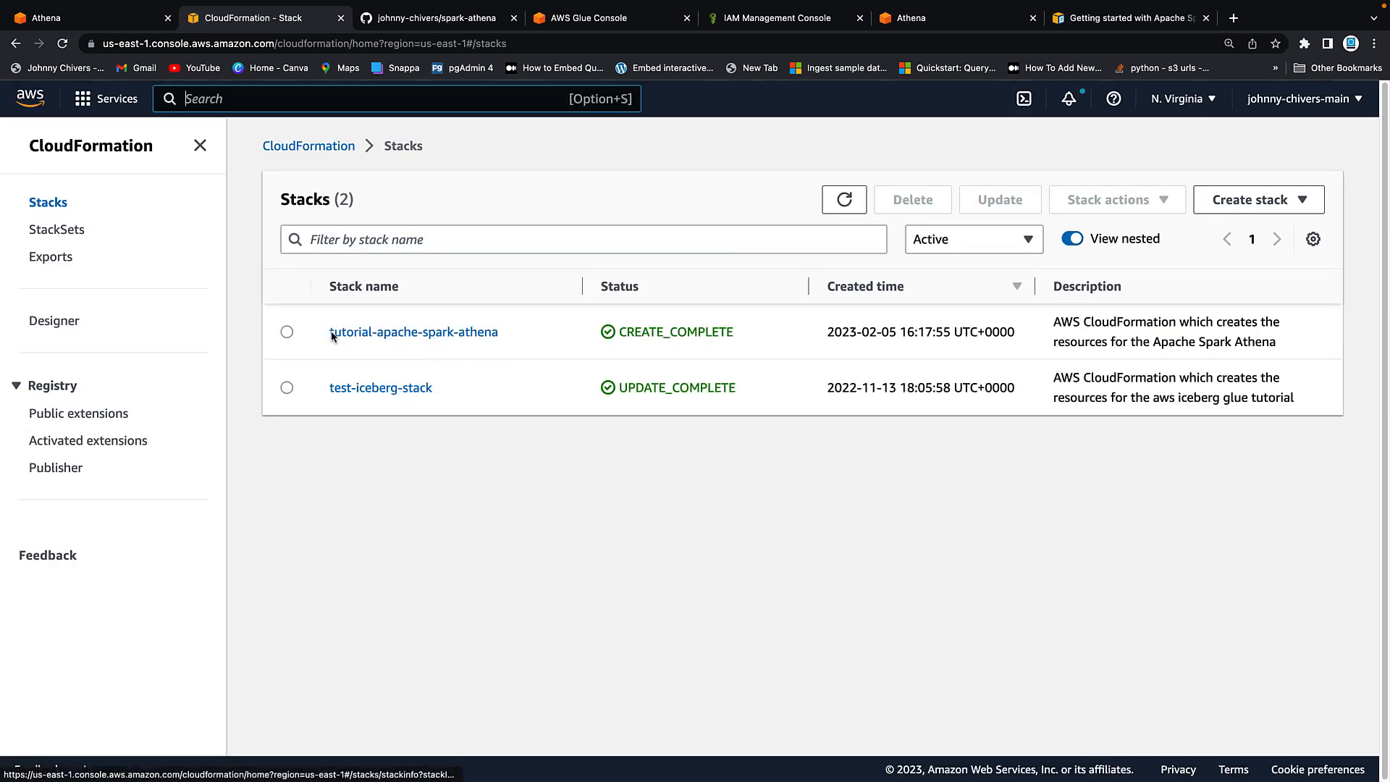
# Step: Delete the tutorial-apache-spark-athena stack and confirm, starting DELETE_IN_PROGRESS
pyautogui.click(414, 331)
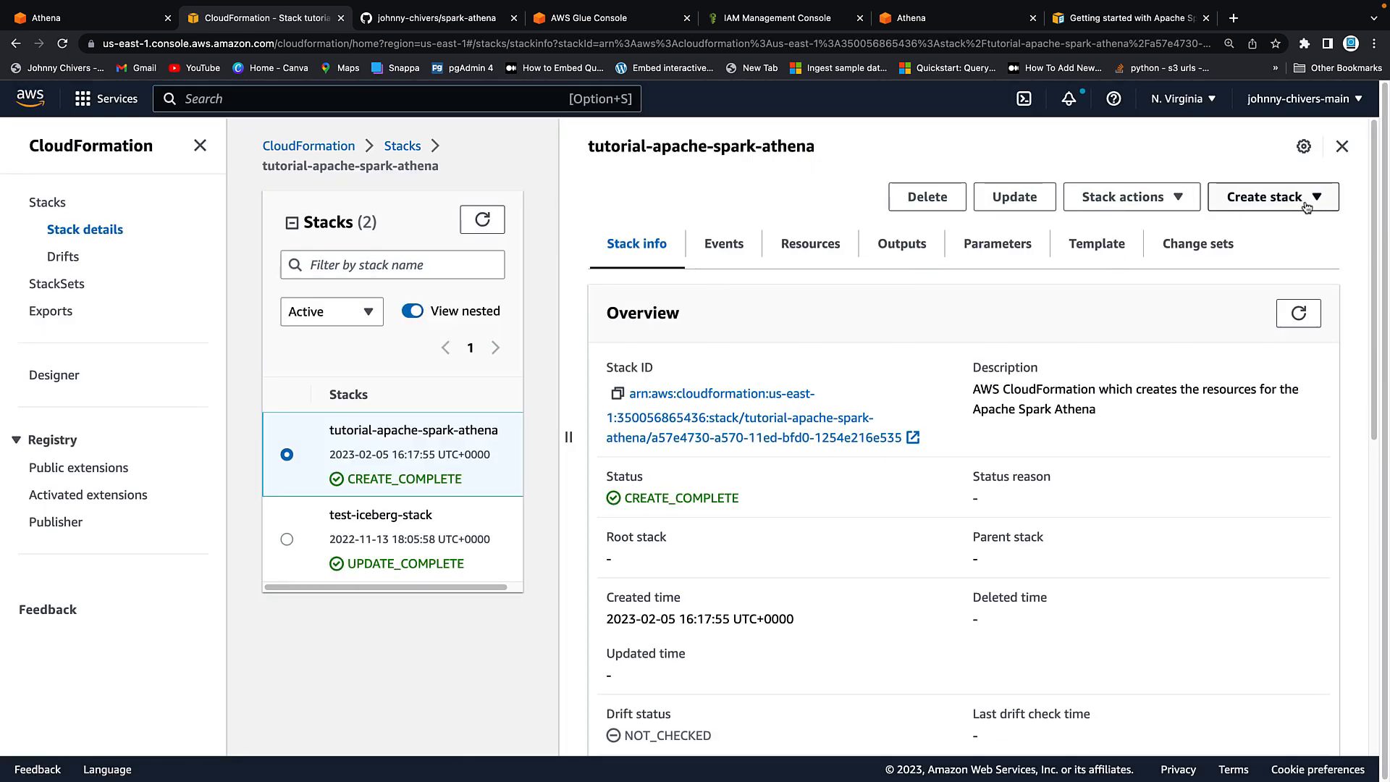
pyautogui.click(927, 197)
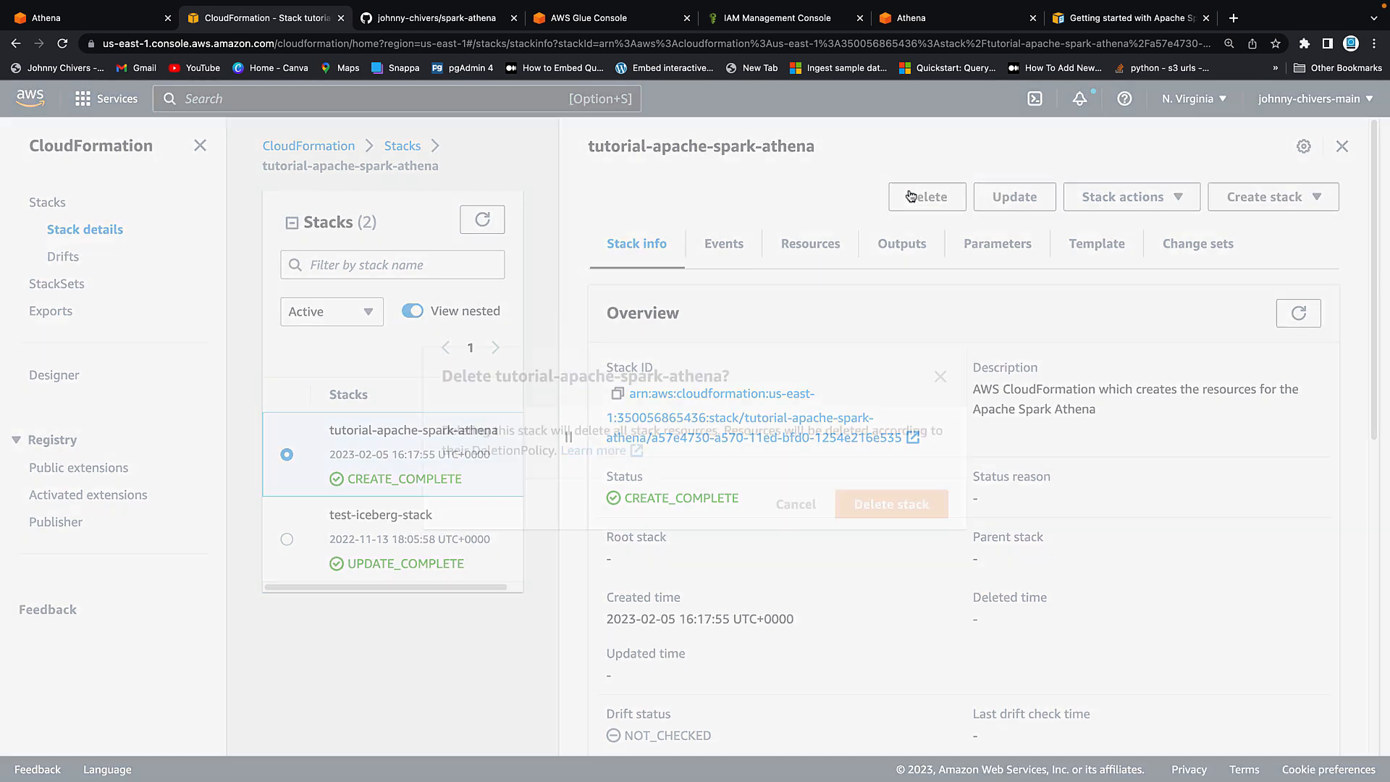
pyautogui.click(892, 504)
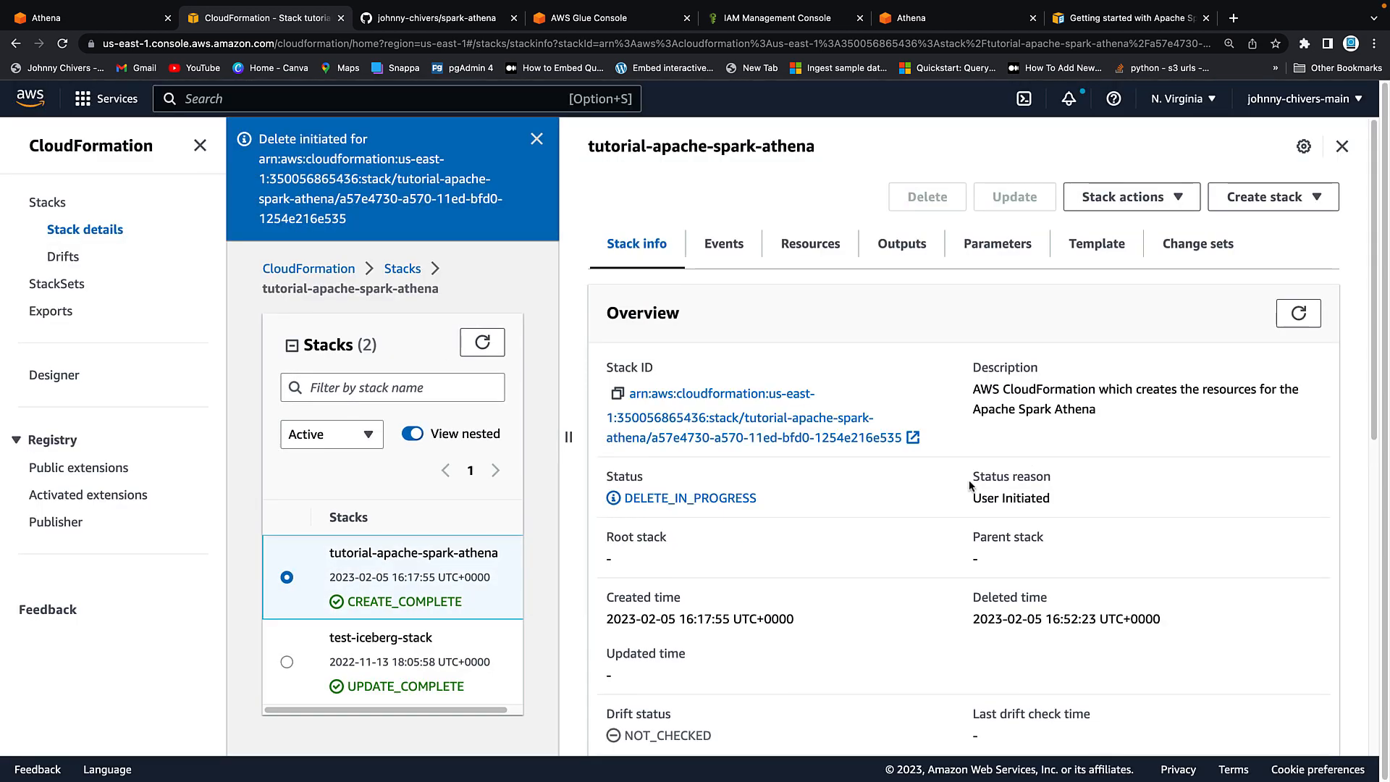